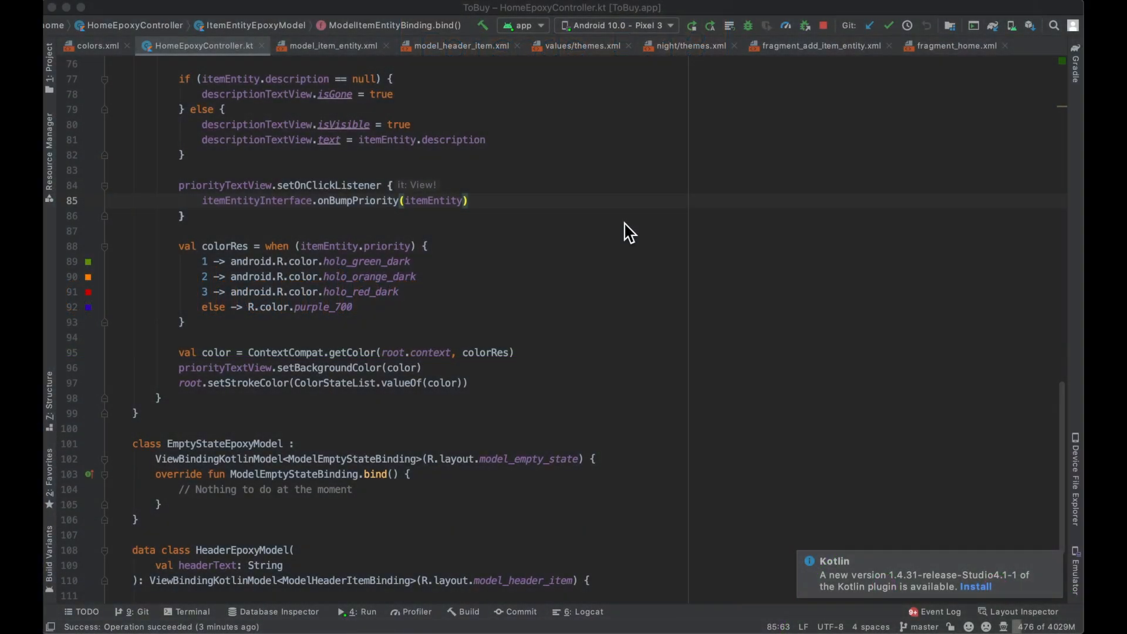
mouse_move(596, 215)
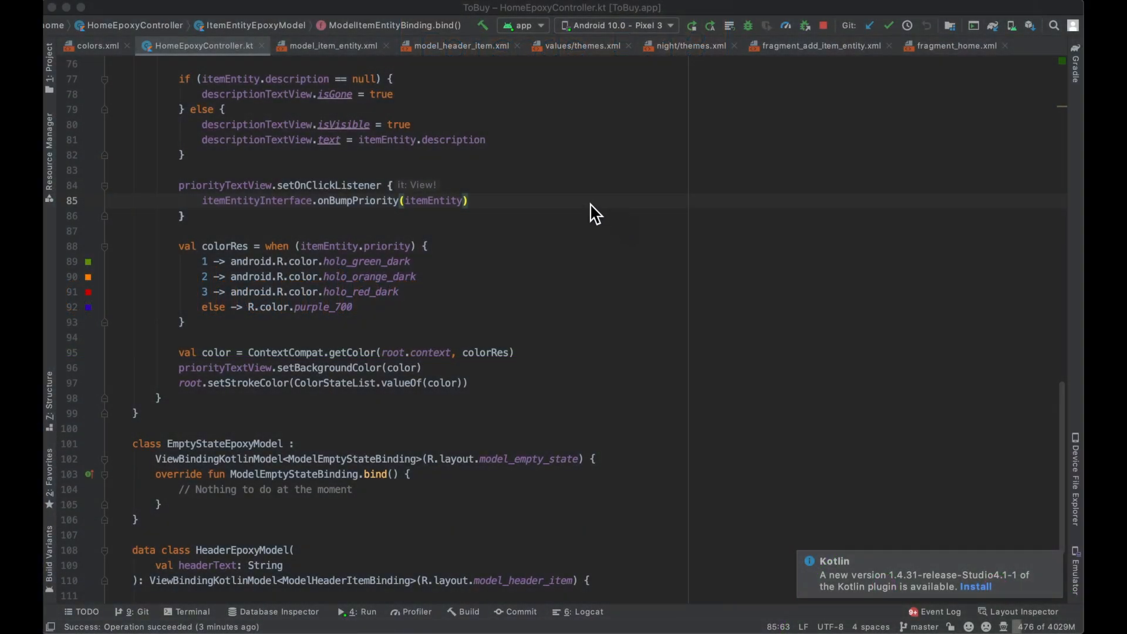
mouse_move(582, 361)
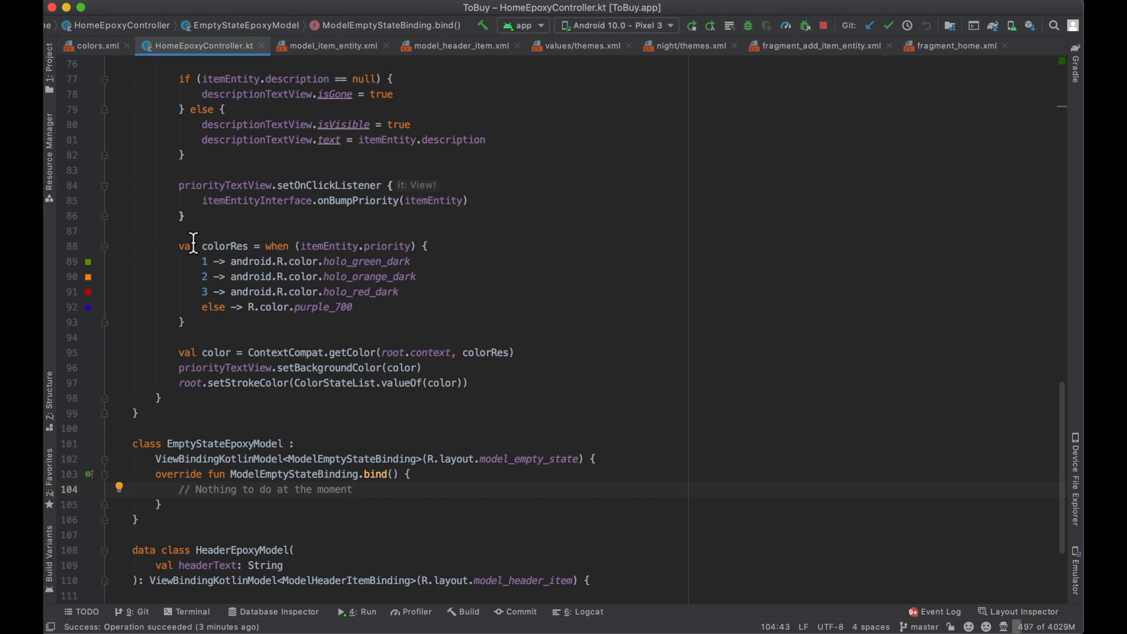
- Bring the Android Emulator running ToBuy to the front on its Home screen
double_click(370, 277)
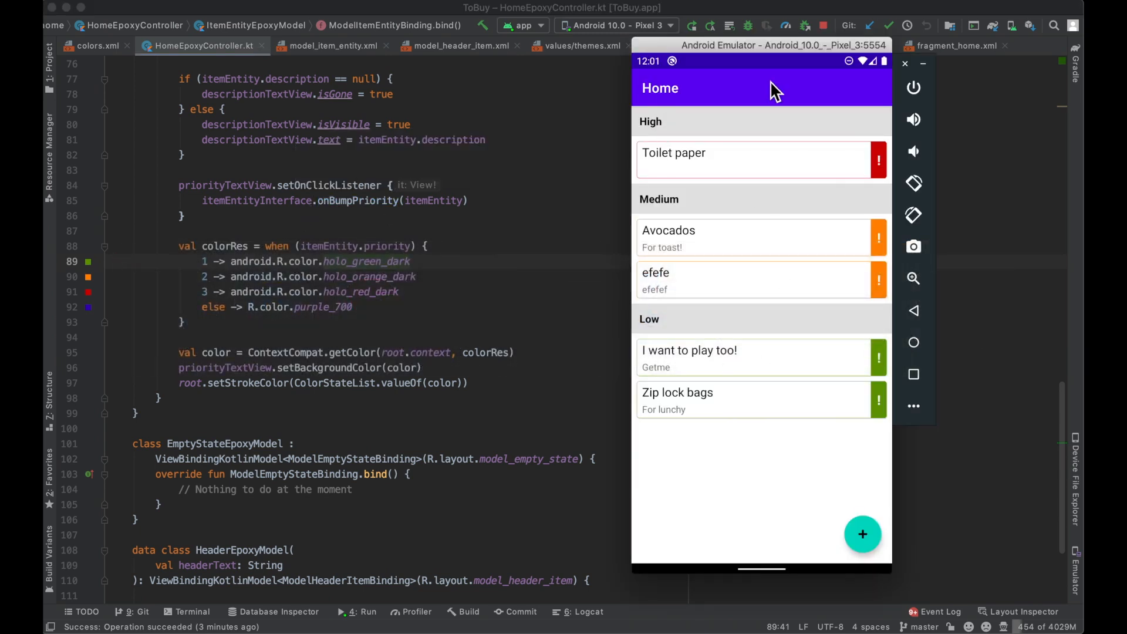
mouse_move(806, 441)
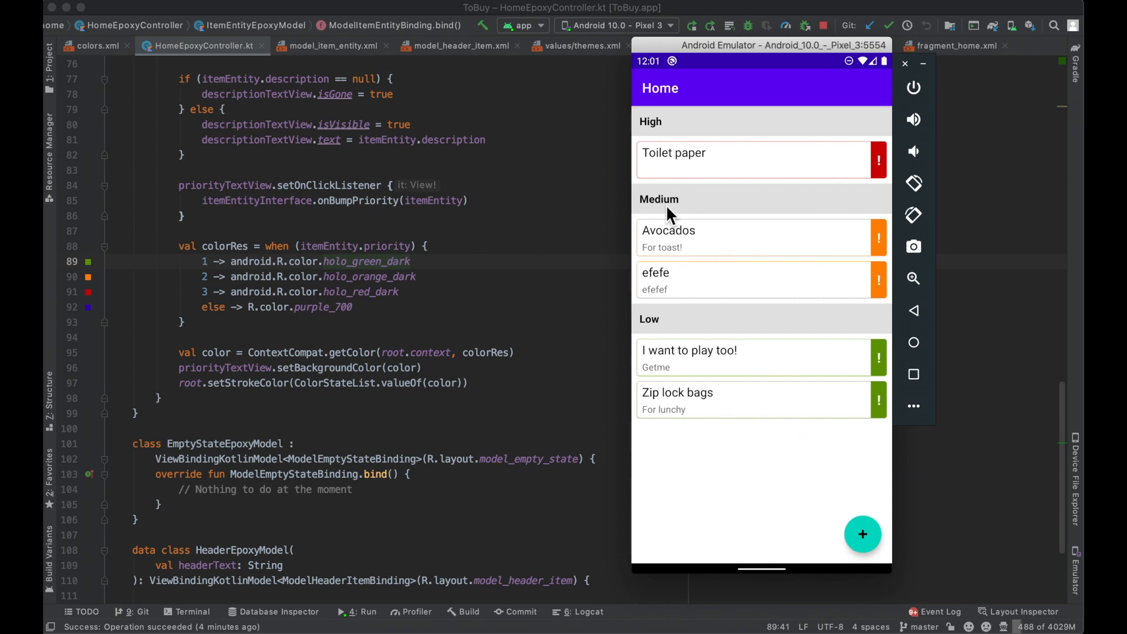
mouse_move(691, 378)
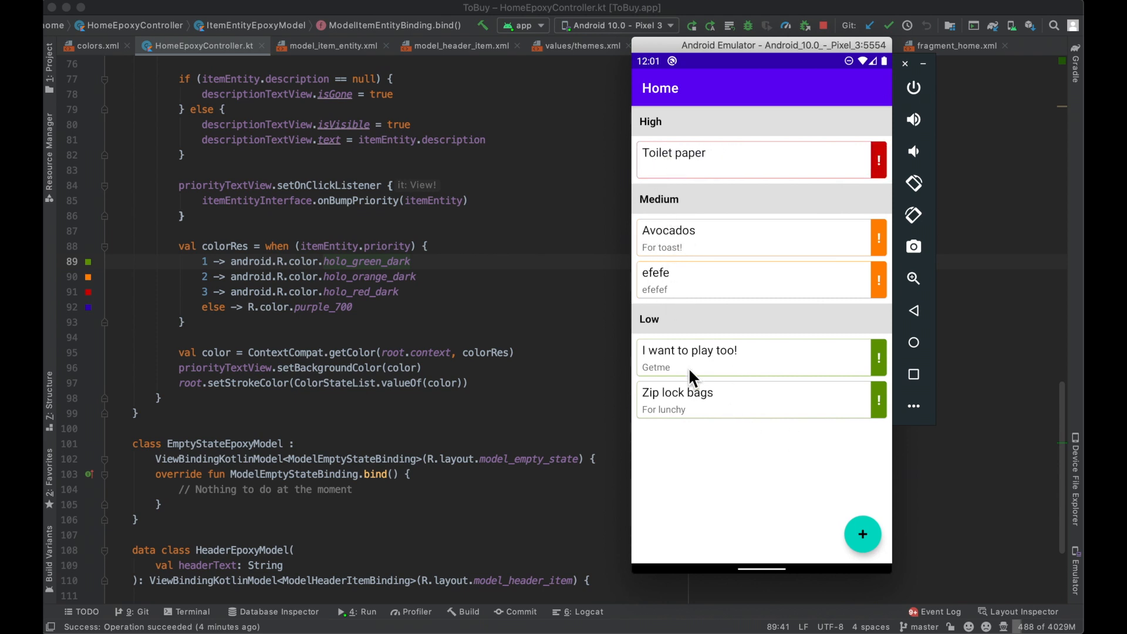
mouse_move(716, 102)
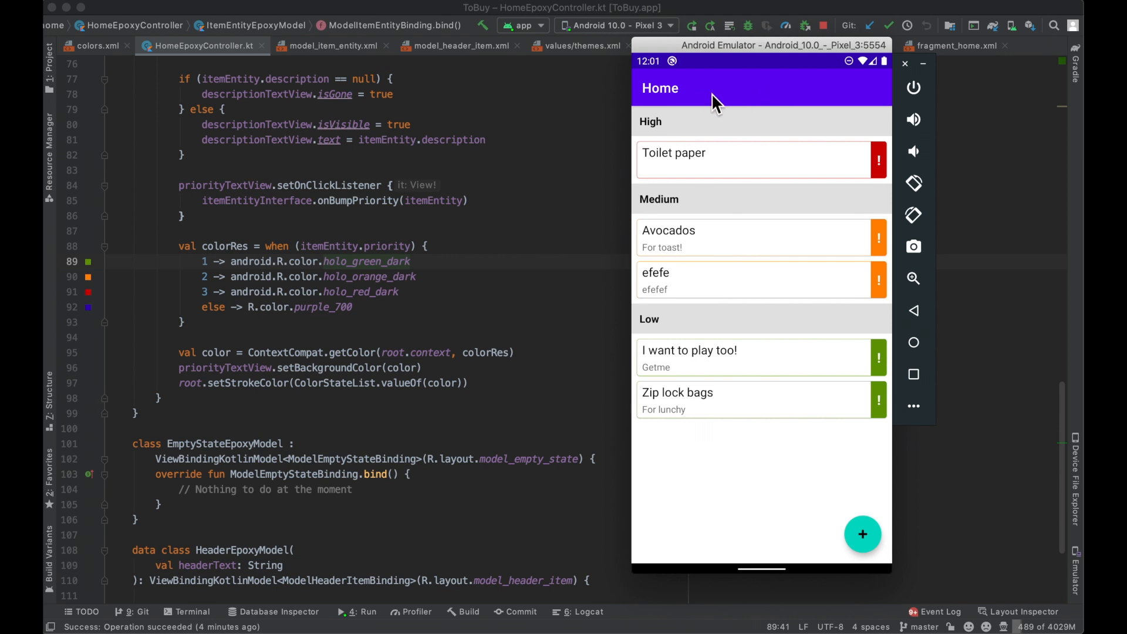
mouse_move(746, 404)
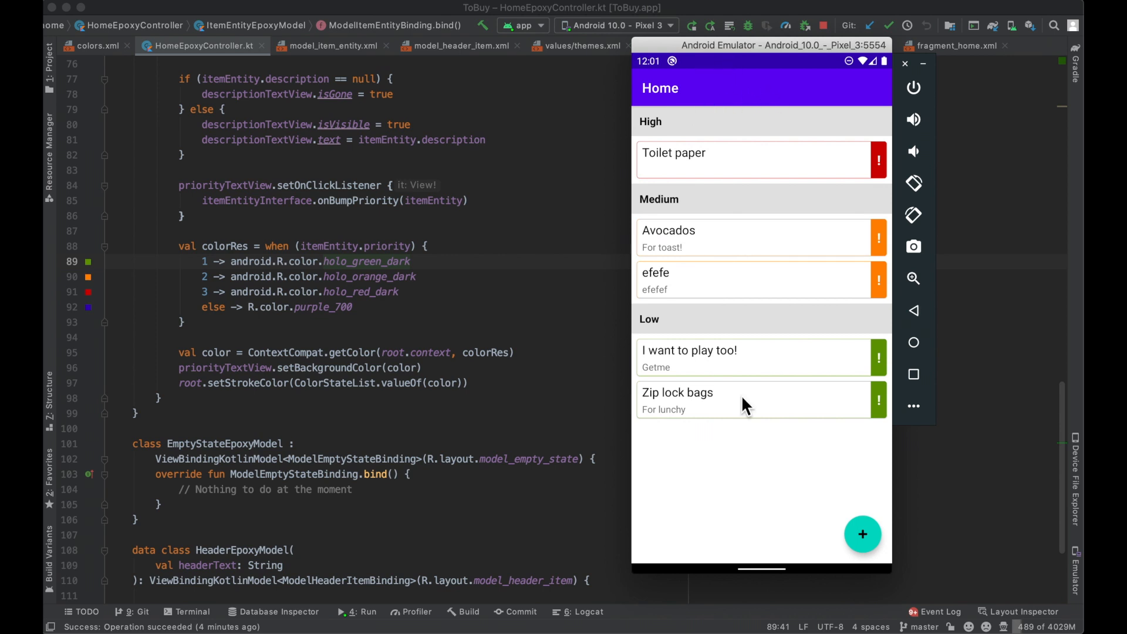
mouse_move(863, 533)
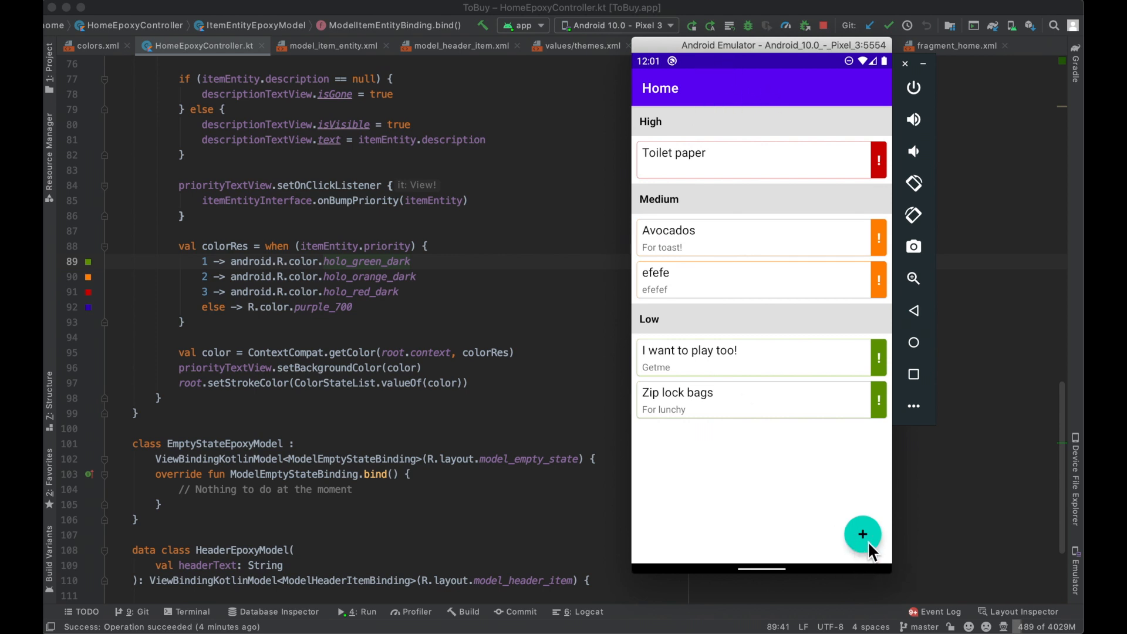
- Open the ToBuy Add screen and cycle priority through Medium, Low, High and back to Medium
left_click(862, 534)
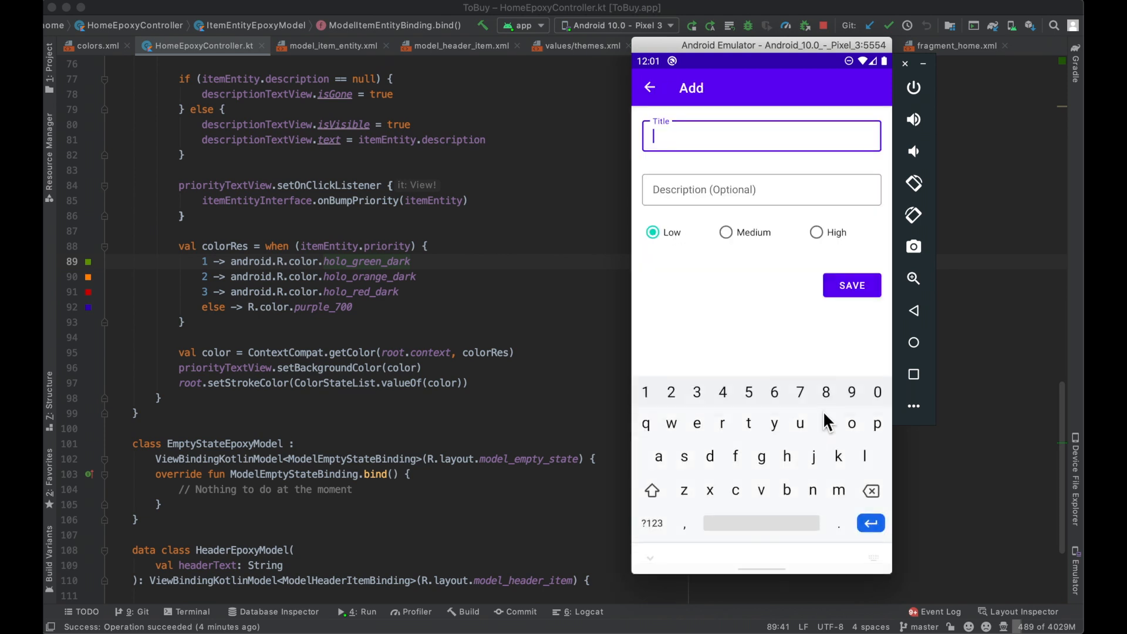
mouse_move(654, 162)
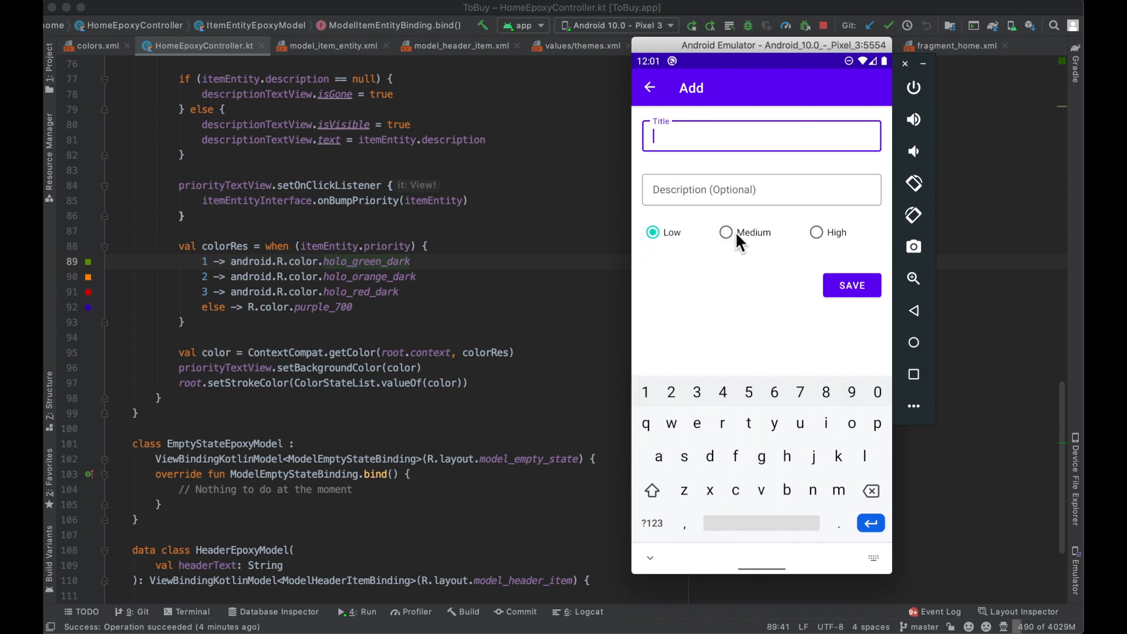
left_click(727, 233)
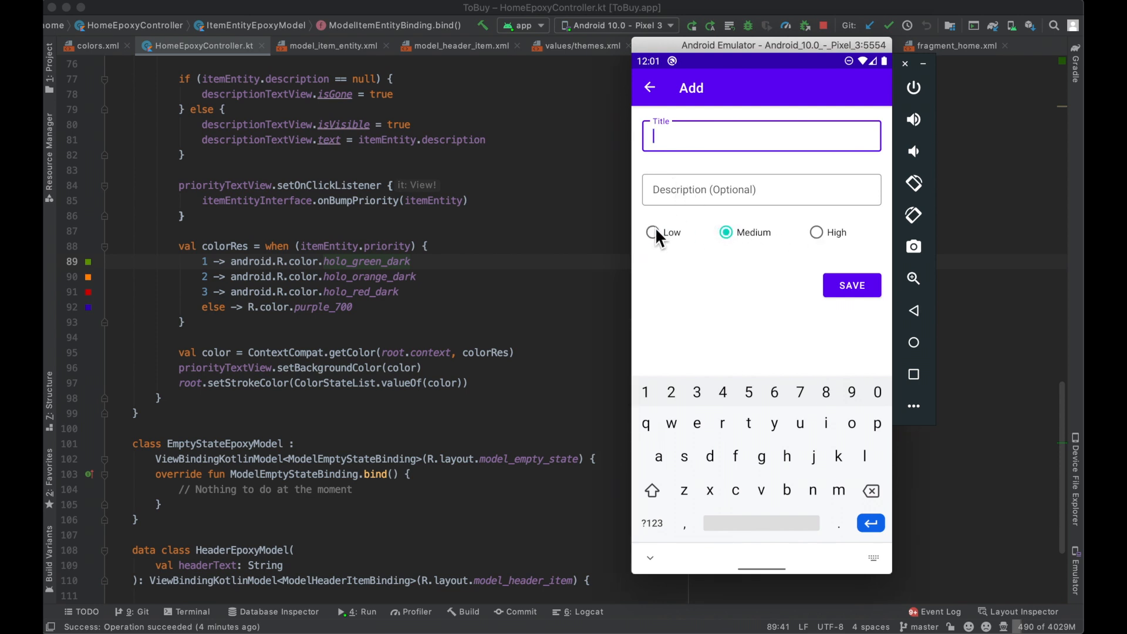
left_click(653, 233)
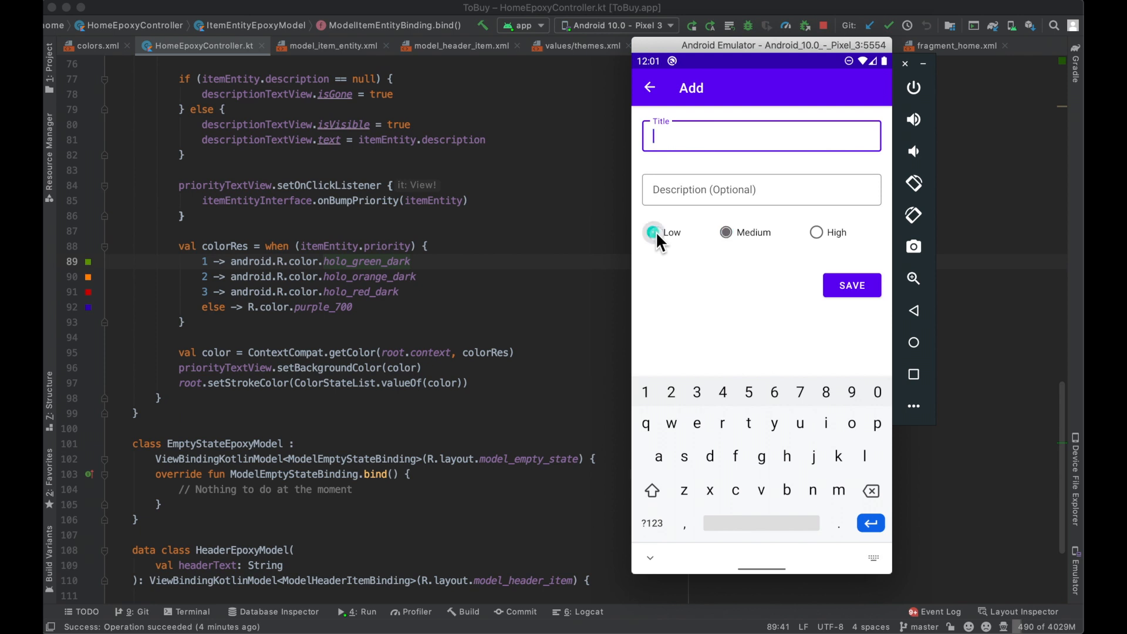
left_click(652, 232)
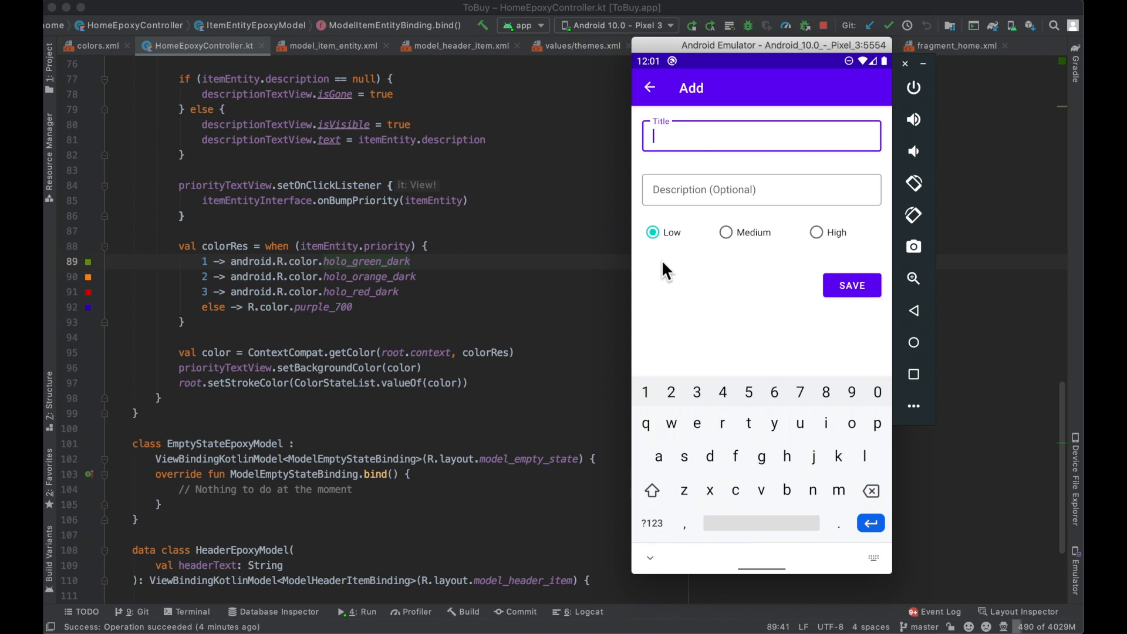
mouse_move(726, 244)
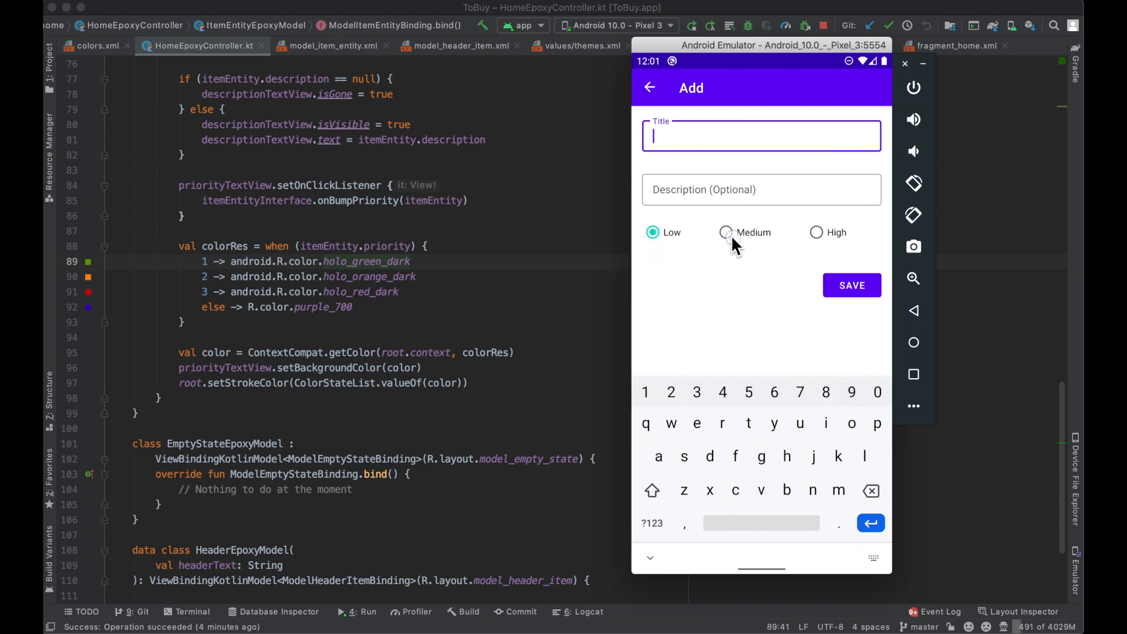
left_click(817, 233)
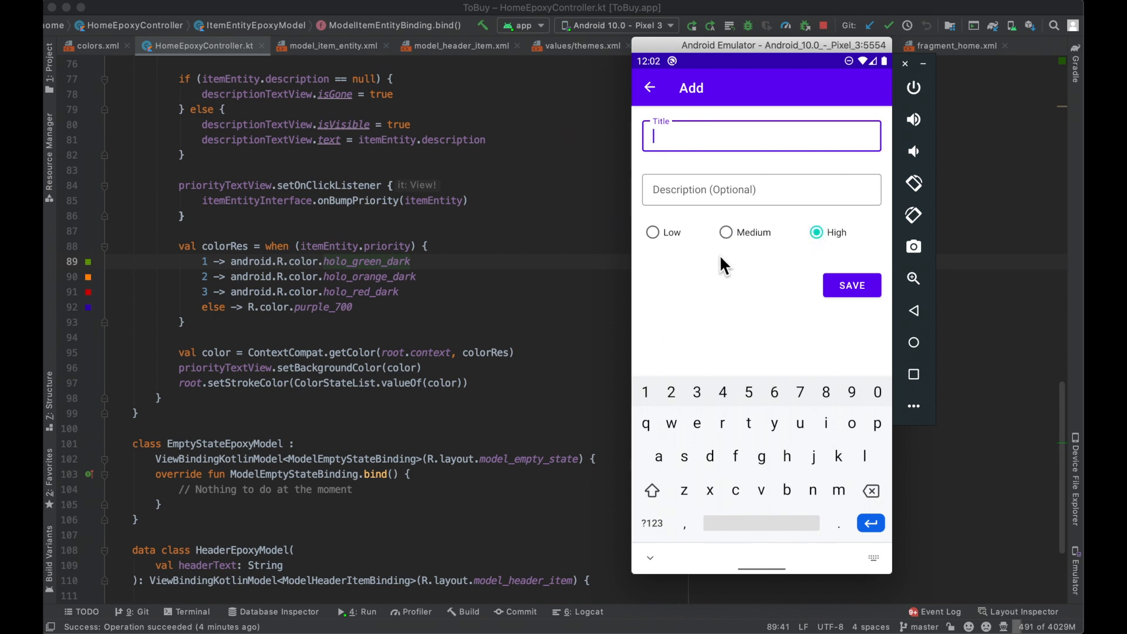
left_click(726, 233)
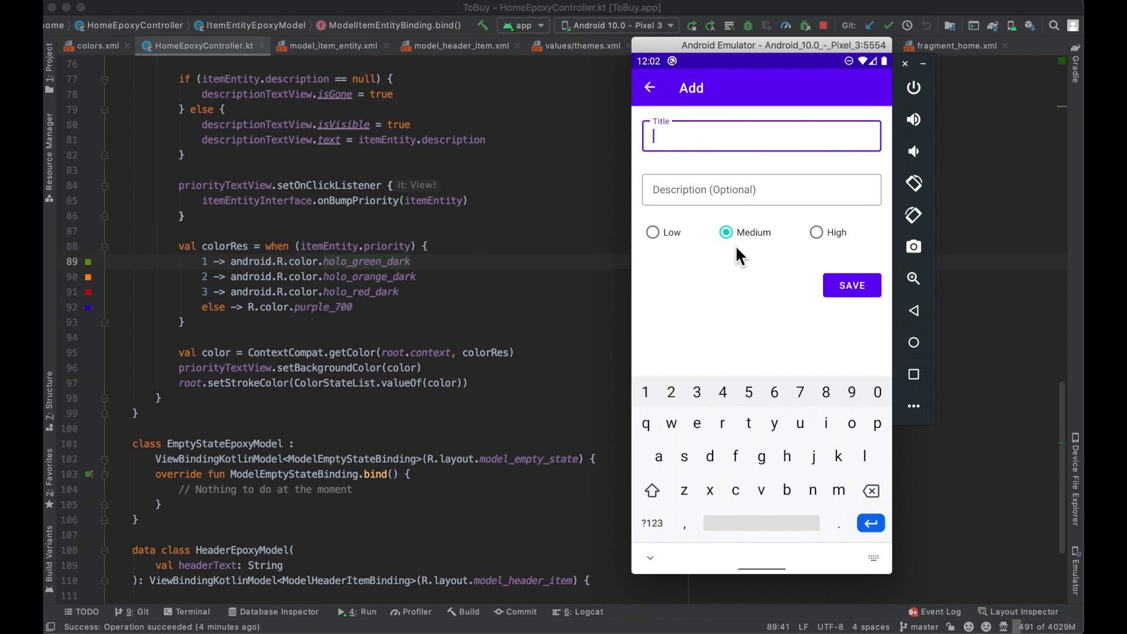
mouse_move(761, 269)
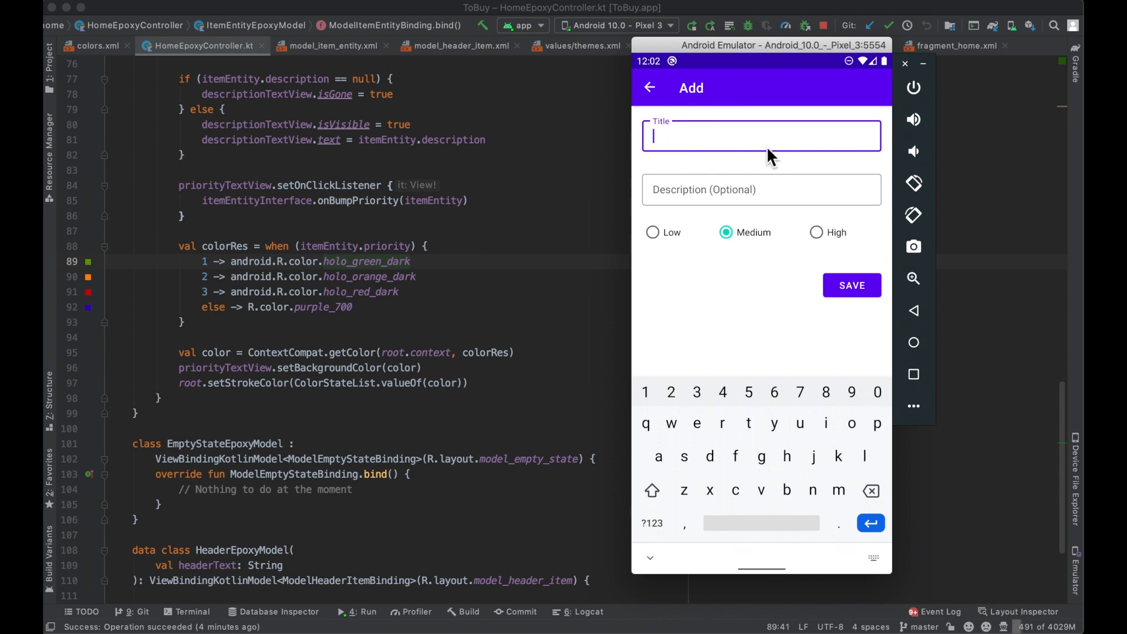
- Focus Description, trigger the empty Title warning, and return Home without saving
left_click(761, 189)
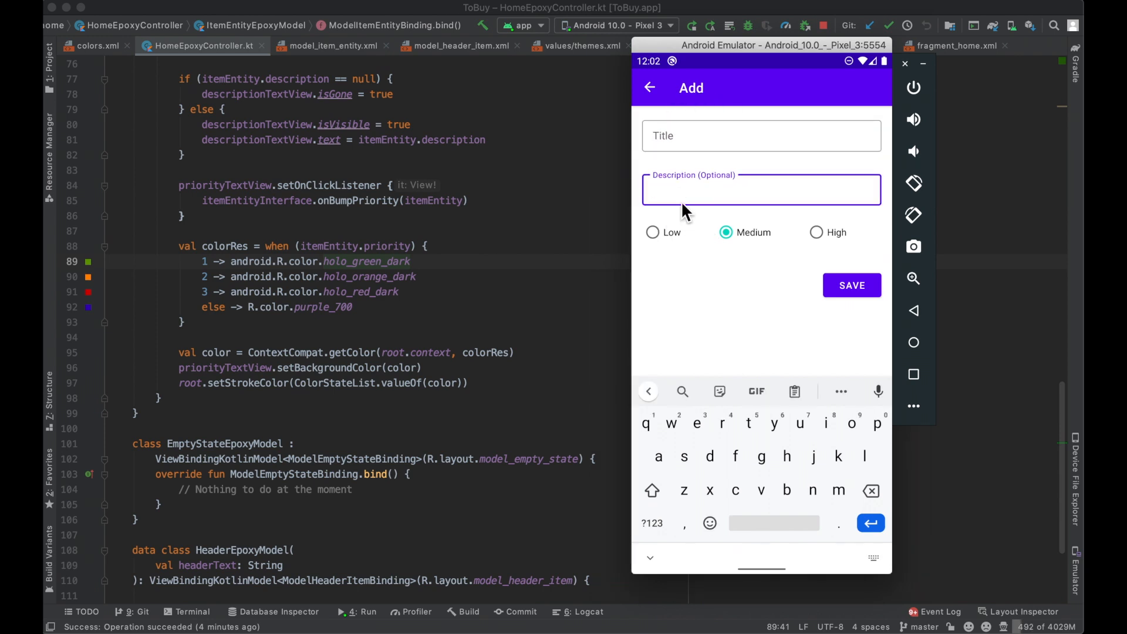
left_click(851, 285)
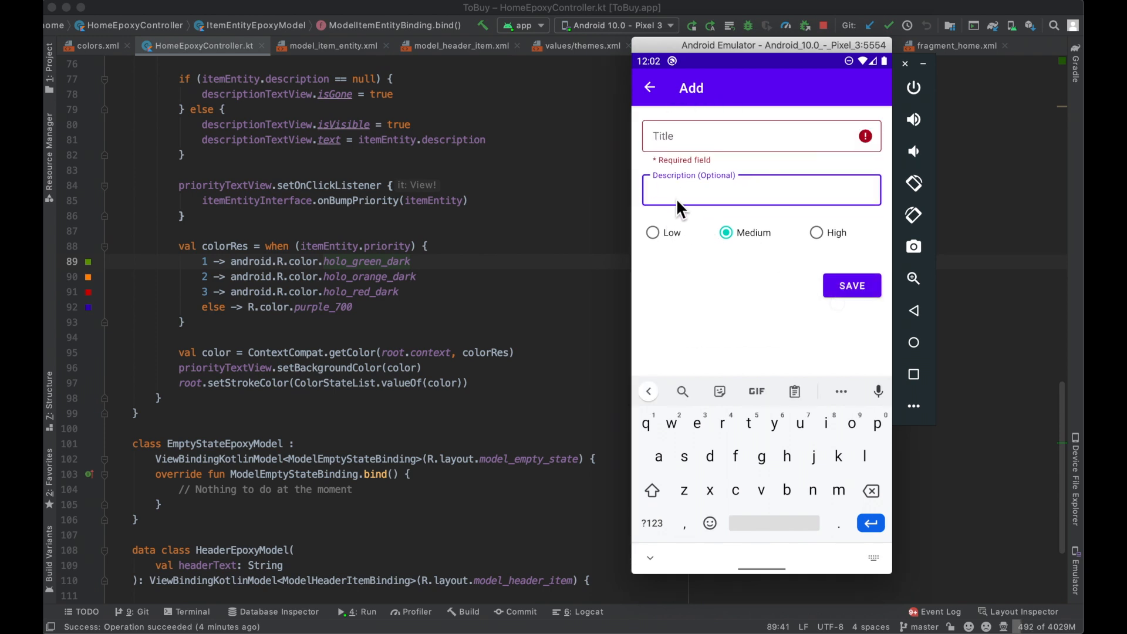
left_click(761, 135)
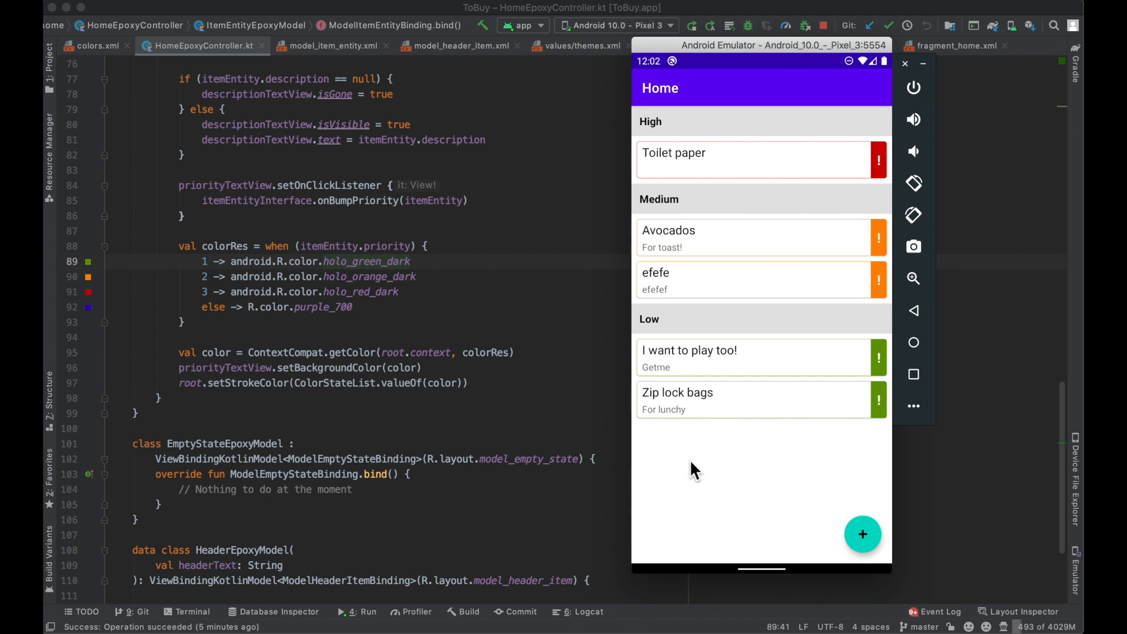
mouse_move(702, 461)
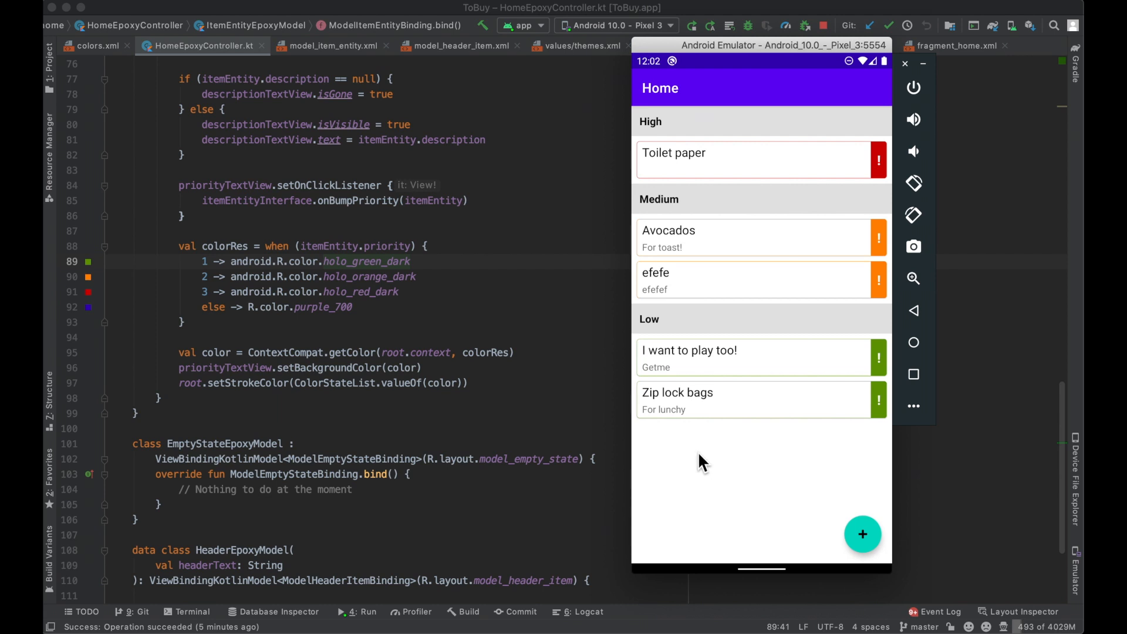
mouse_move(459, 301)
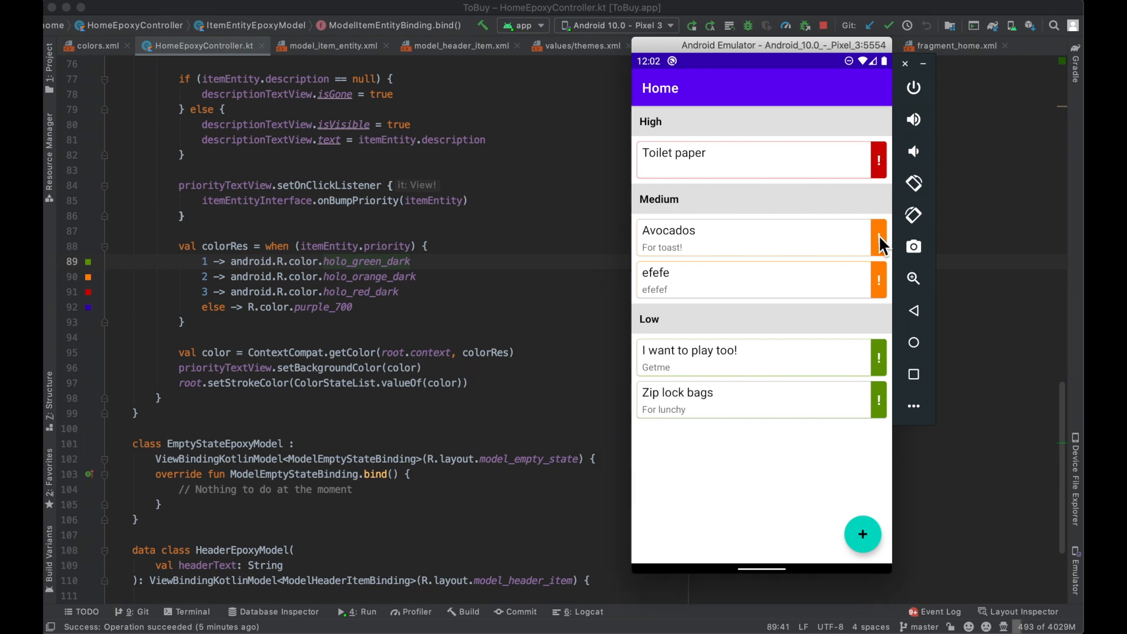
mouse_move(761, 311)
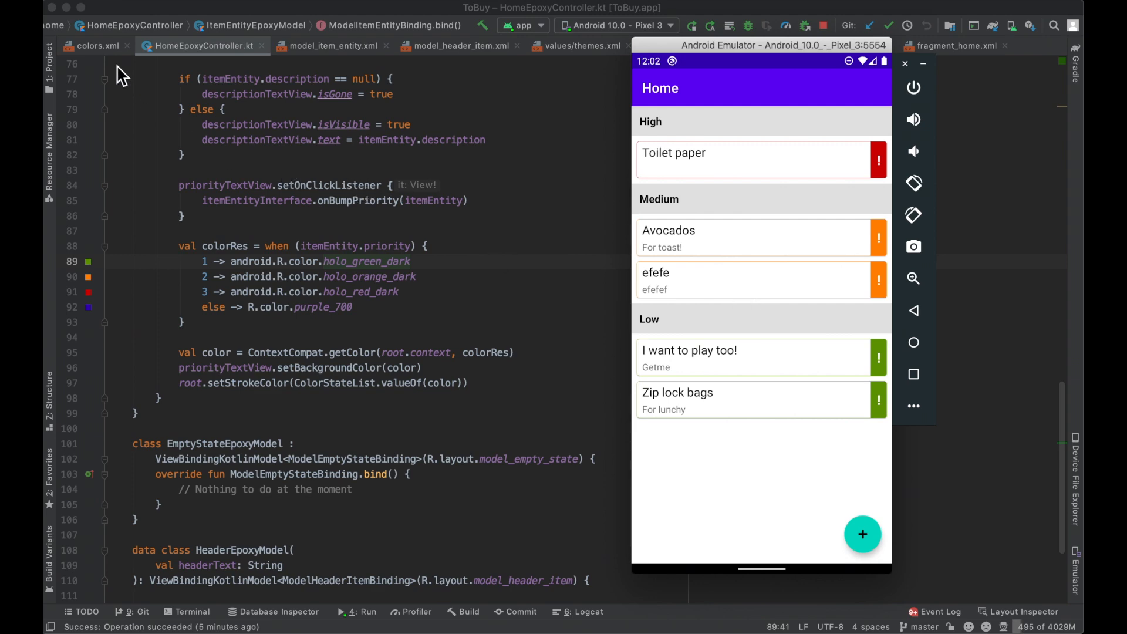
- Show the Project tool window to reach res/values/colors.xml
left_click(95, 45)
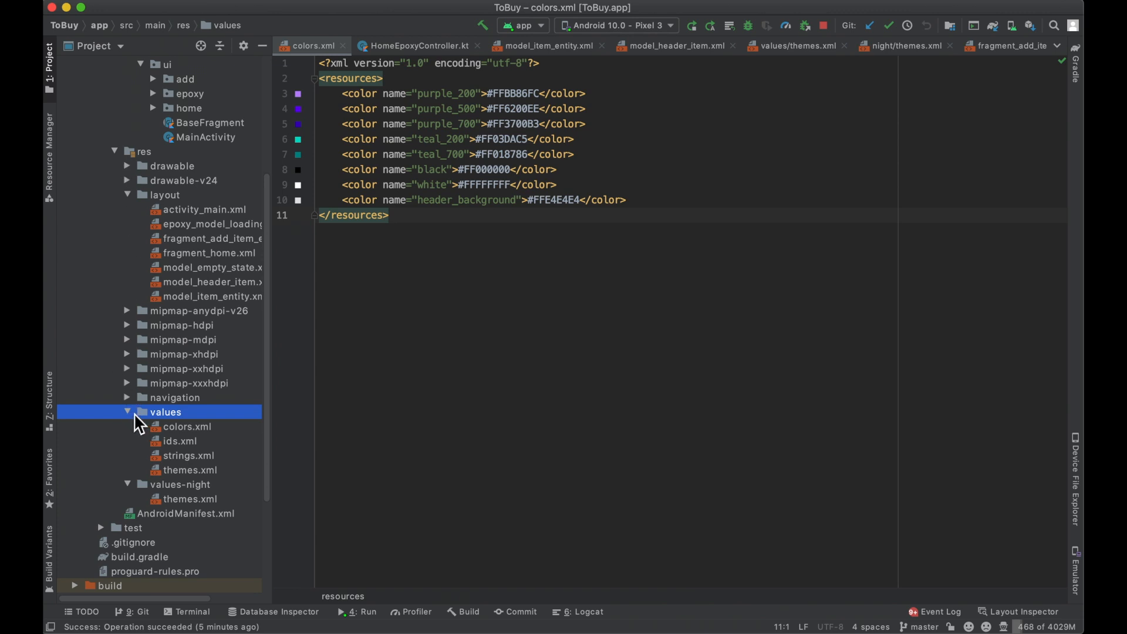
- Compare themes.xml with colors.xml, selecting the purple_200 and purple_500 colour names
left_click(186, 427)
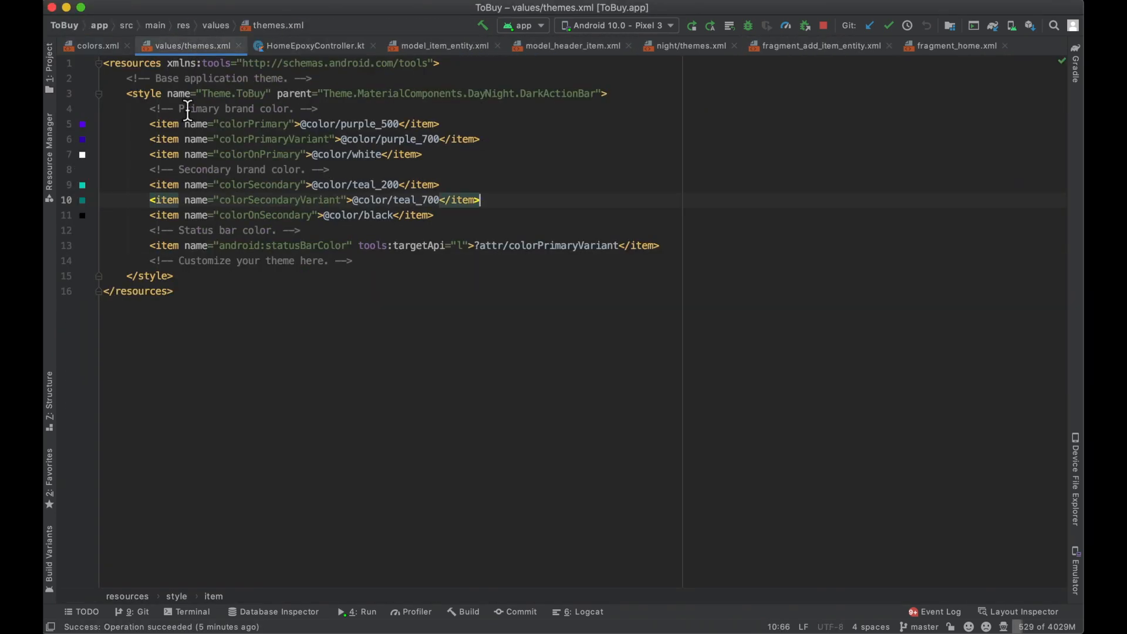
left_click(96, 45)
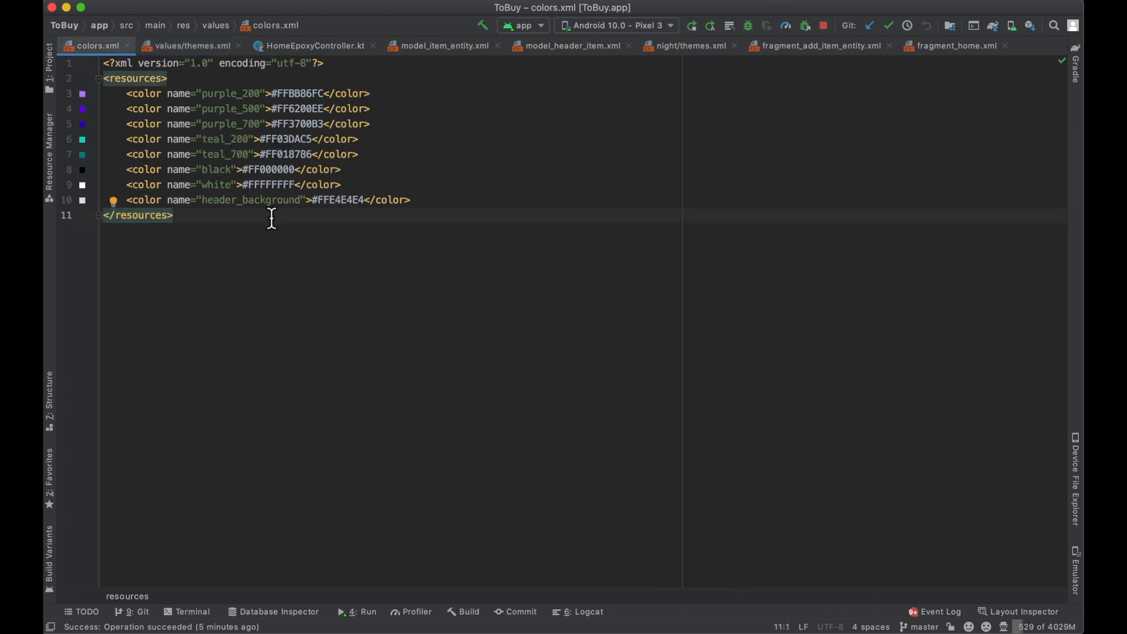
mouse_move(182, 165)
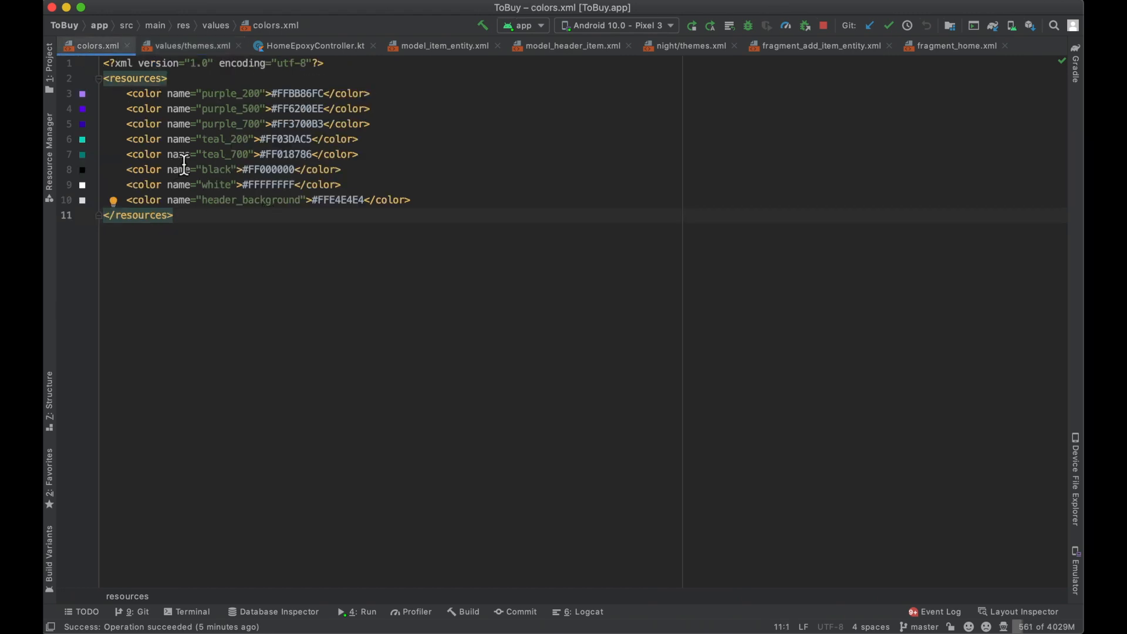
double_click(228, 93)
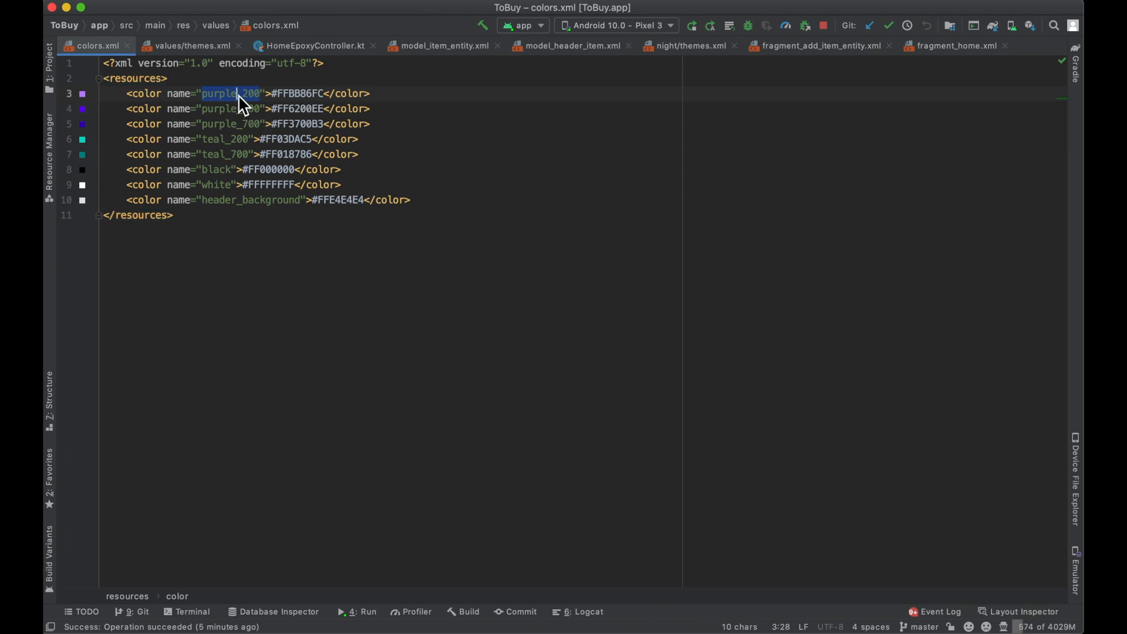
left_click(234, 109)
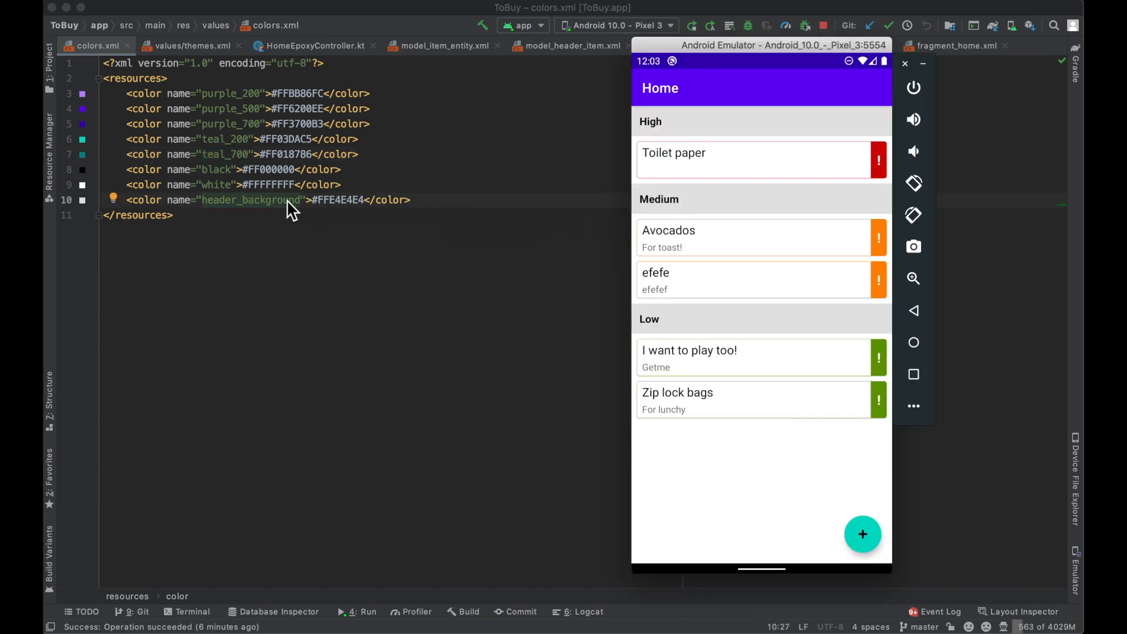
mouse_move(406, 189)
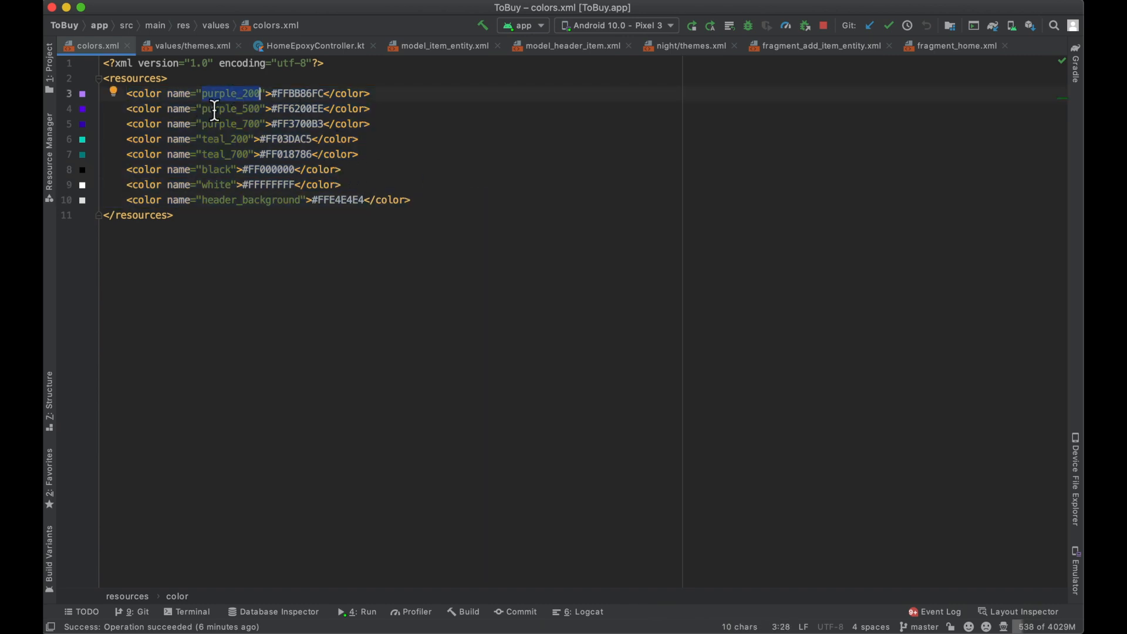
double_click(230, 109)
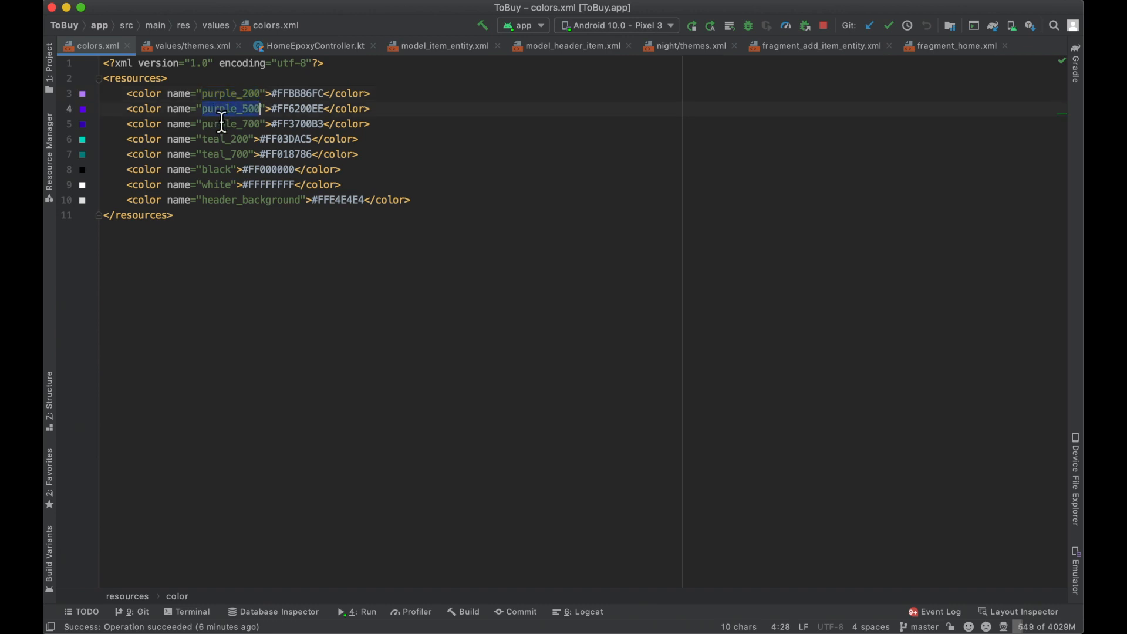
left_click(190, 45)
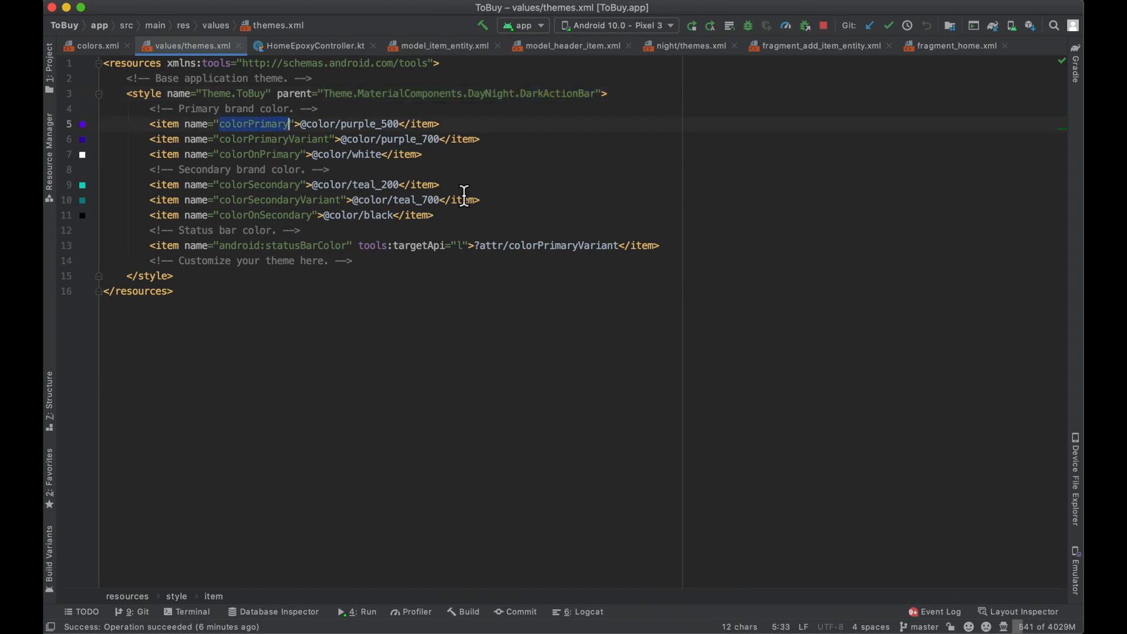
double_click(273, 139)
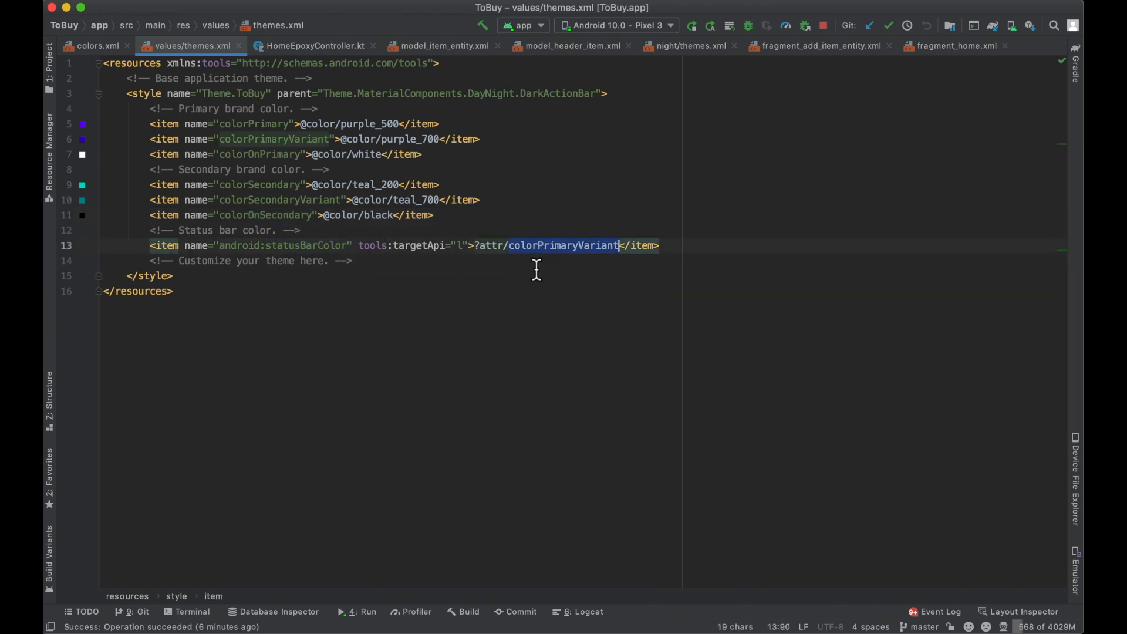
mouse_move(379, 121)
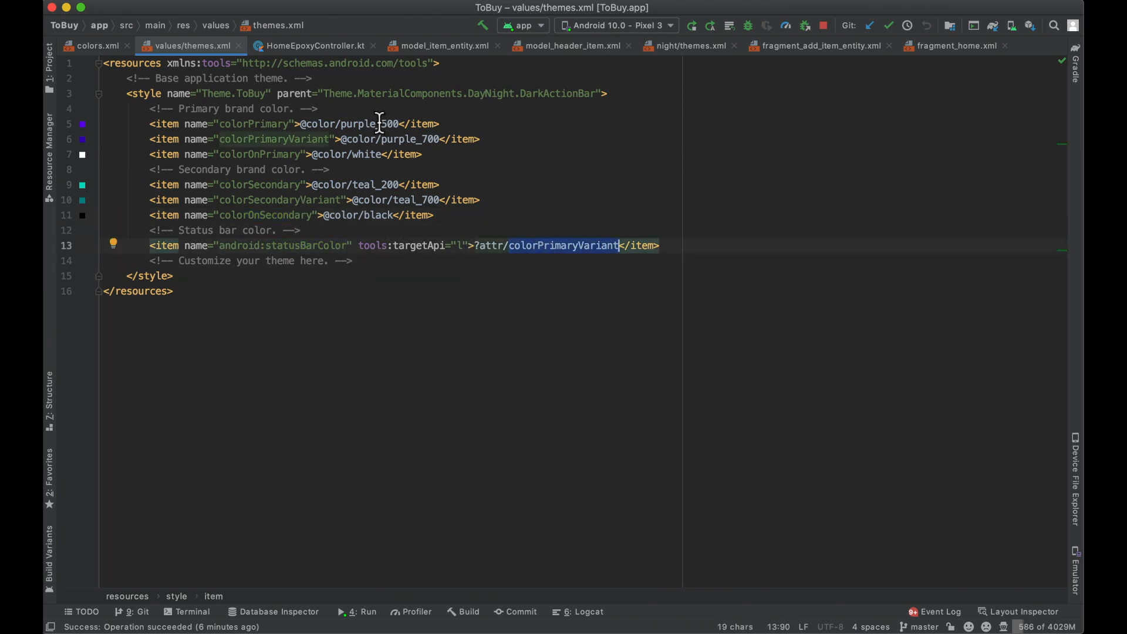
double_click(252, 124)
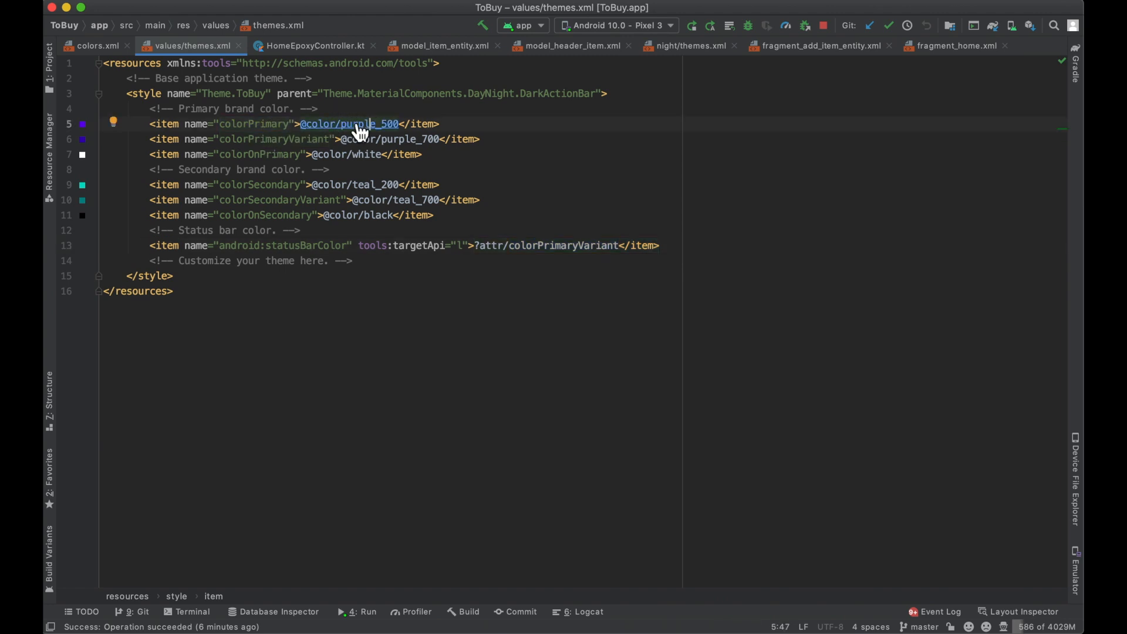
left_click(352, 124)
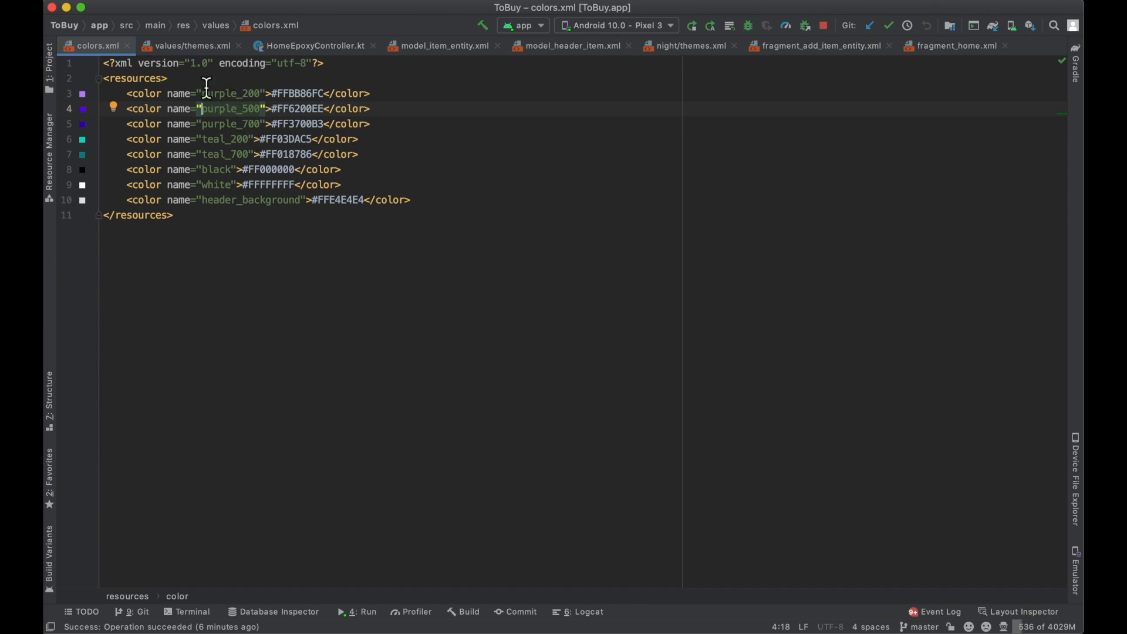
left_click(189, 45)
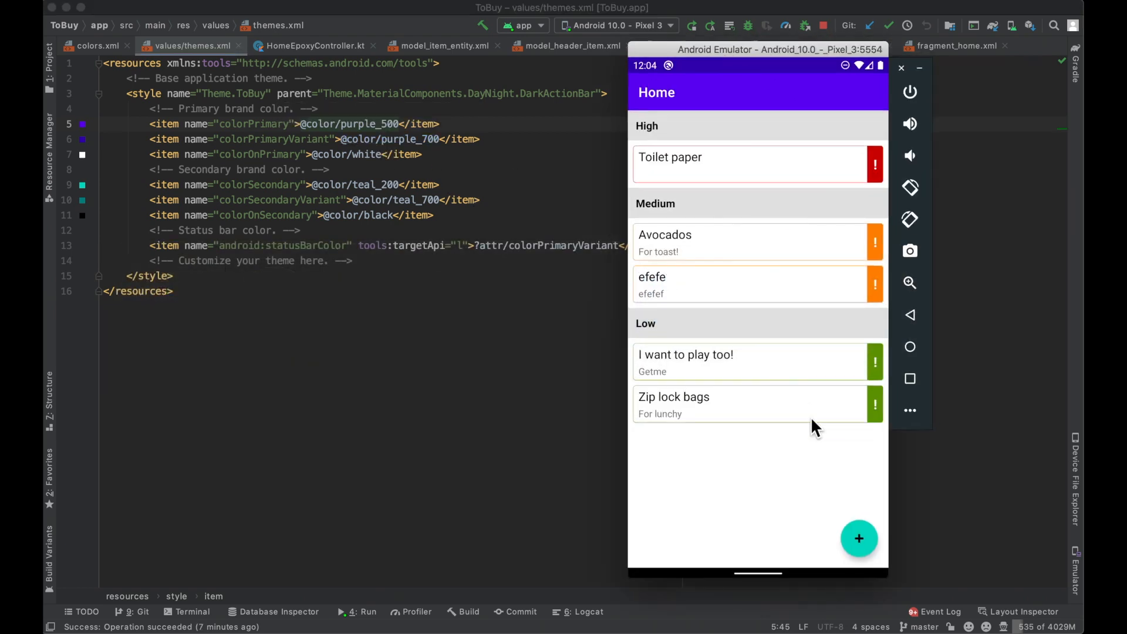
- Try the ToBuy Add screen's Description field and Medium/Low priorities, then go back unsaved
left_click(858, 538)
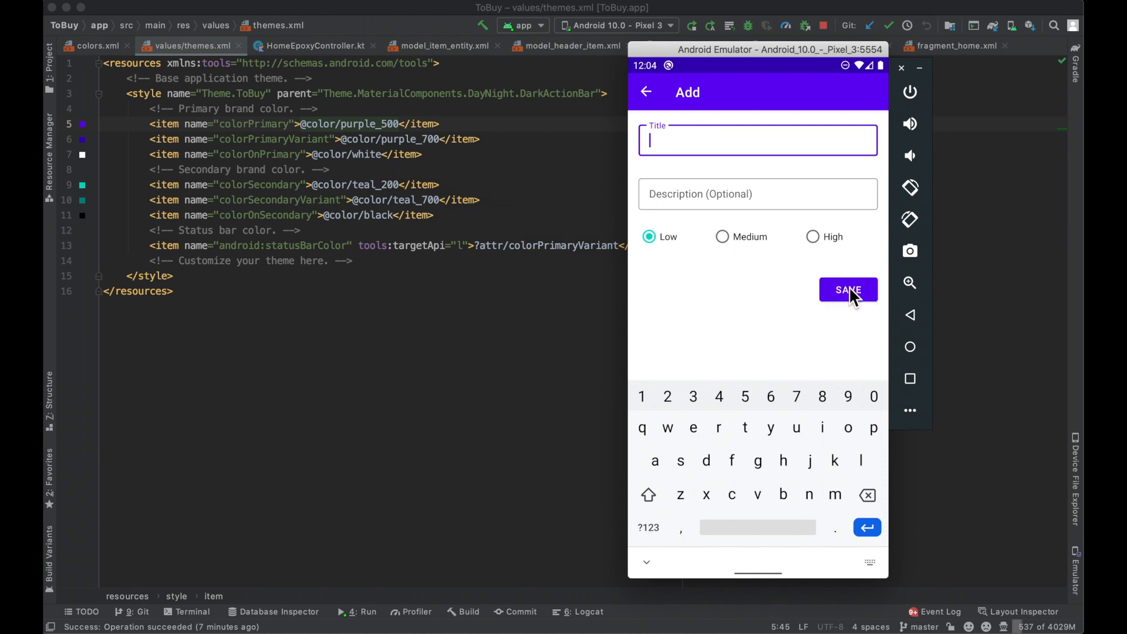
mouse_move(811, 97)
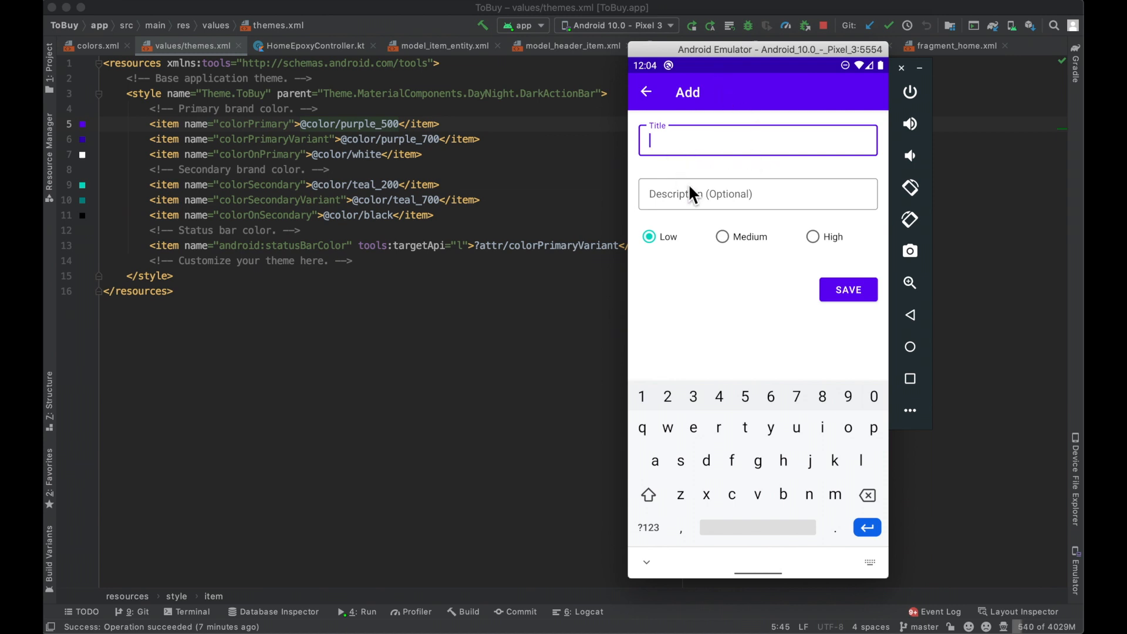
left_click(757, 193)
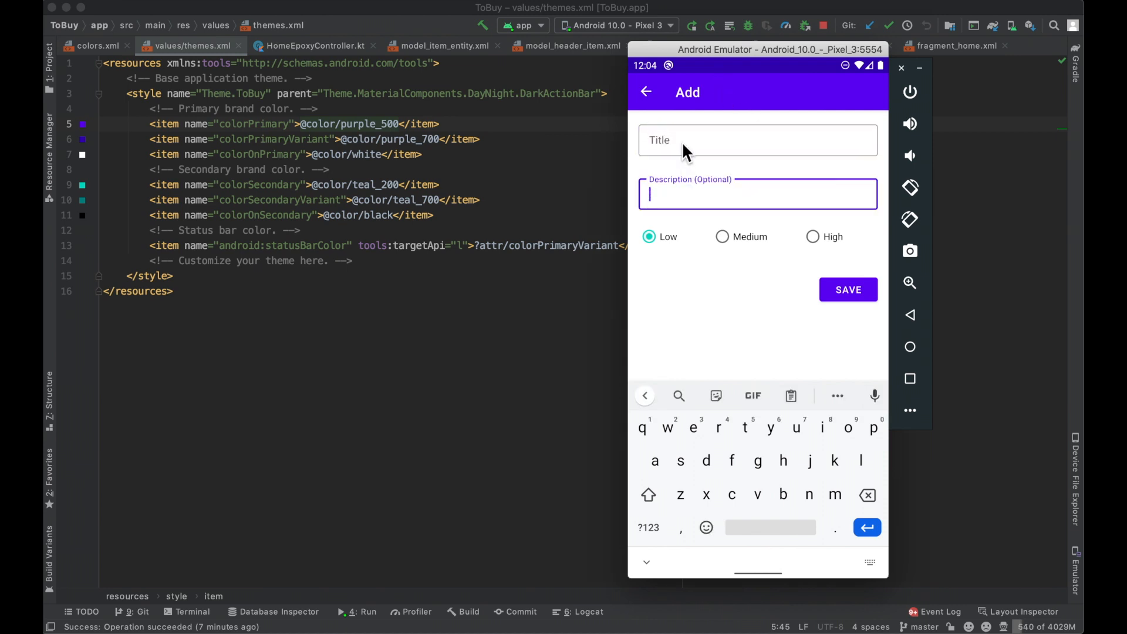
left_click(757, 140)
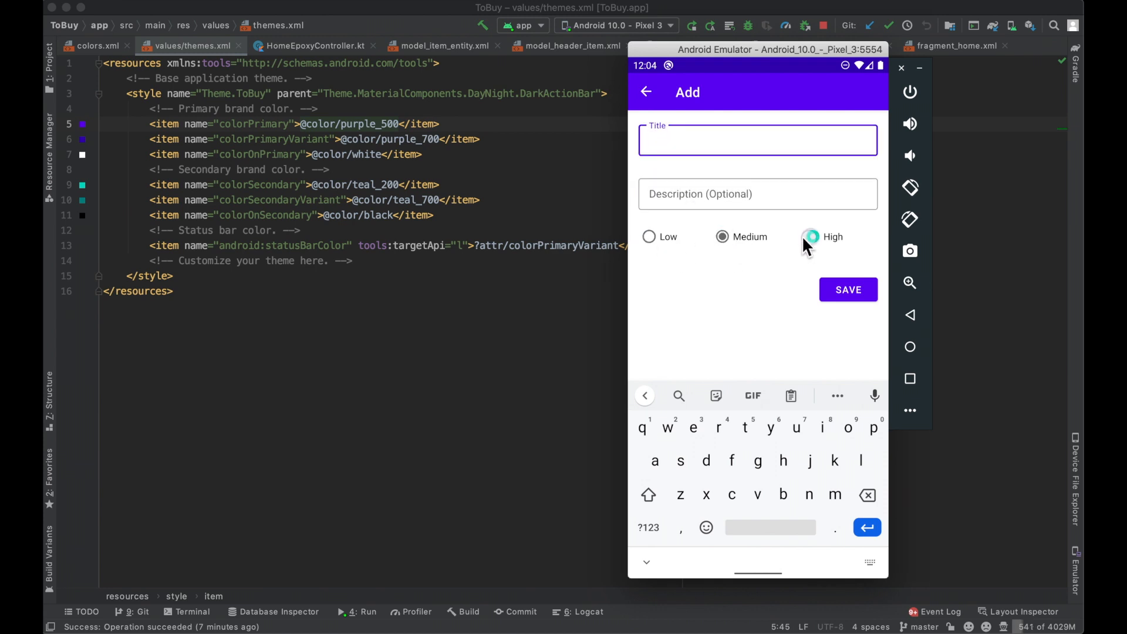
left_click(650, 237)
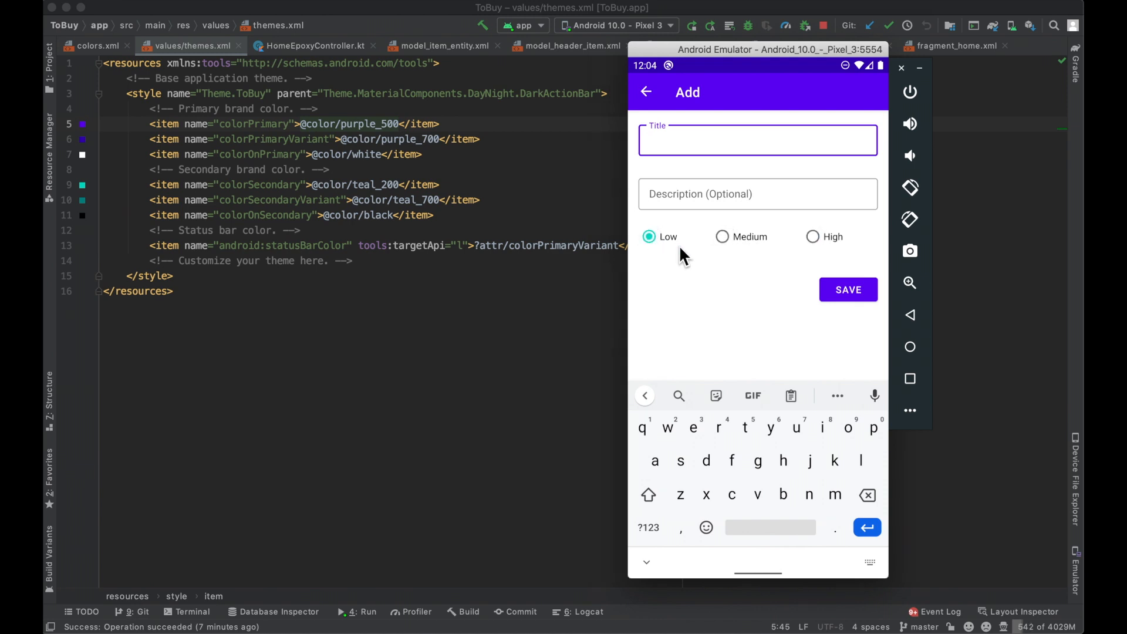
mouse_move(293, 236)
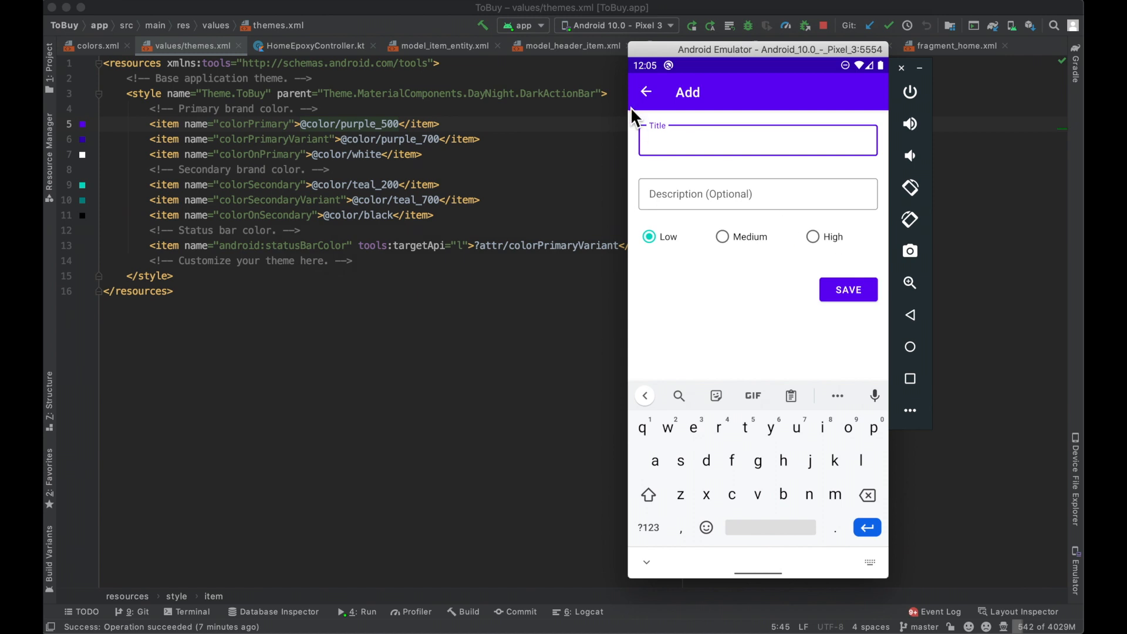
left_click(645, 92)
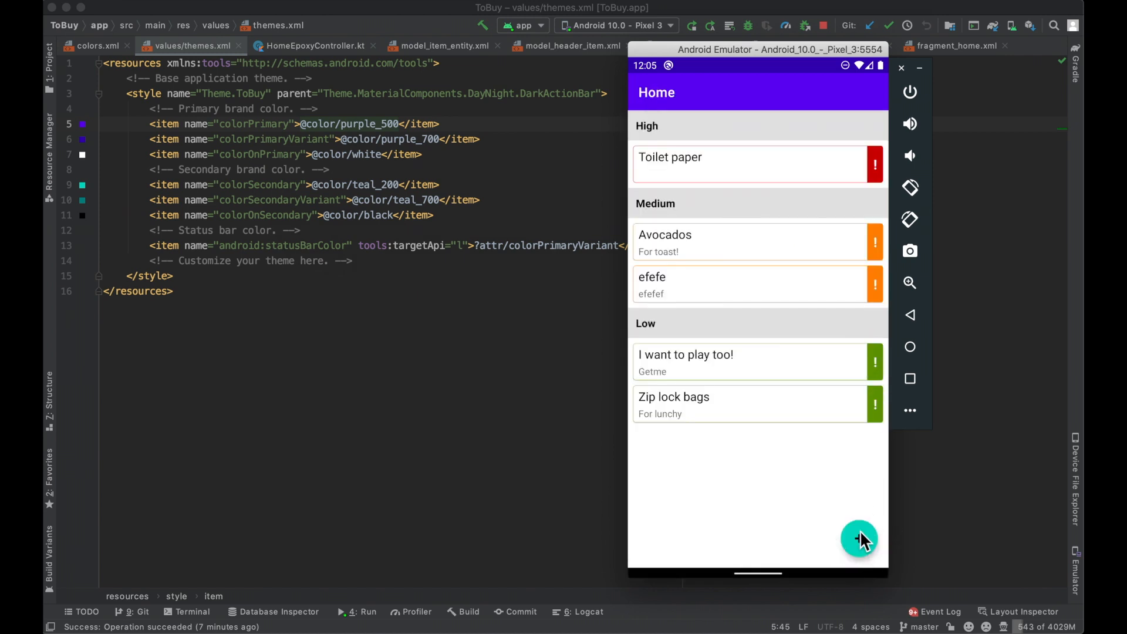
mouse_move(750, 294)
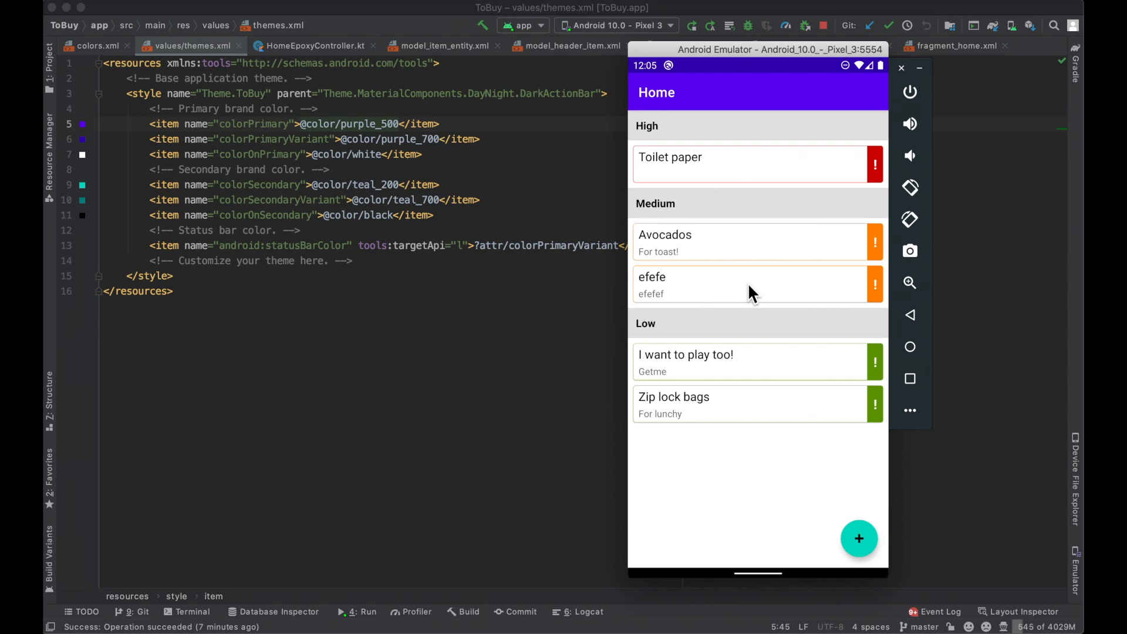
mouse_move(352, 134)
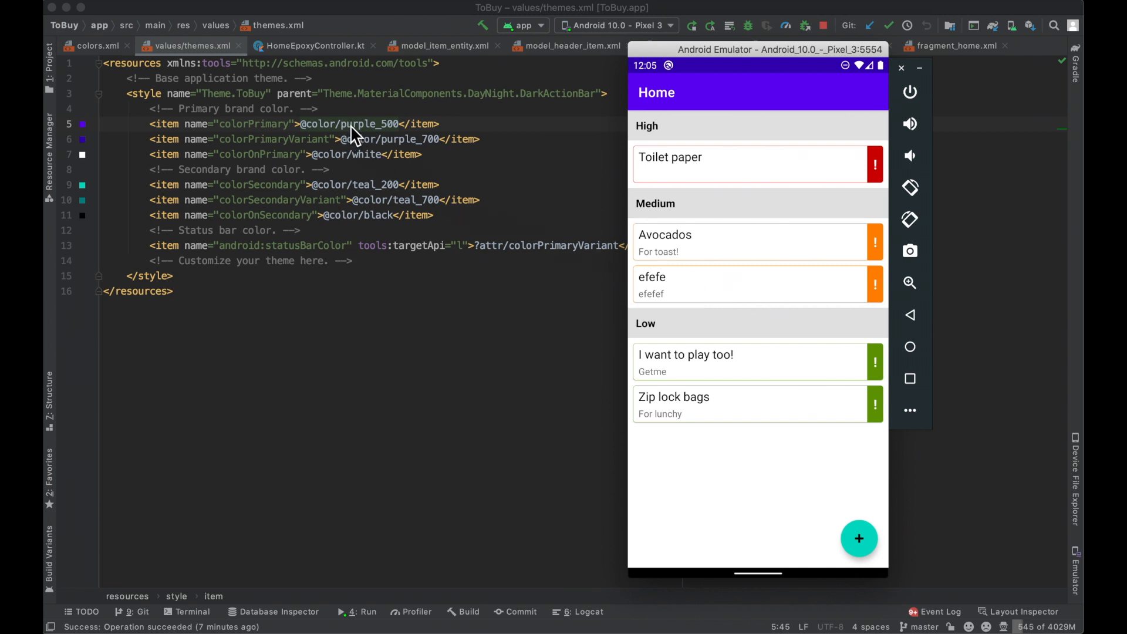
mouse_move(372, 246)
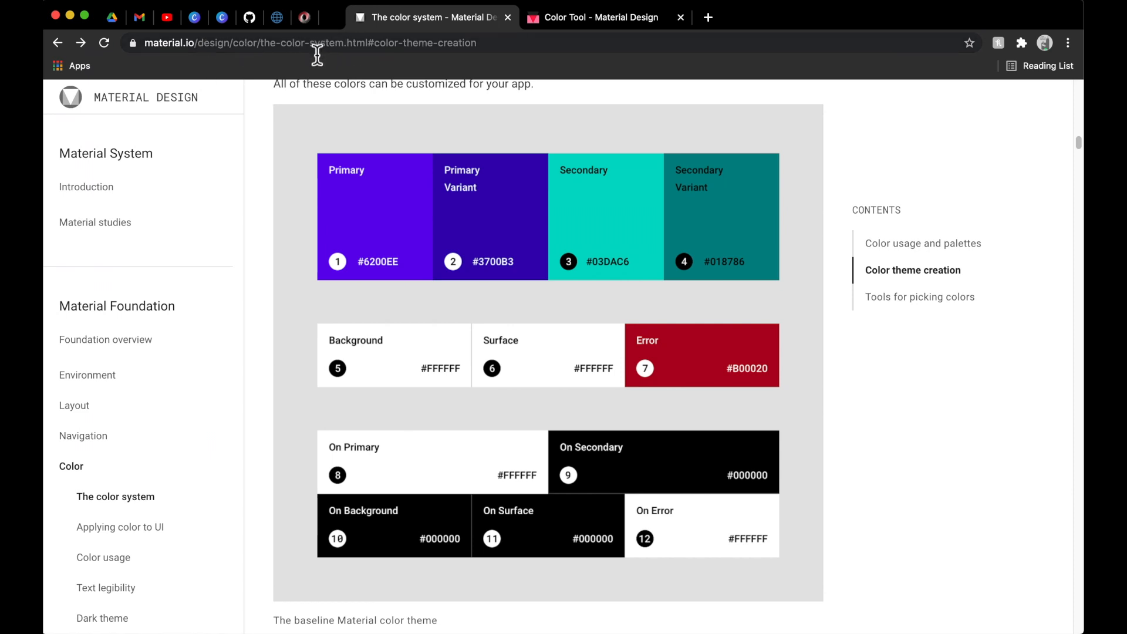
mouse_move(100, 100)
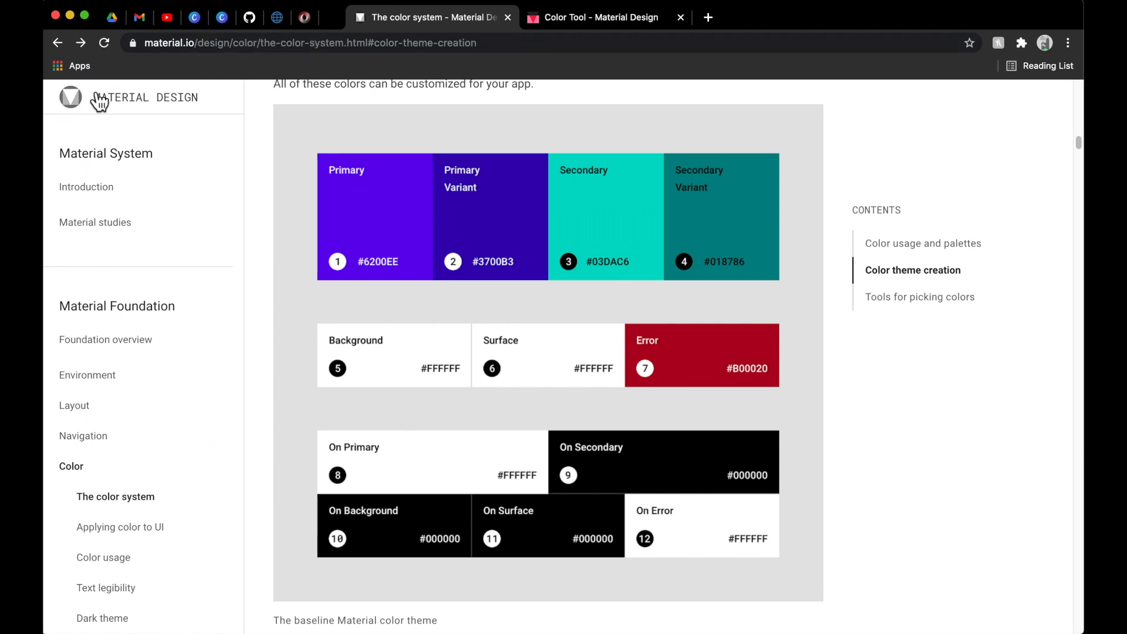
mouse_move(322, 246)
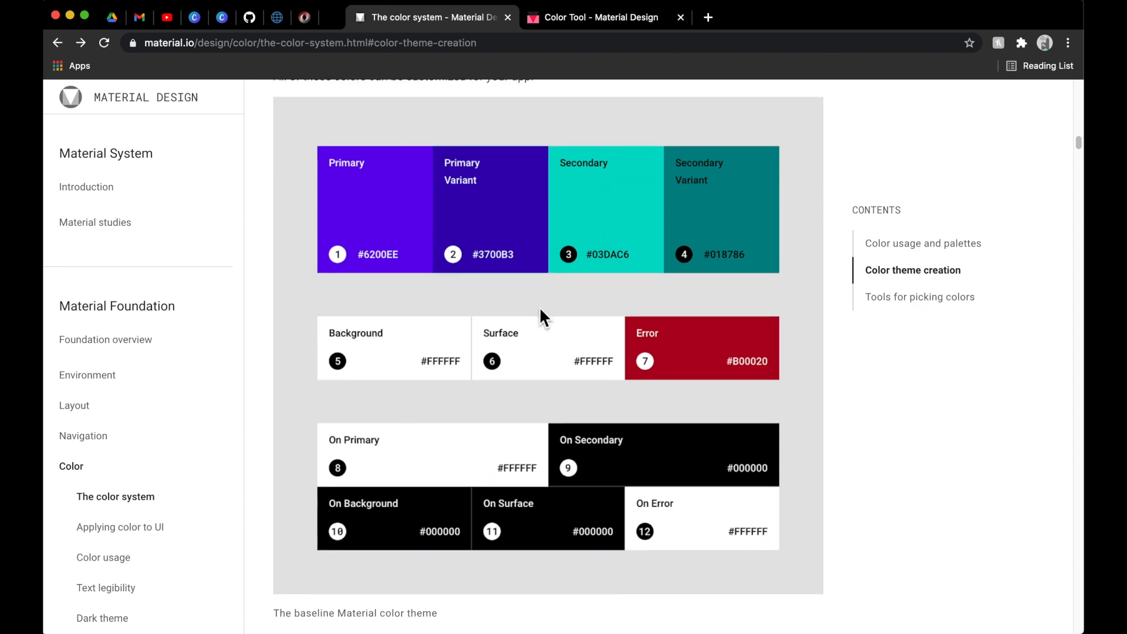
mouse_move(468, 199)
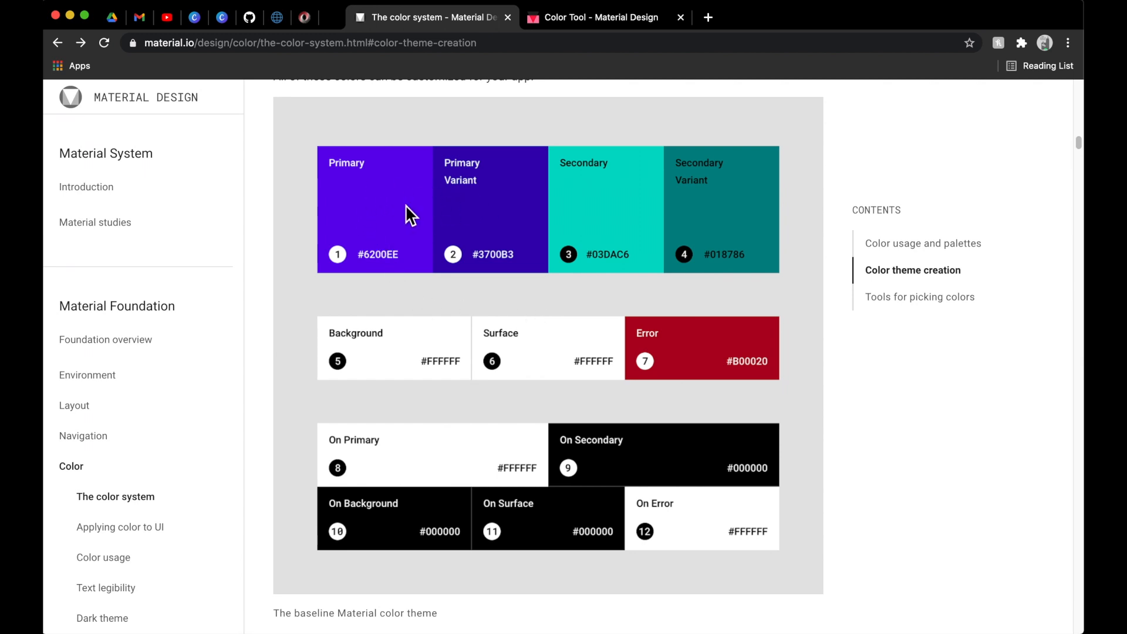
mouse_move(677, 218)
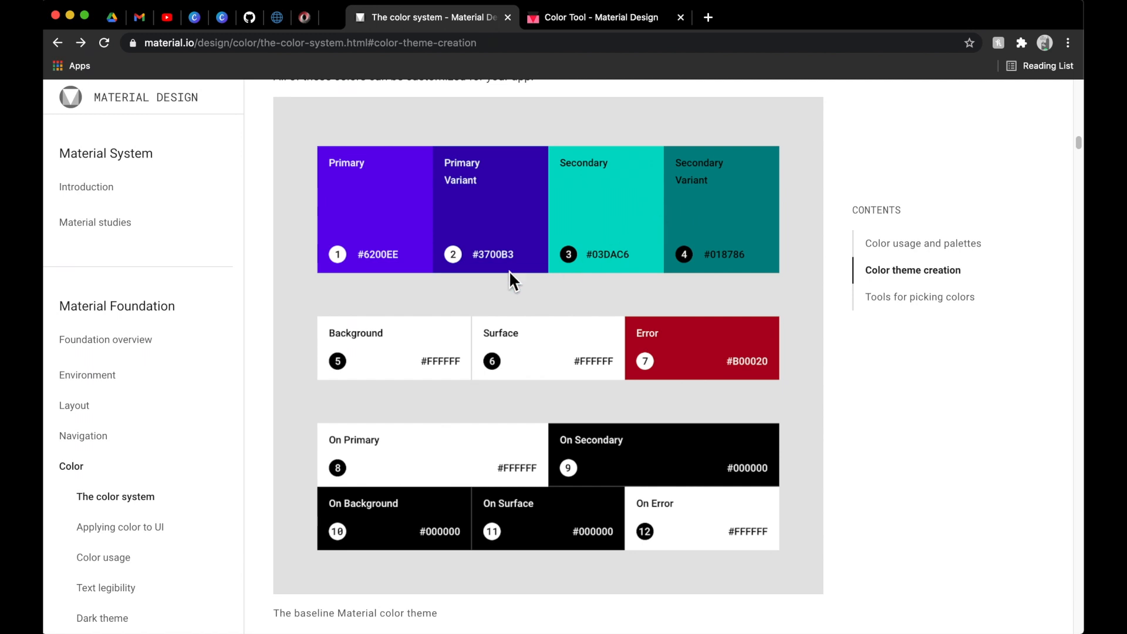
mouse_move(394, 459)
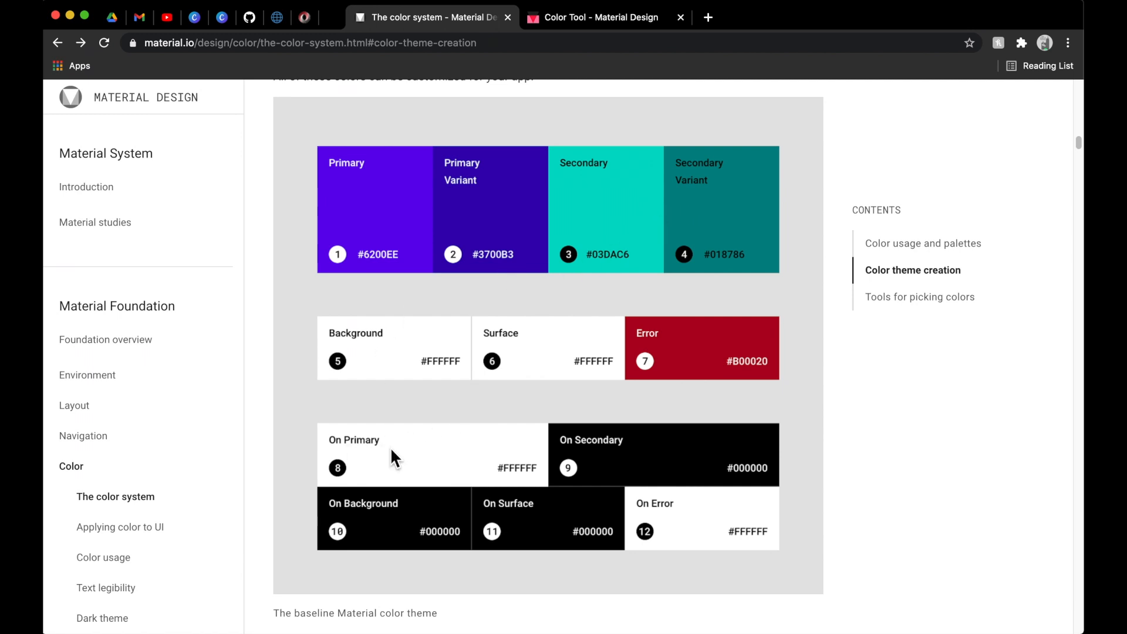
mouse_move(541, 441)
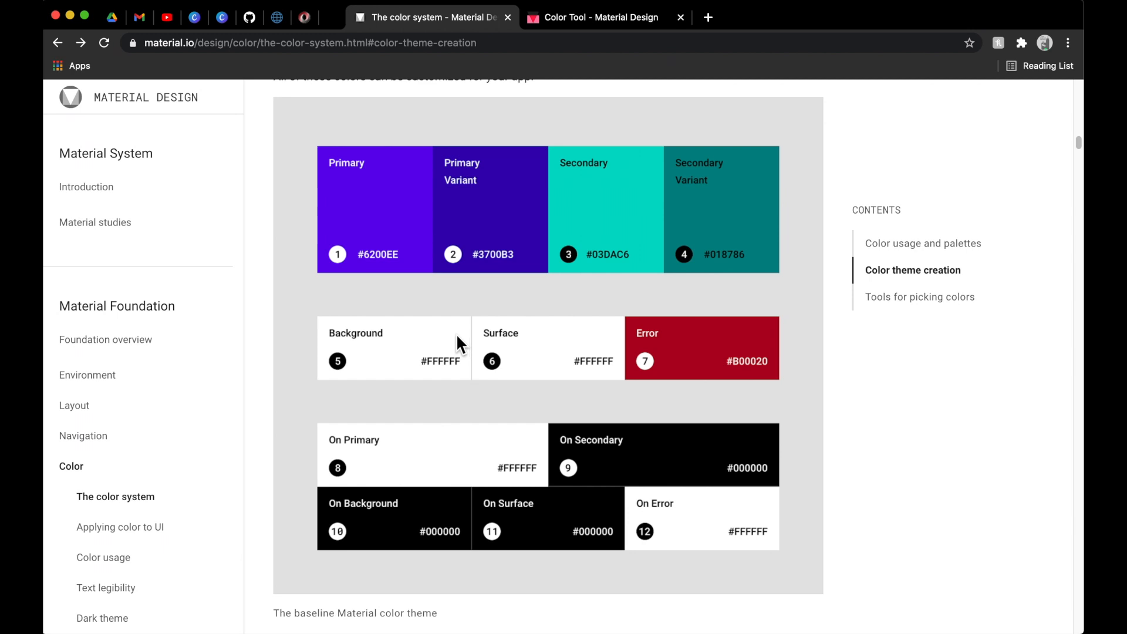
mouse_move(452, 350)
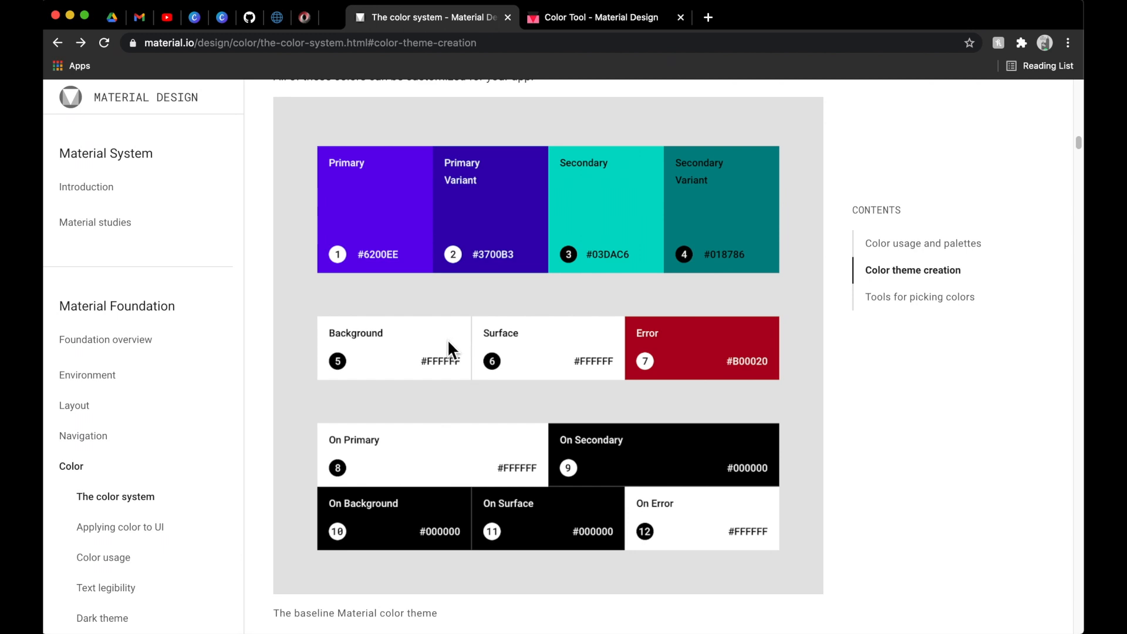
mouse_move(468, 374)
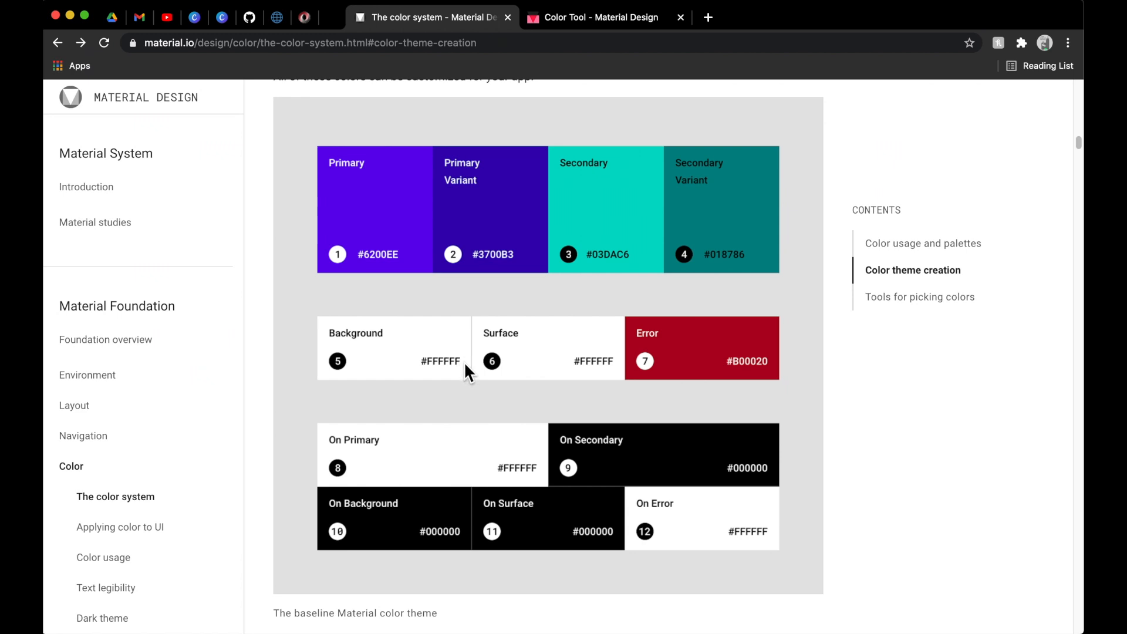
mouse_move(491, 379)
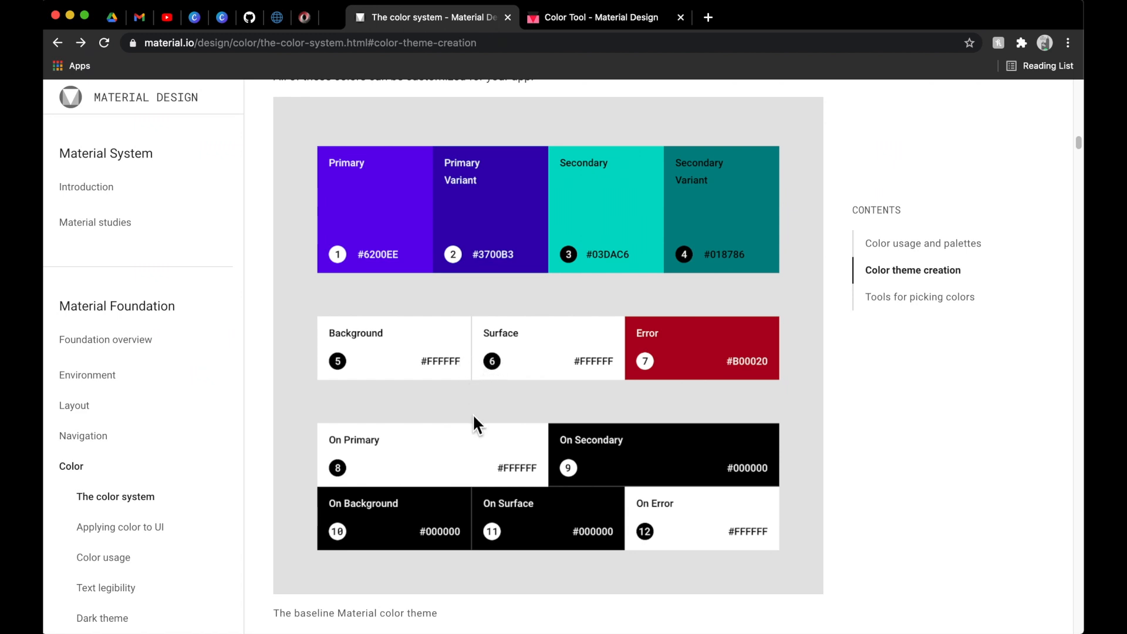
mouse_move(401, 344)
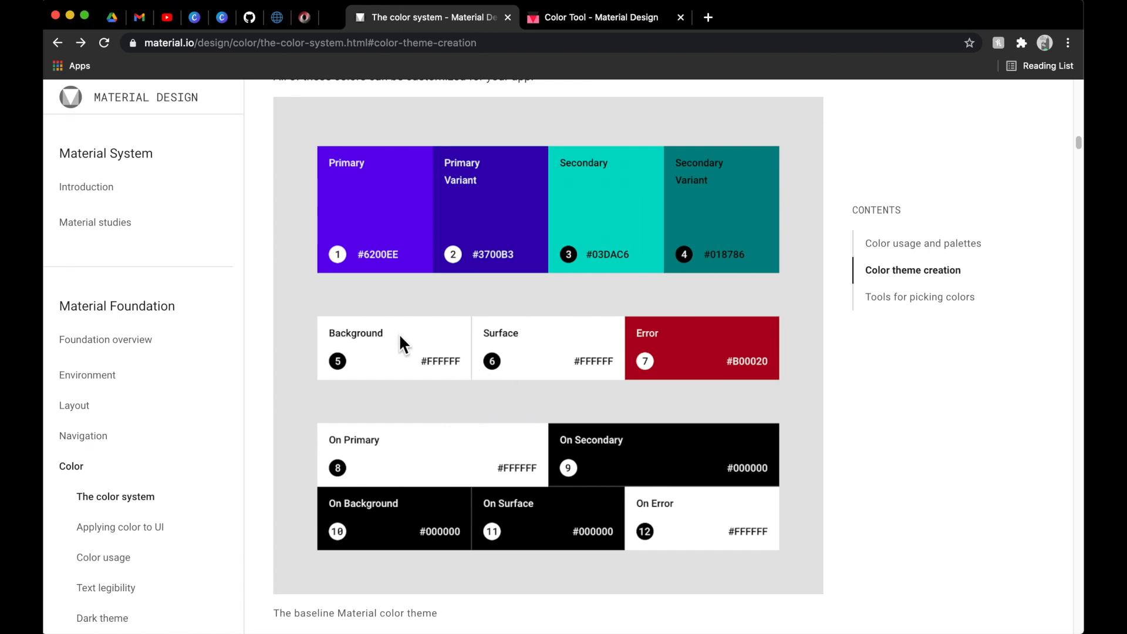
mouse_move(361, 345)
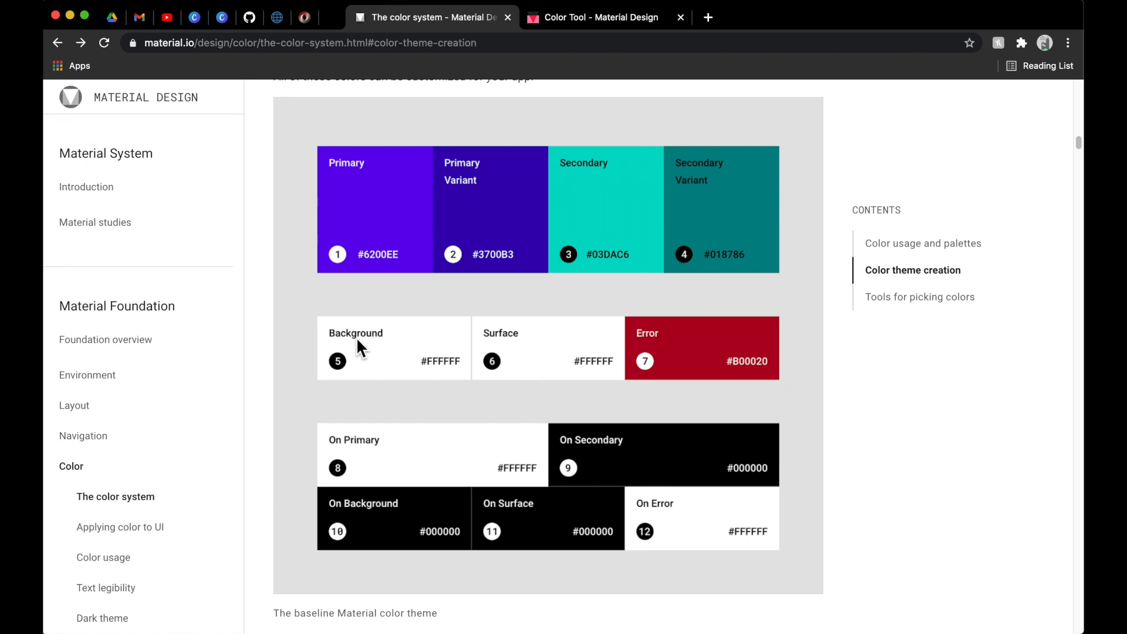
mouse_move(311, 511)
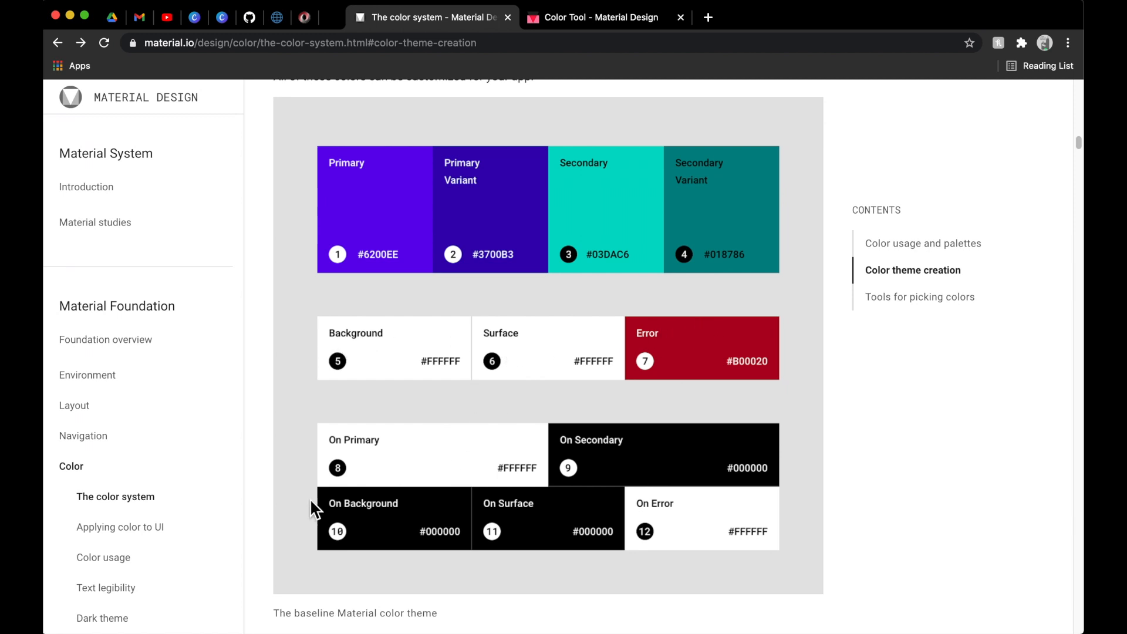
mouse_move(701, 531)
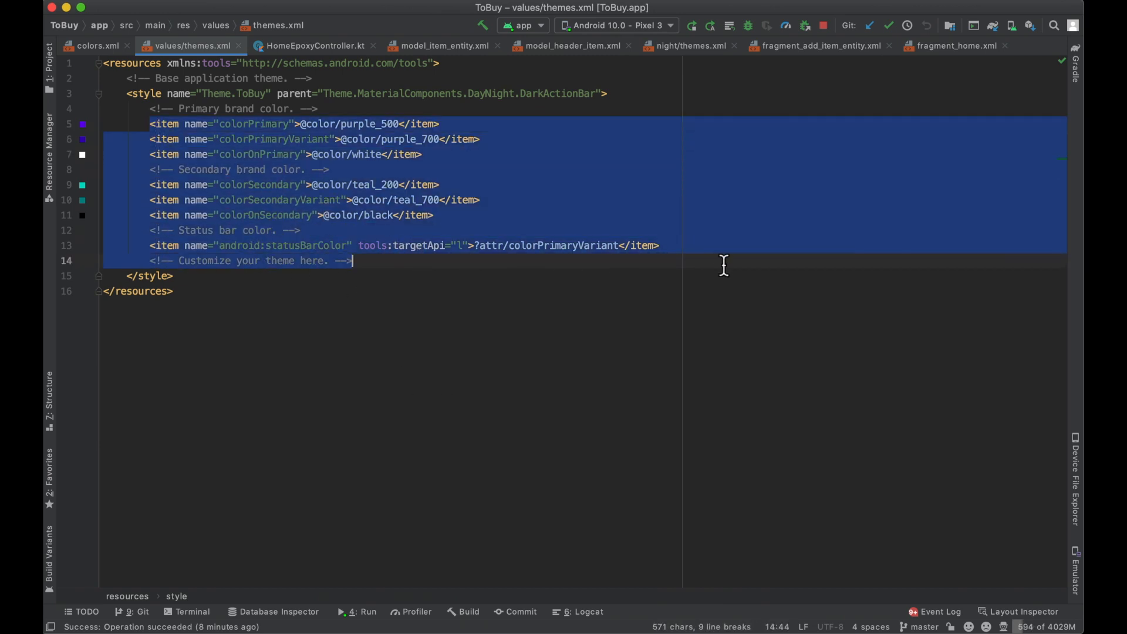
- Switch away from the emulator and bring up the fragment_home.xml layout
key("cmd+tab")
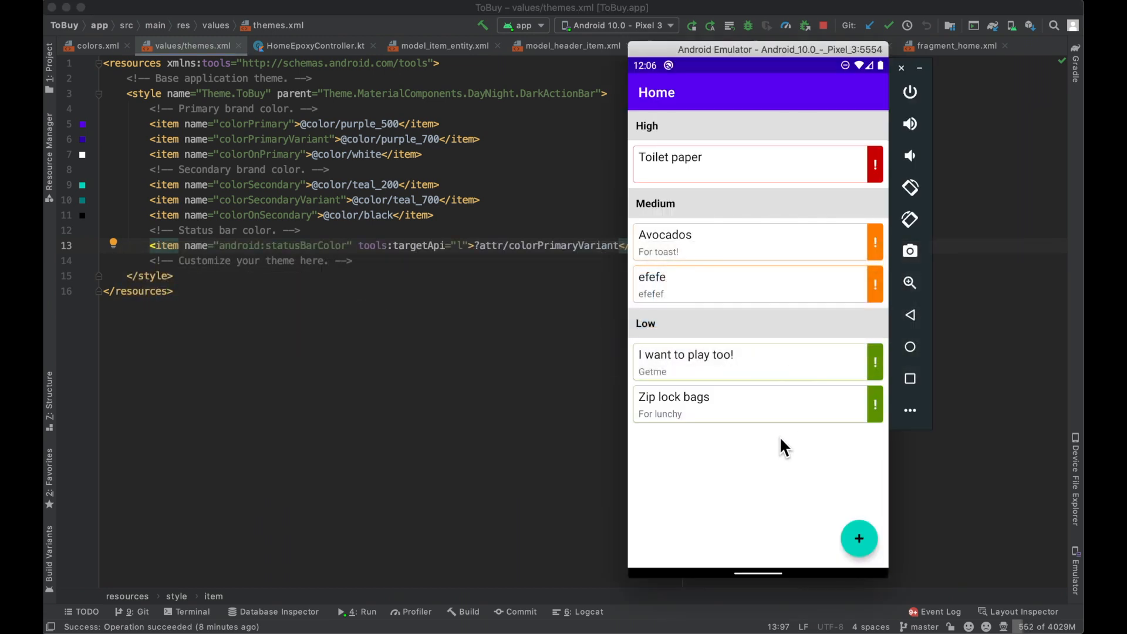
mouse_move(525, 279)
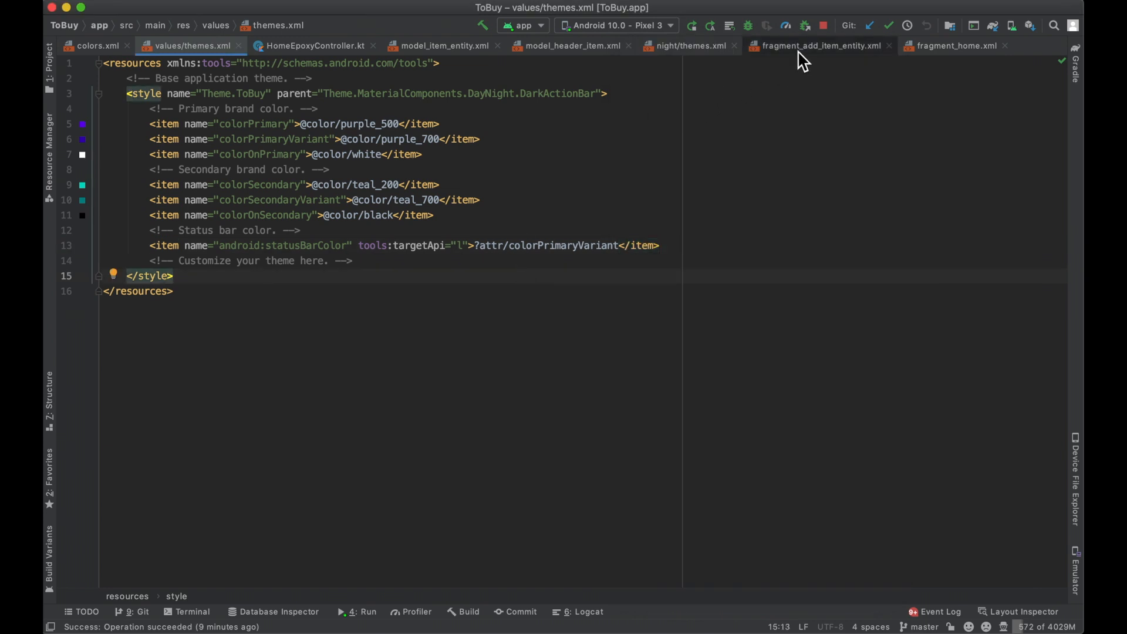
mouse_move(817, 45)
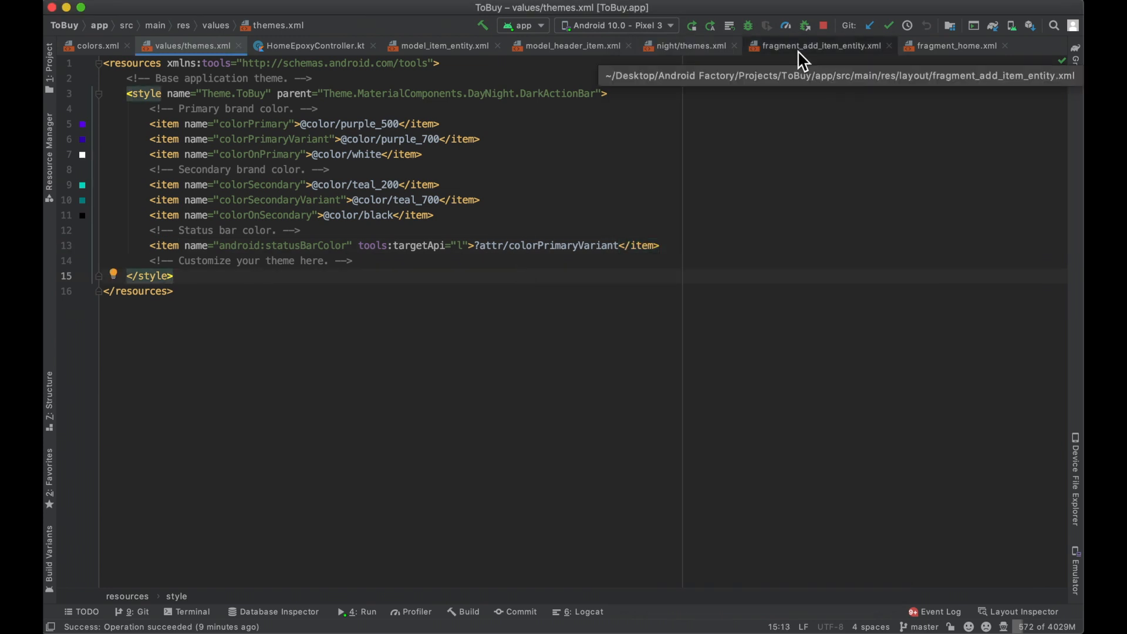
left_click(955, 45)
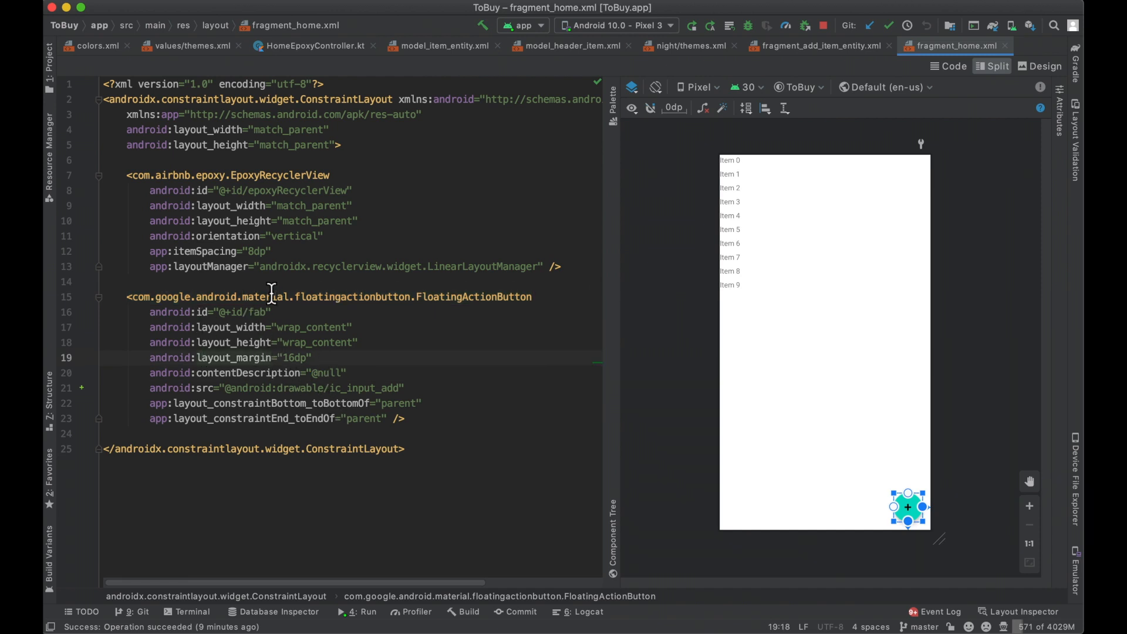
double_click(266, 296)
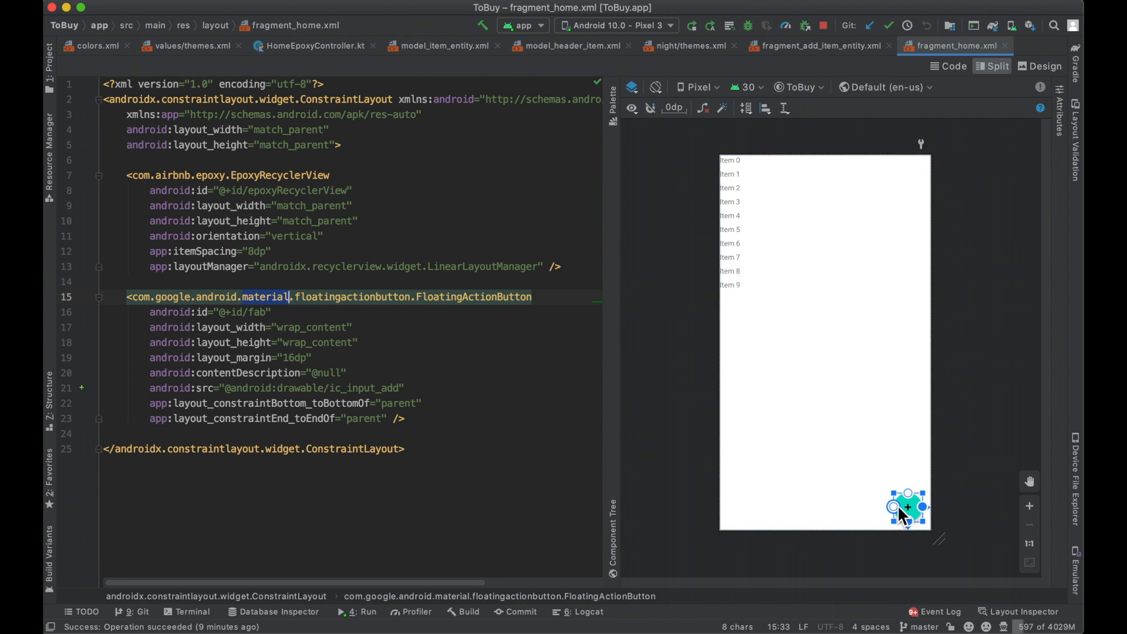
type("t")
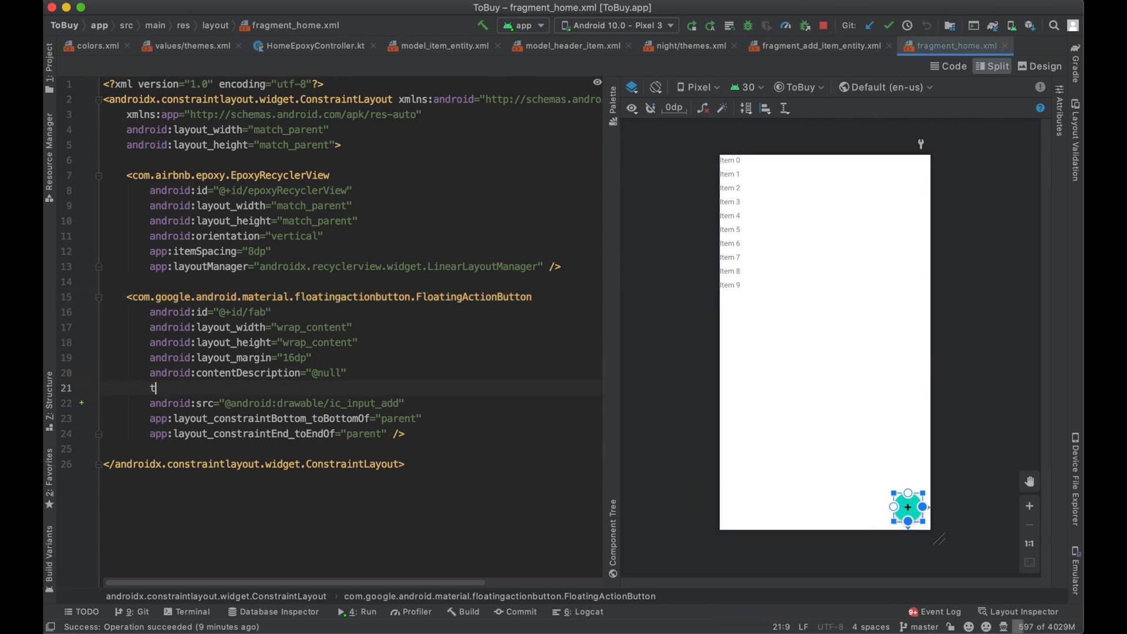
type("in")
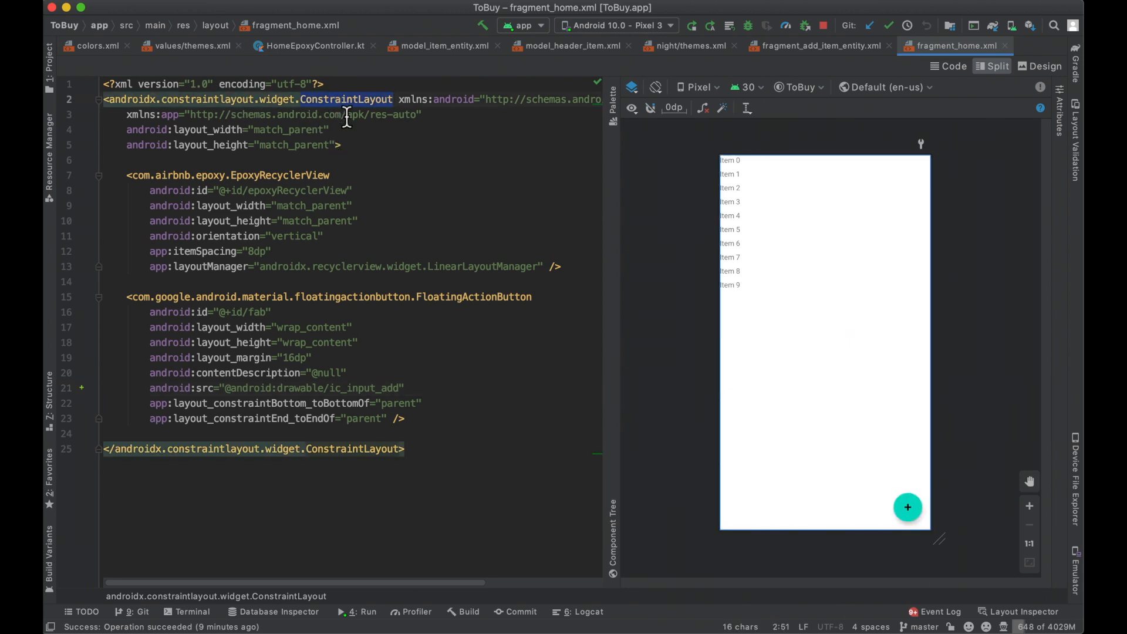
mouse_move(334, 145)
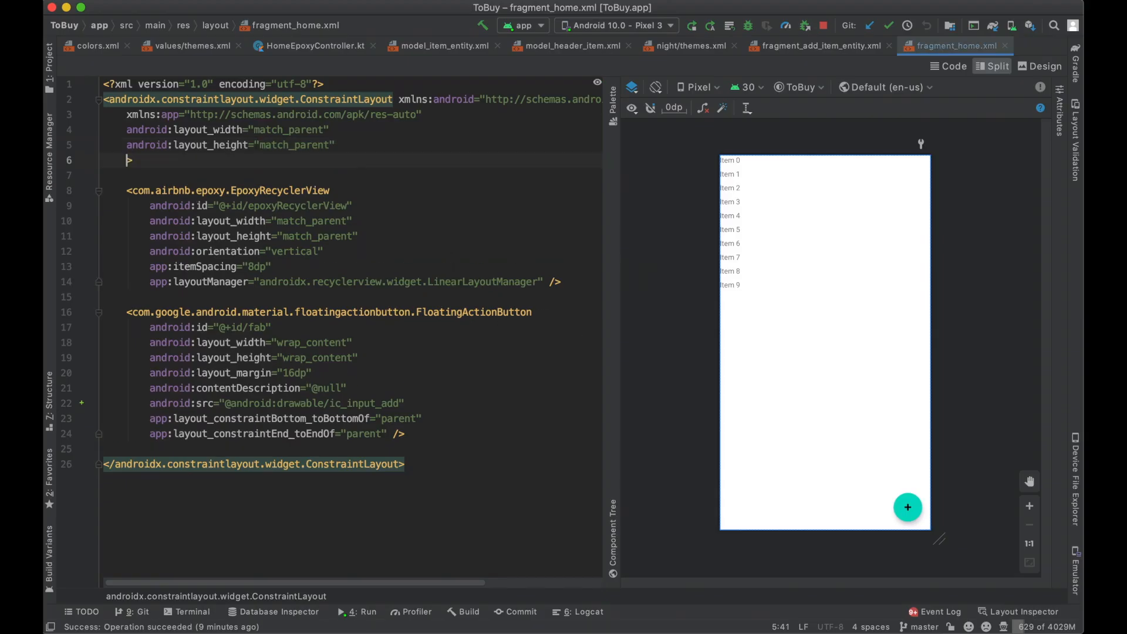
type("android:background=\"")
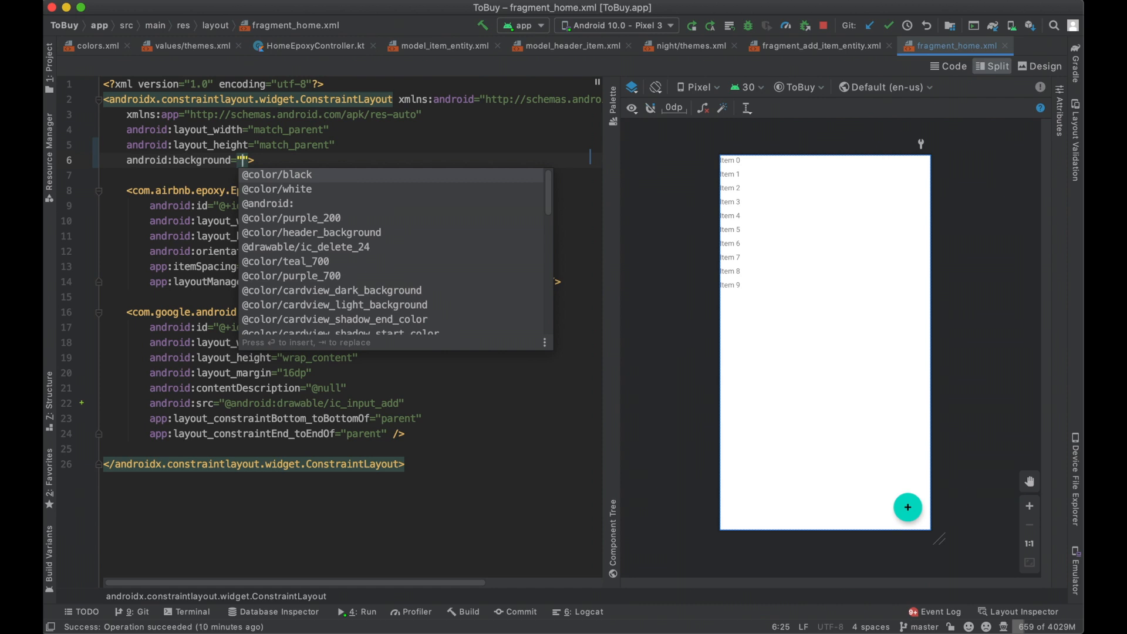
left_click(276, 174)
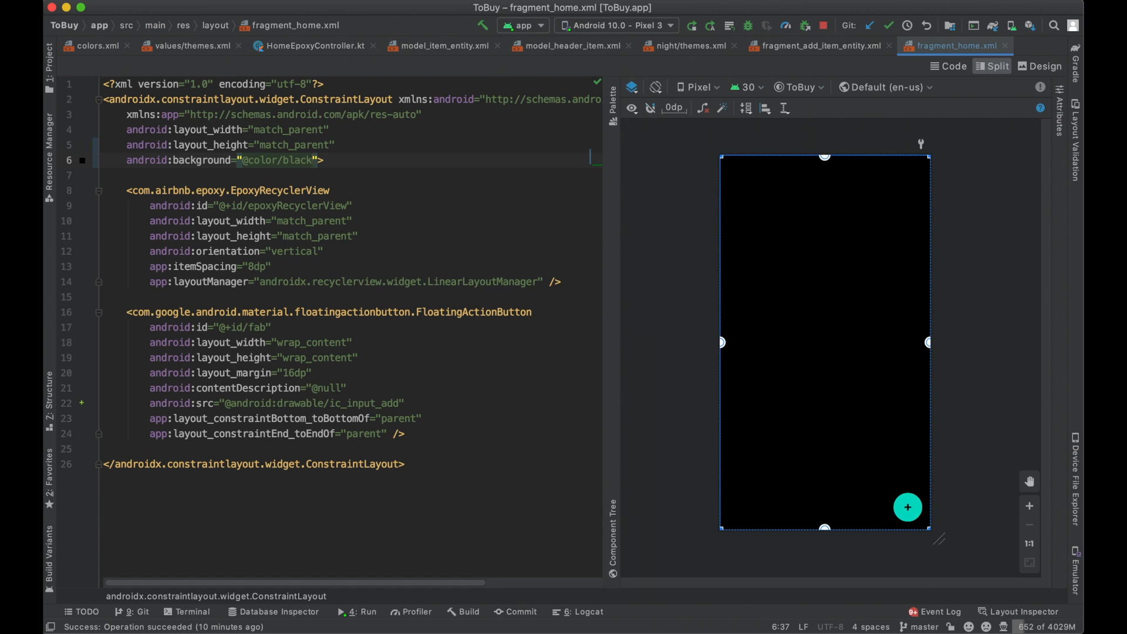
double_click(295, 160)
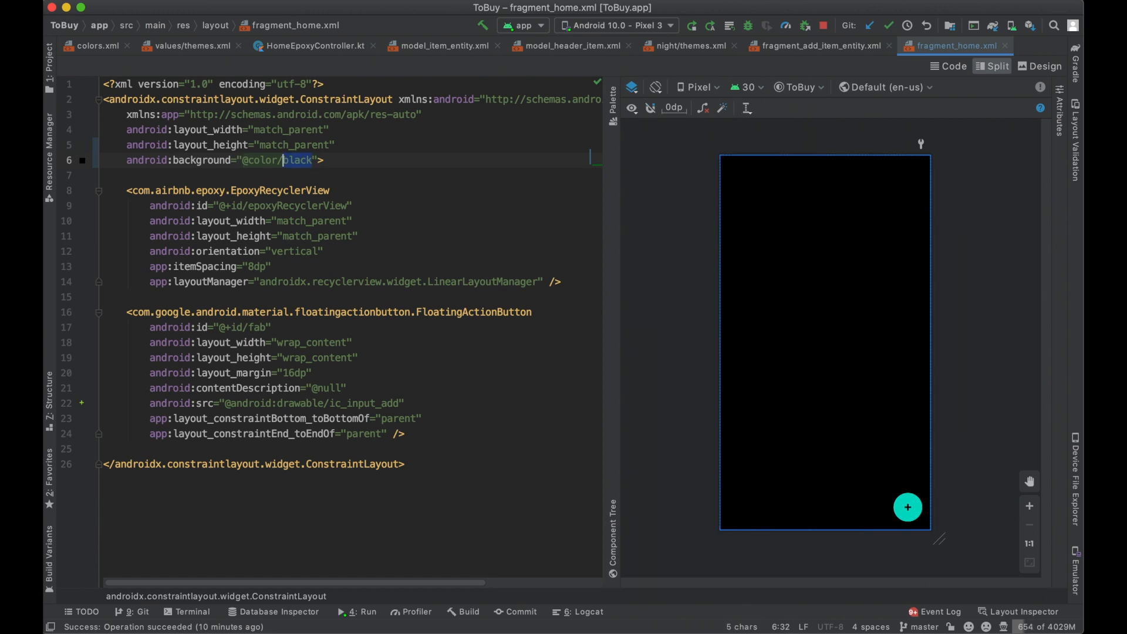
double_click(277, 160)
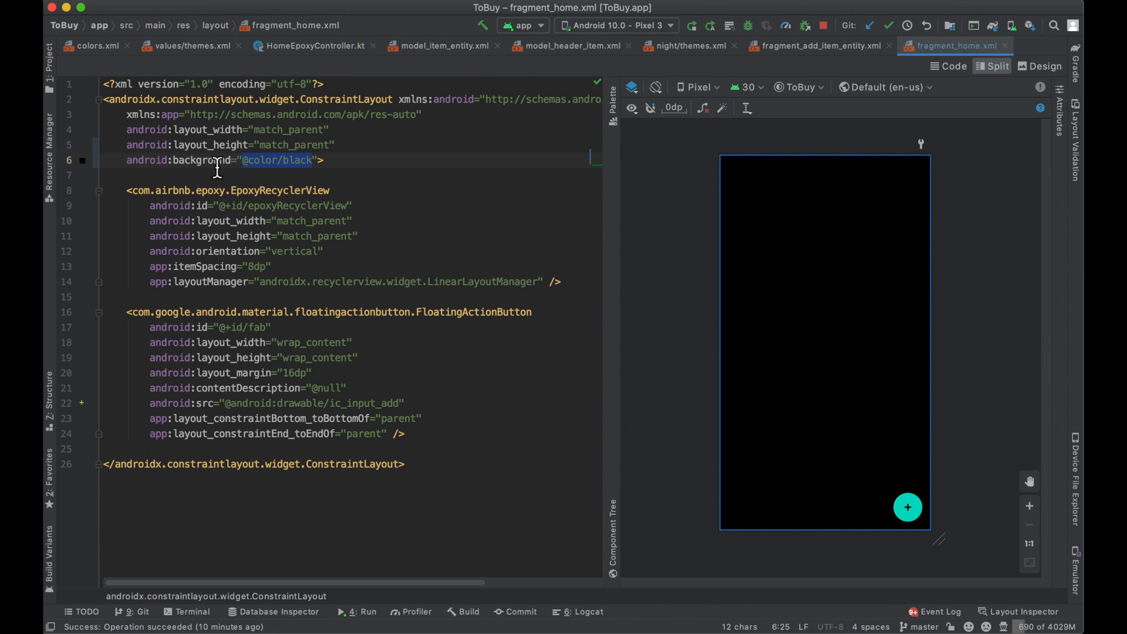
double_click(278, 160)
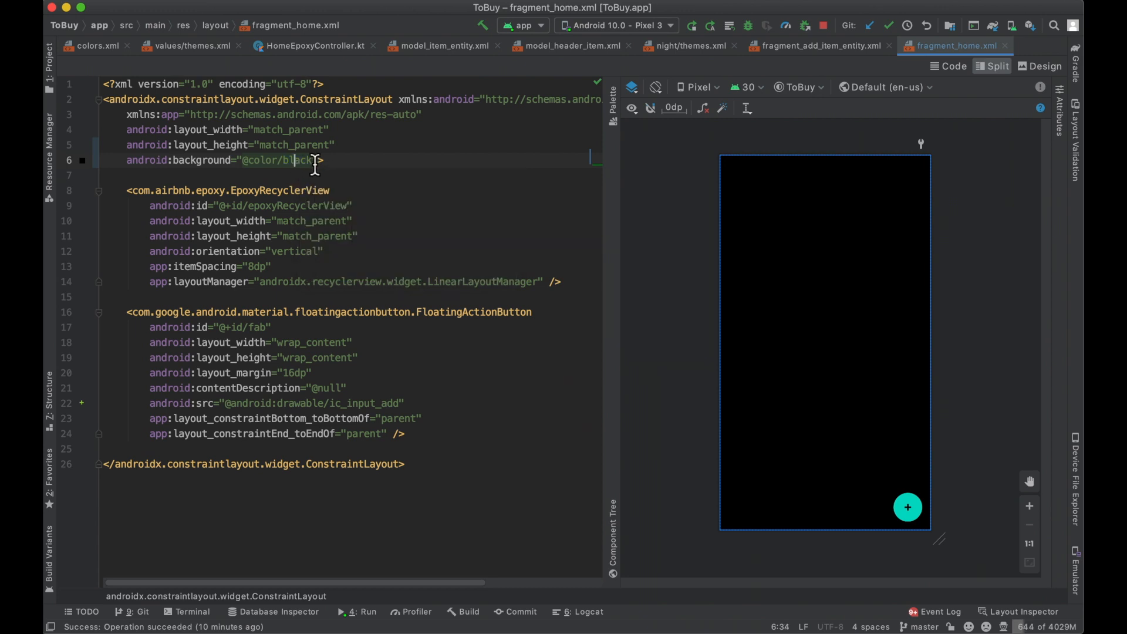
double_click(276, 160)
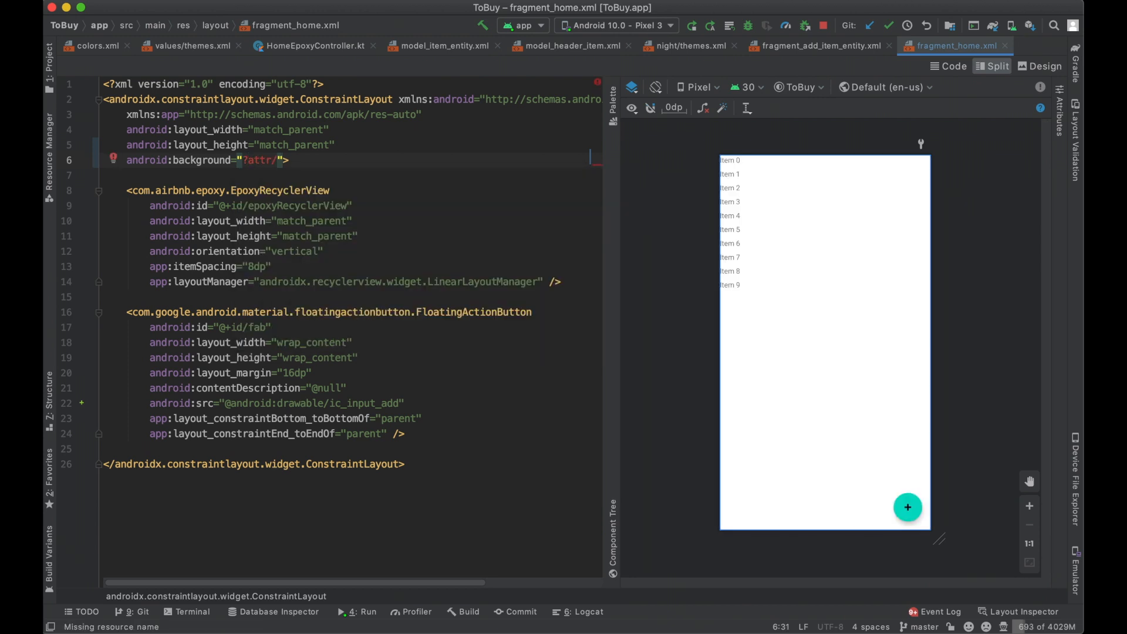
- Change the layout background to ?attr/background and switch to themes.xml
type("background")
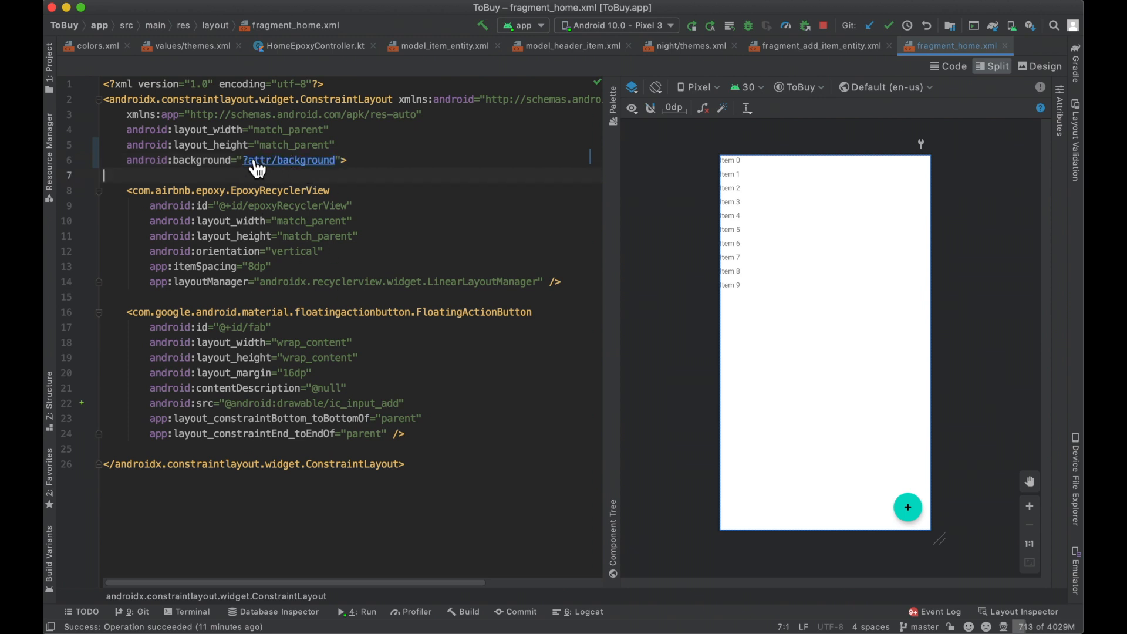
mouse_move(288, 159)
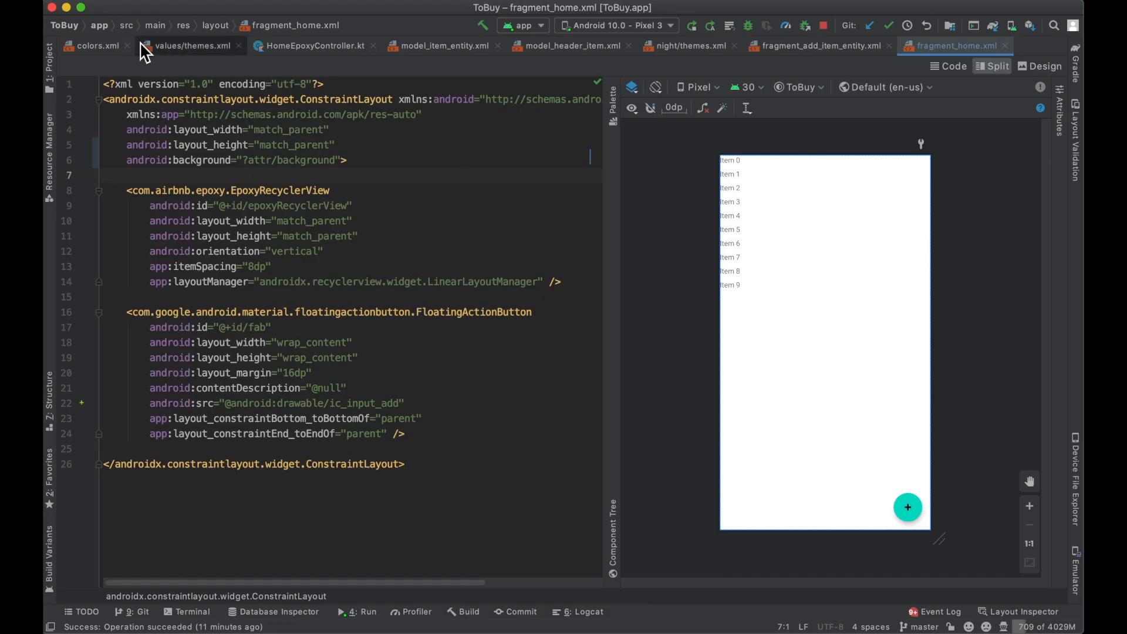
left_click(96, 46)
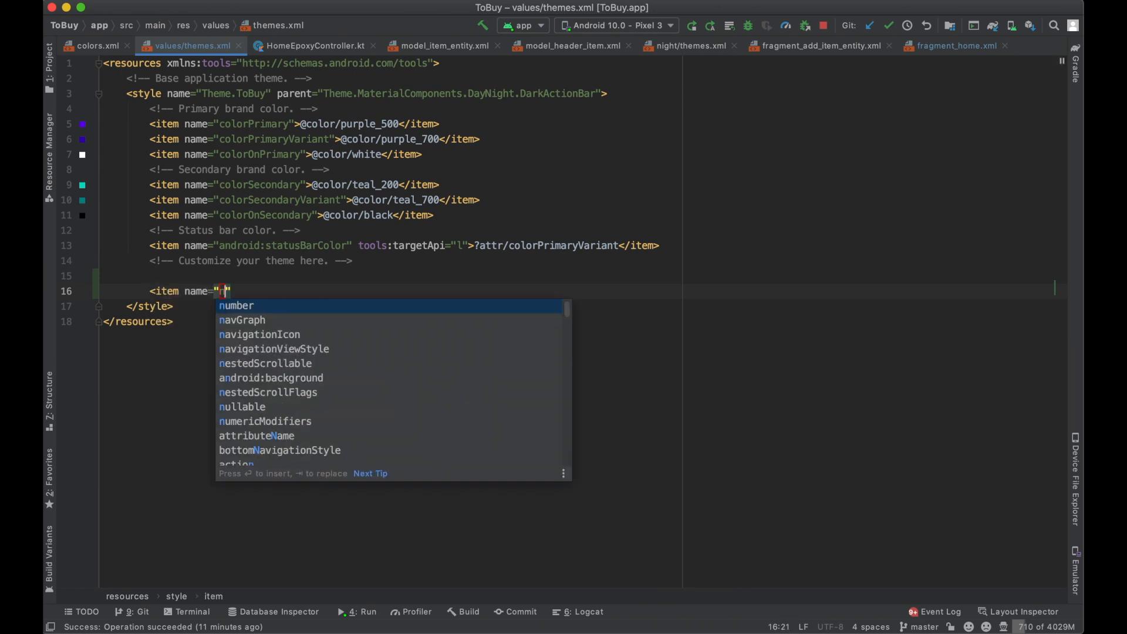
type("background")
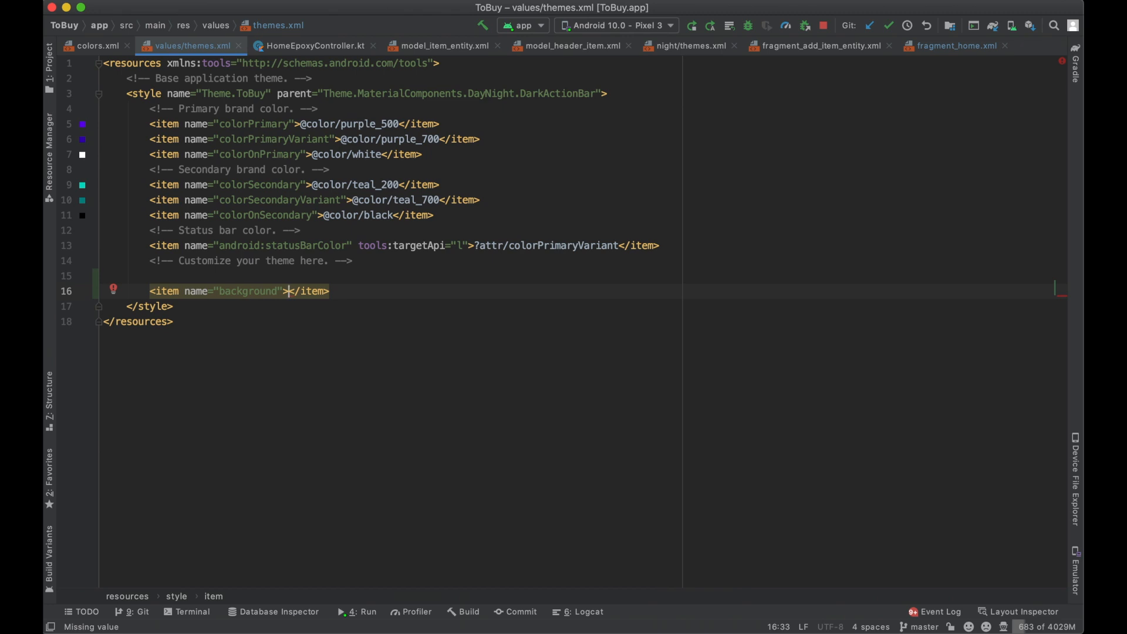
left_click(96, 45)
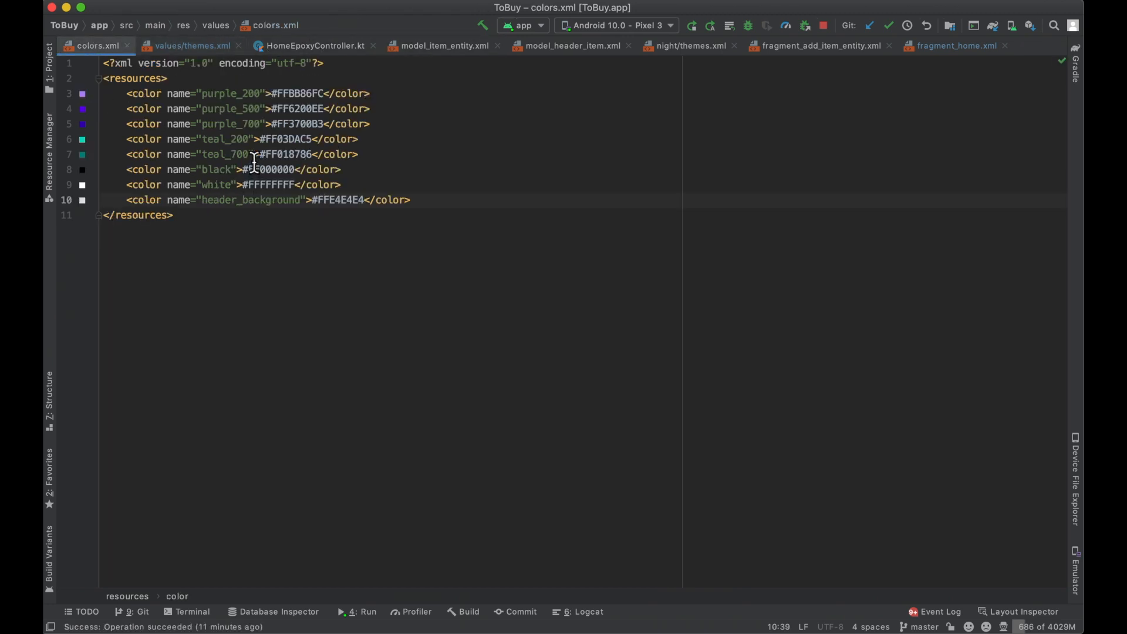
double_click(251, 199)
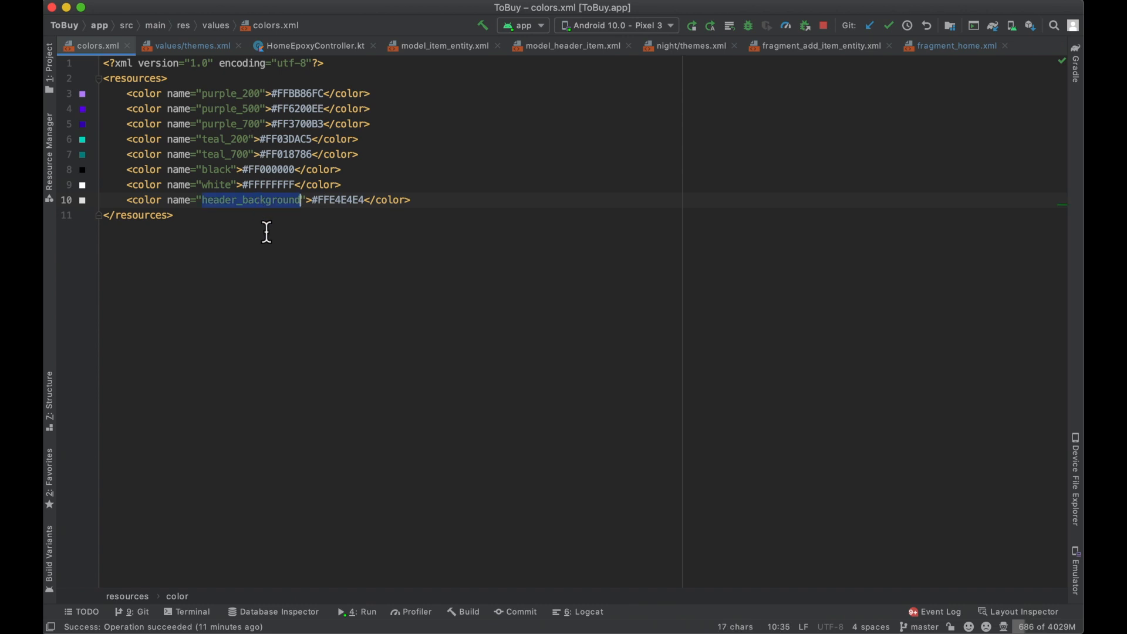
double_click(230, 94)
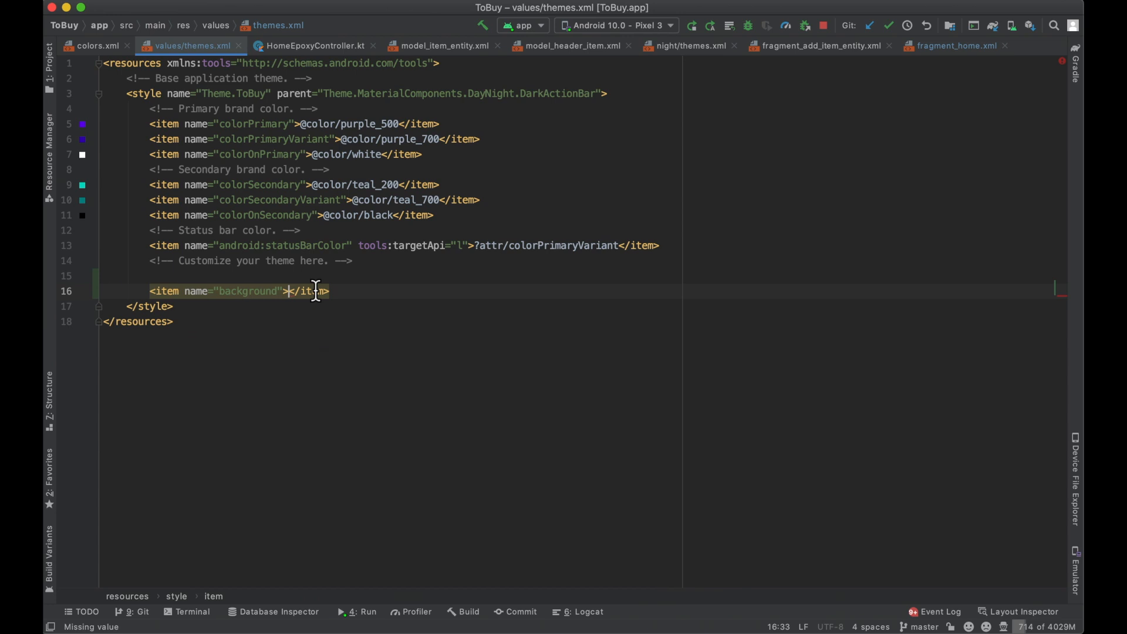
type("@color/purple_200")
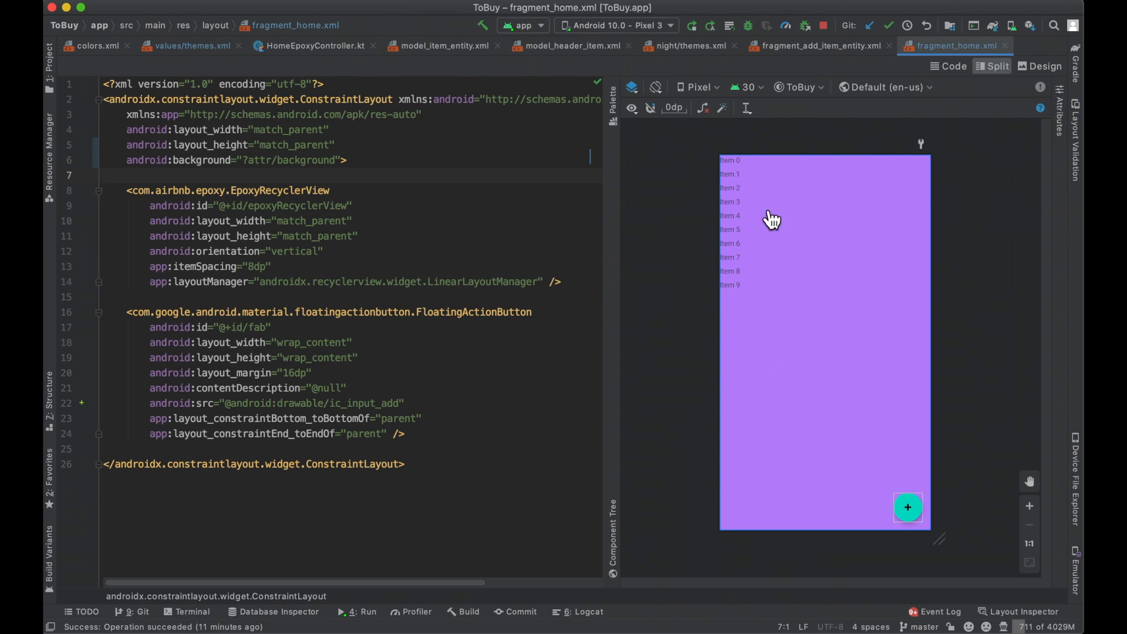
mouse_move(808, 281)
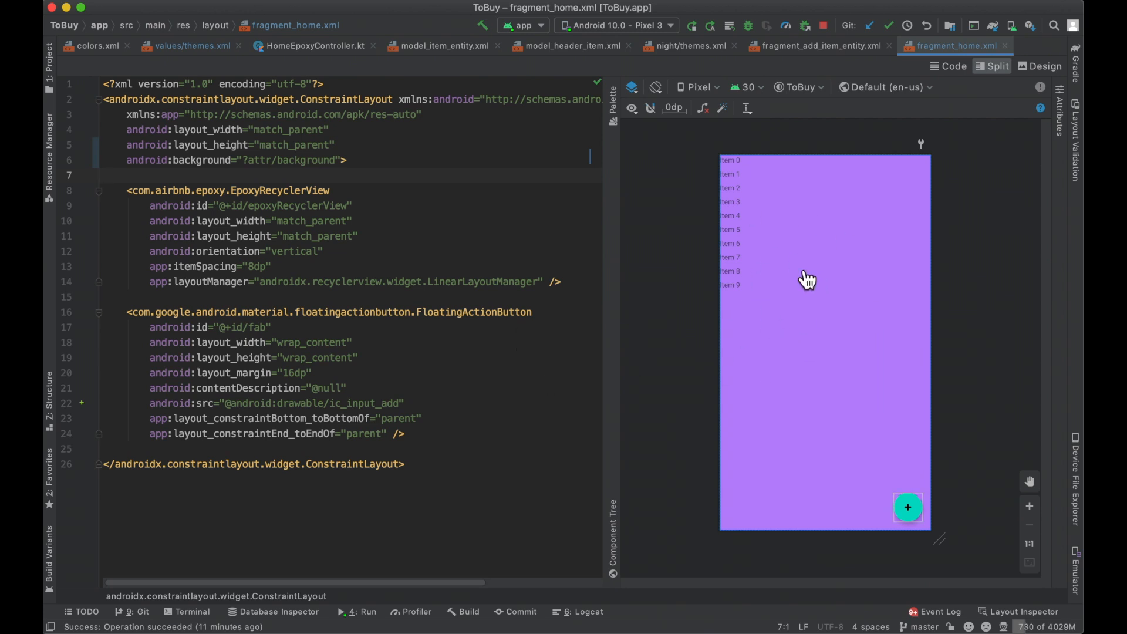
mouse_move(790, 221)
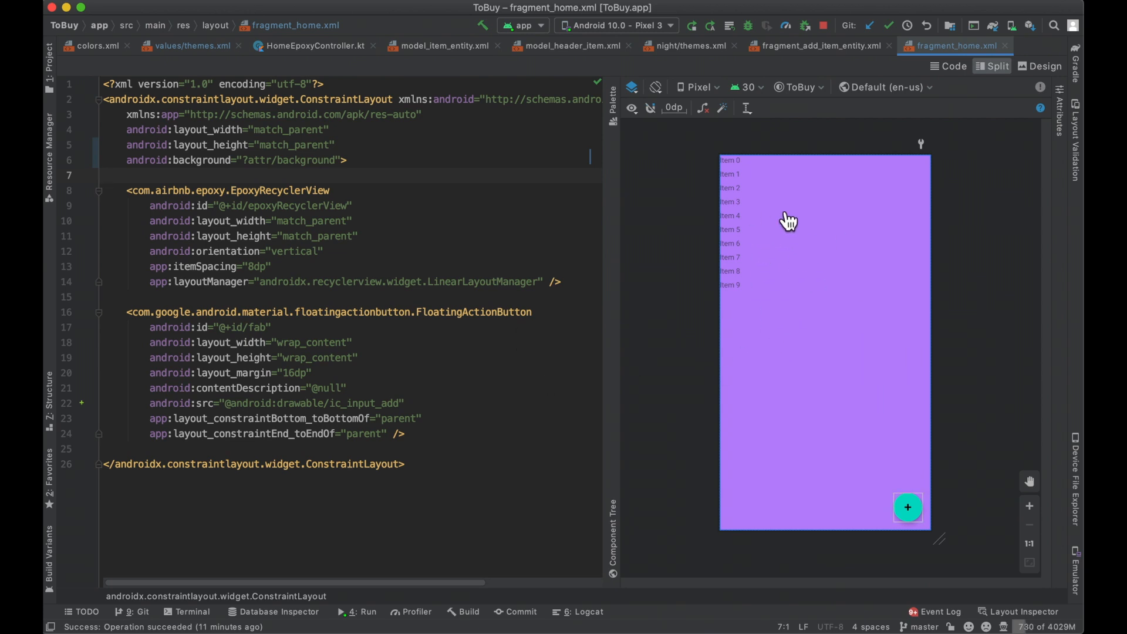
mouse_move(640, 173)
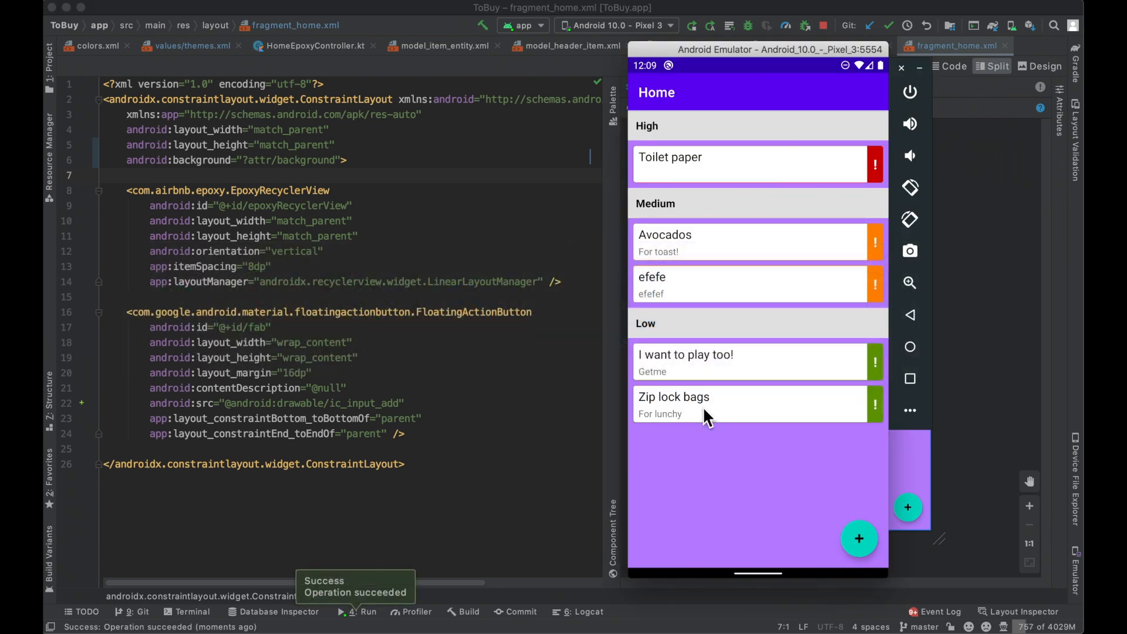
mouse_move(704, 528)
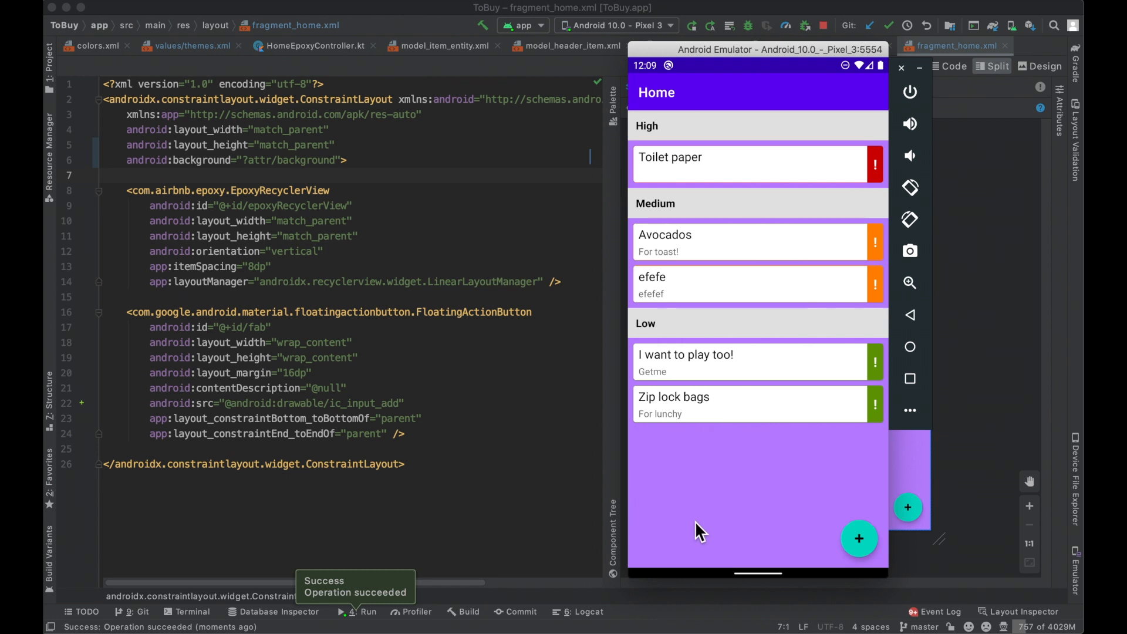
mouse_move(701, 514)
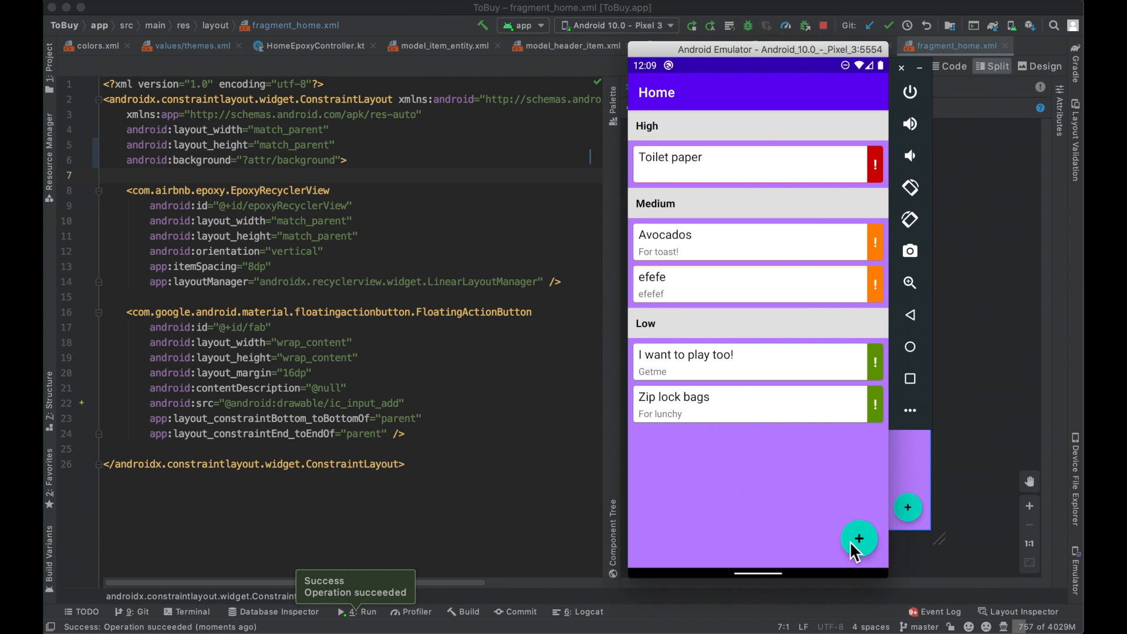
- Open the ToBuy Add item screen using the Home screen's + floating action button
left_click(859, 538)
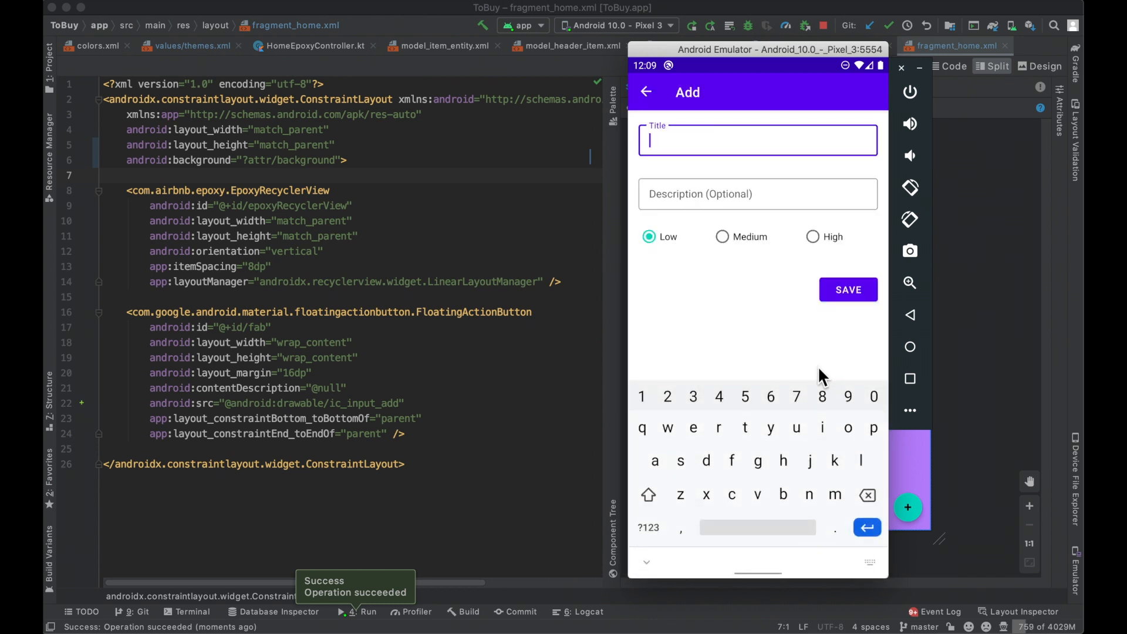
mouse_move(737, 119)
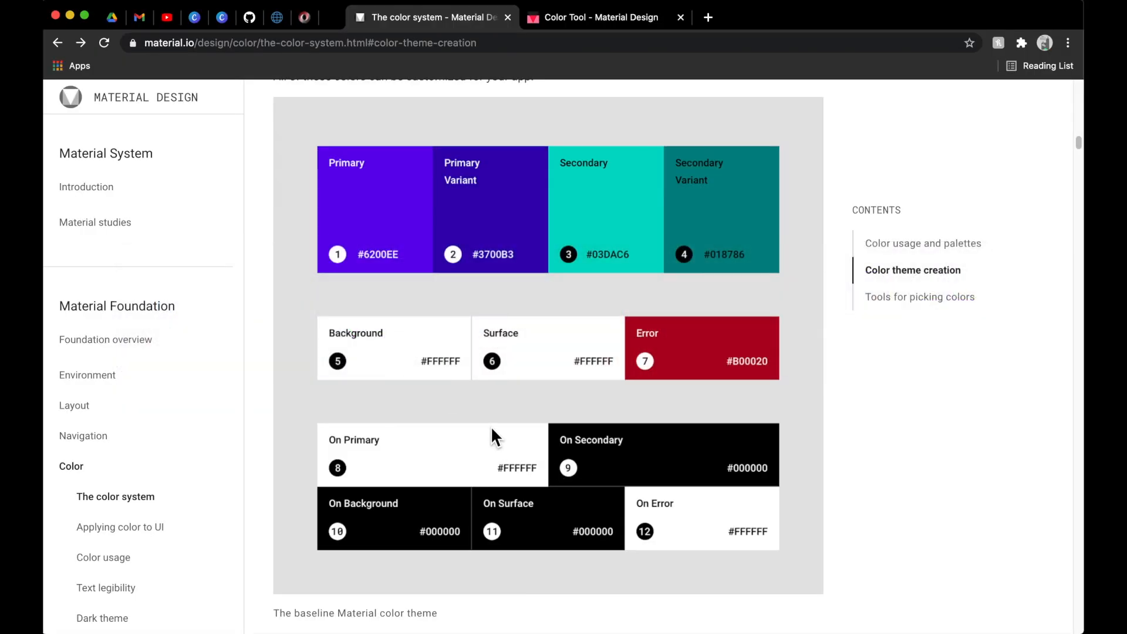
mouse_move(460, 325)
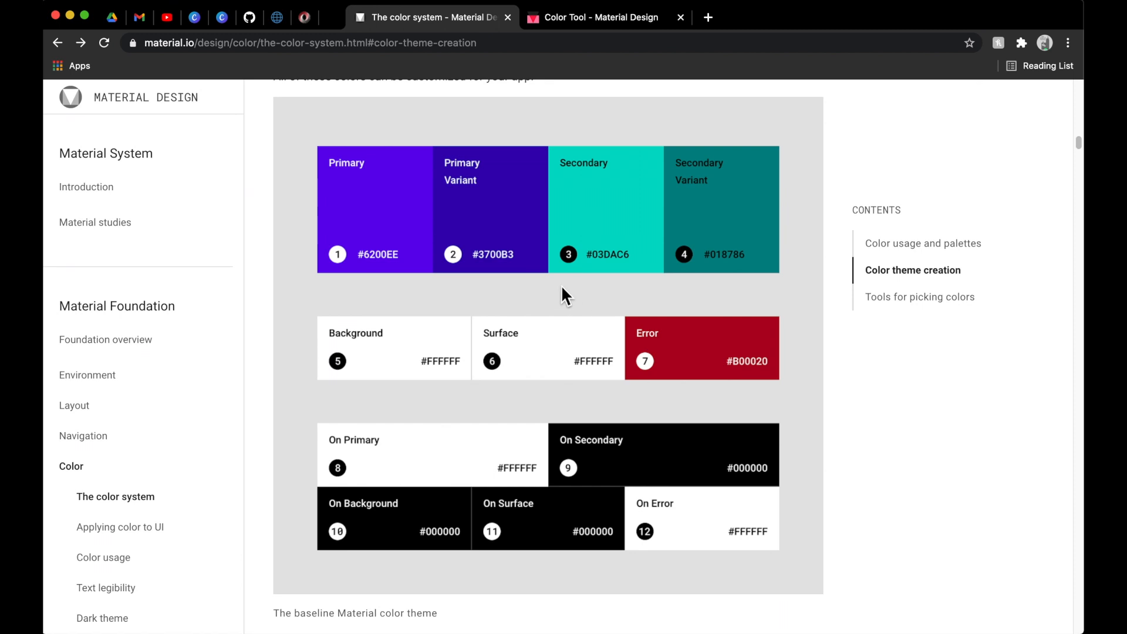
mouse_move(565, 294)
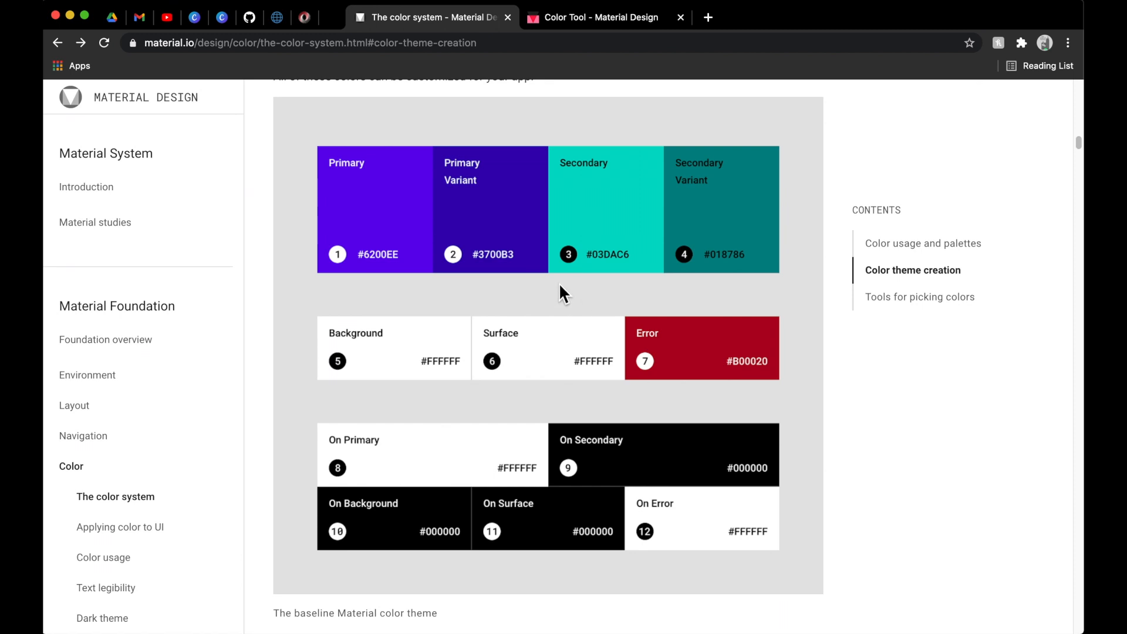
mouse_move(394, 358)
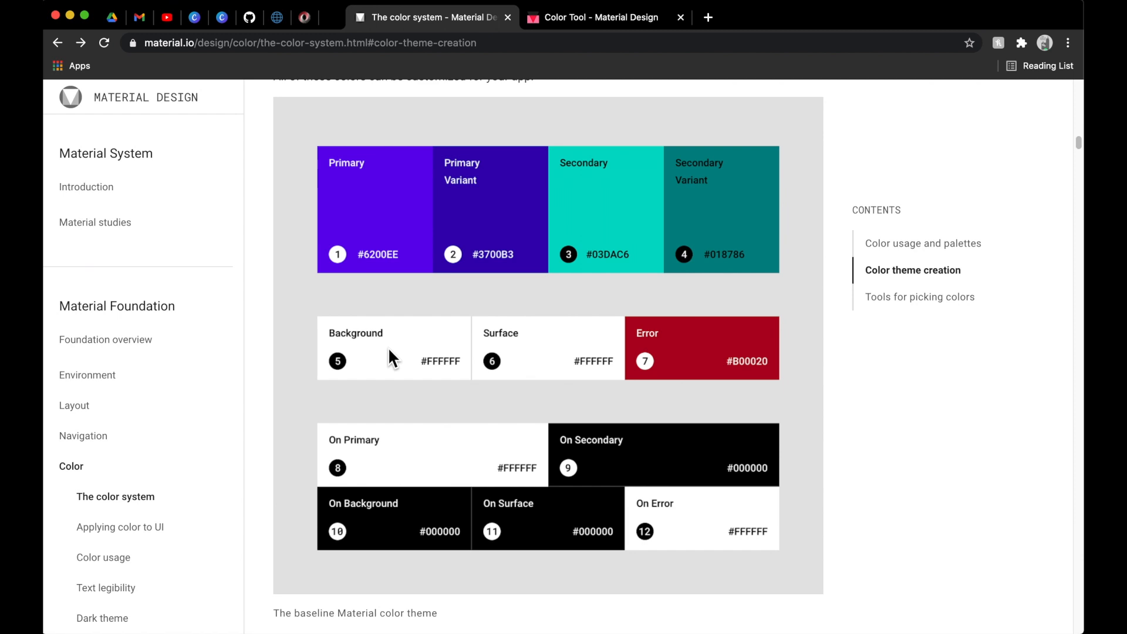
mouse_move(532, 352)
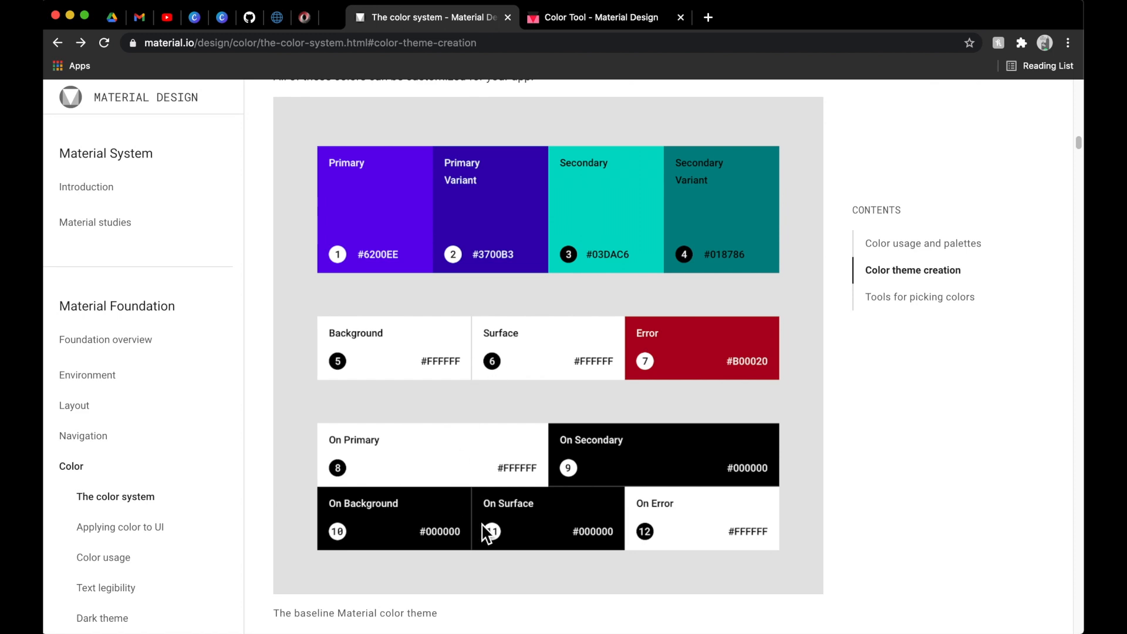
mouse_move(516, 521)
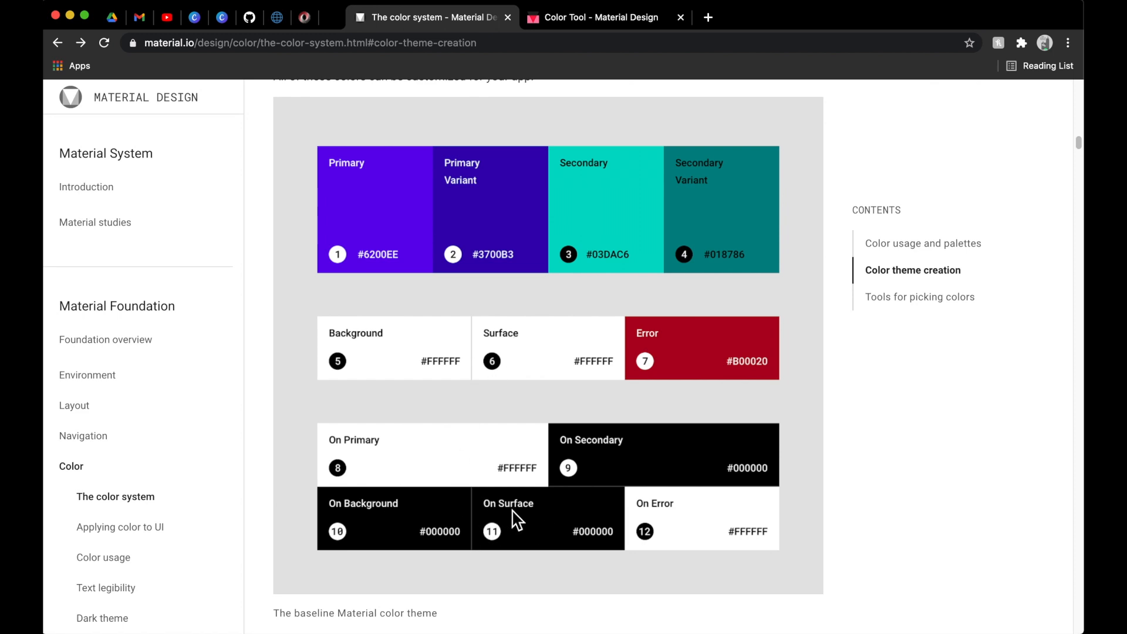
mouse_move(501, 528)
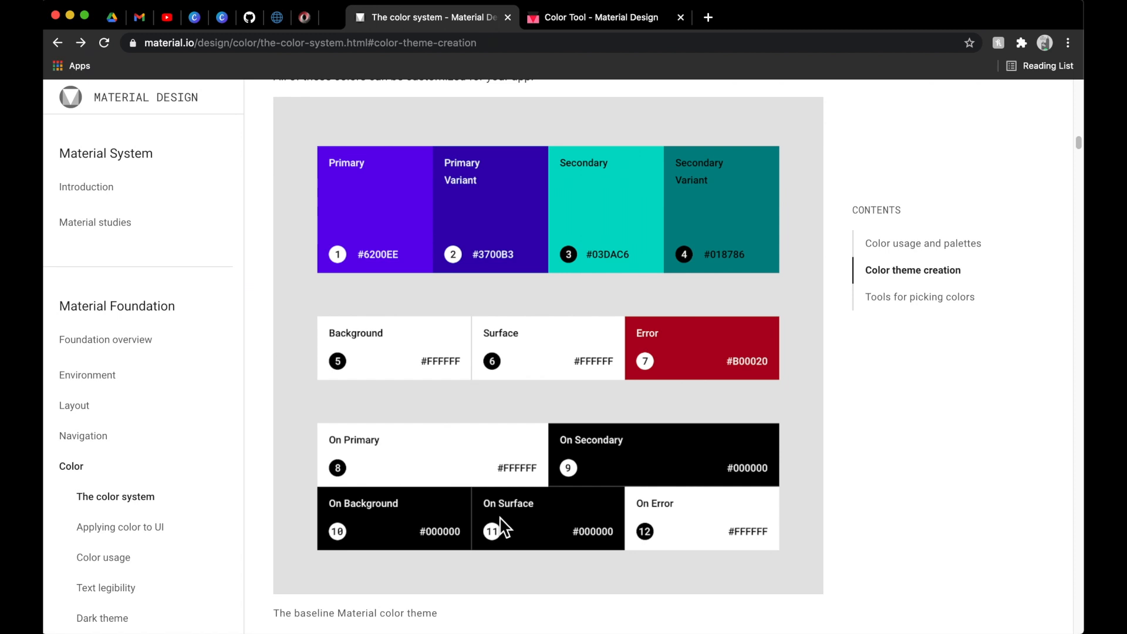
mouse_move(539, 343)
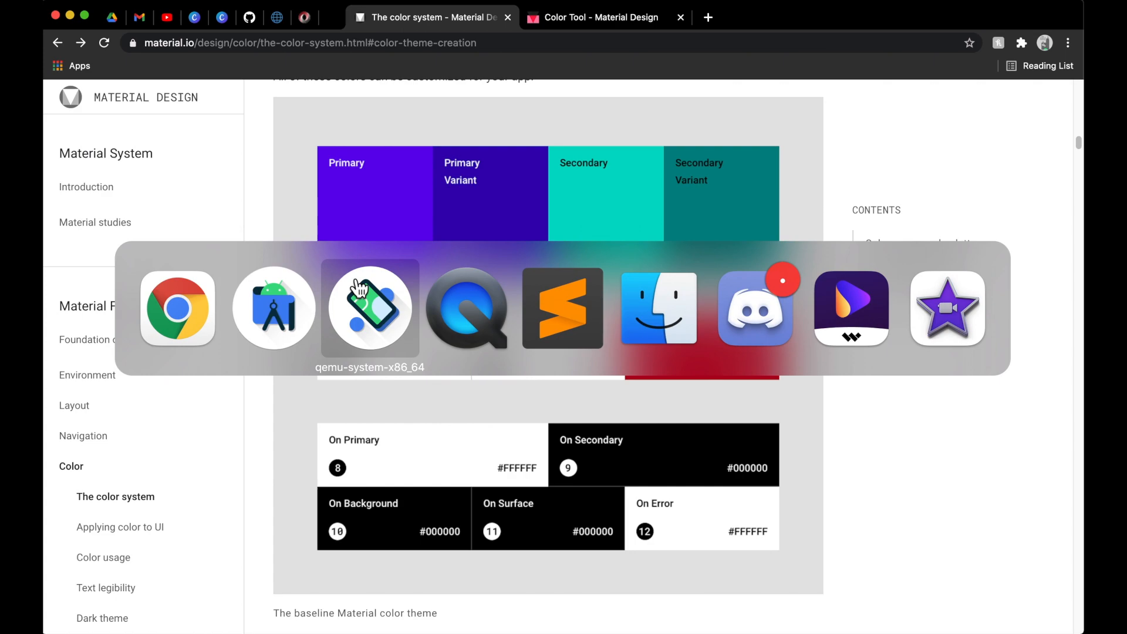
- Return to Android Studio to review fragment_home.xml beside its purple layout preview
left_click(370, 308)
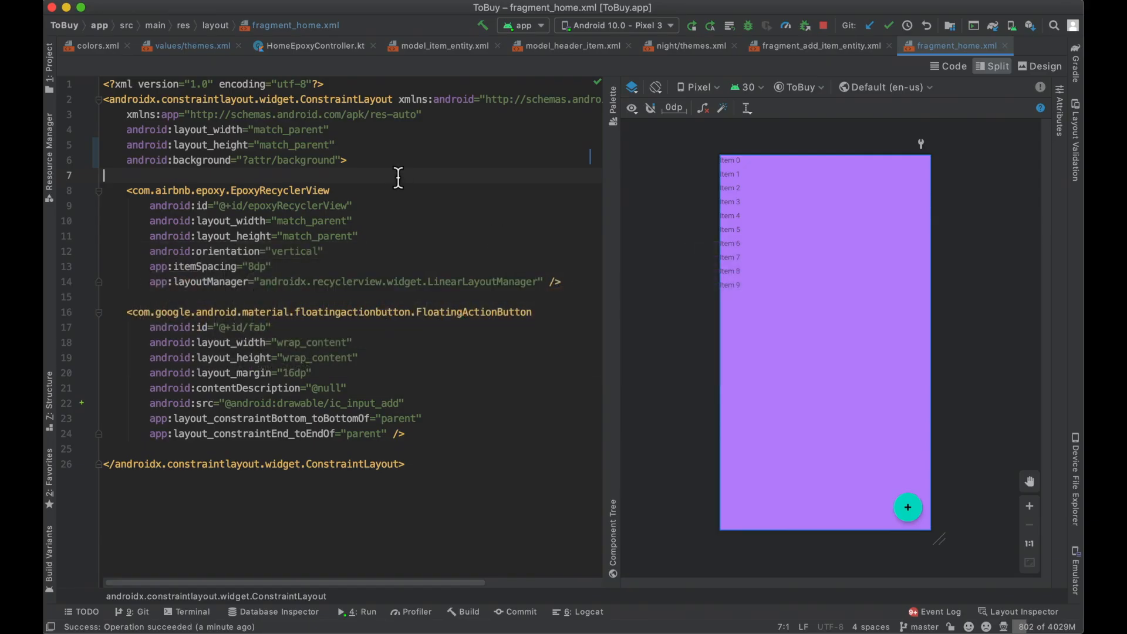
mouse_move(311, 206)
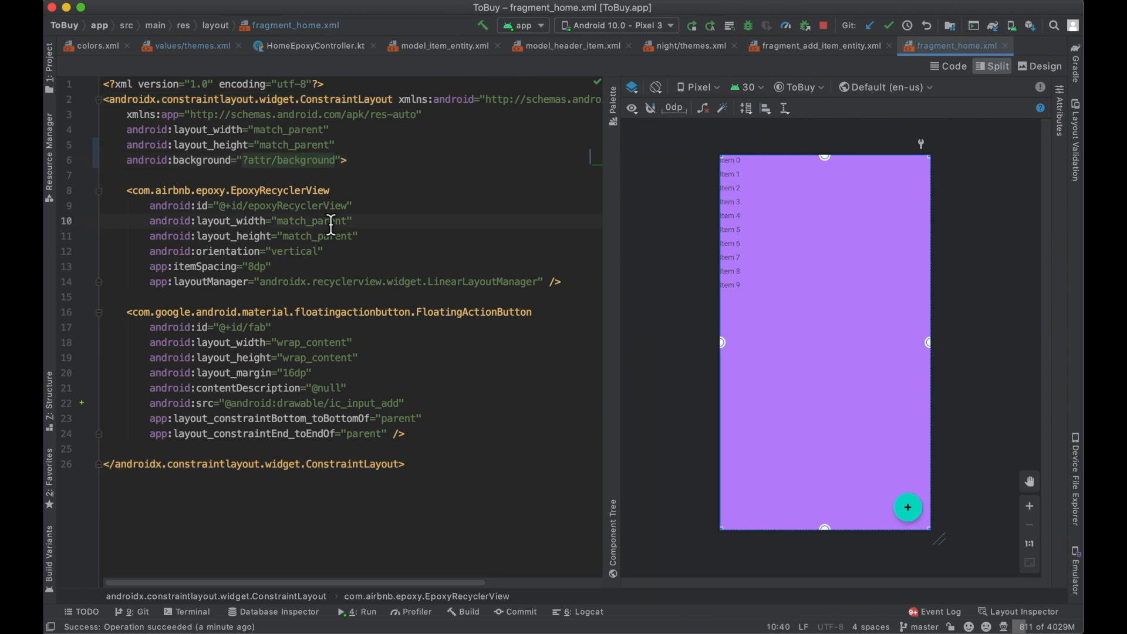
mouse_move(331, 236)
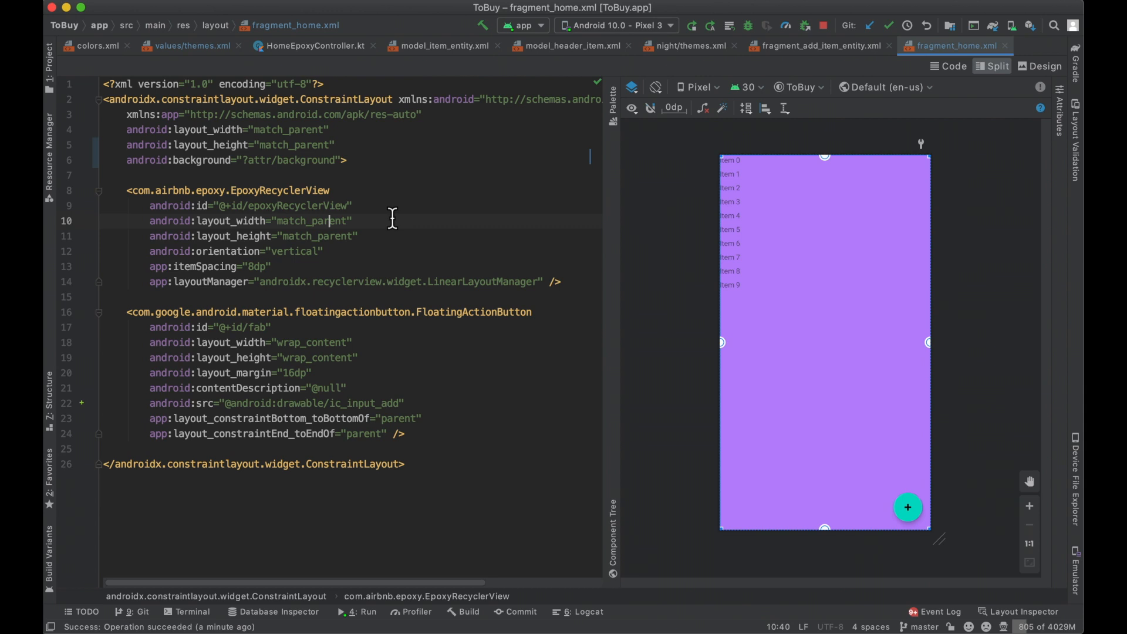
mouse_move(413, 224)
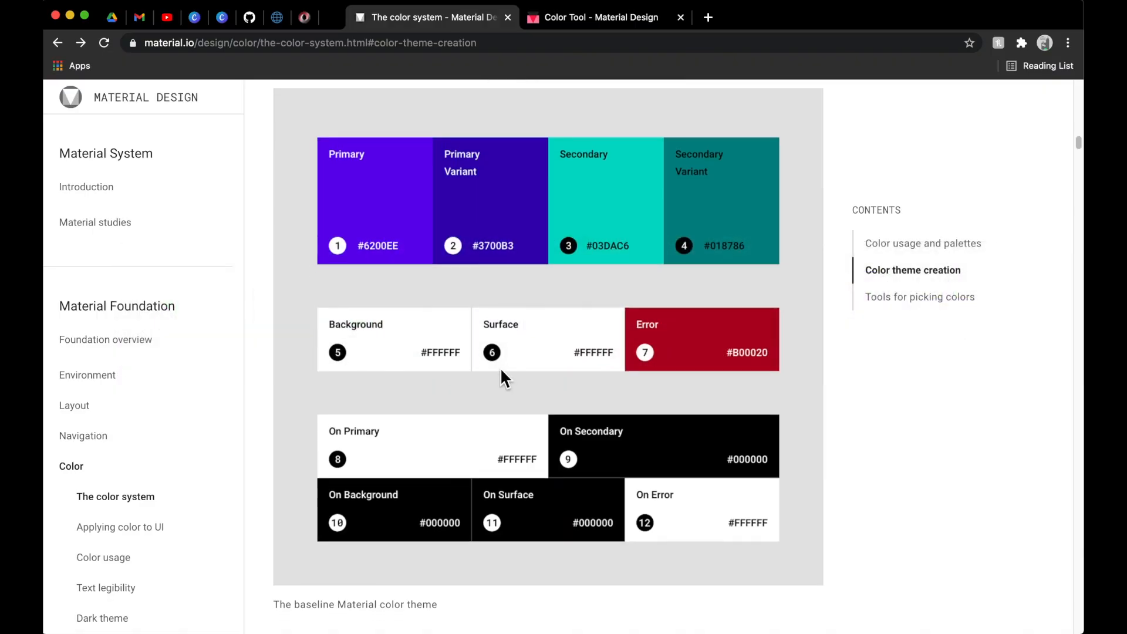
- Scroll the Material color system page to show the baseline theme swatches
scroll("down", 3)
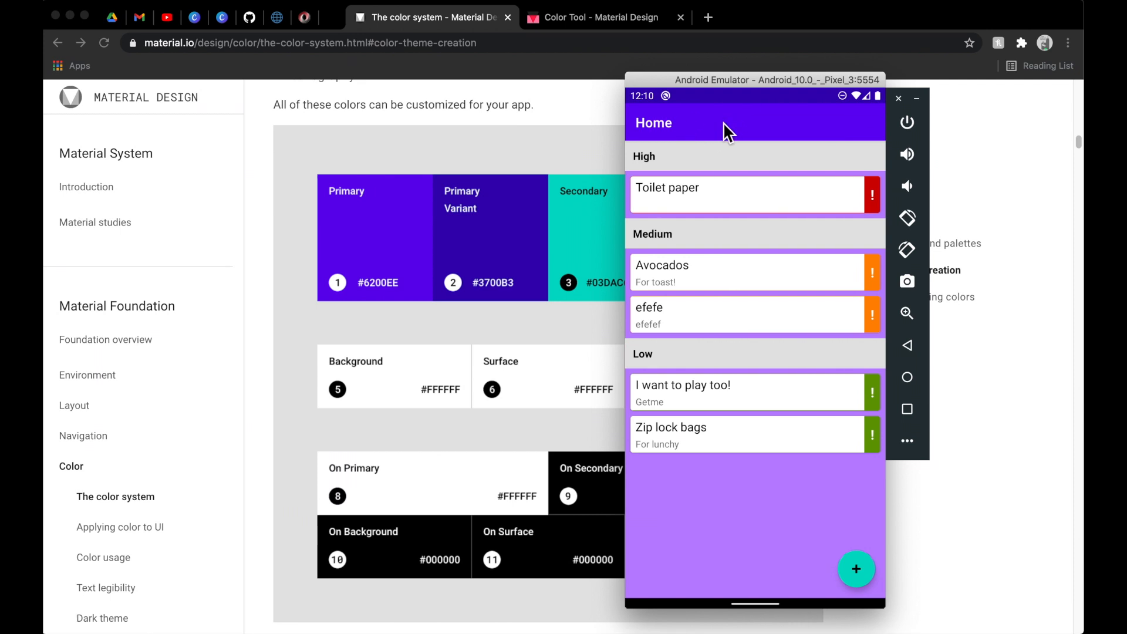
mouse_move(715, 143)
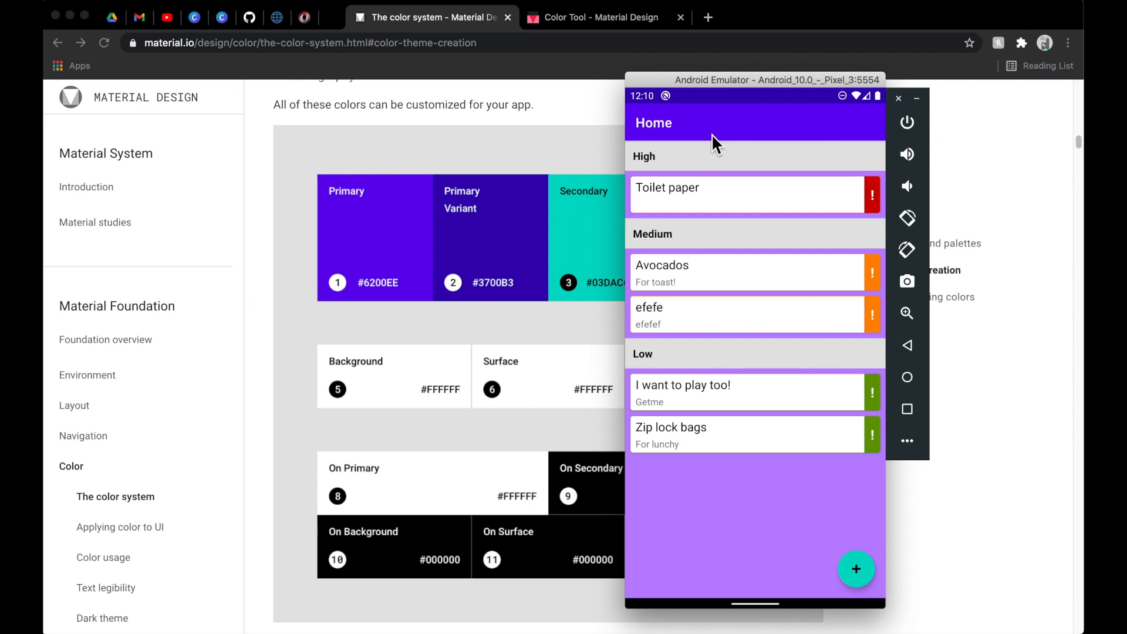
mouse_move(669, 211)
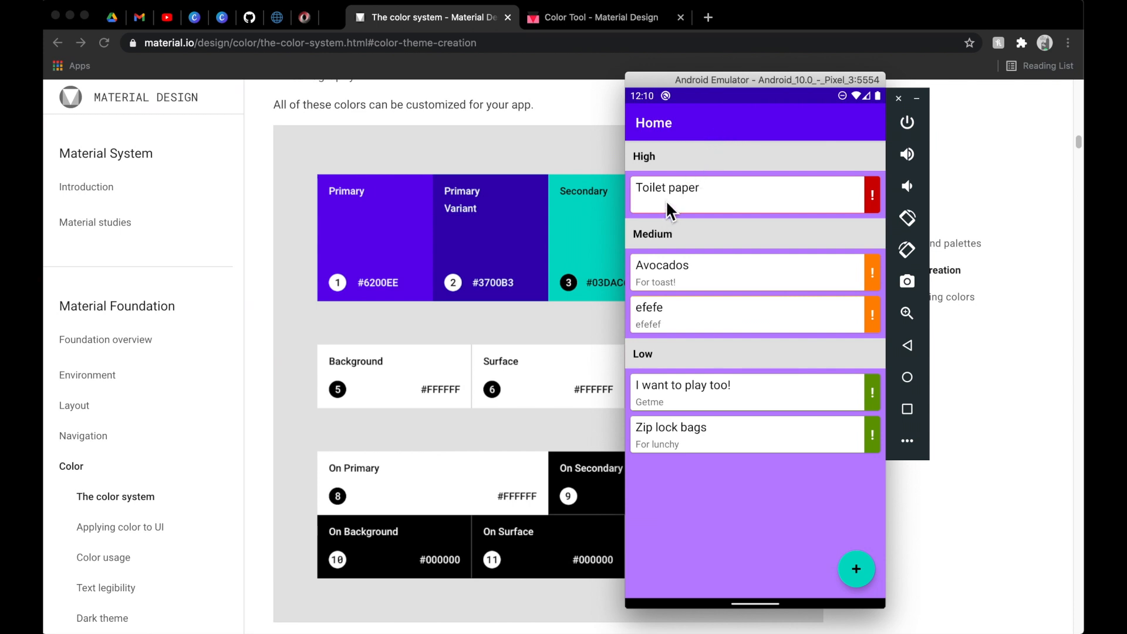
mouse_move(856, 569)
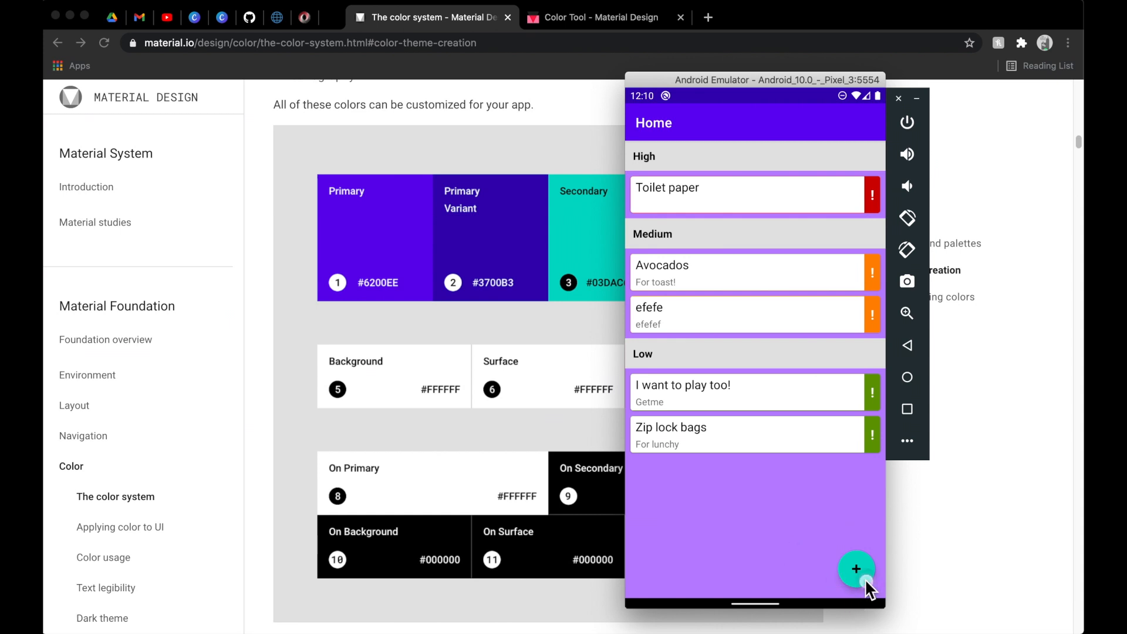
- Add a Low-priority item with no title, trigger the required-title error, then return Home
left_click(857, 570)
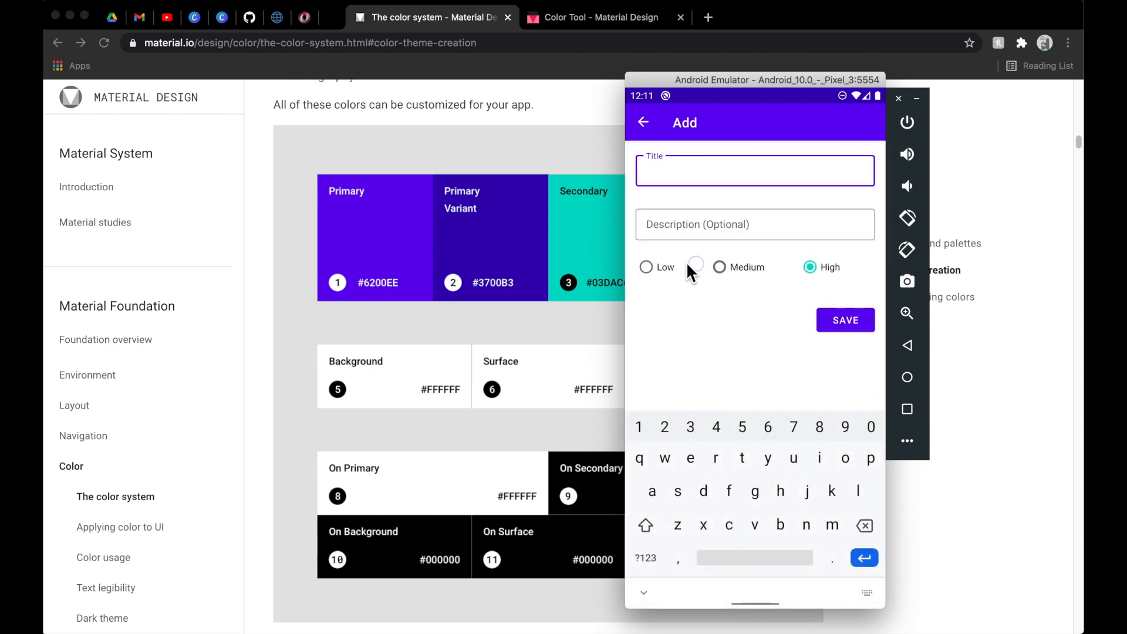
left_click(646, 266)
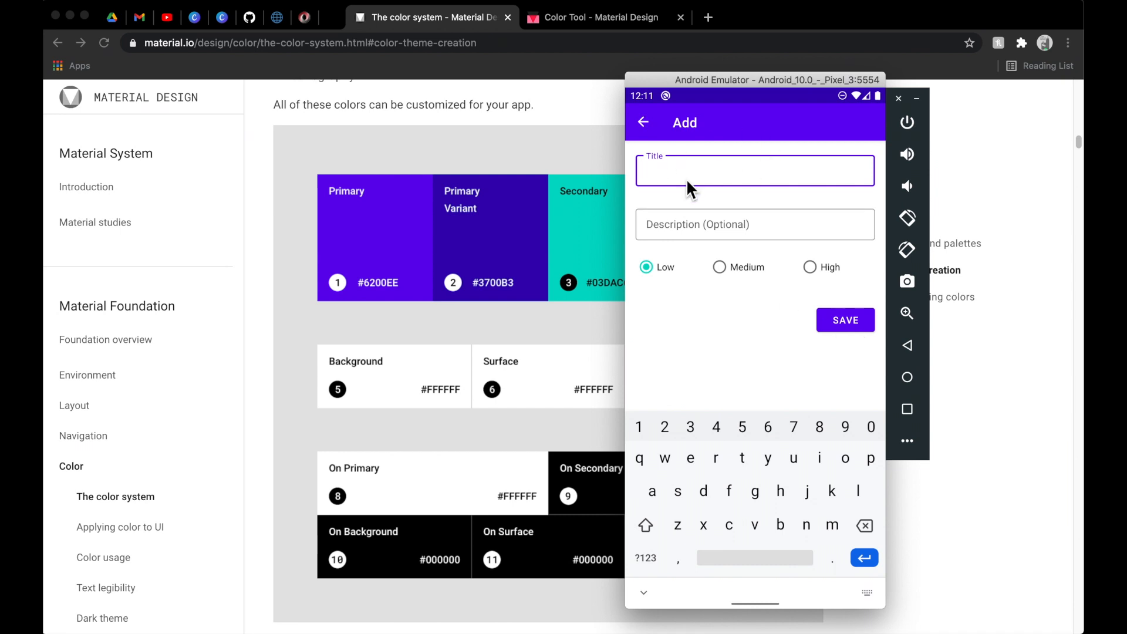
left_click(755, 224)
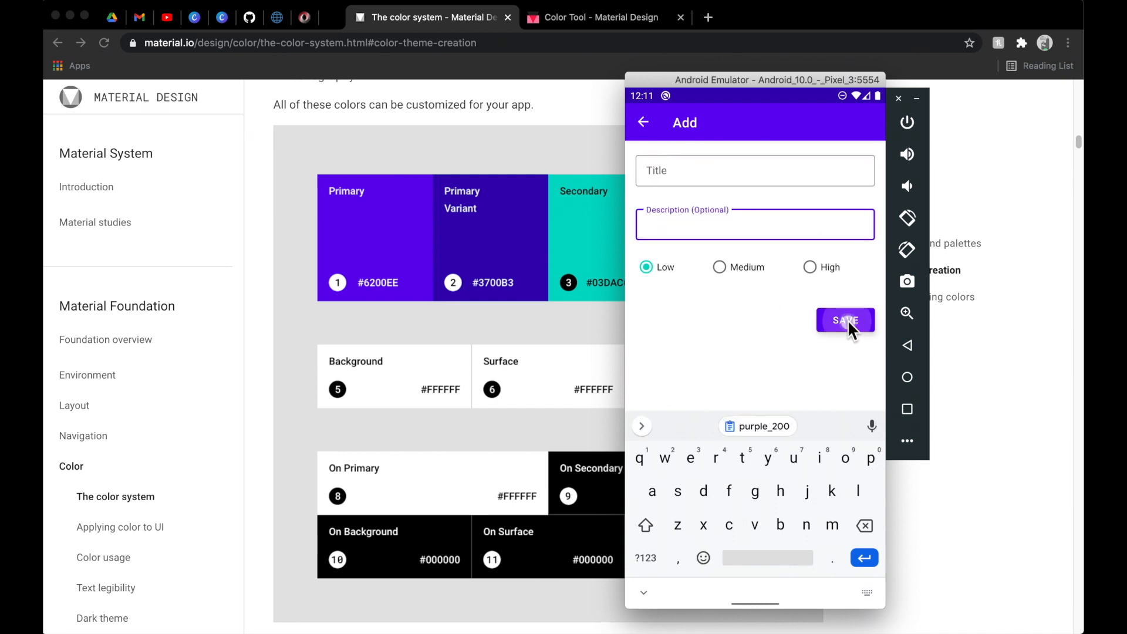
left_click(846, 320)
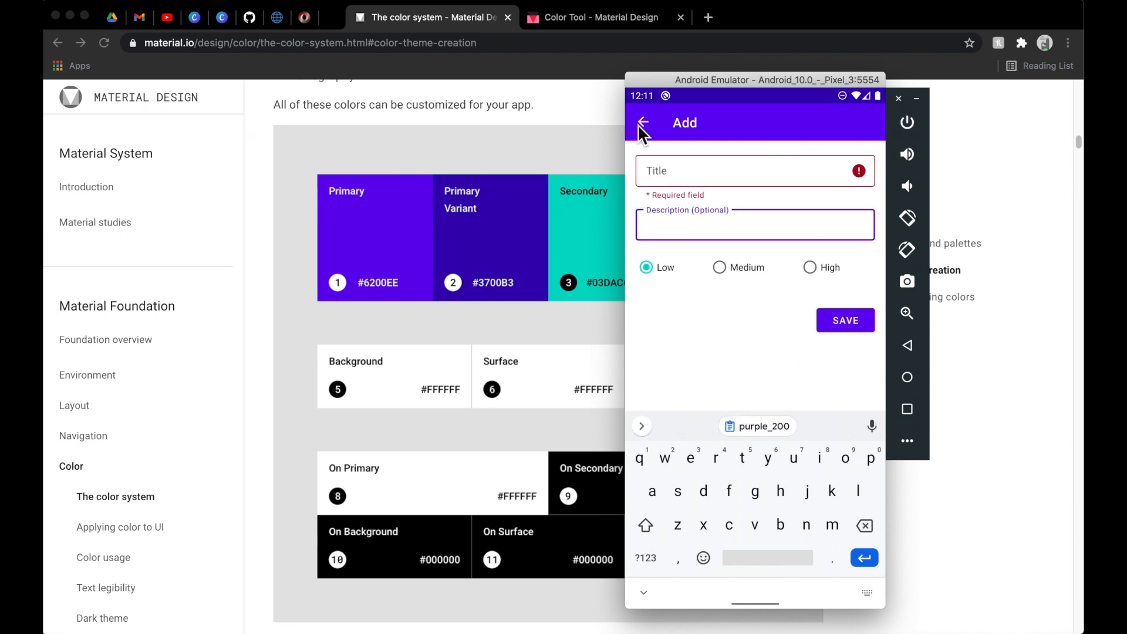
left_click(644, 122)
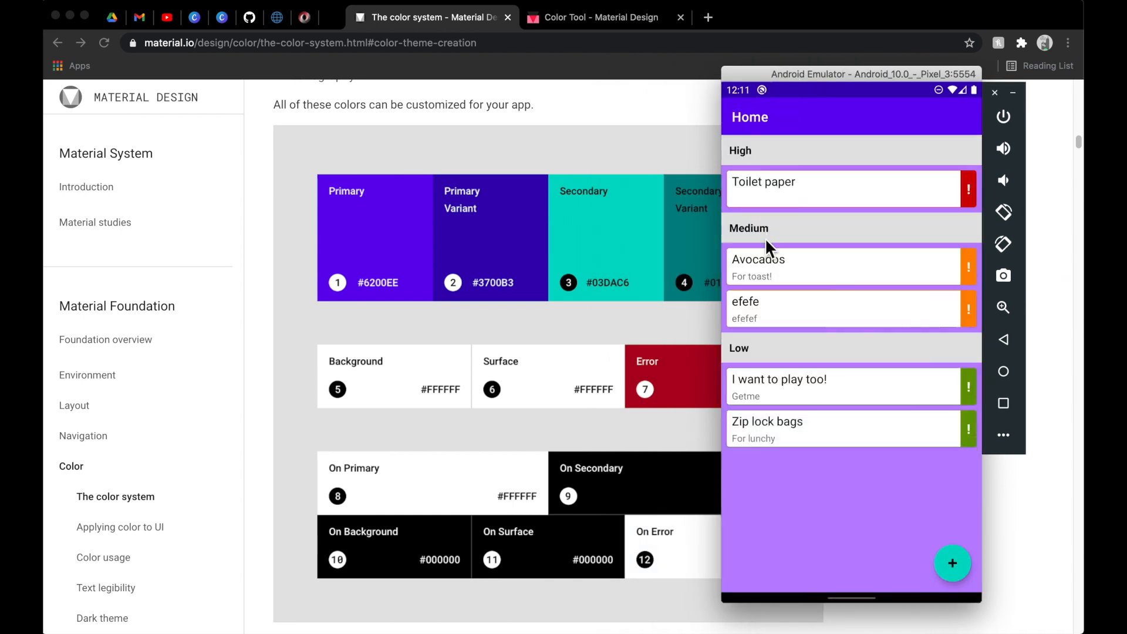
mouse_move(781, 509)
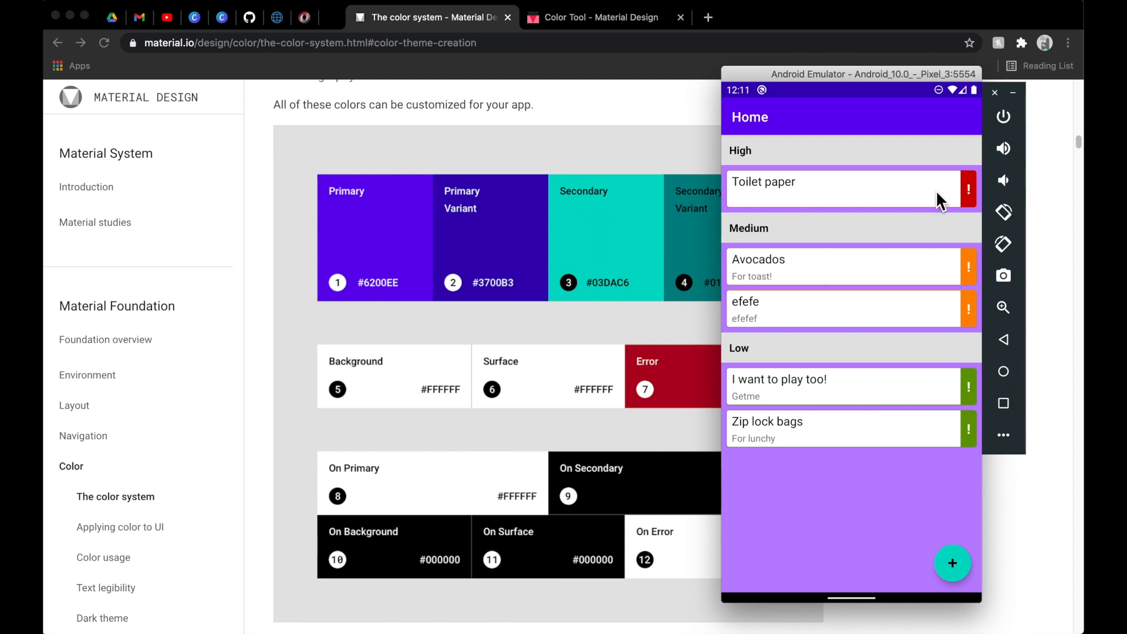
mouse_move(864, 202)
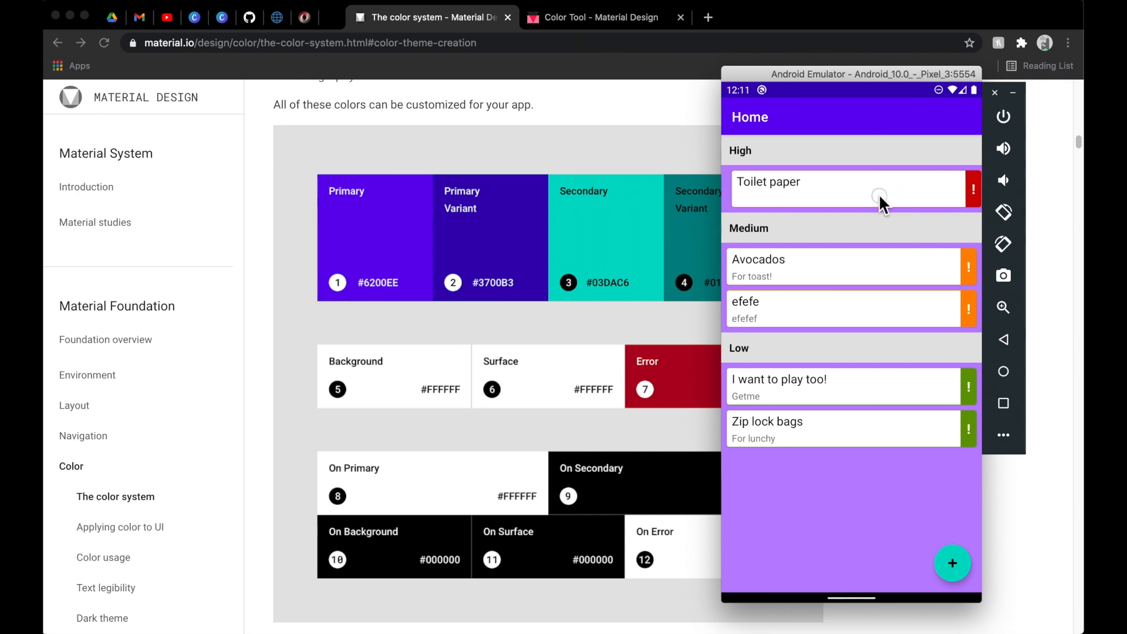
- Place the ToBuy emulator window beside the baseline Material color swatches
left_click(996, 92)
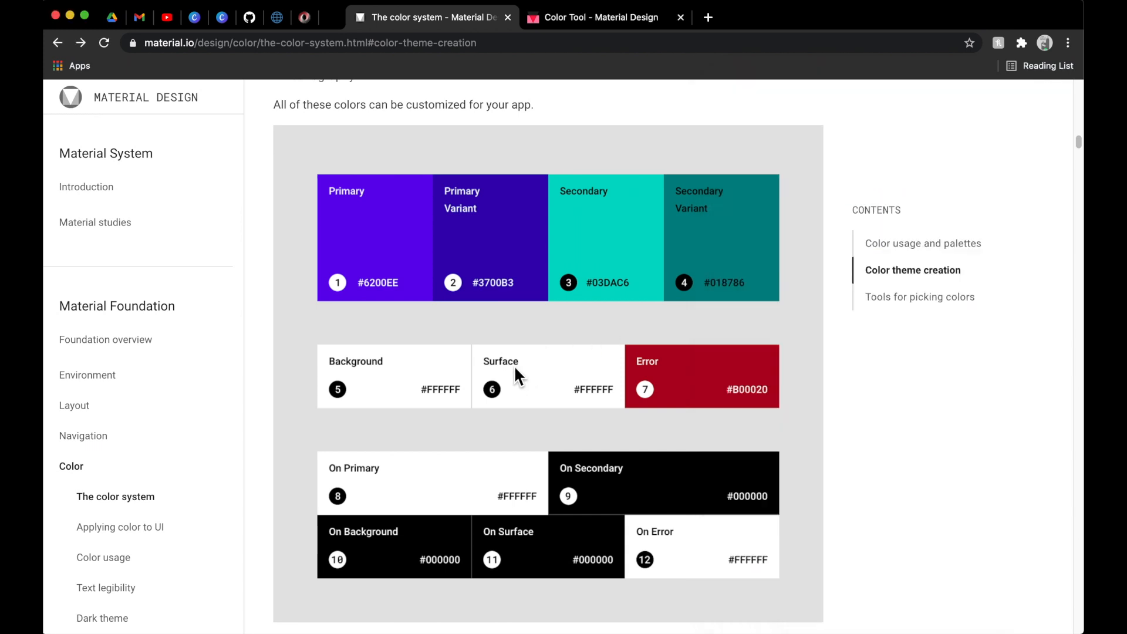
mouse_move(518, 366)
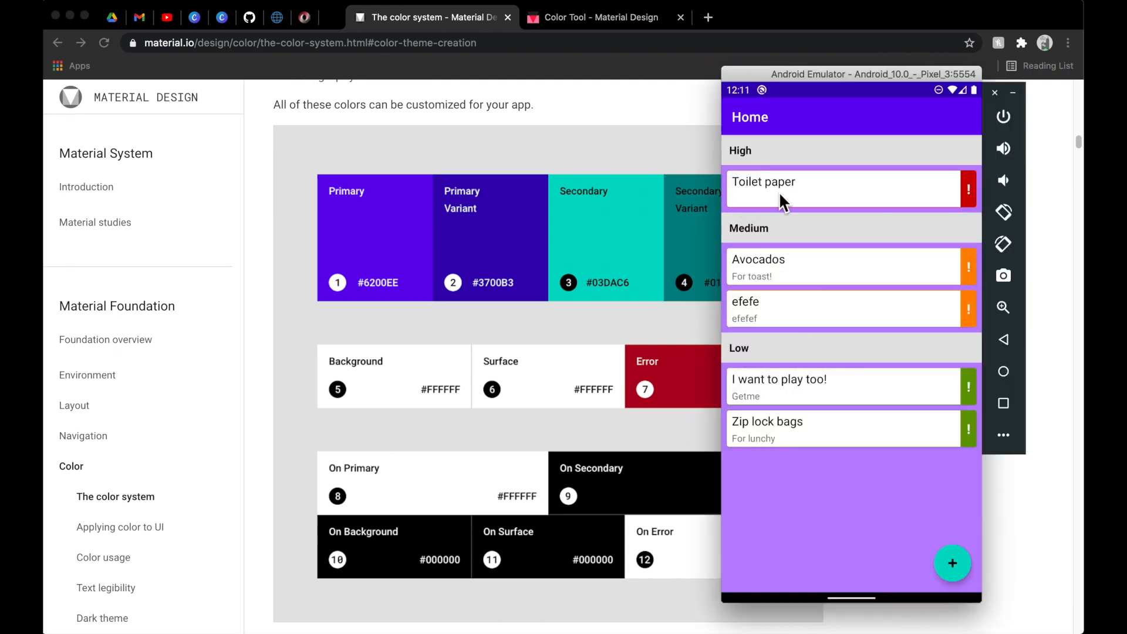
mouse_move(810, 200)
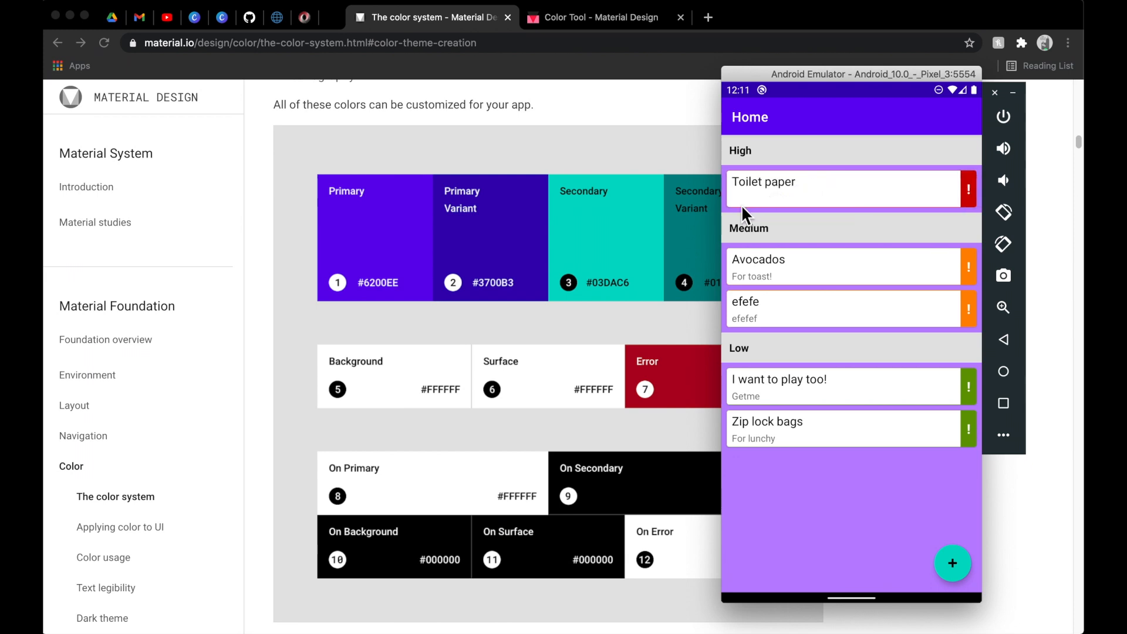
mouse_move(743, 218)
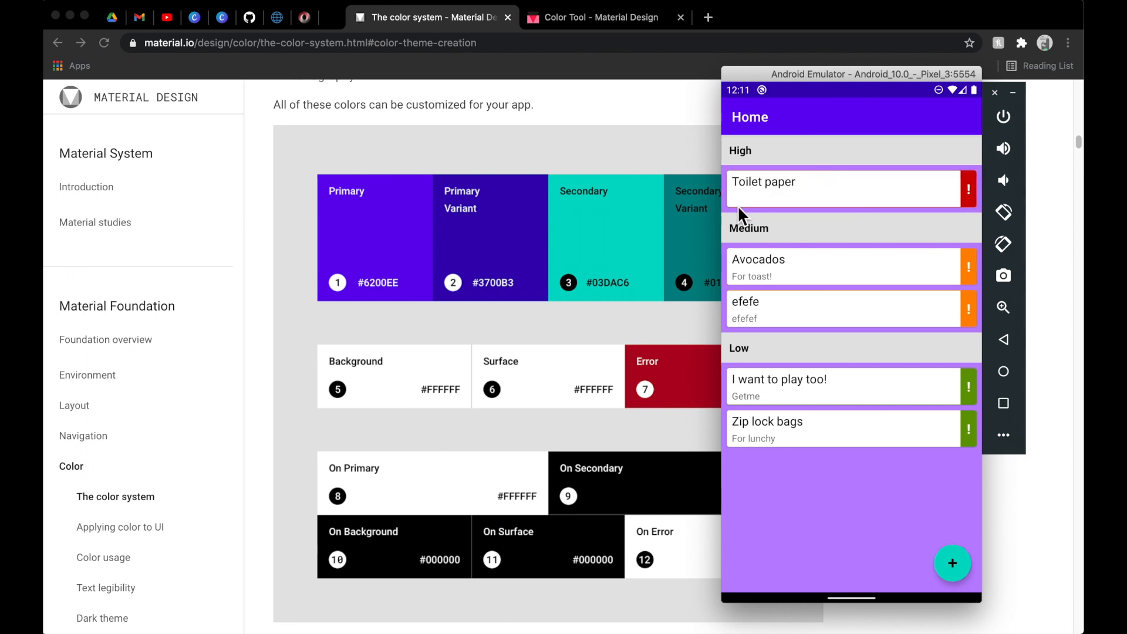
mouse_move(369, 382)
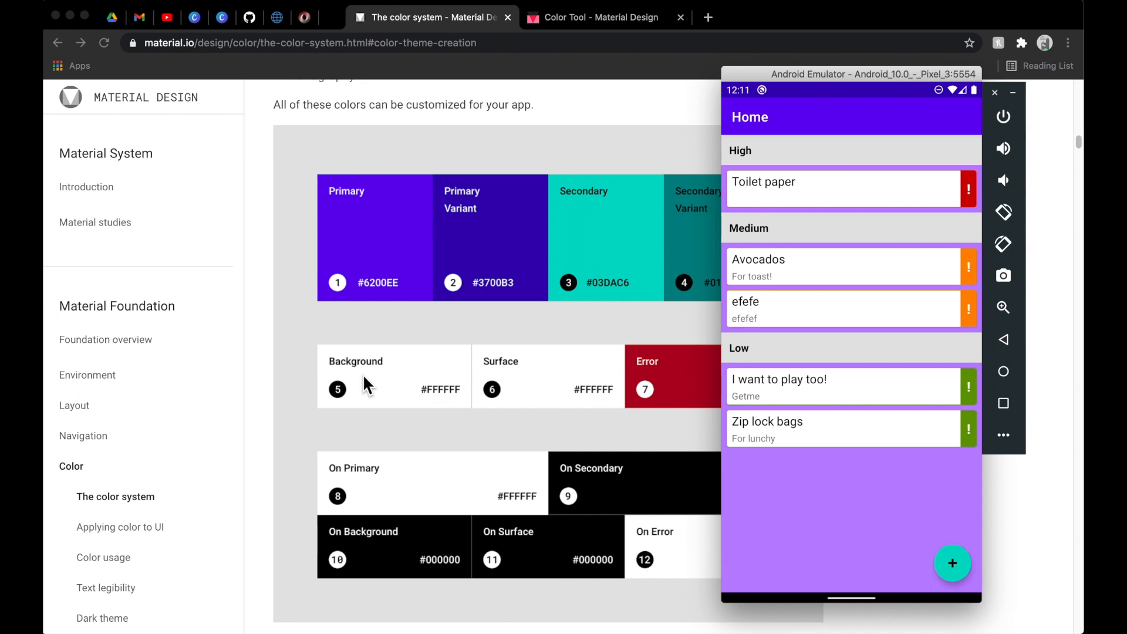
mouse_move(522, 410)
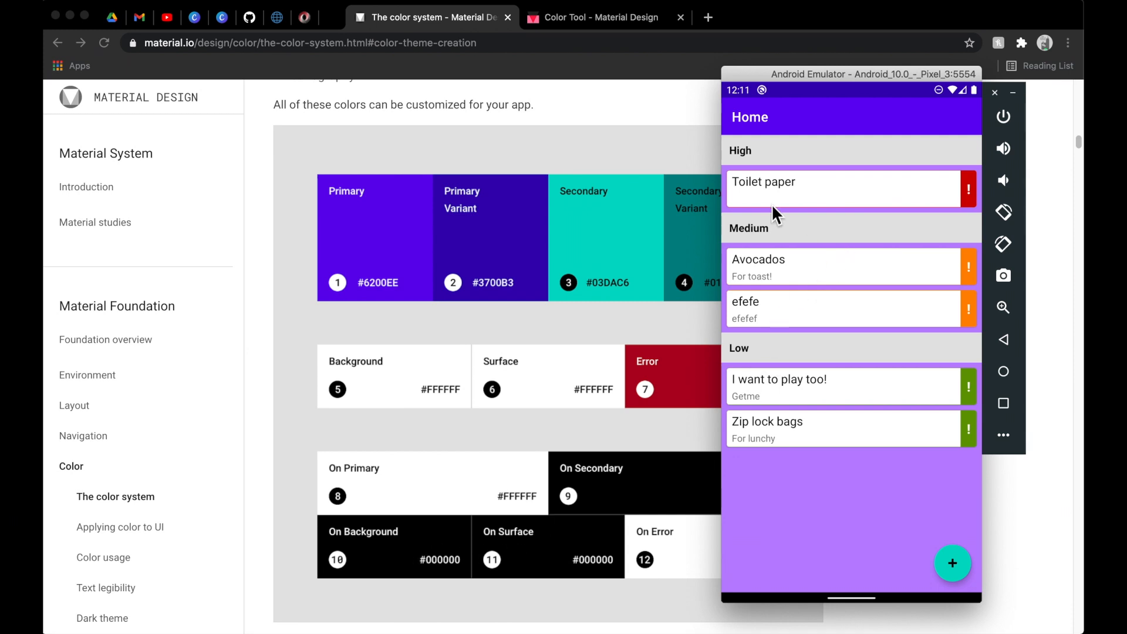
mouse_move(755, 284)
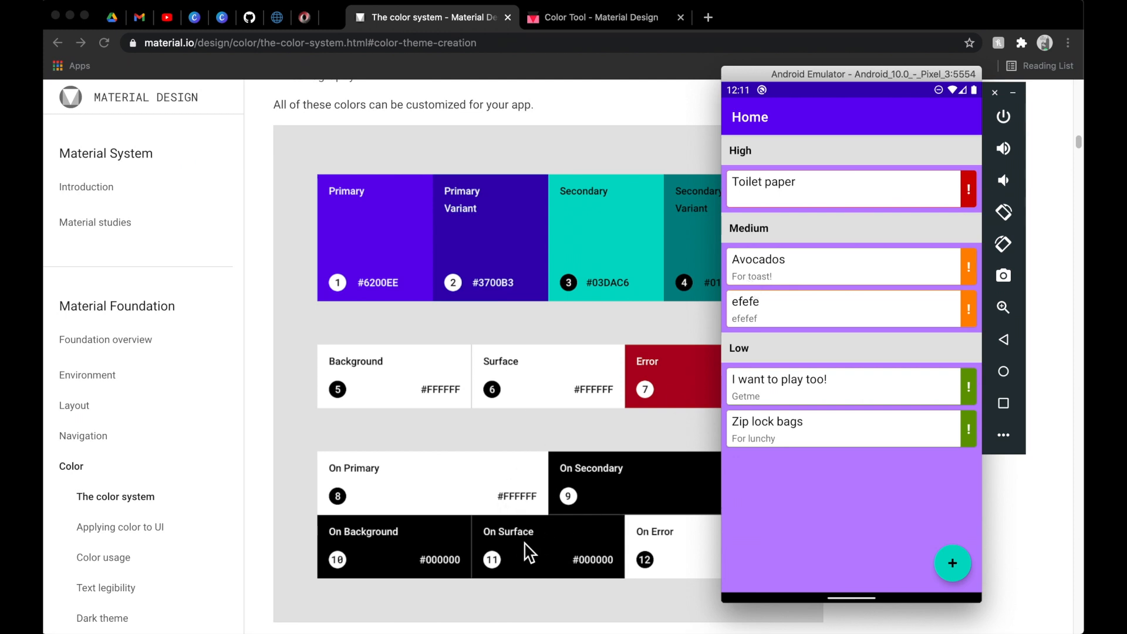
mouse_move(554, 560)
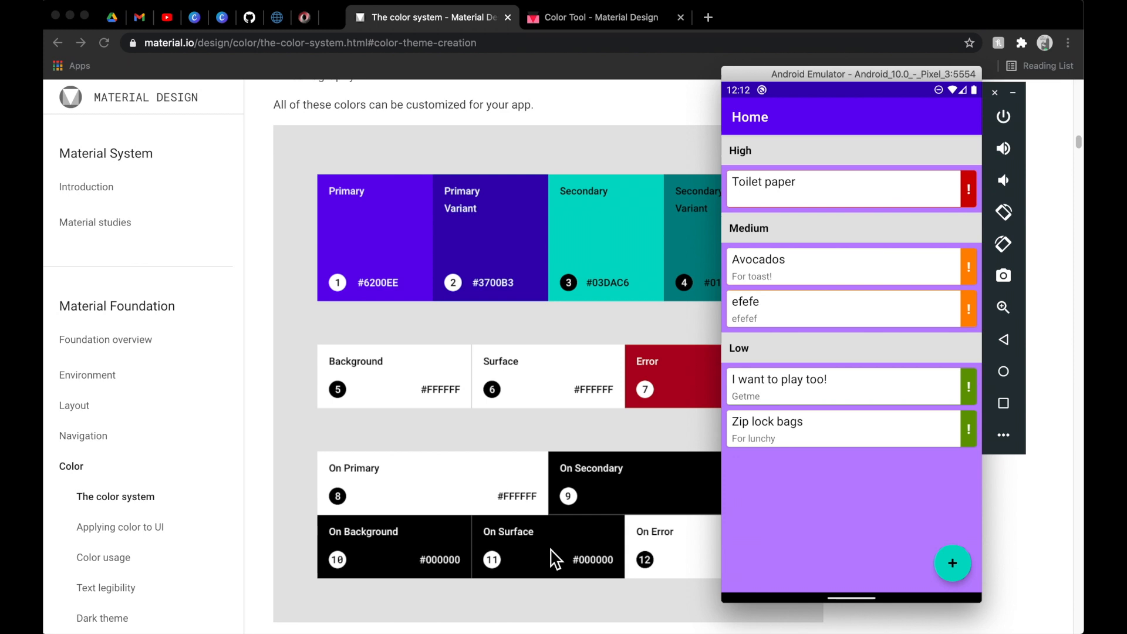
mouse_move(561, 359)
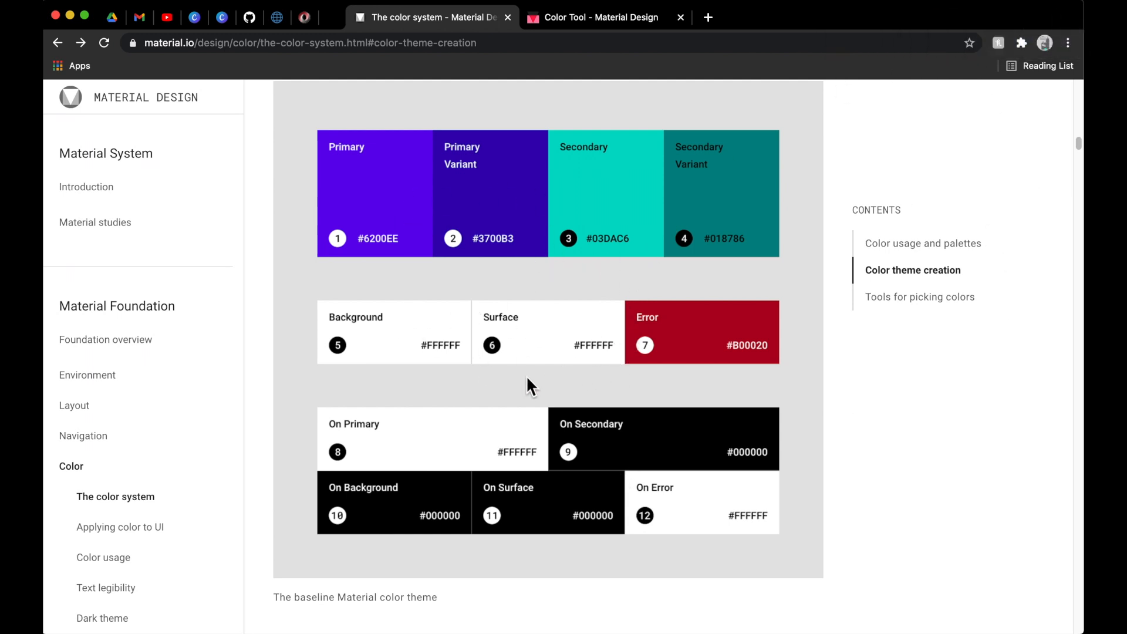
mouse_move(503, 400)
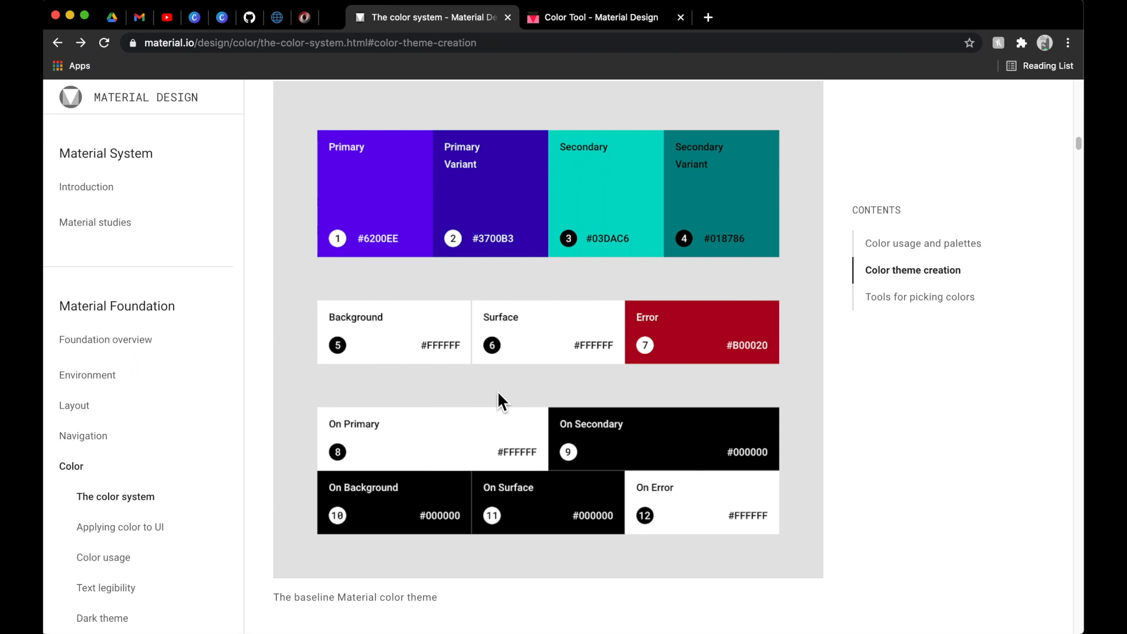
mouse_move(490, 401)
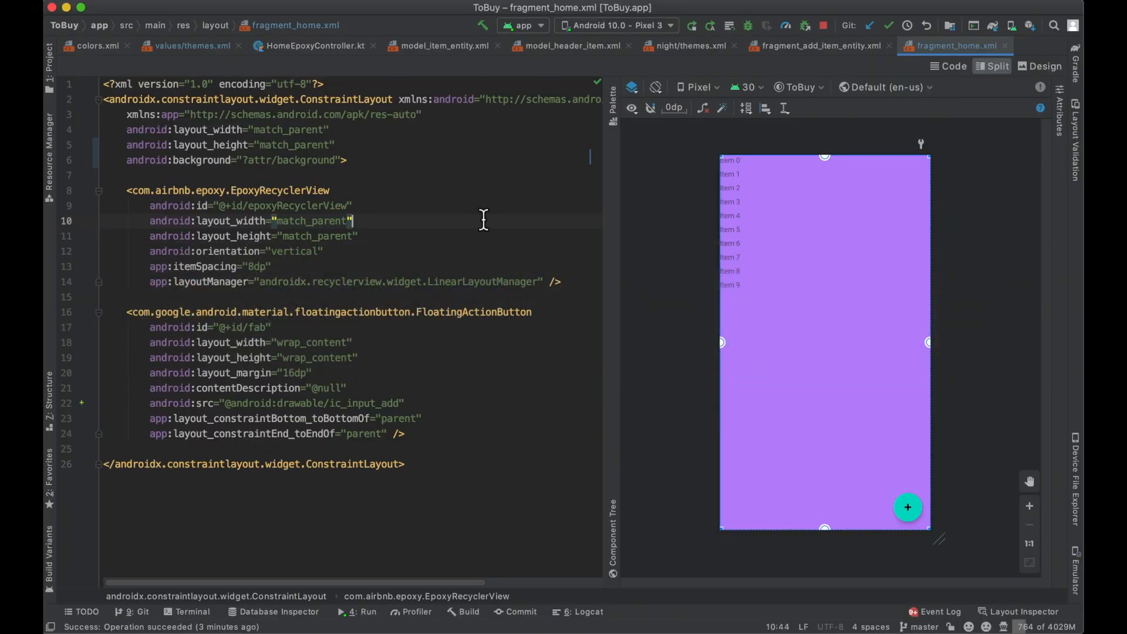
mouse_move(190, 45)
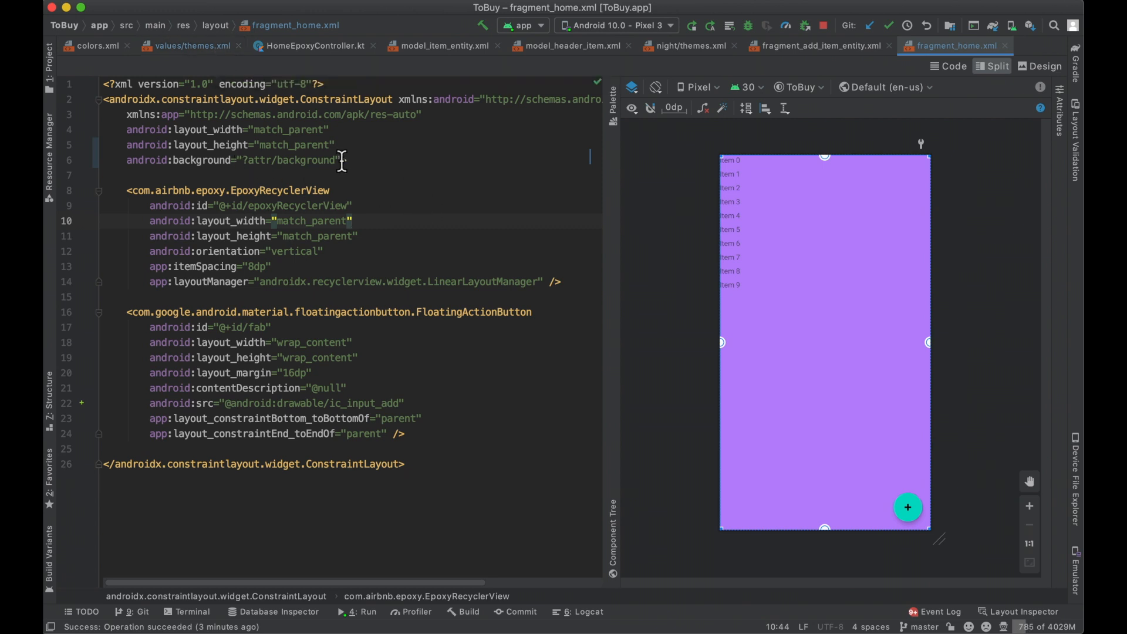
- Roll back uncommitted changes to fragment_home.xml and the modified values file
left_click_drag(343, 160, 330, 145)
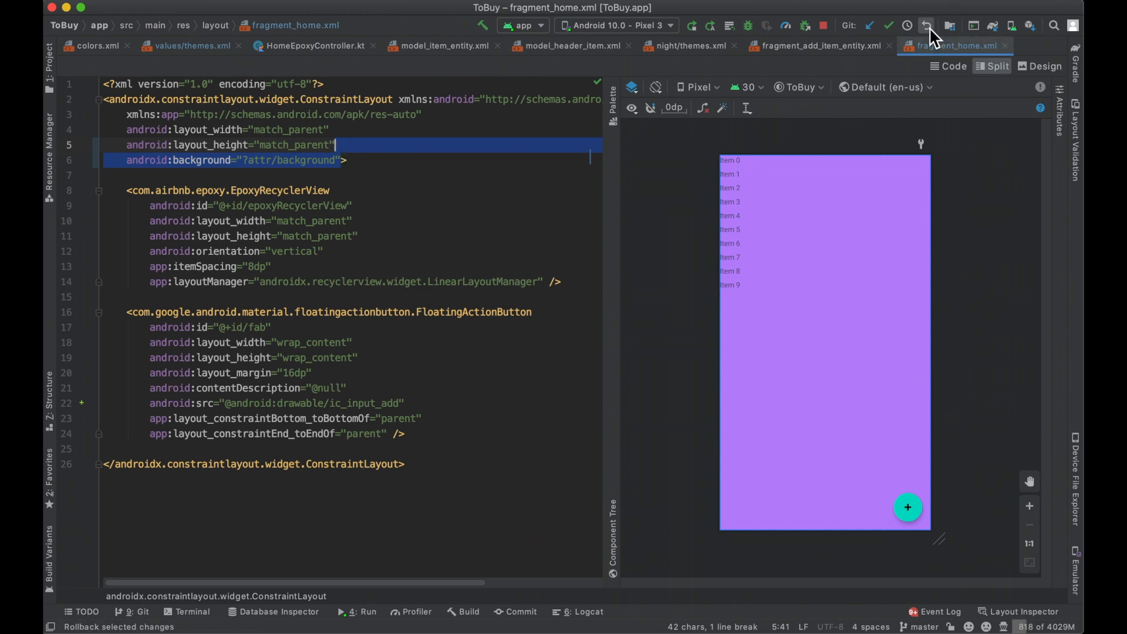
left_click(926, 26)
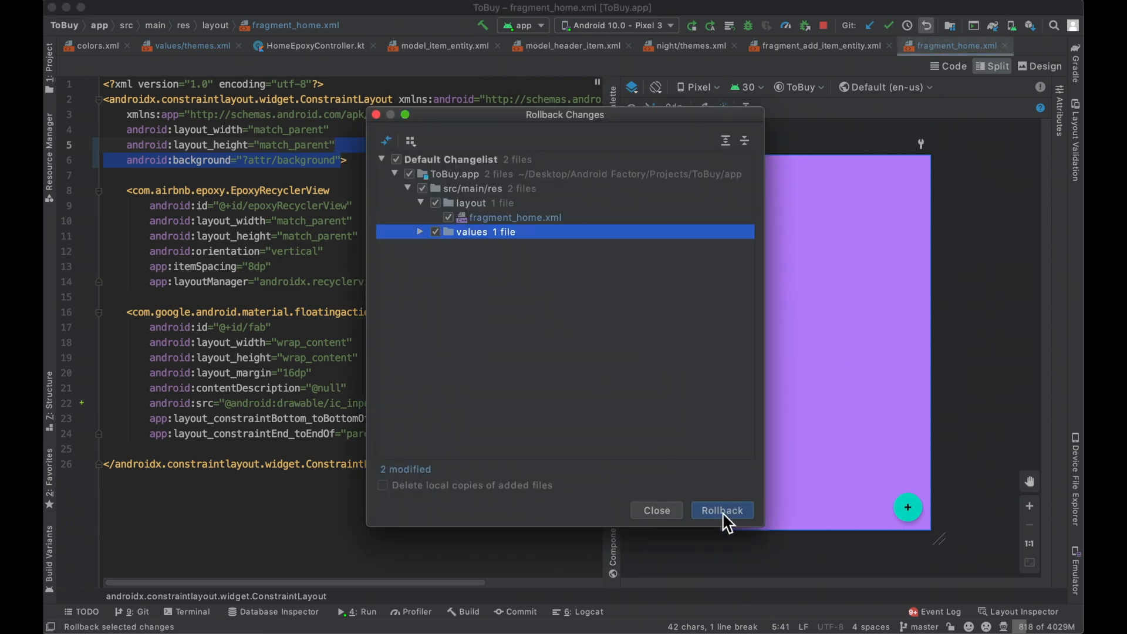
left_click(721, 511)
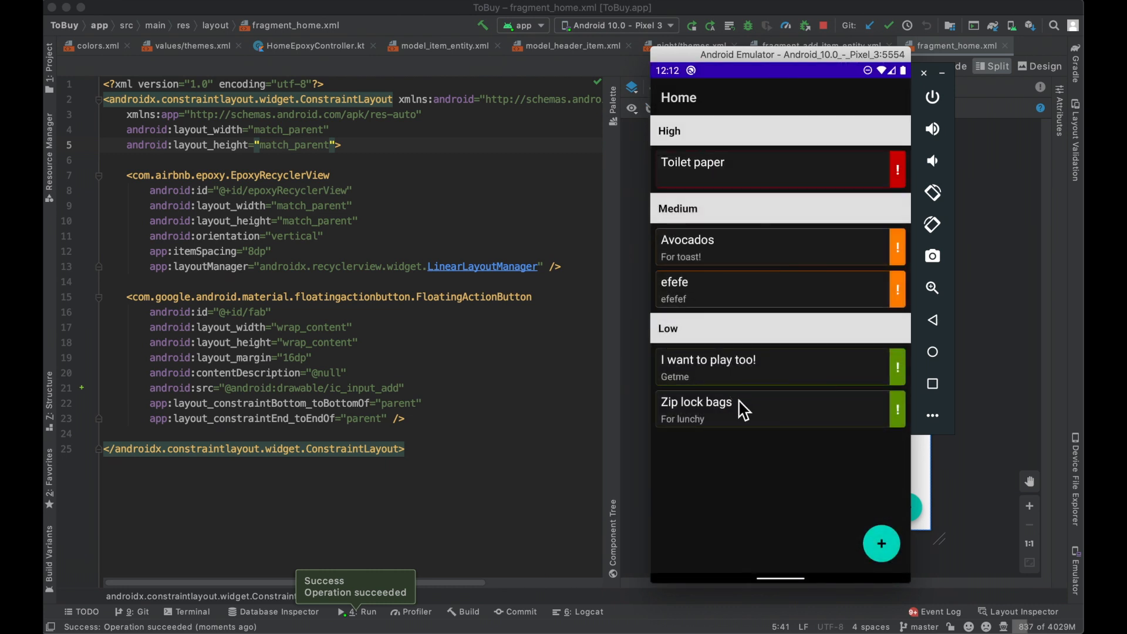
mouse_move(849, 522)
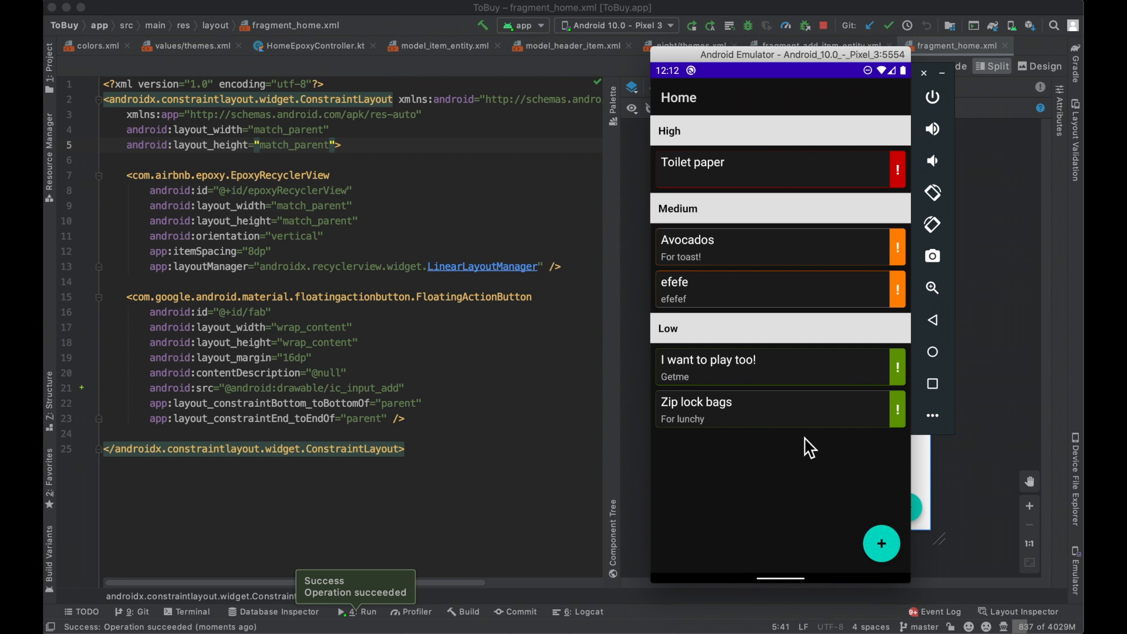
mouse_move(723, 397)
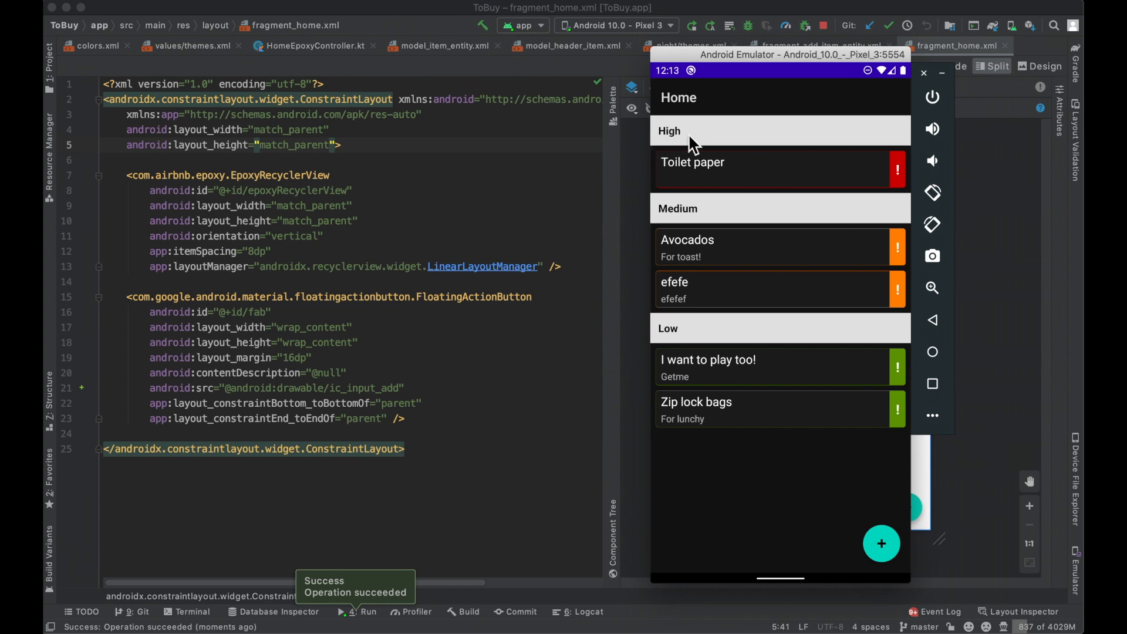
mouse_move(727, 148)
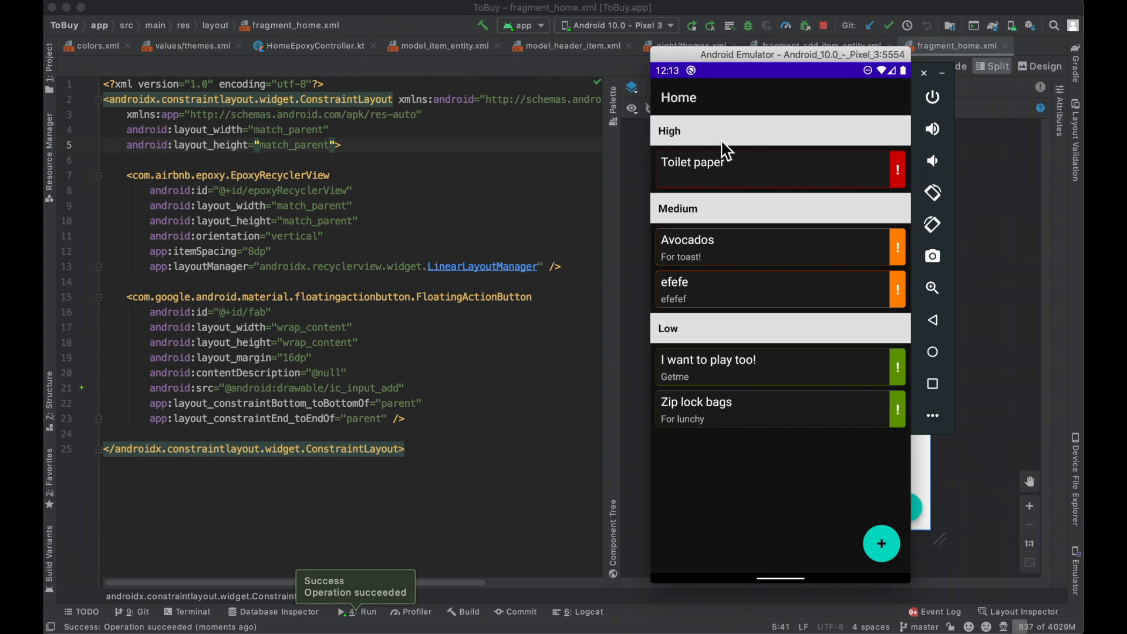
- On the dark Add screen, focus Title and try Medium and other priorities, then go back
left_click(882, 544)
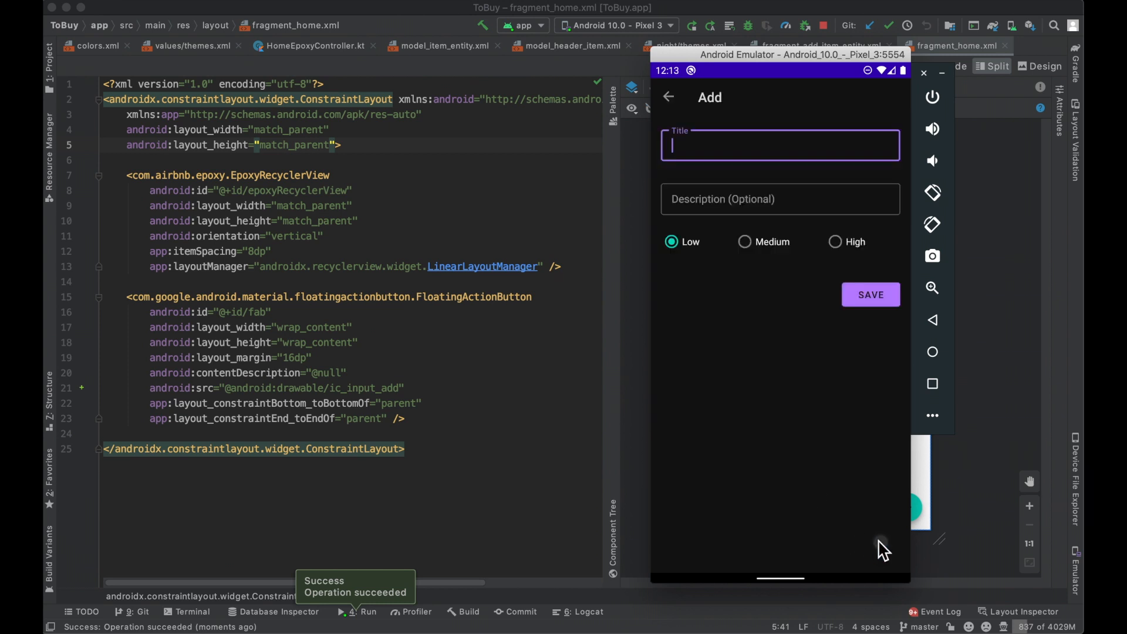
left_click(780, 145)
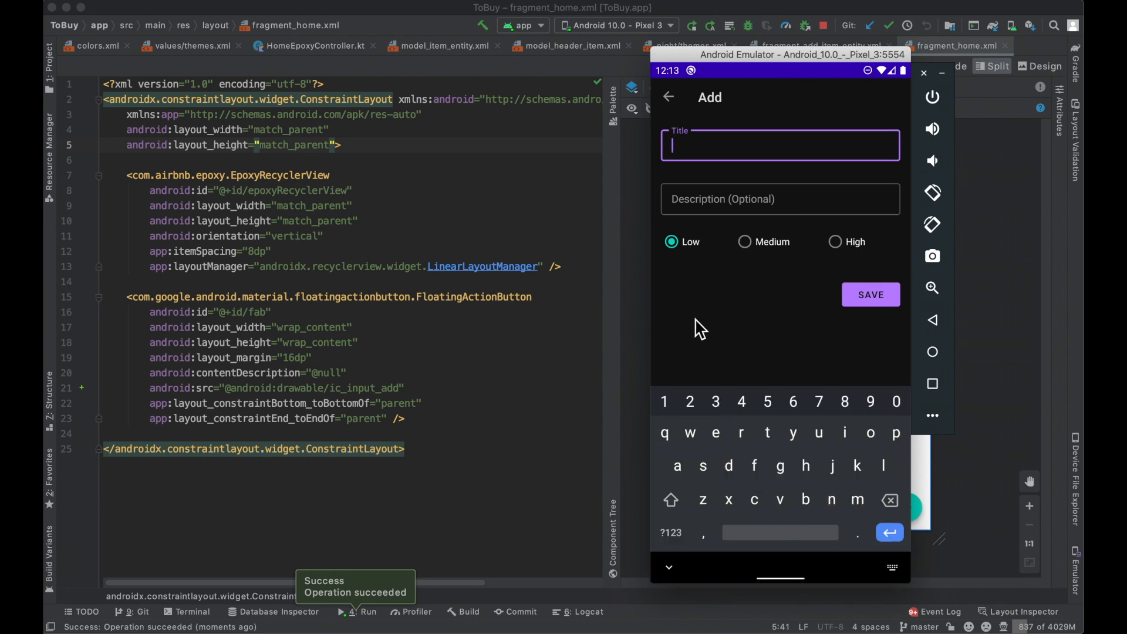
mouse_move(735, 302)
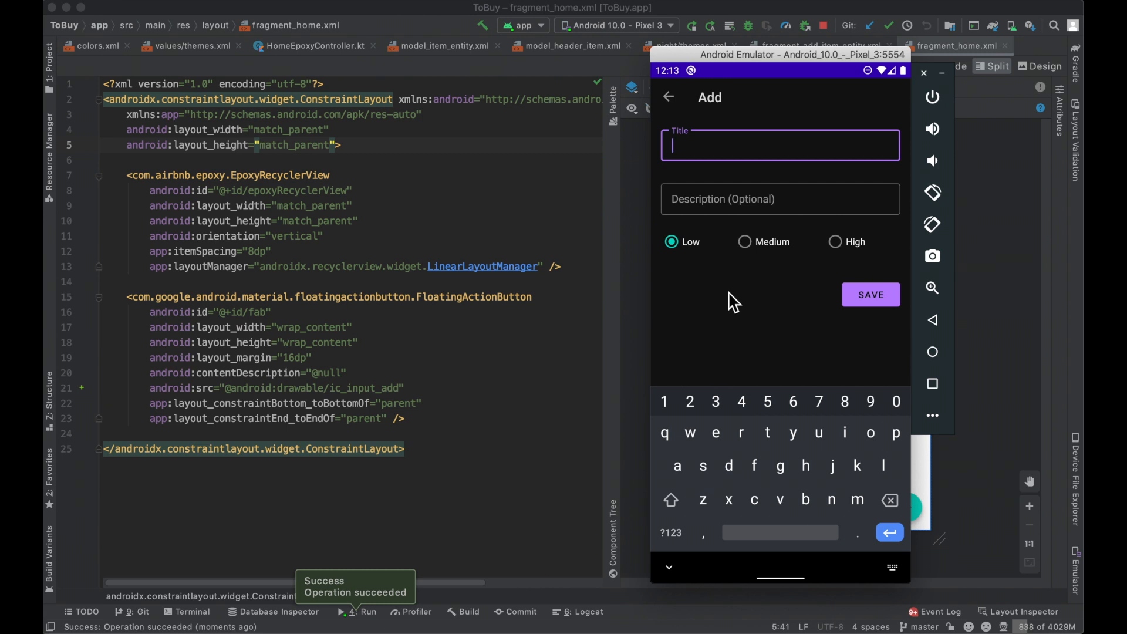
mouse_move(731, 297)
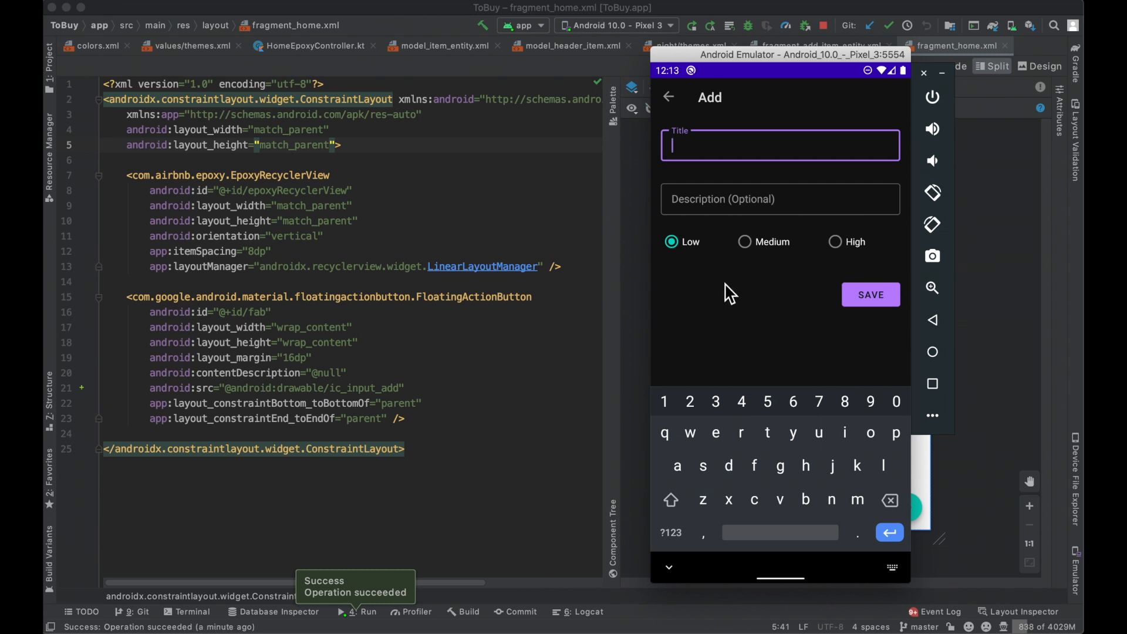
left_click(781, 199)
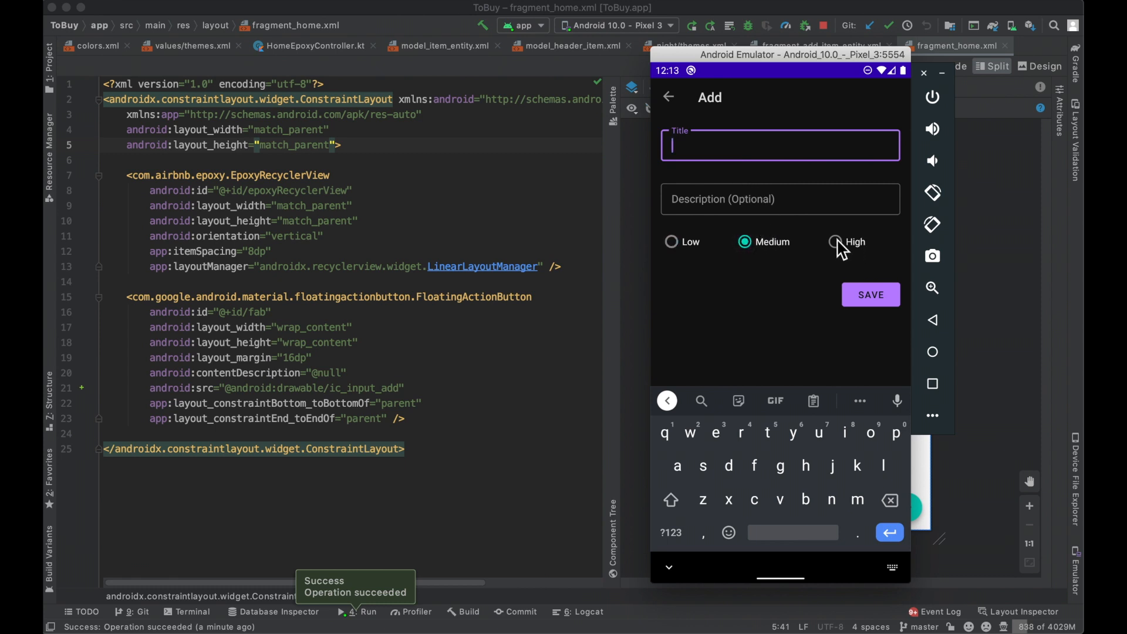
left_click(671, 242)
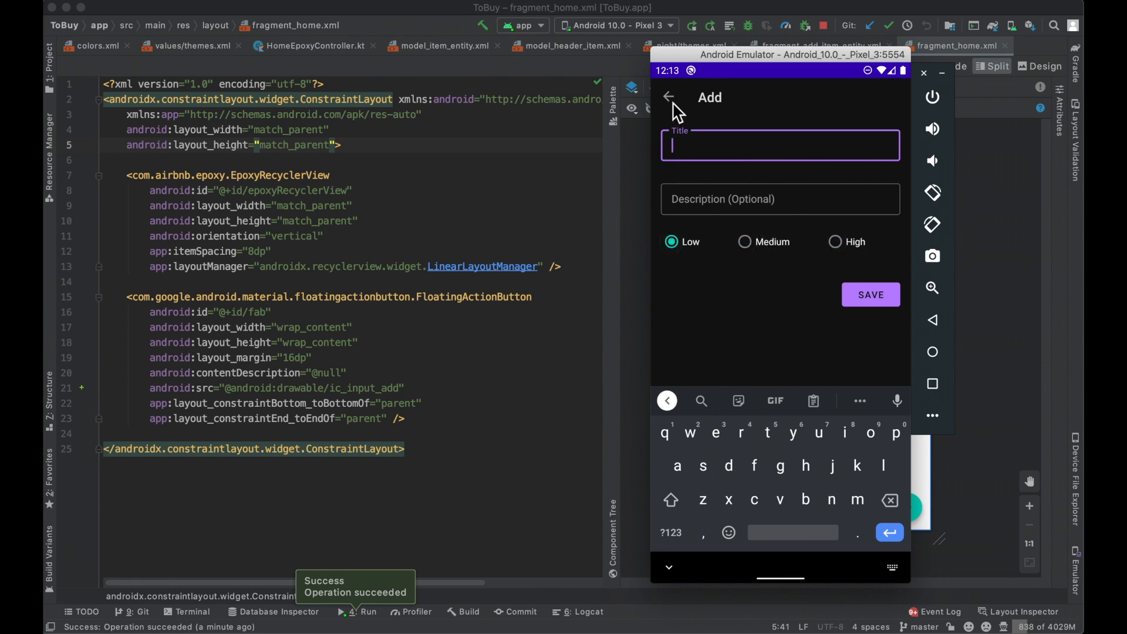
left_click(668, 96)
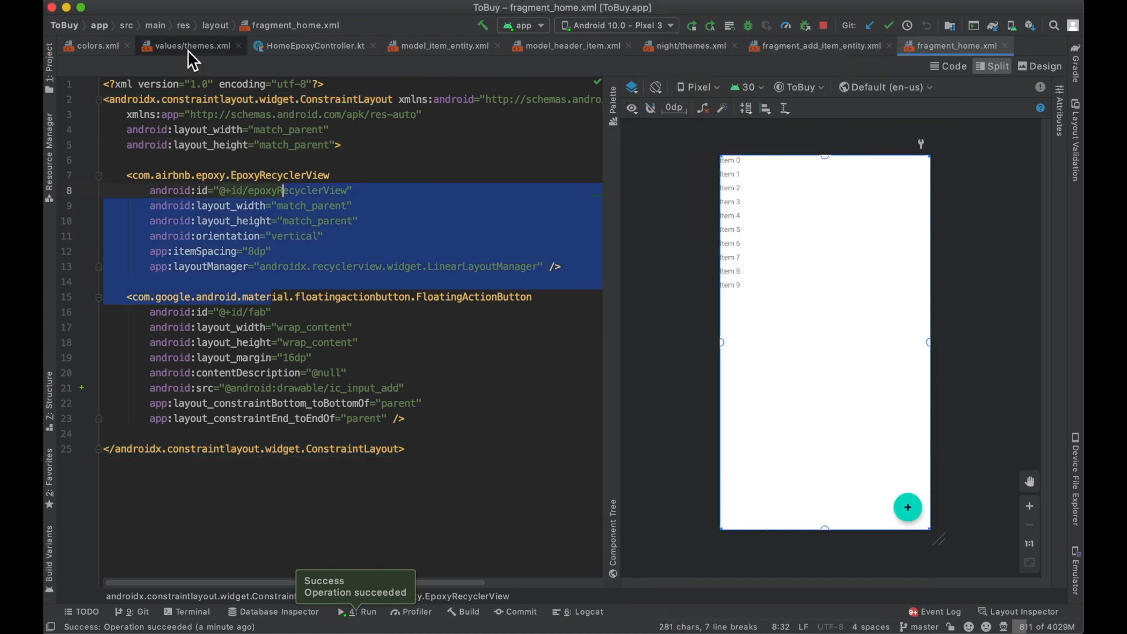
- Open the base themes file, then the night themes.xml, and select the values folder
left_click(188, 45)
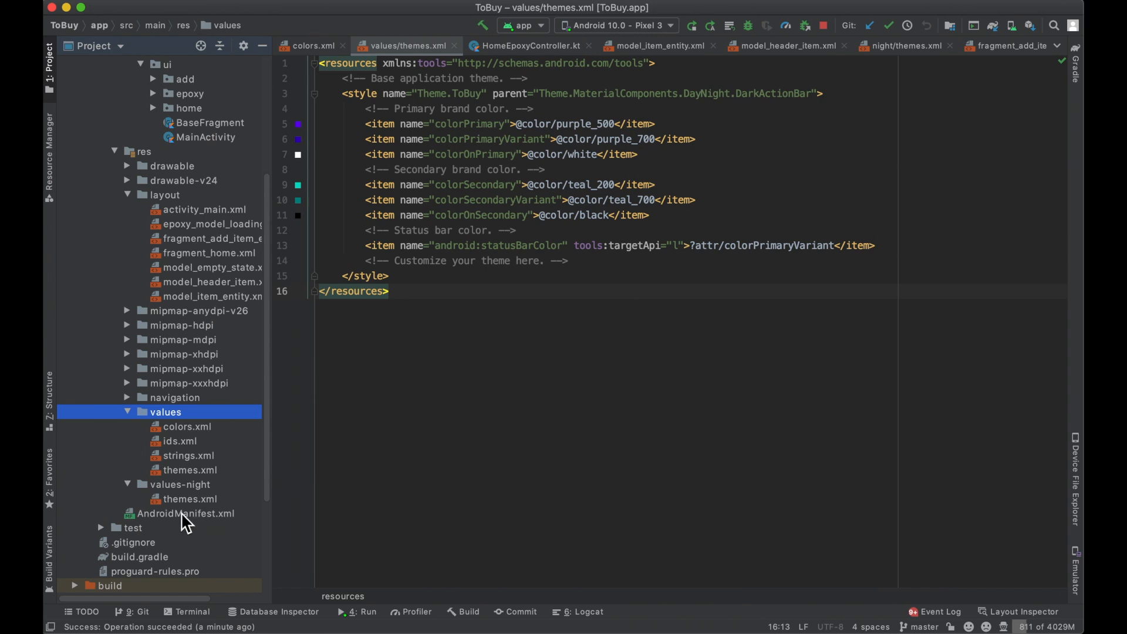
mouse_move(160, 453)
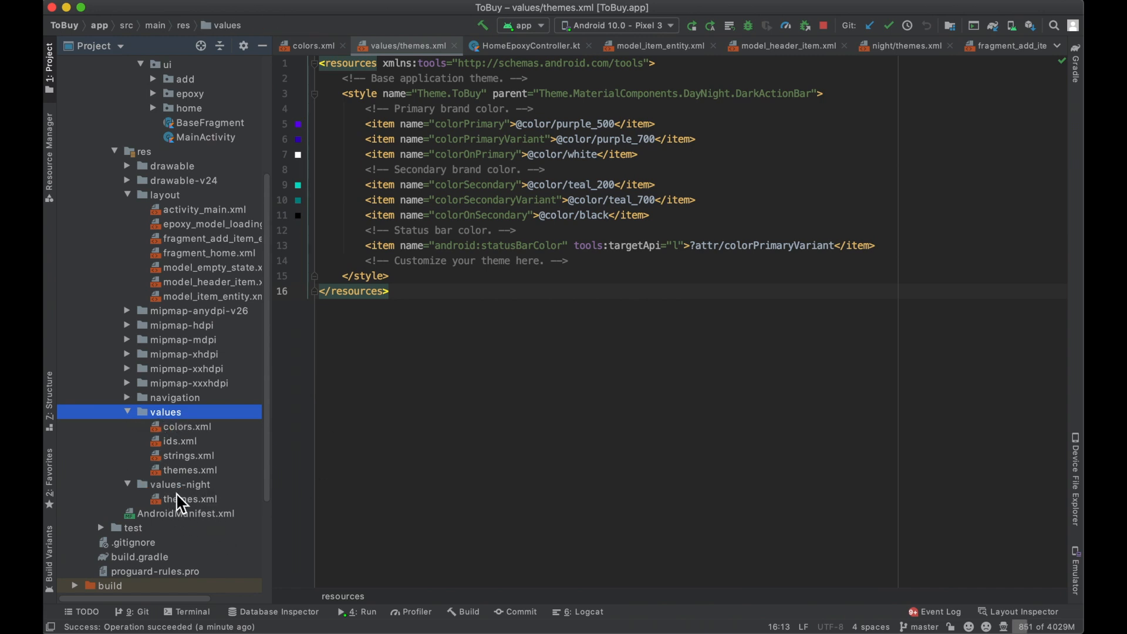
double_click(190, 499)
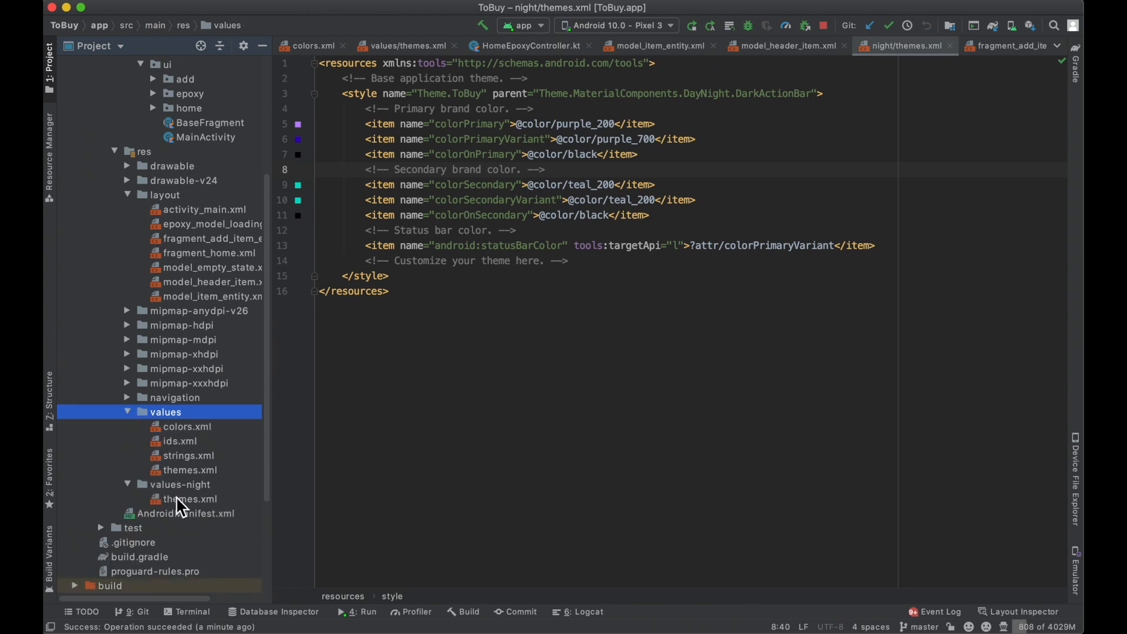
left_click(191, 499)
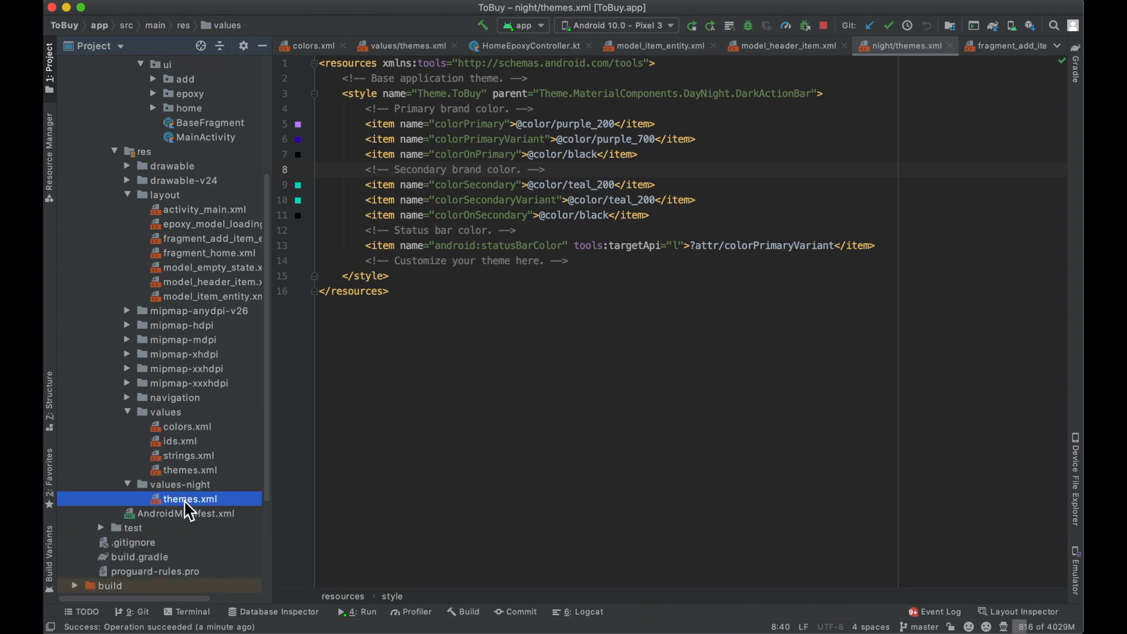
left_click(165, 413)
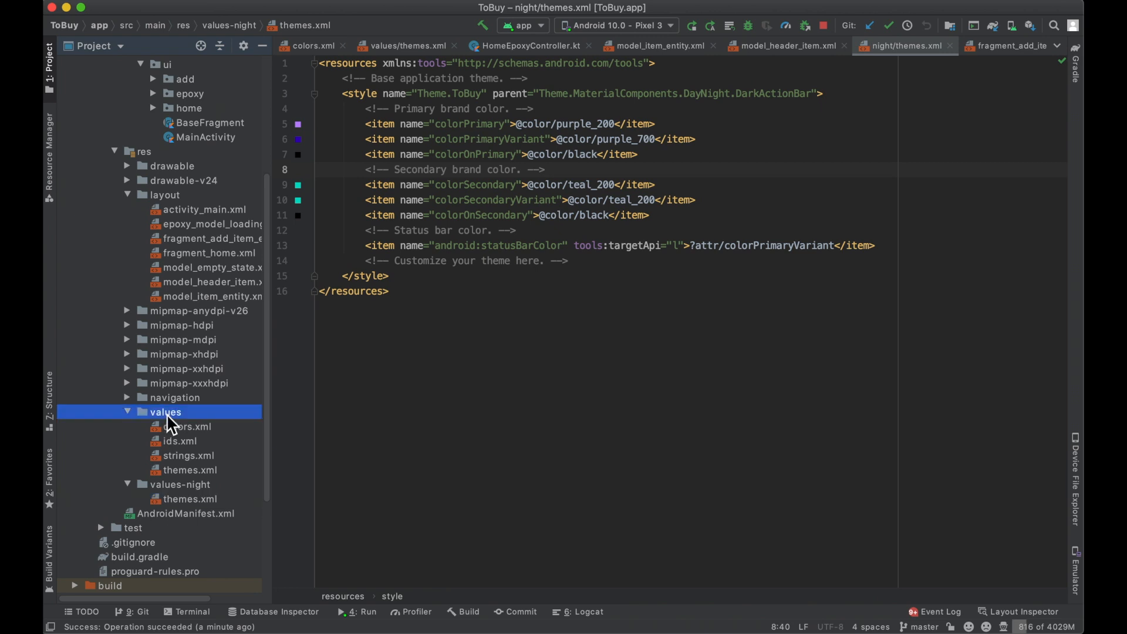
- Compare base and night themes.xml in the project tree, ending on values-night/themes.xml
left_click(192, 470)
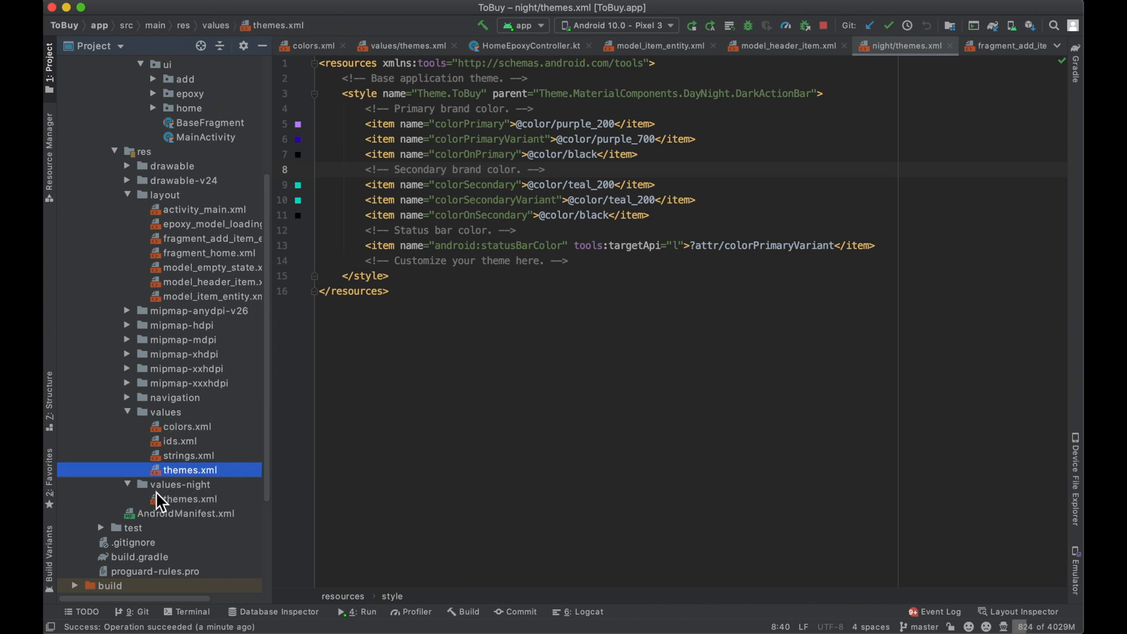
left_click(191, 499)
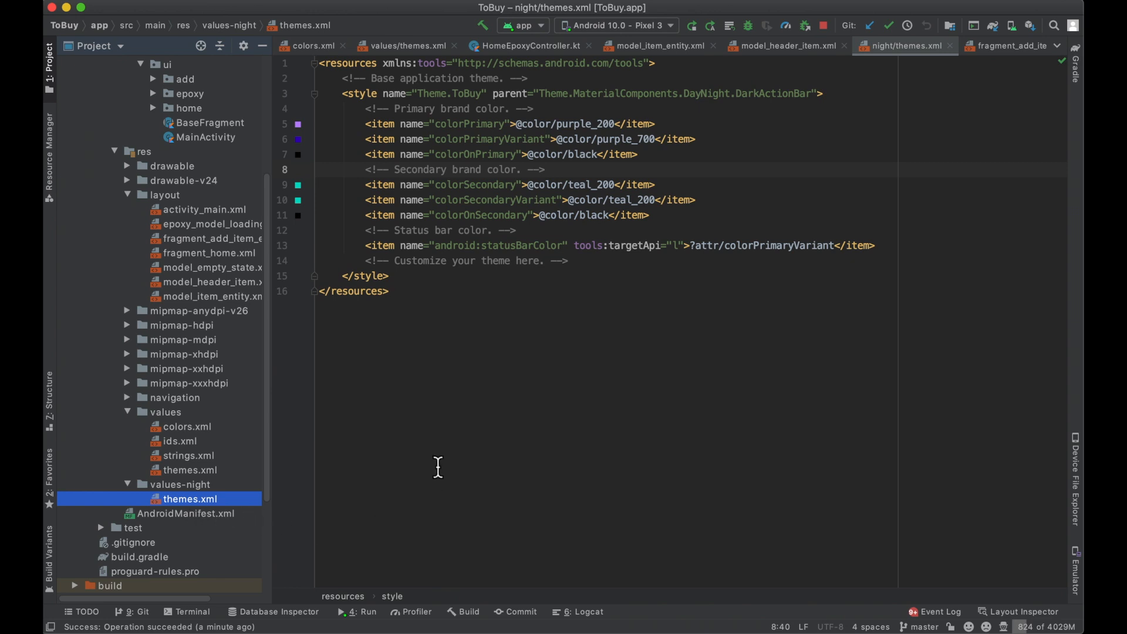
mouse_move(464, 458)
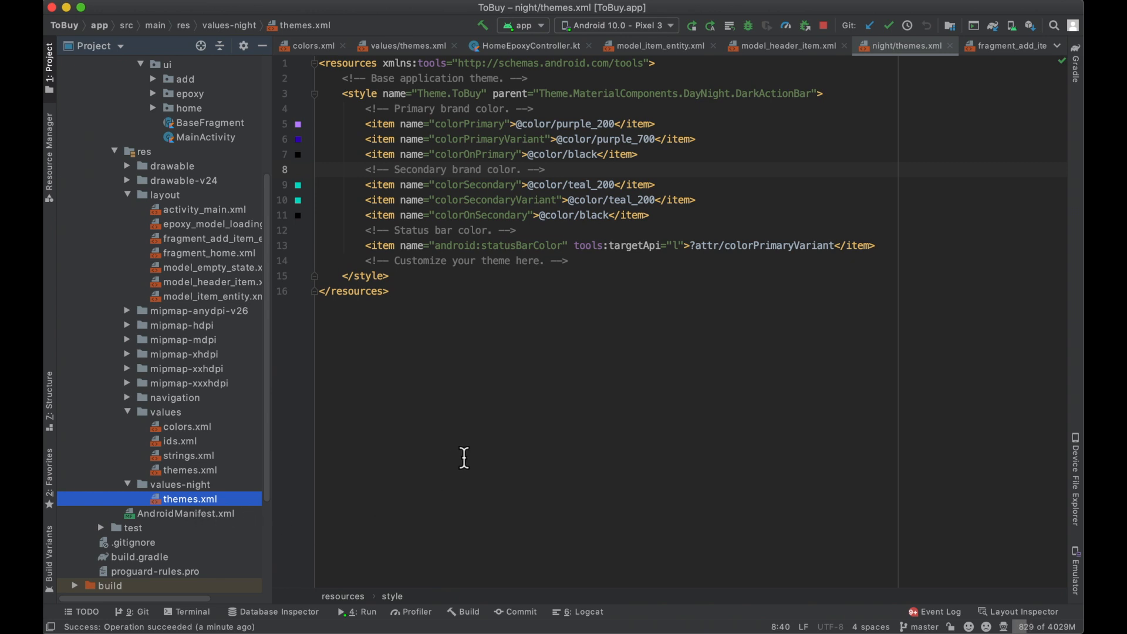
mouse_move(200, 451)
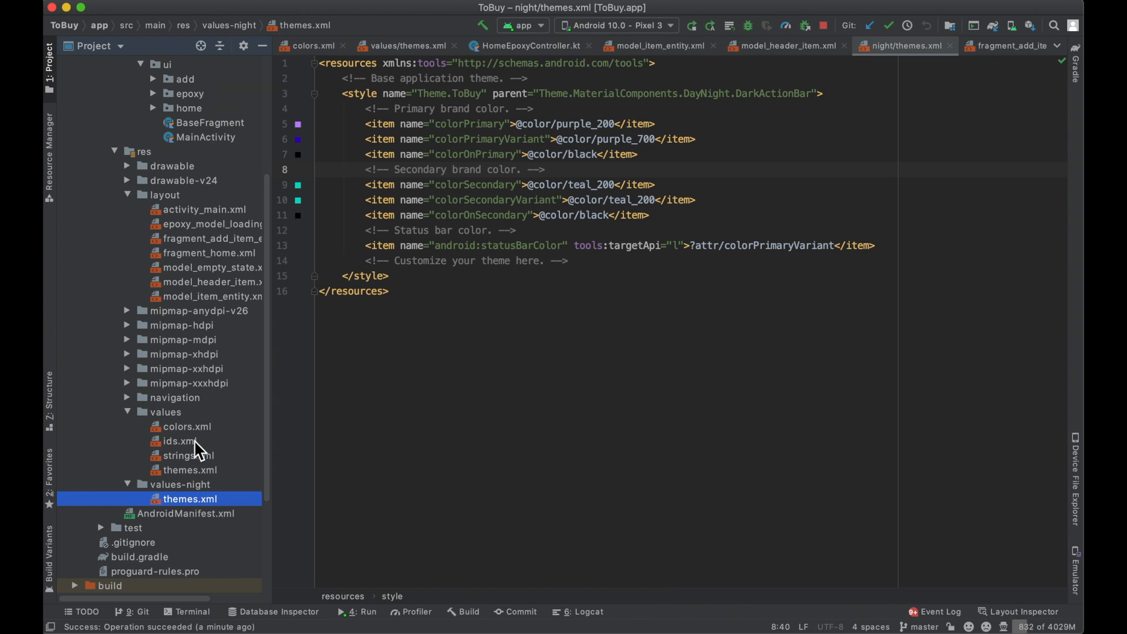
mouse_move(204, 484)
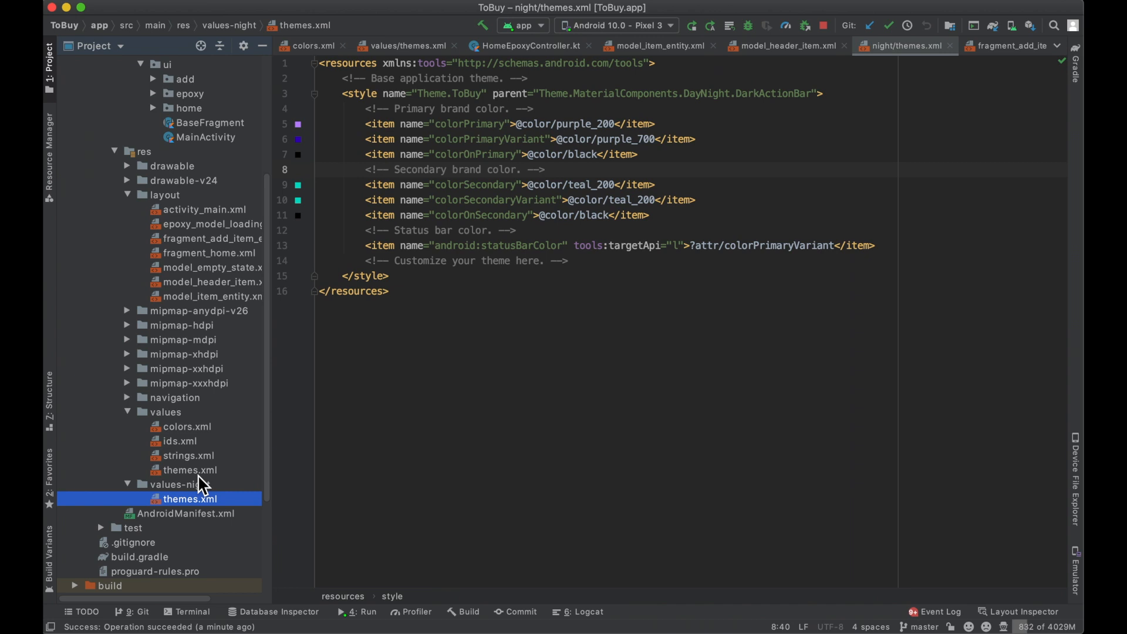
left_click(166, 412)
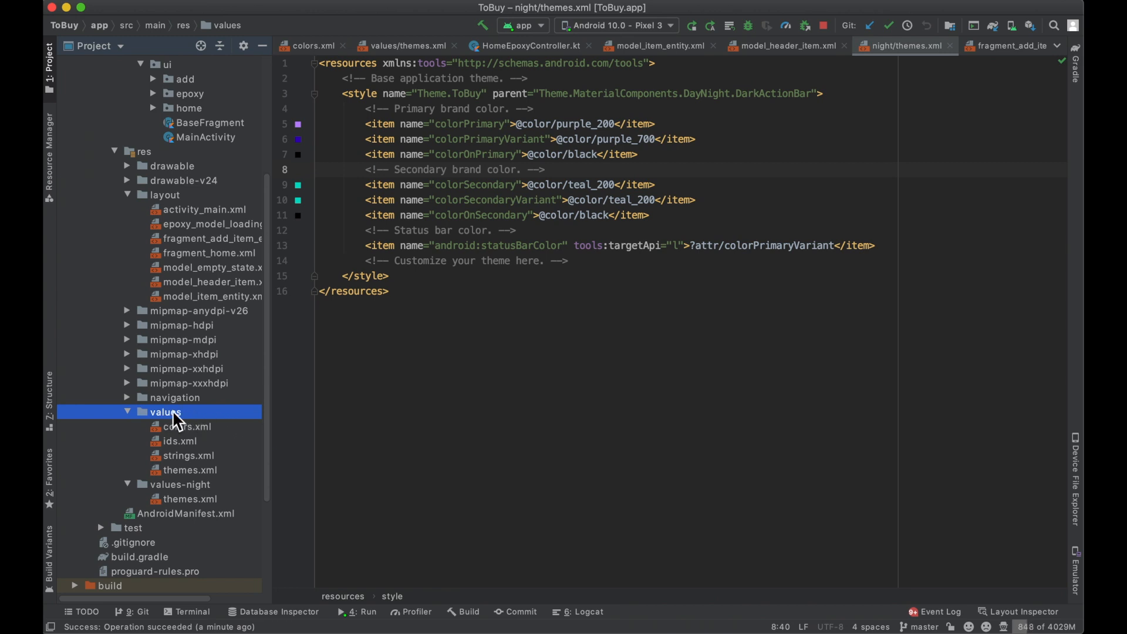
mouse_move(212, 504)
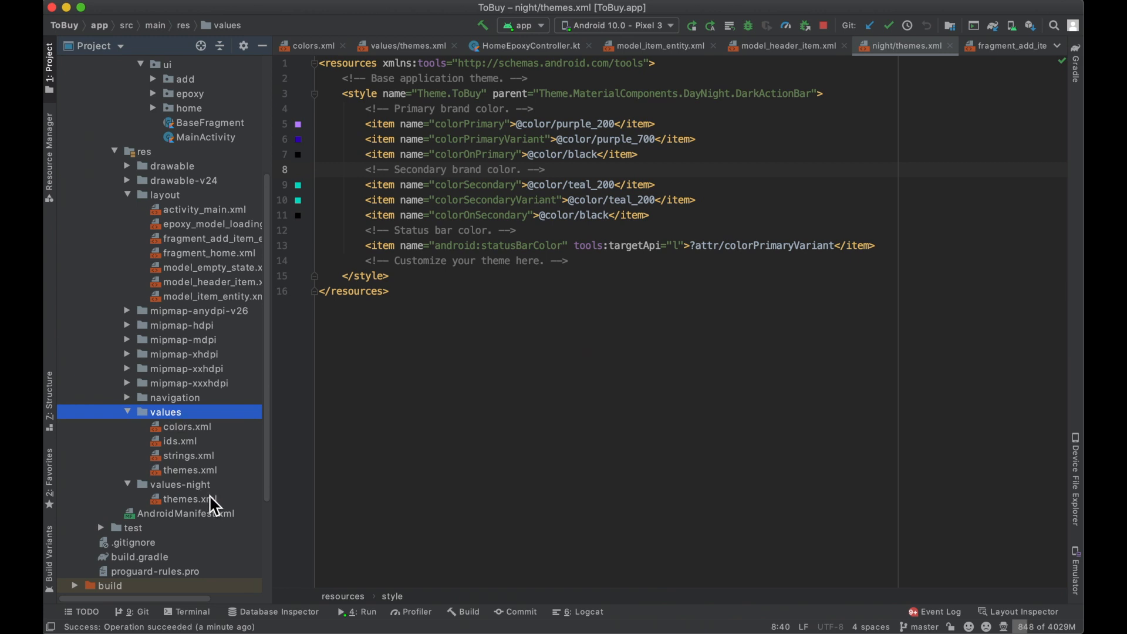
left_click(190, 499)
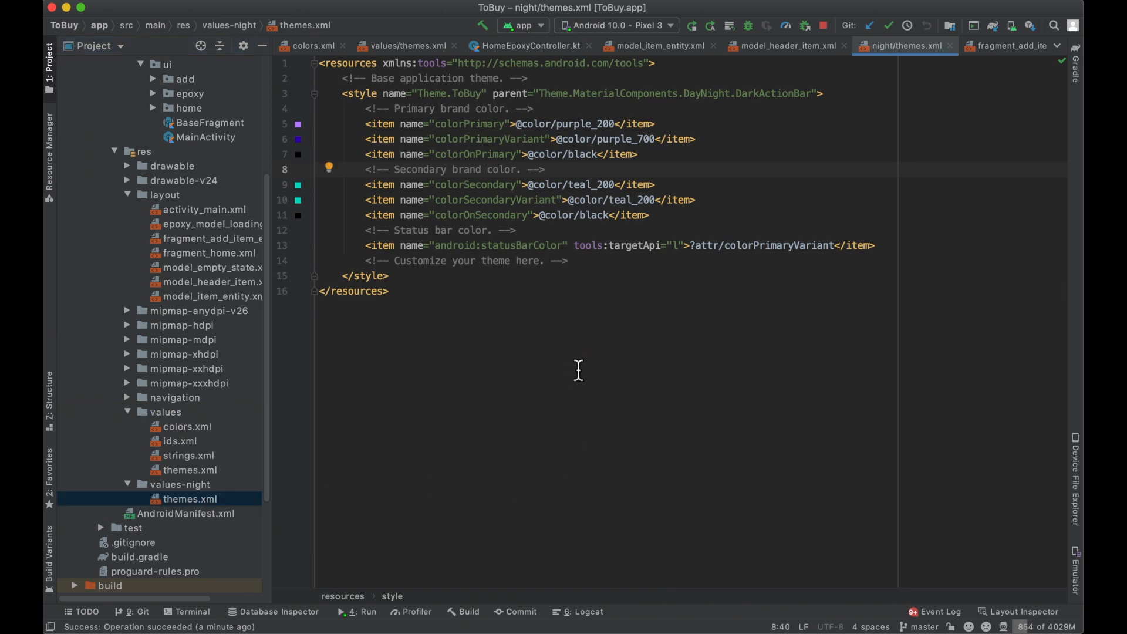
mouse_move(248, 413)
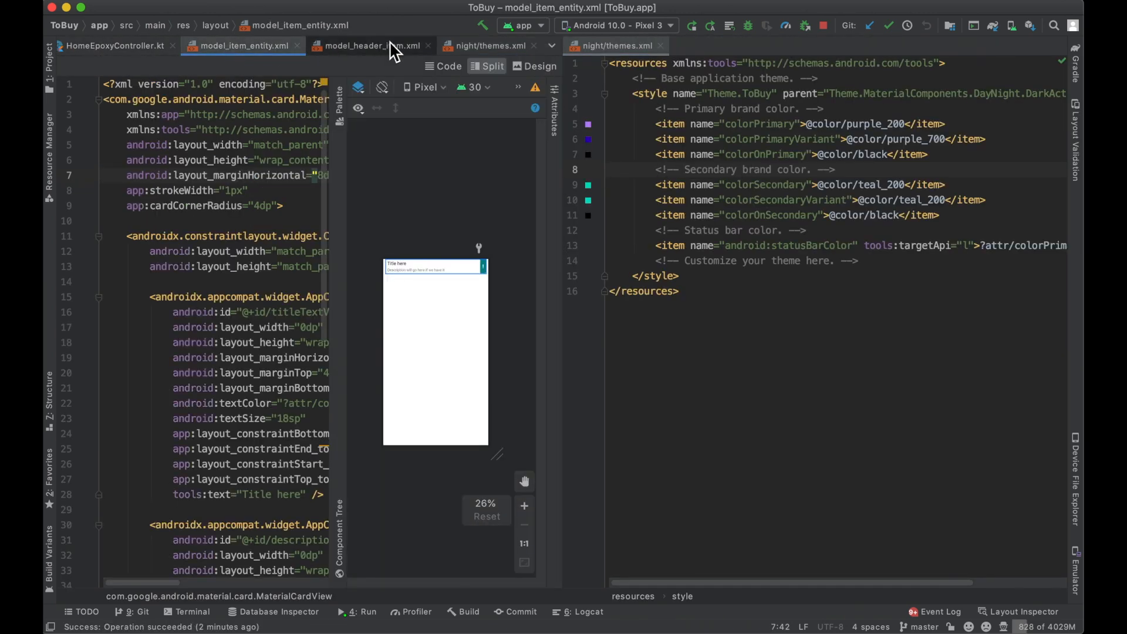
- Show day themes.xml in the left pane and select its purple_500 primary colour
left_click(189, 45)
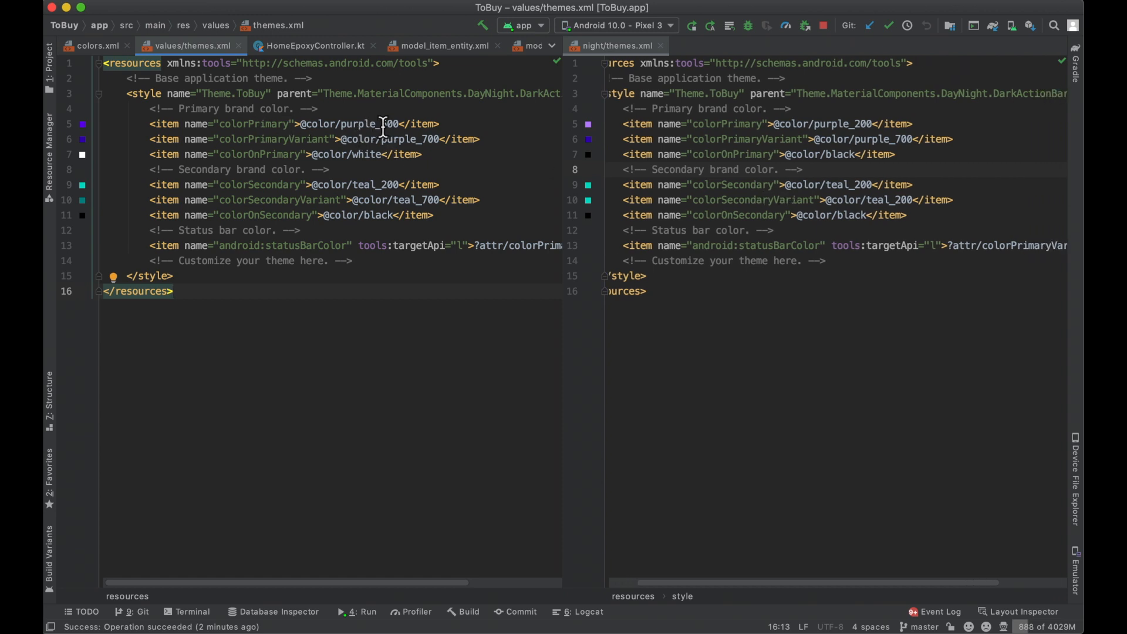
double_click(370, 124)
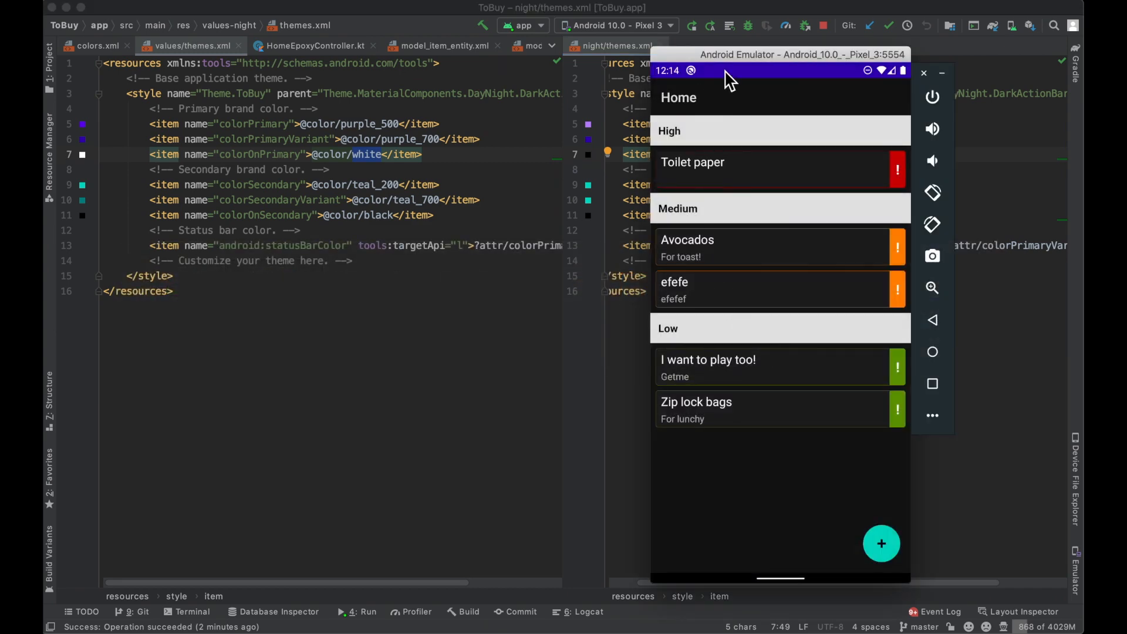
- Open the Add screen in ToBuy and move focus to the Description field
left_click(881, 543)
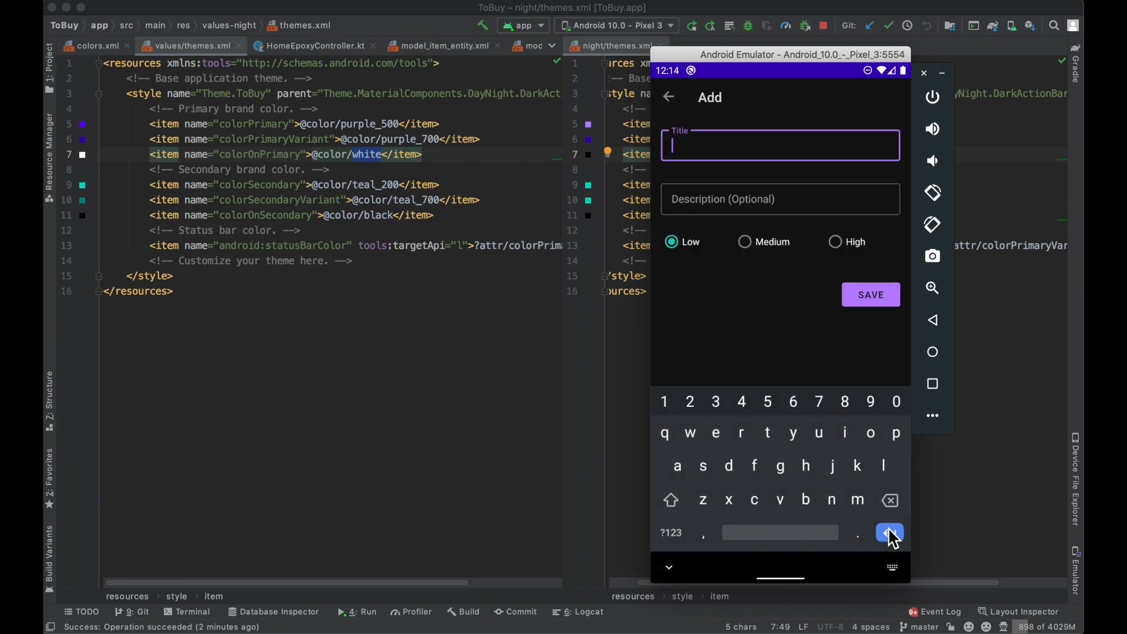
left_click(780, 199)
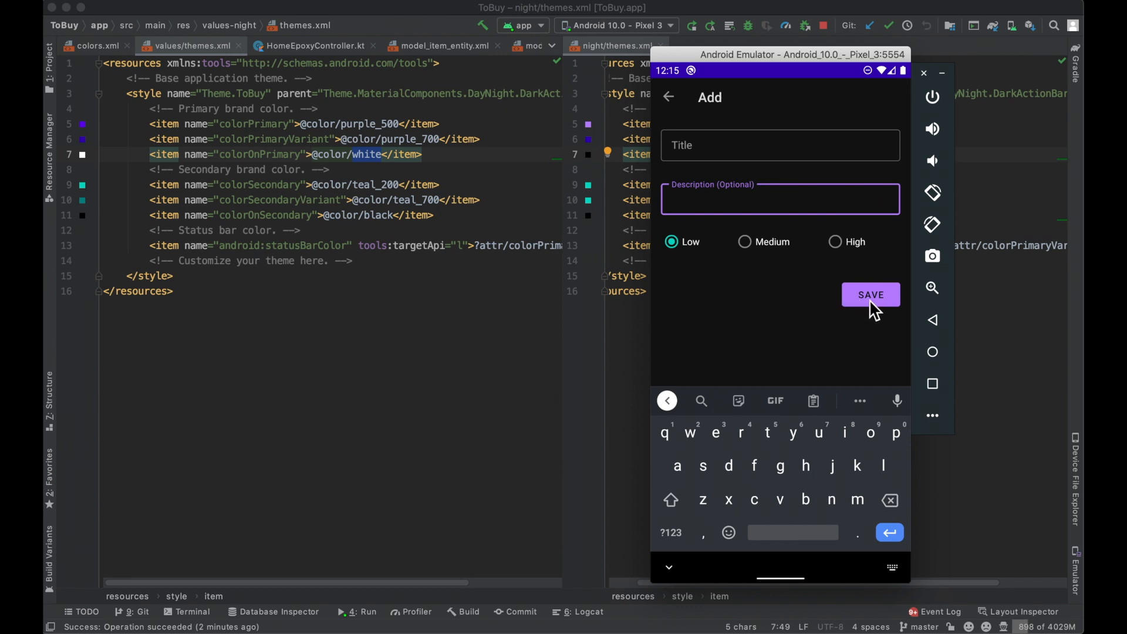
mouse_move(867, 308)
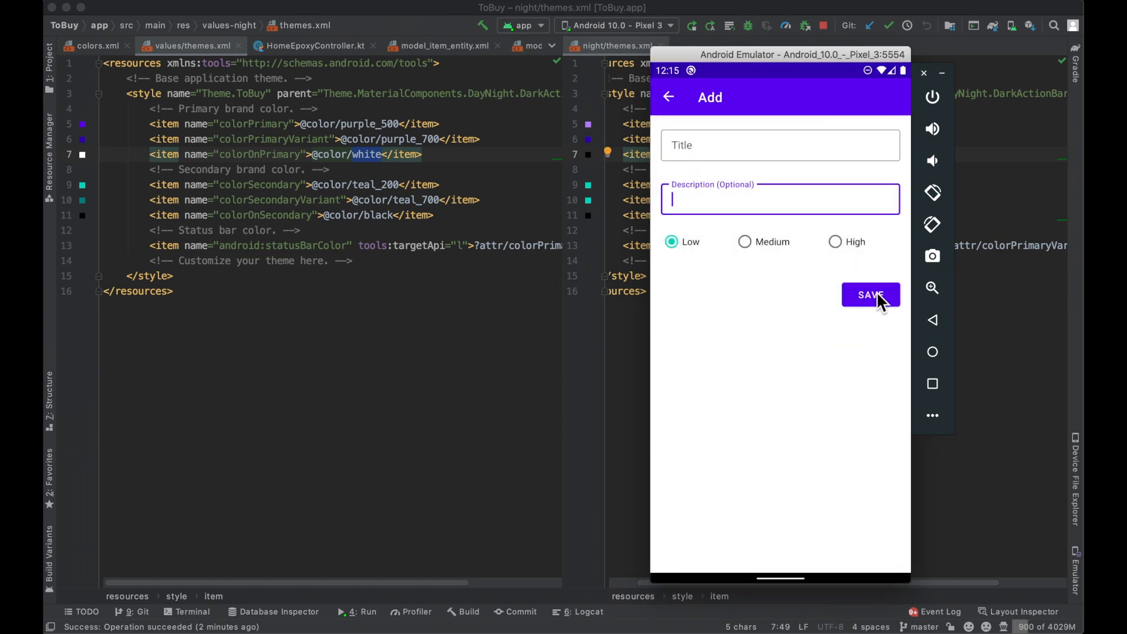
mouse_move(892, 324)
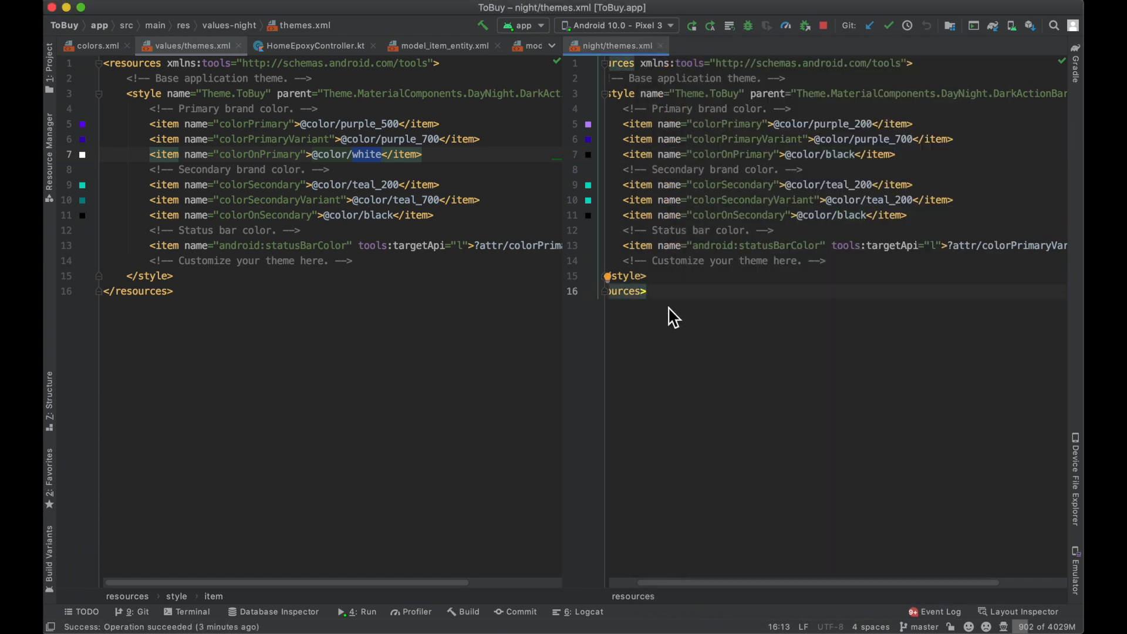
- Back in Android Studio, close the split so day themes.xml fills the editor
key("Cmd+Tab")
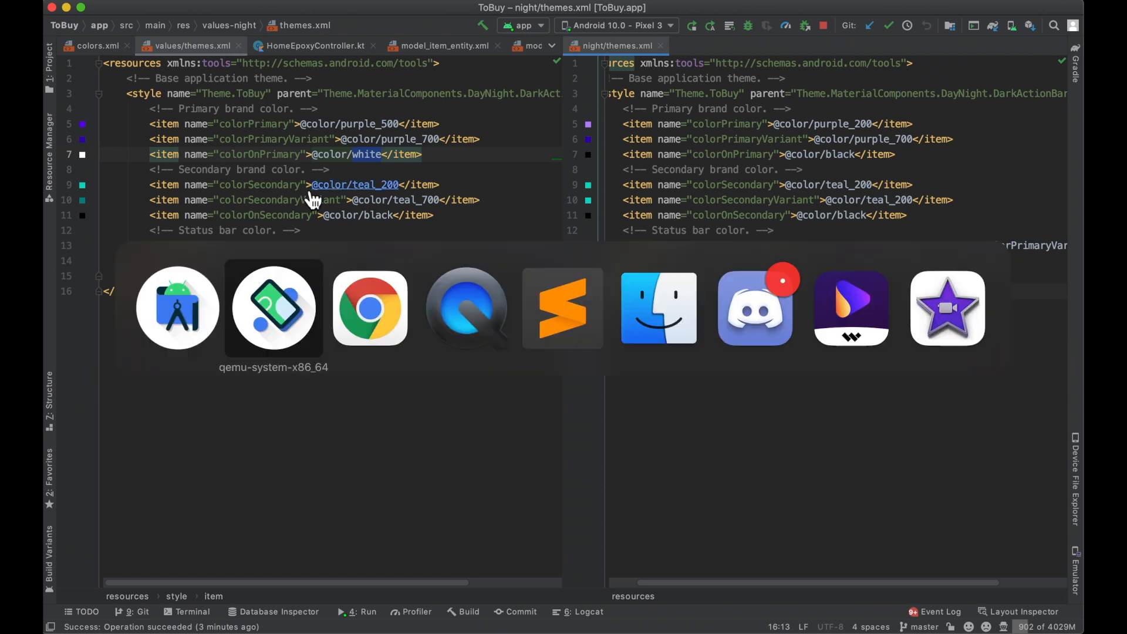
left_click(369, 308)
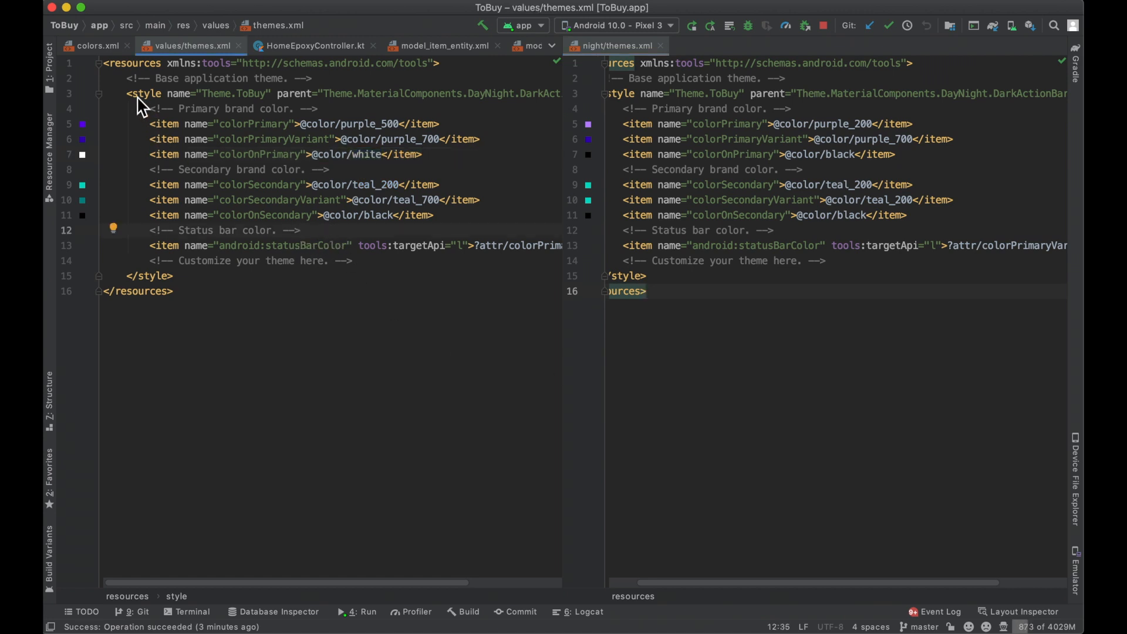
left_click_drag(140, 93, 173, 275)
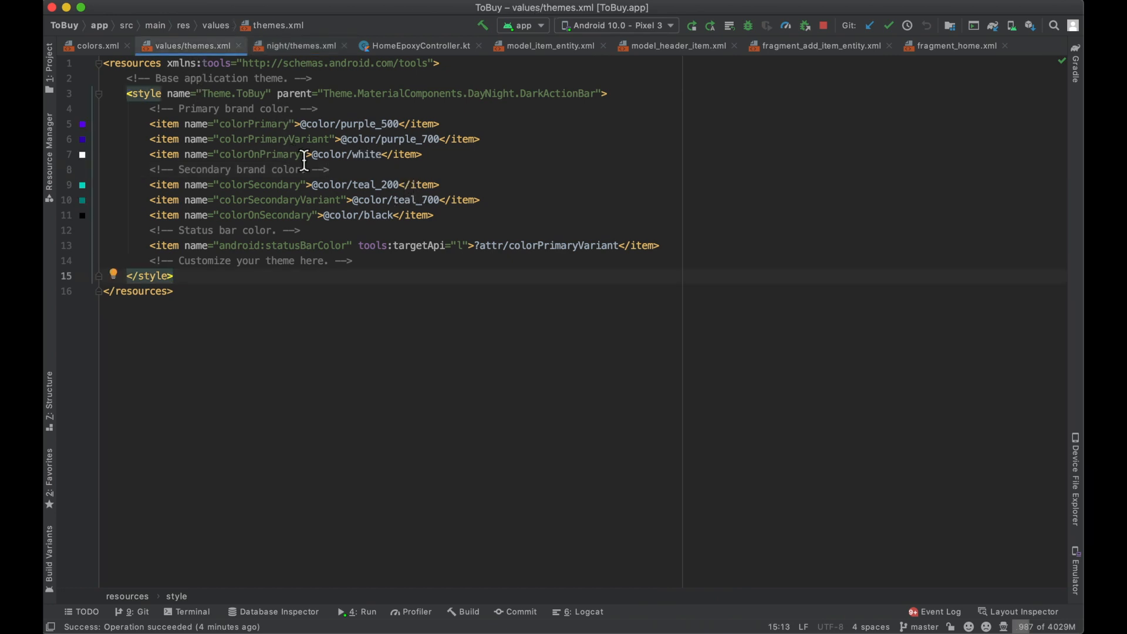
mouse_move(466, 250)
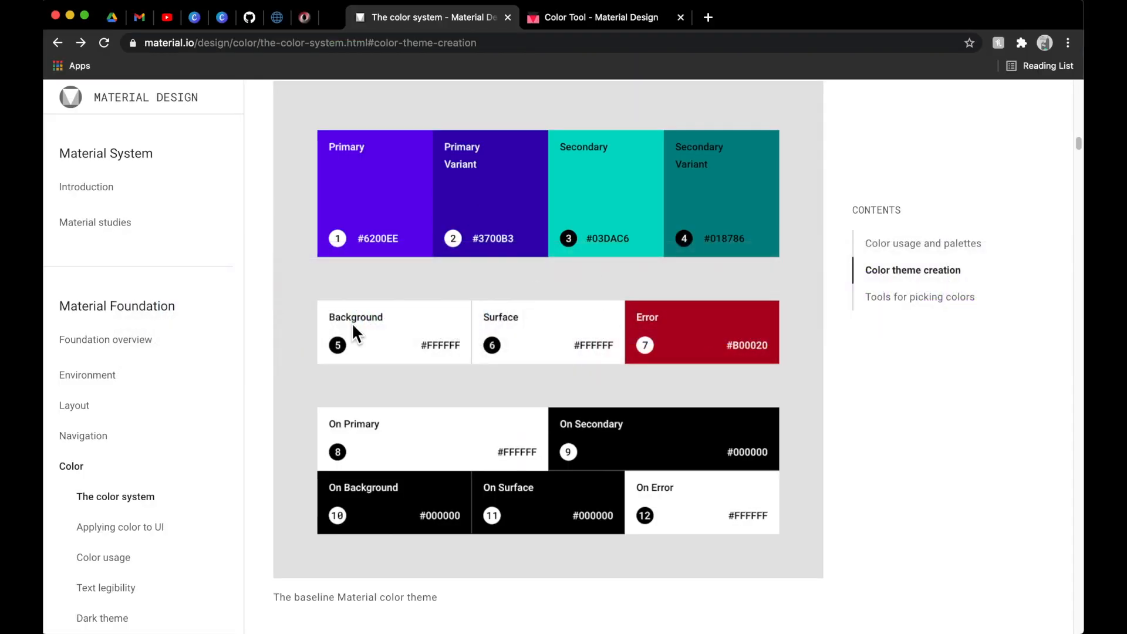
- Scroll through the 2014 colour palettes, highlighting the year and a Purple shade label
scroll("down", 3)
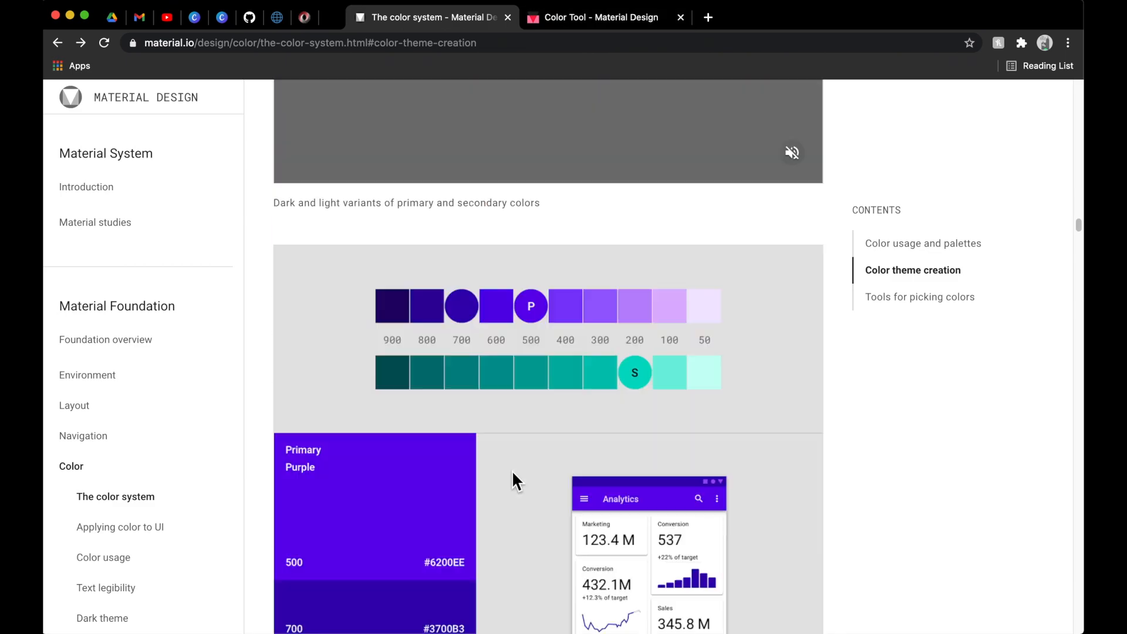
scroll("down", 3)
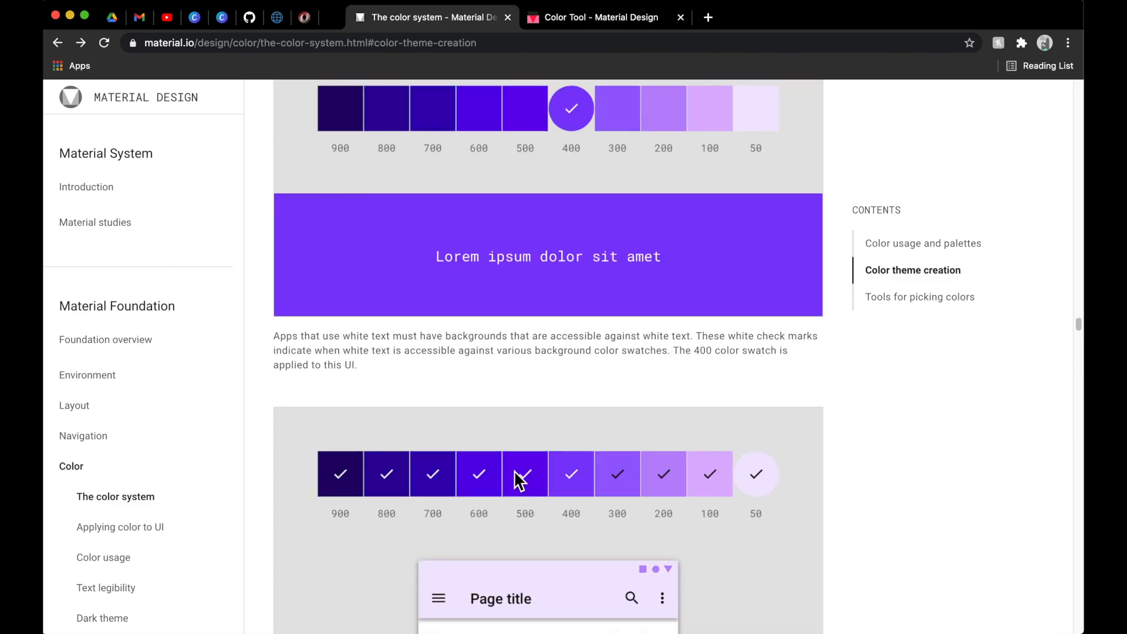
scroll("down", 3)
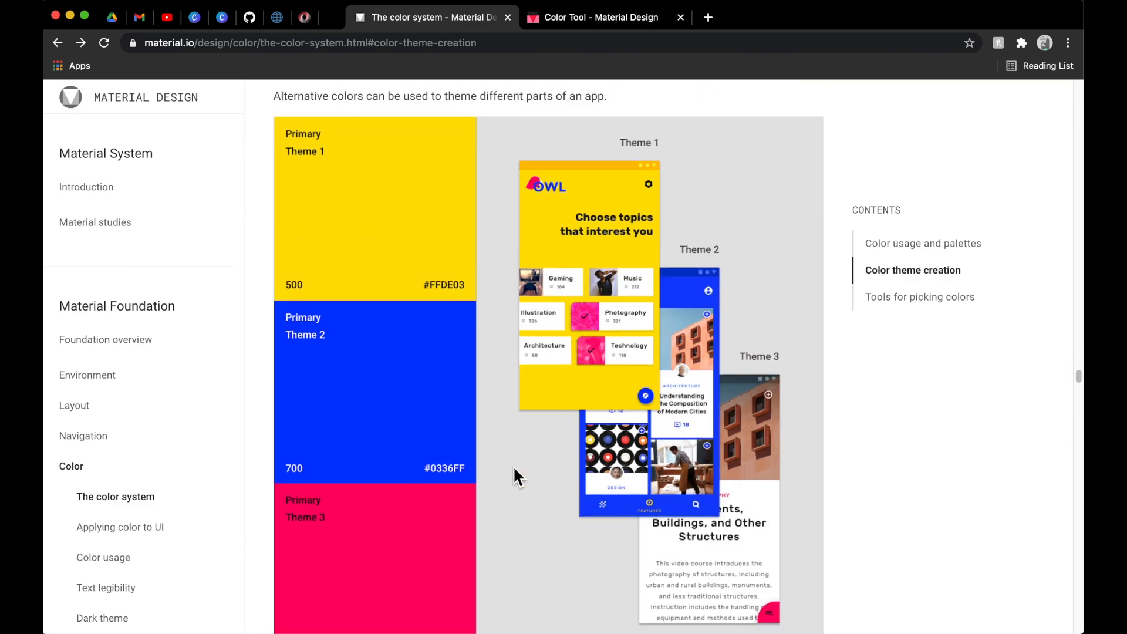
scroll("down", 3)
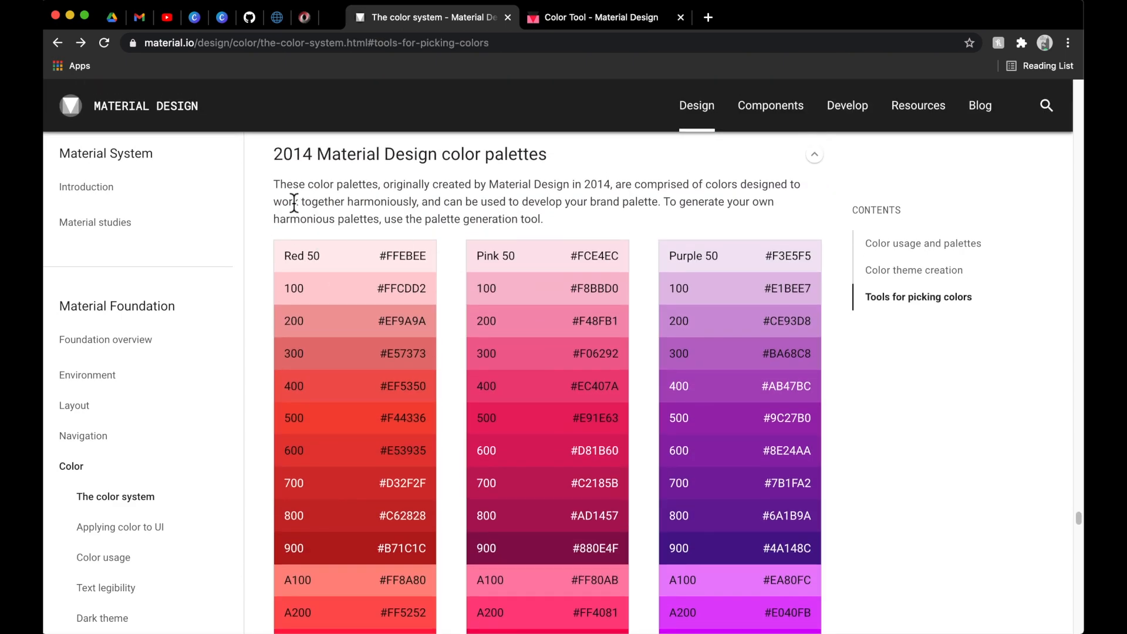
double_click(293, 154)
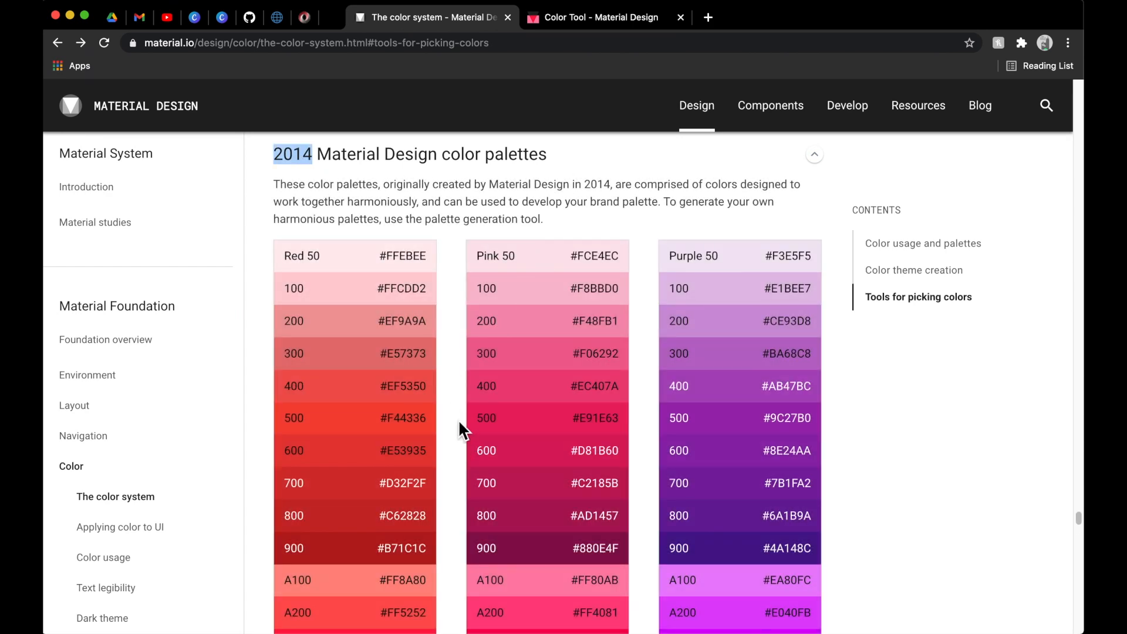
scroll("down", 3)
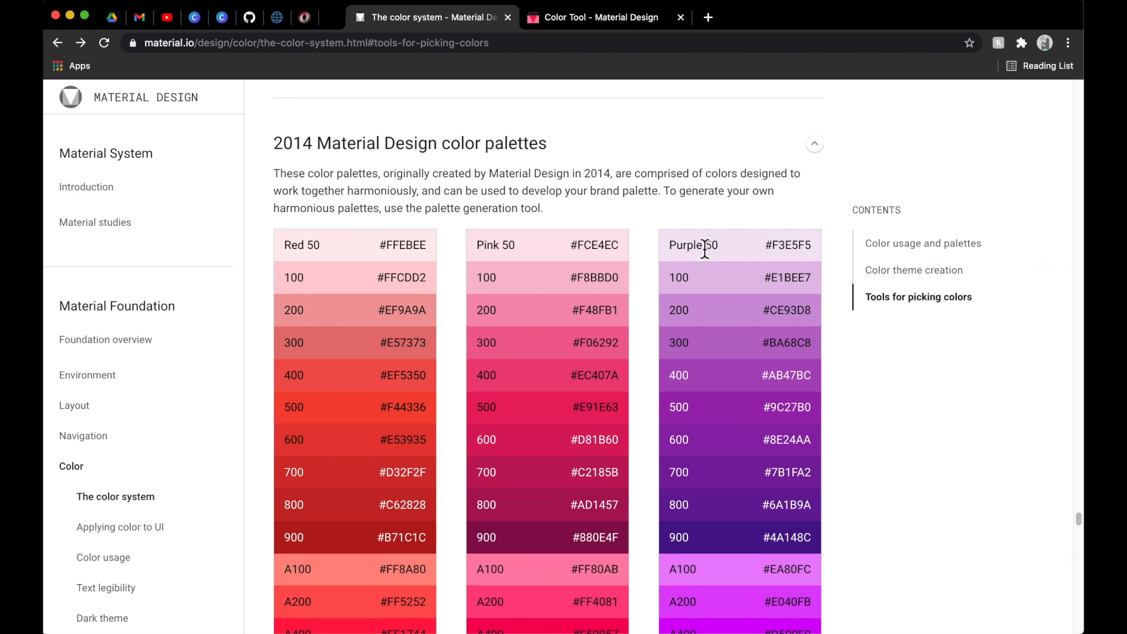
scroll("down", 3)
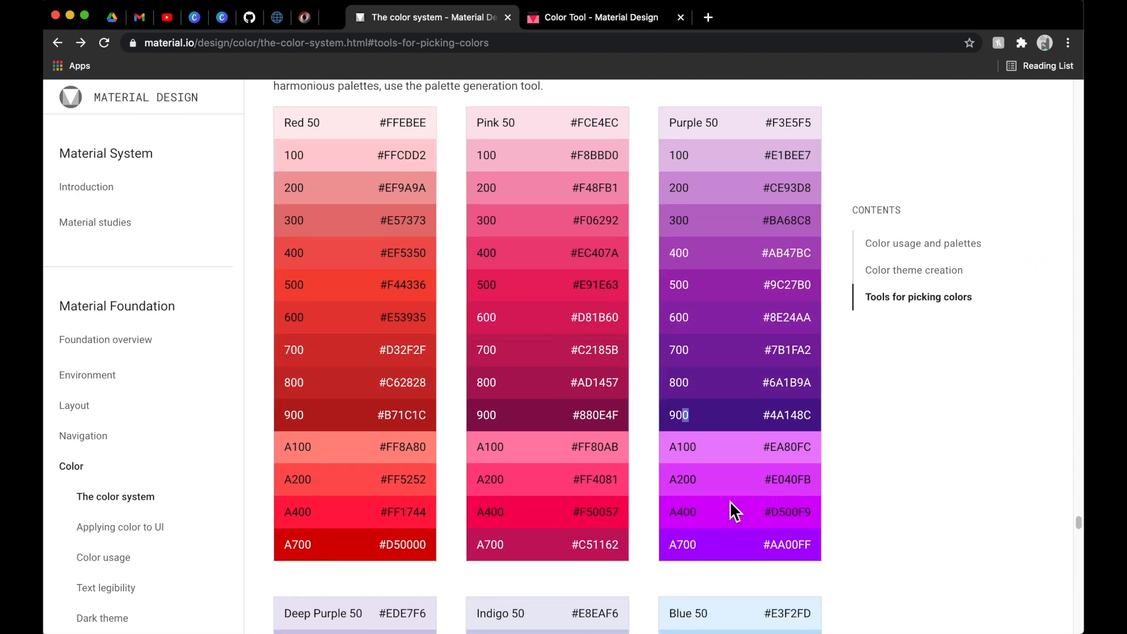
double_click(682, 544)
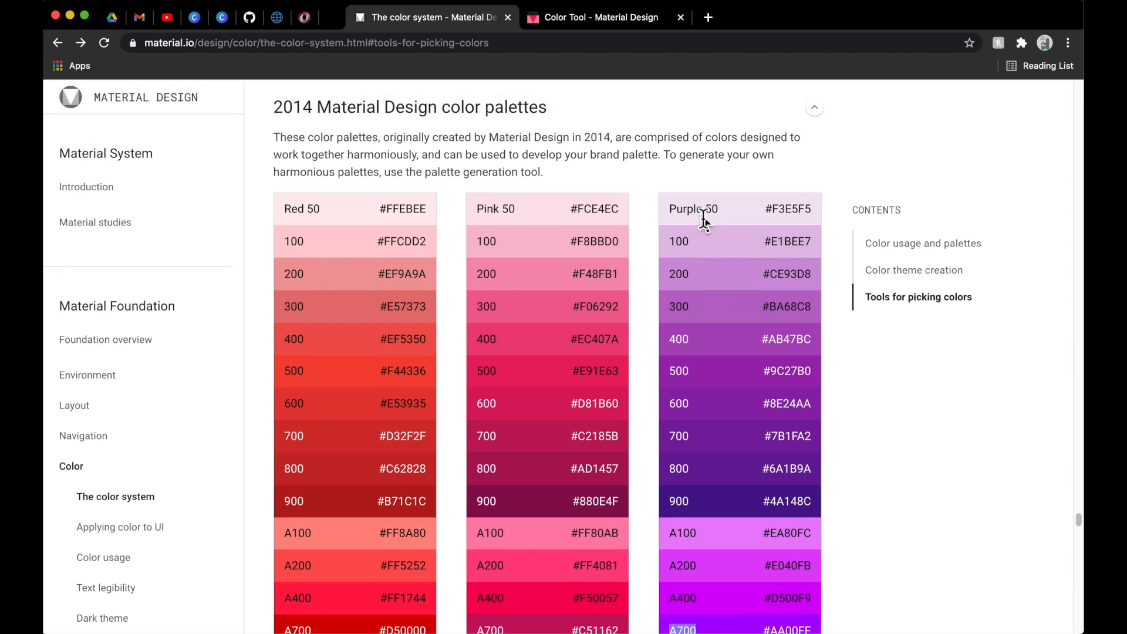
- Keep scrolling down to the Owl study app example under Color theme creation
scroll("down", 3)
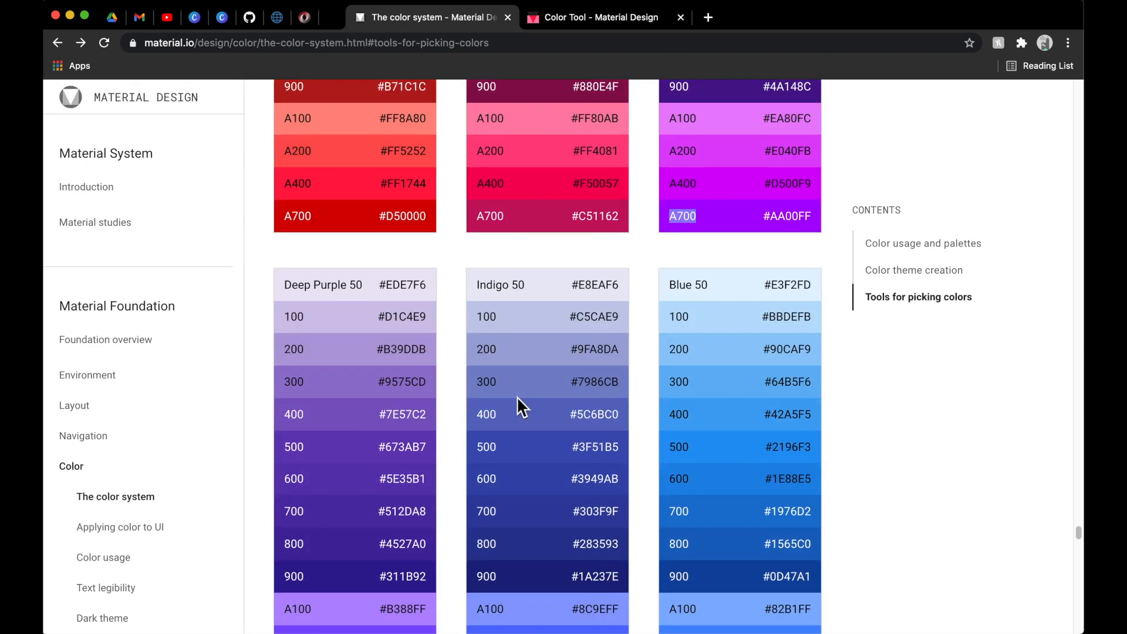
scroll("down", 3)
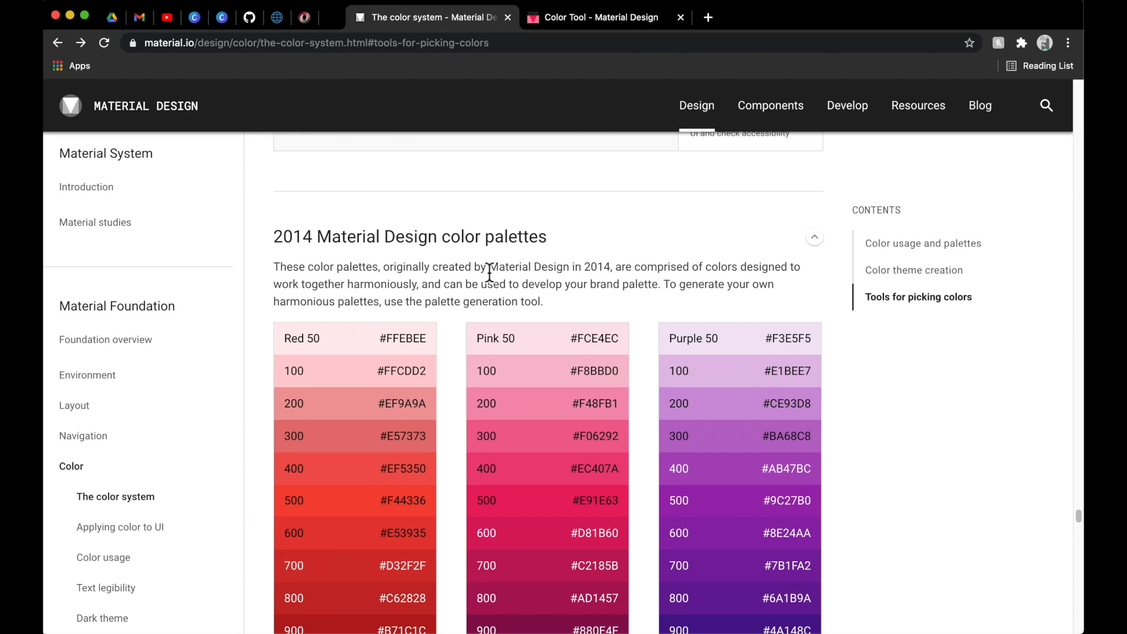
mouse_move(448, 358)
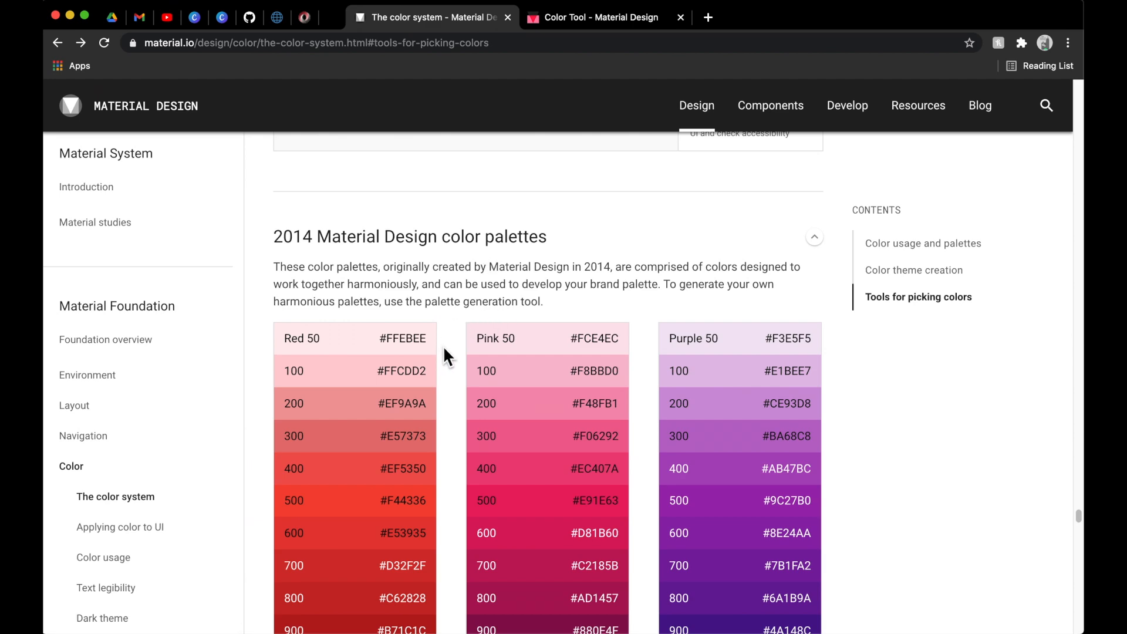
scroll("down", 3)
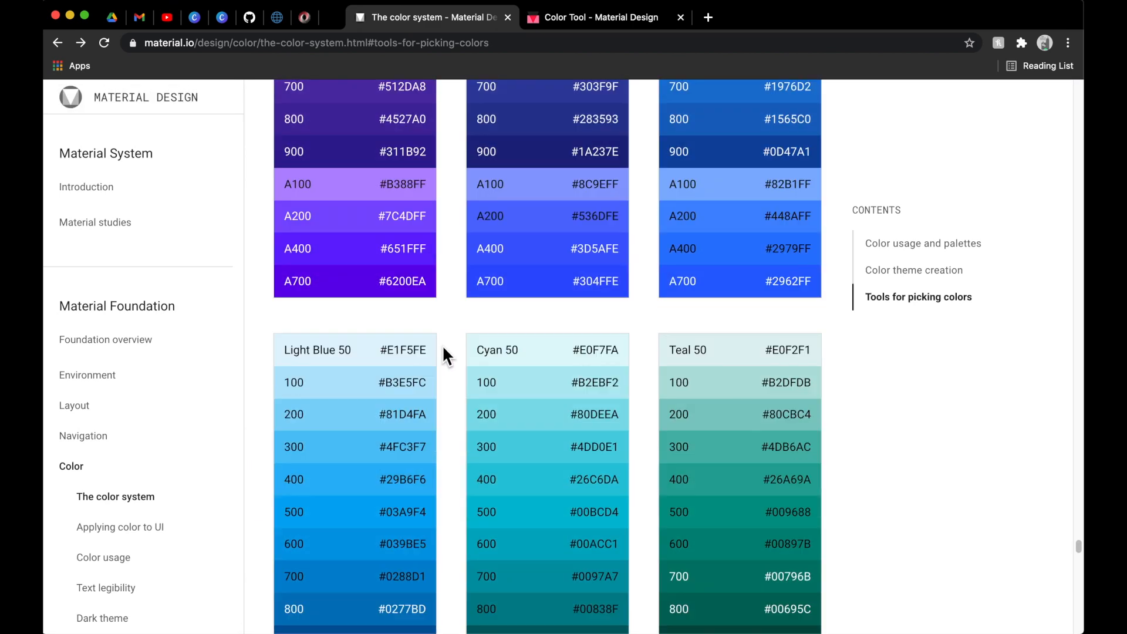
scroll("down", 3)
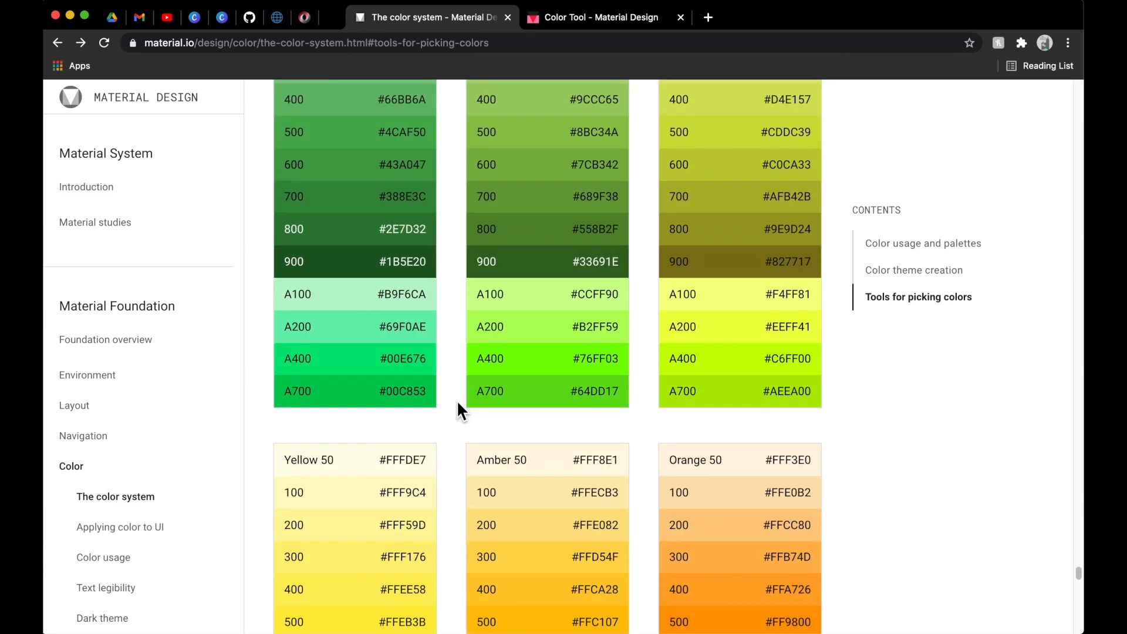
scroll("down", 3)
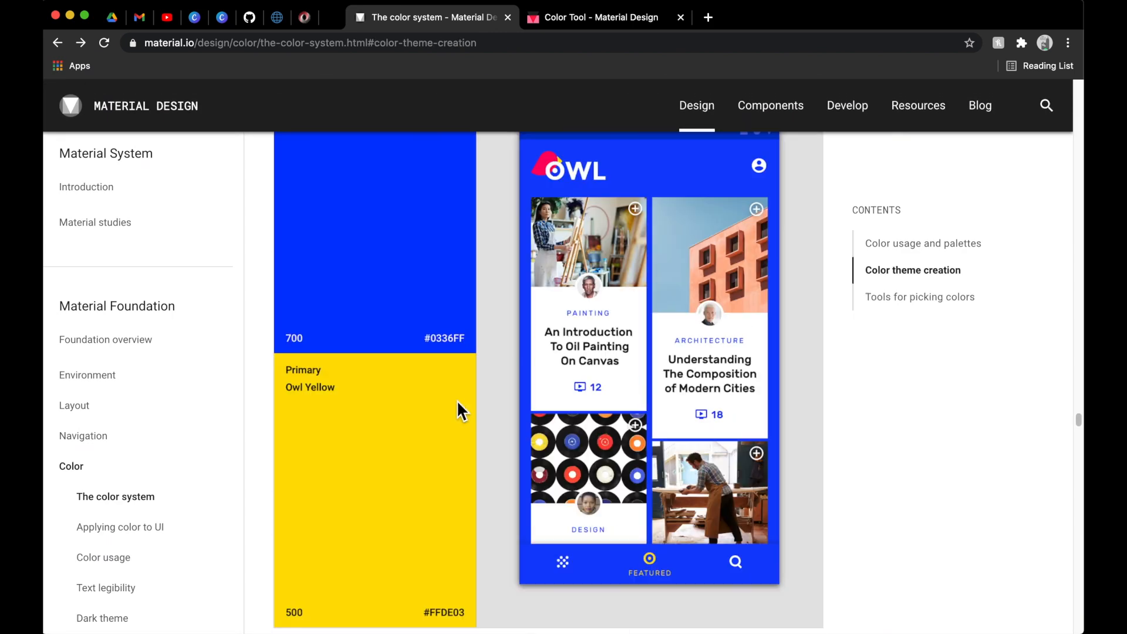
- In Material Color Tool, try Light Blue and then a dark purple as the primary colour
left_click(603, 17)
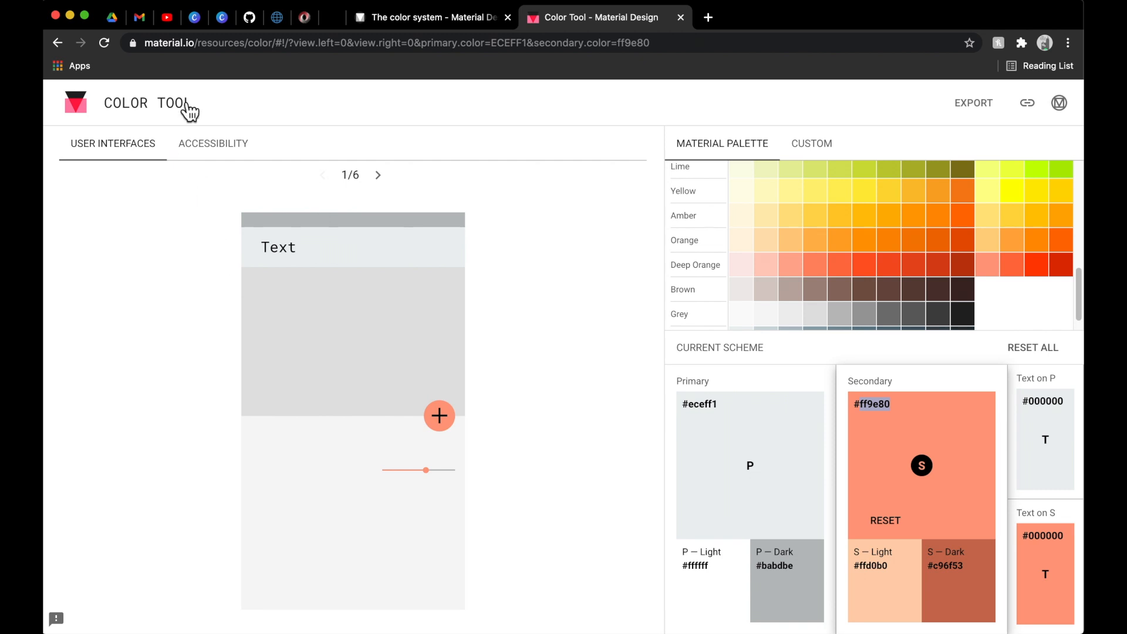
left_click(388, 43)
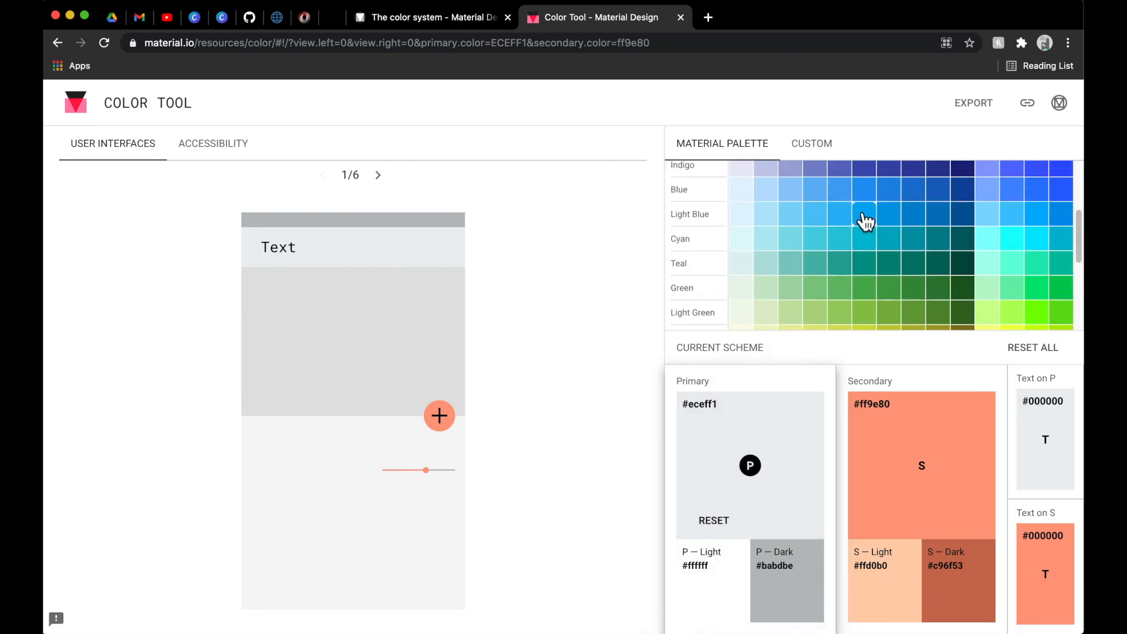
left_click(865, 215)
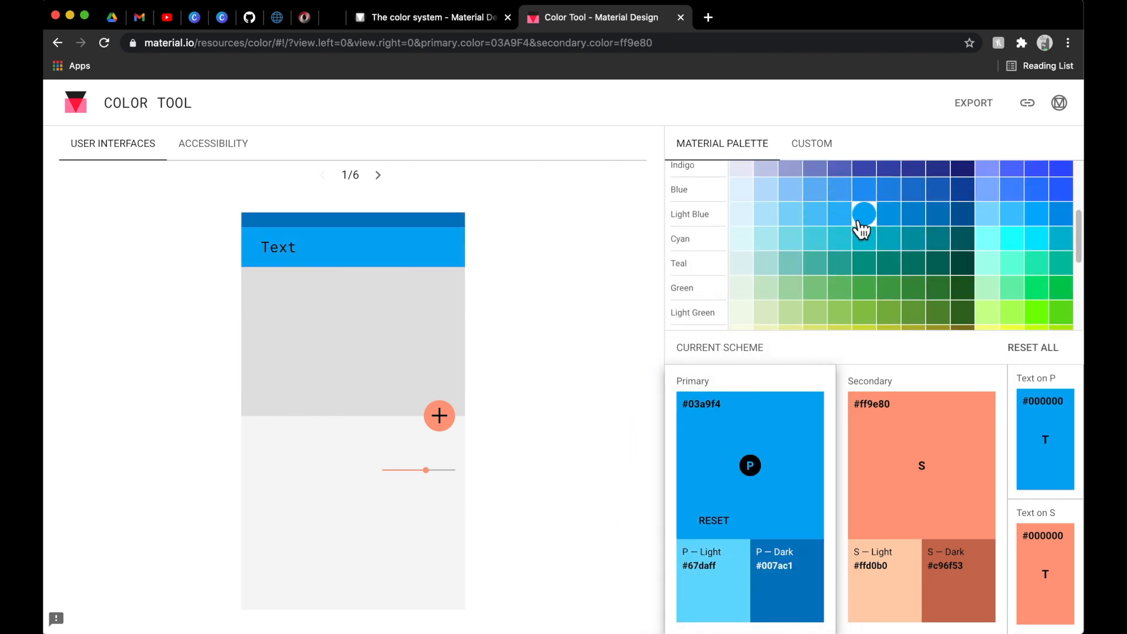
left_click(377, 175)
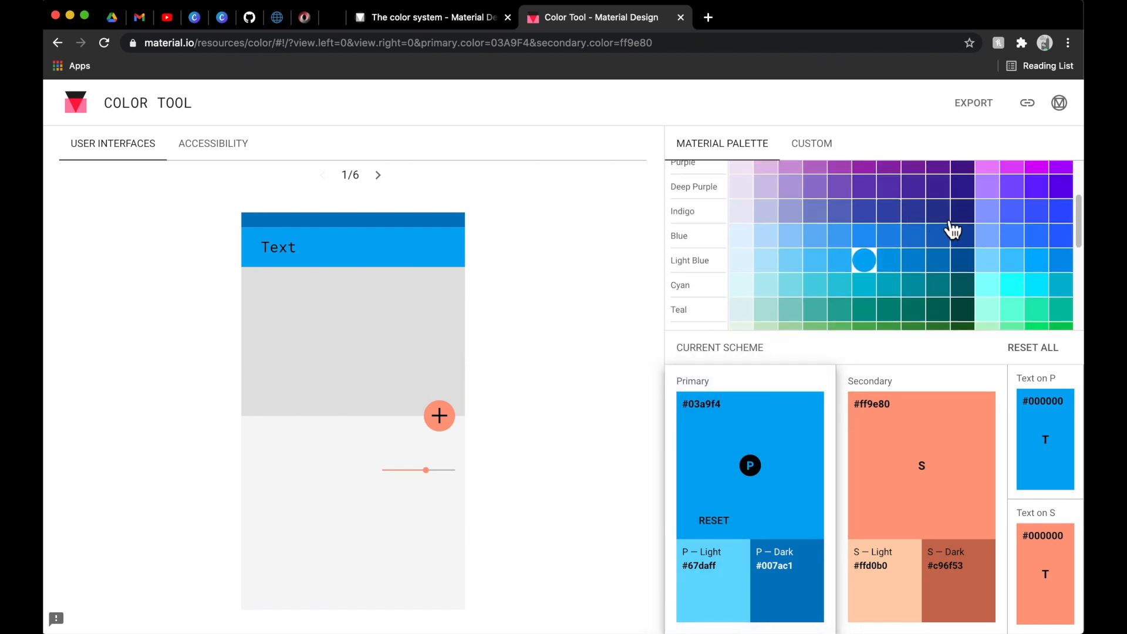
left_click(912, 170)
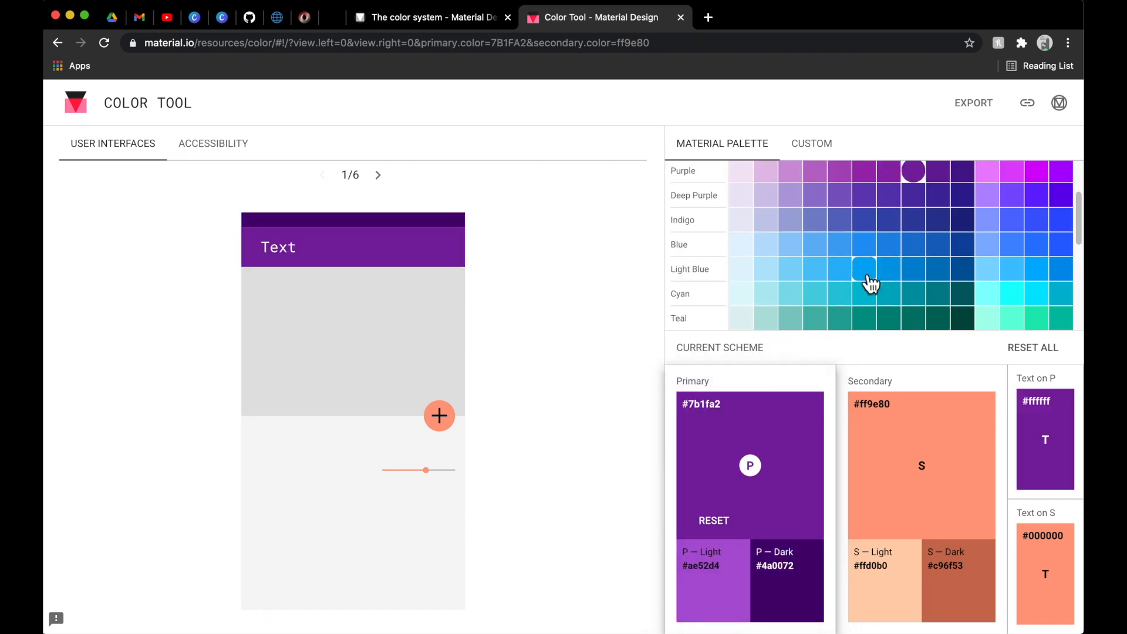
- Settle on Blue Grey 300 #90a4ae as secondary and Pink 300 #f06292 as primary
scroll("down", 3)
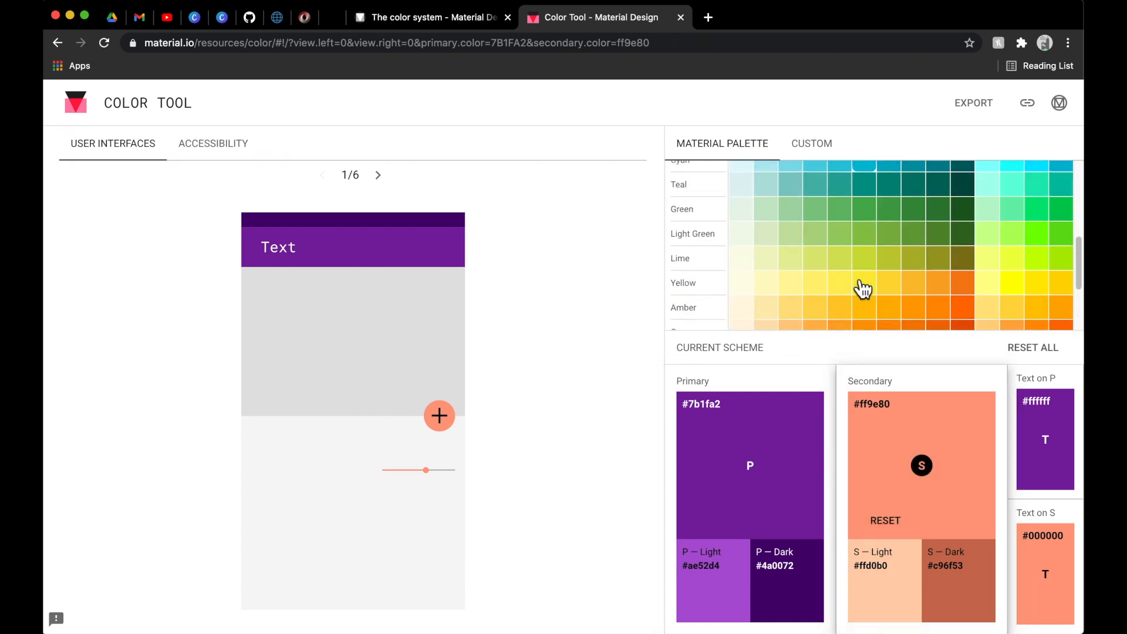
left_click(966, 293)
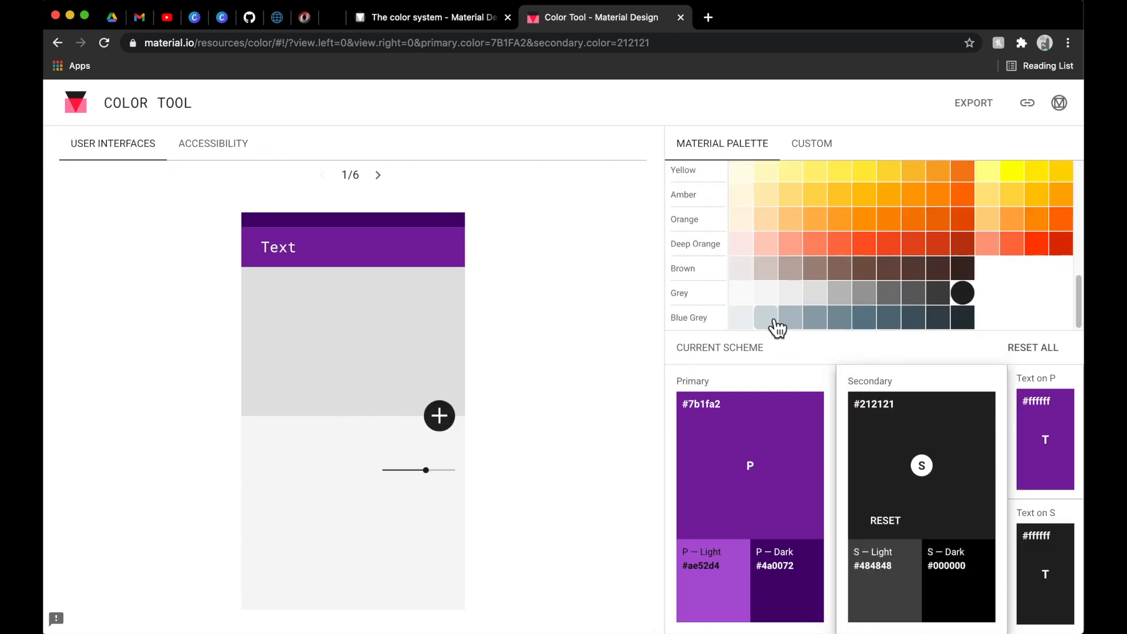
left_click(765, 318)
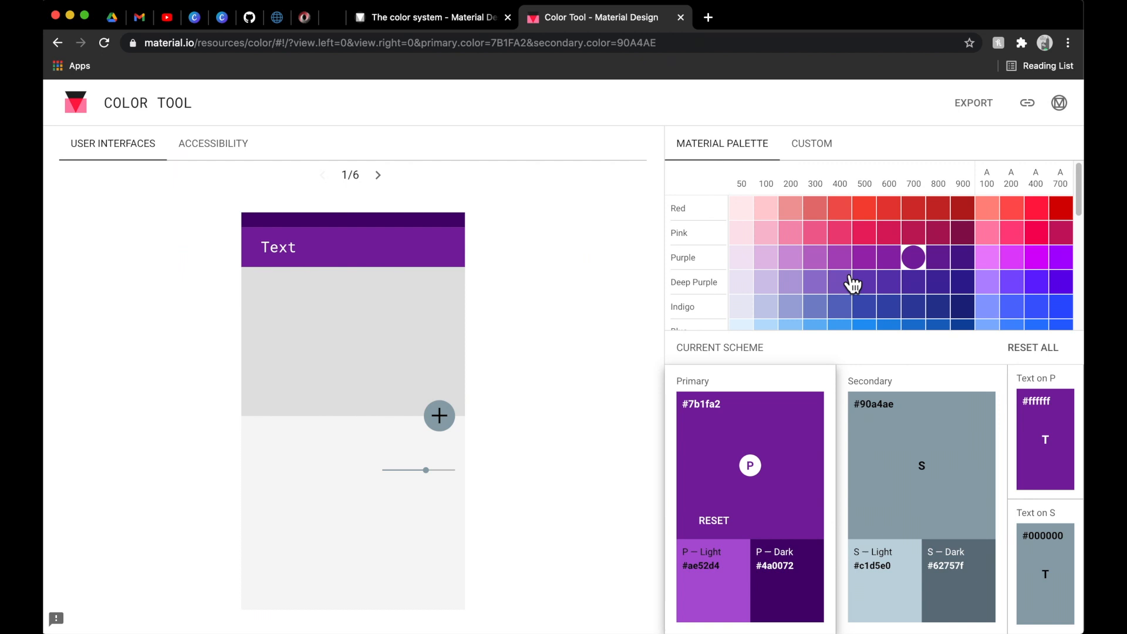
left_click(864, 256)
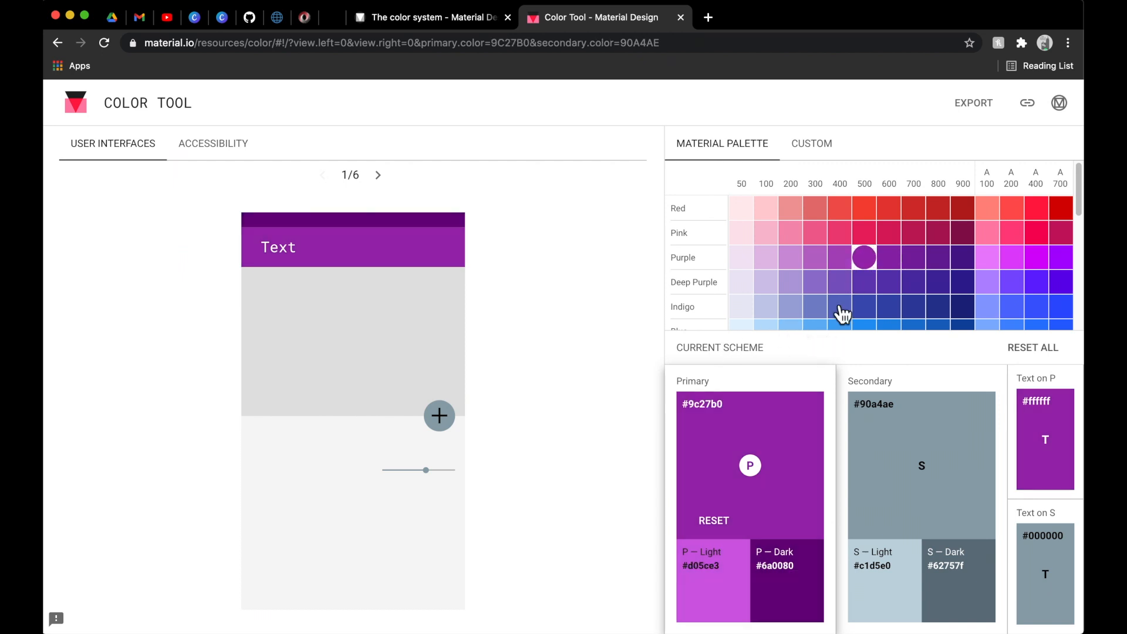
left_click(888, 207)
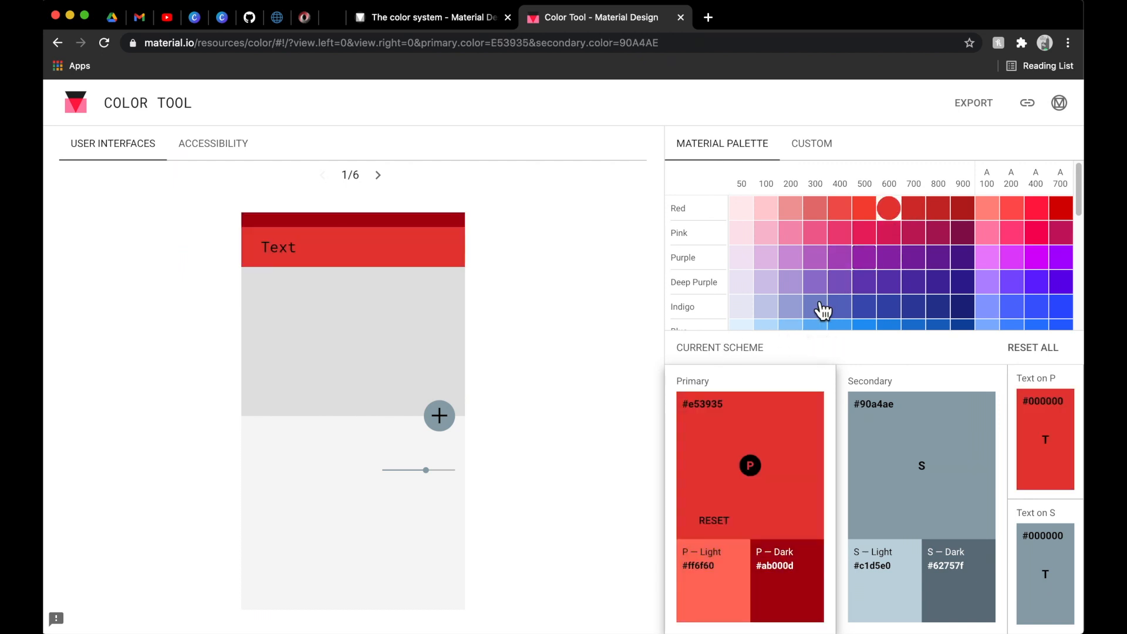
left_click(815, 232)
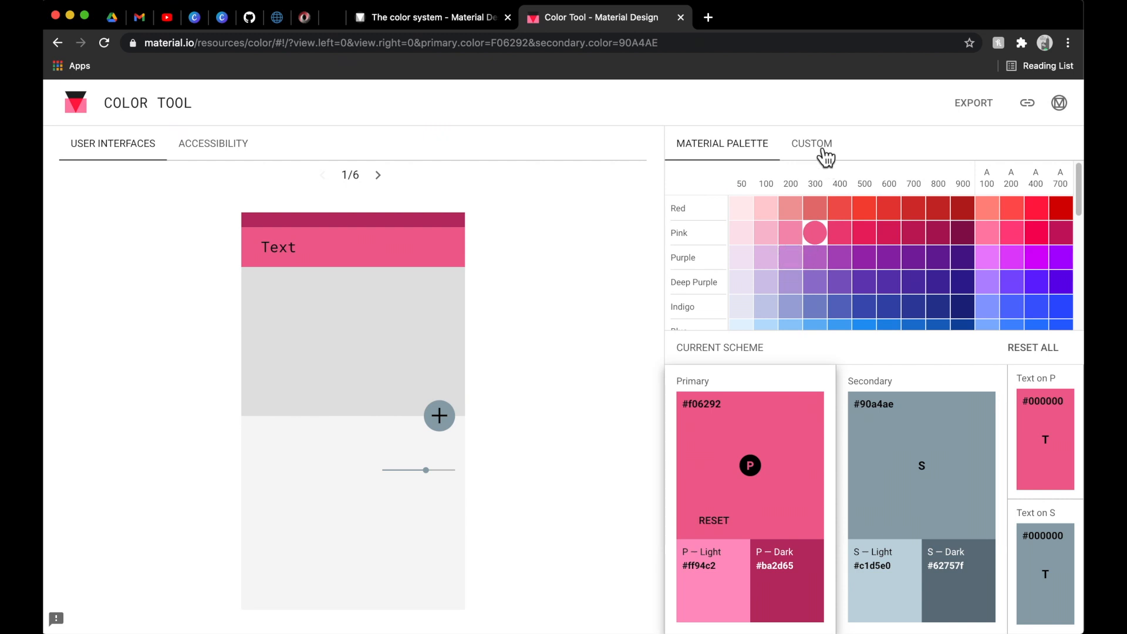
- Pick custom wheel colours: turquoise #45efd3 for primary and red #c61c25 for secondary
left_click(811, 143)
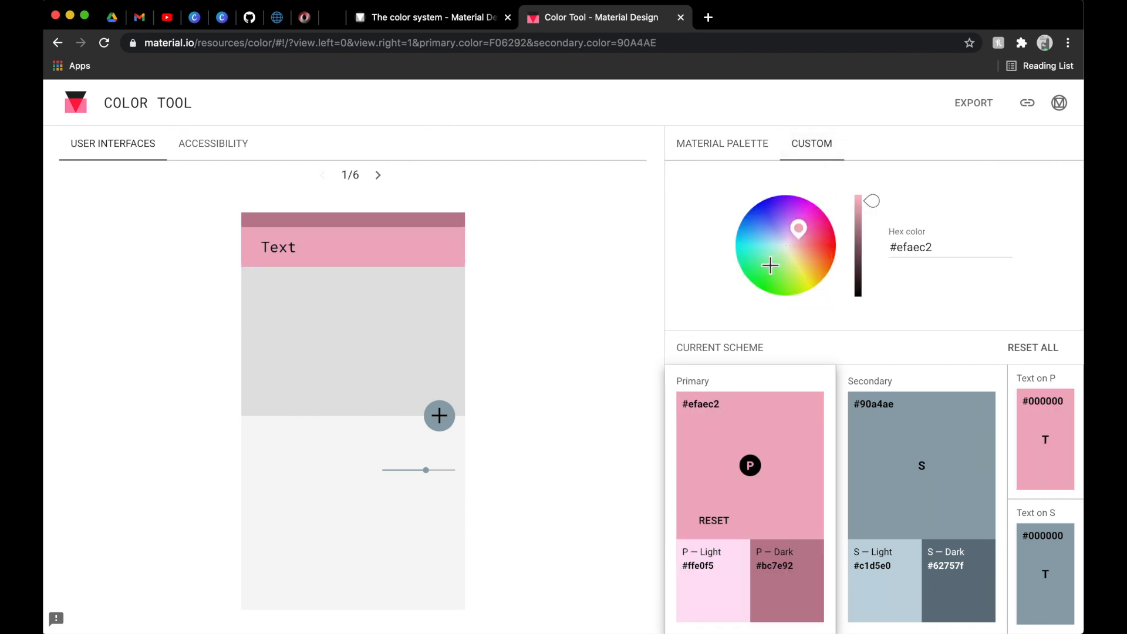
left_click(757, 248)
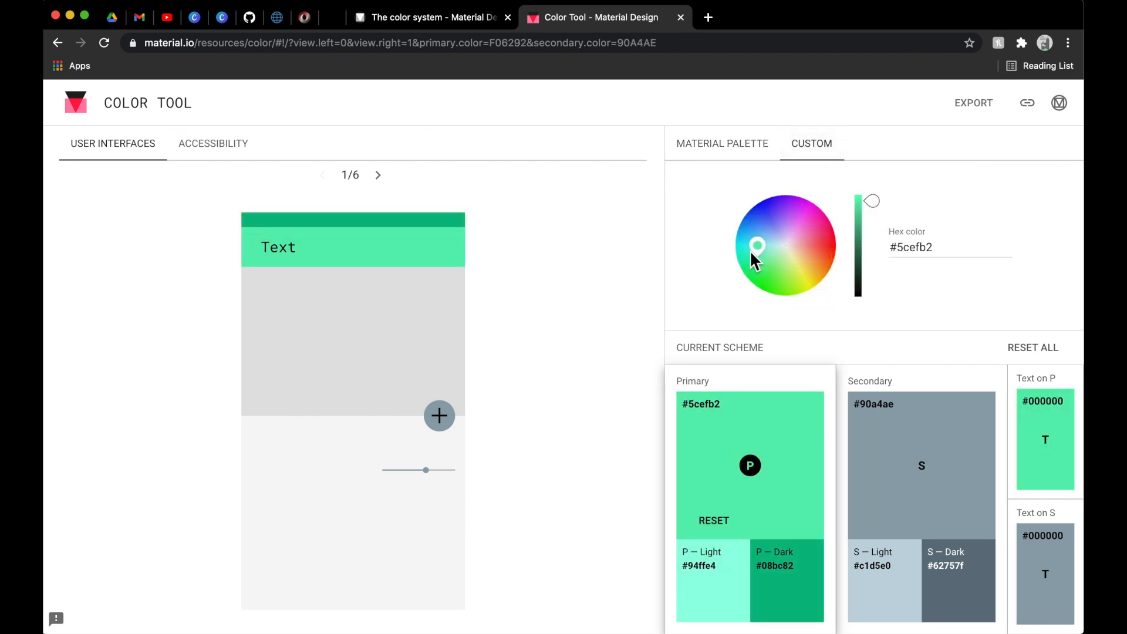
left_click(804, 257)
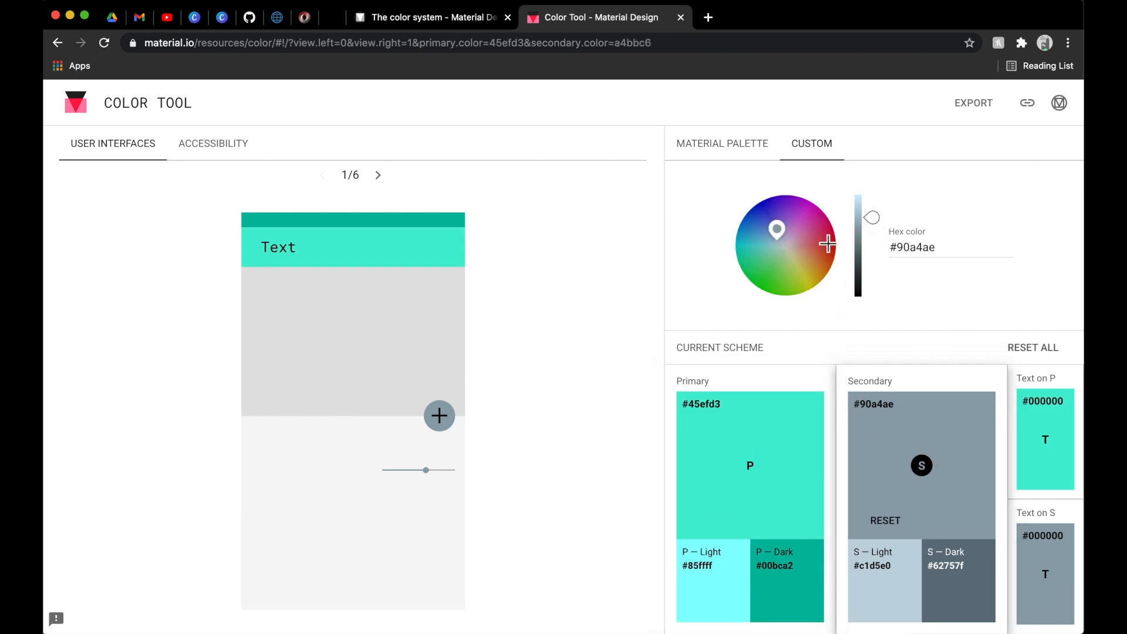
left_click(827, 230)
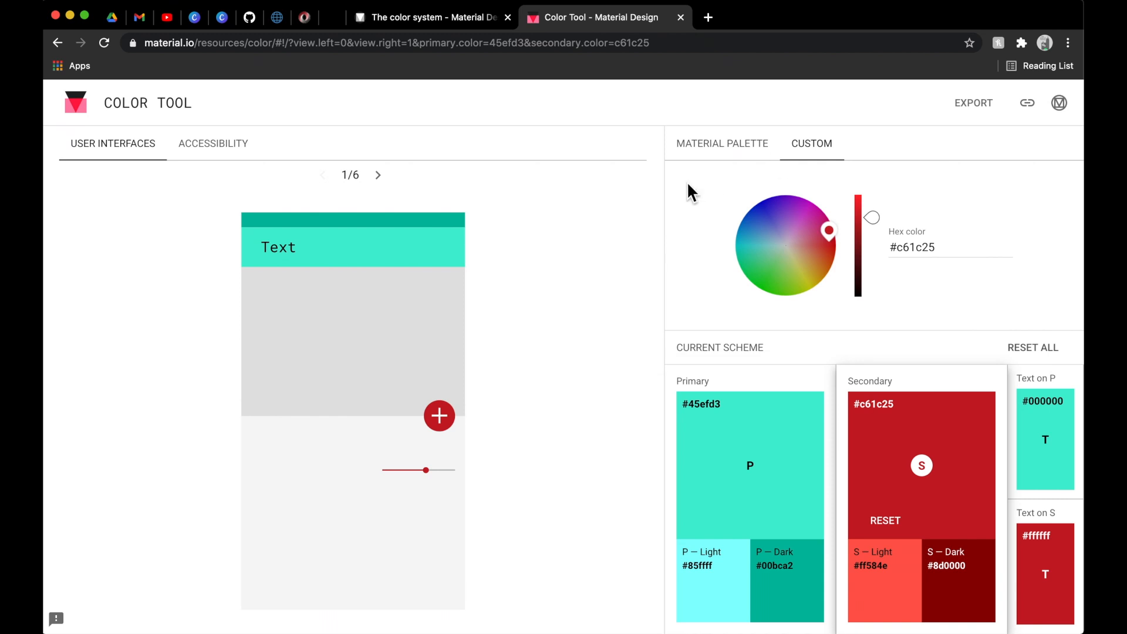
left_click(974, 103)
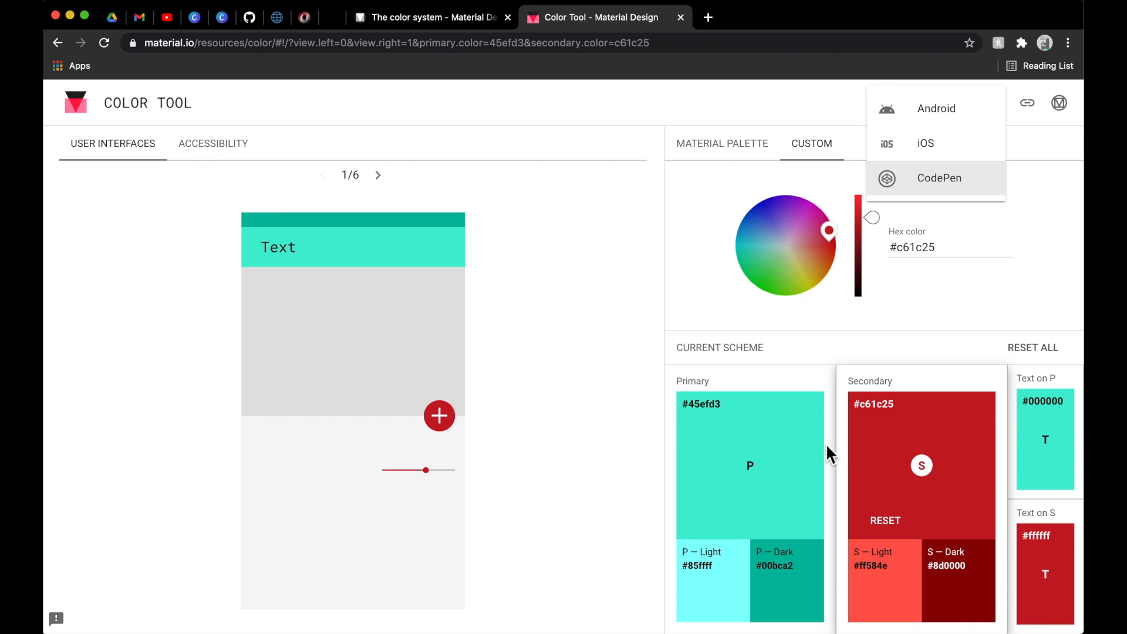
mouse_move(932, 431)
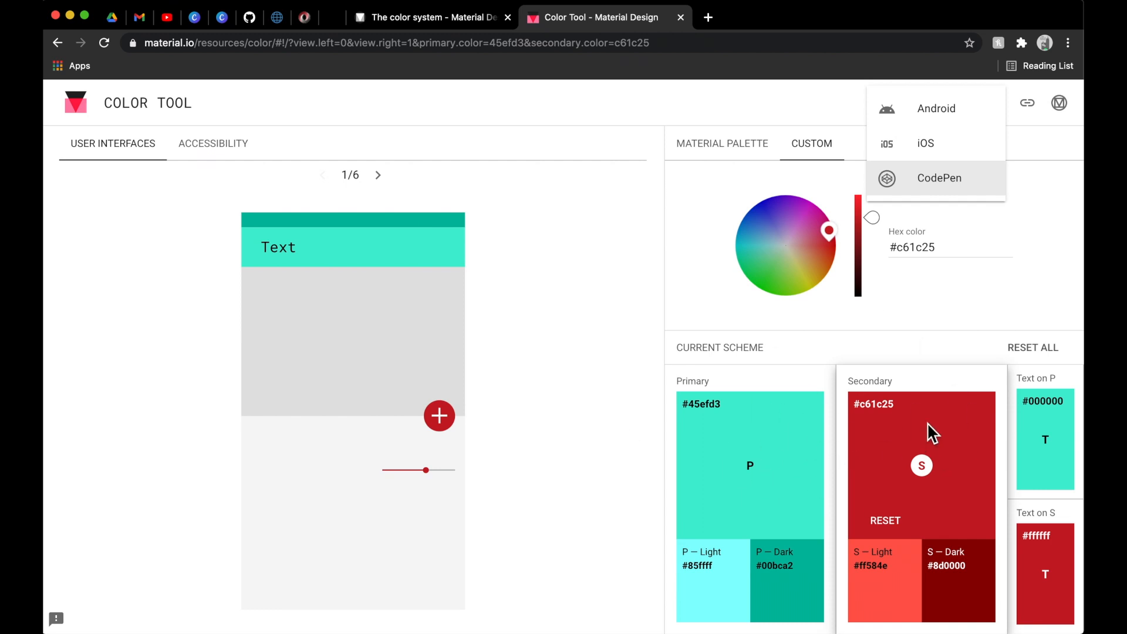
mouse_move(936, 108)
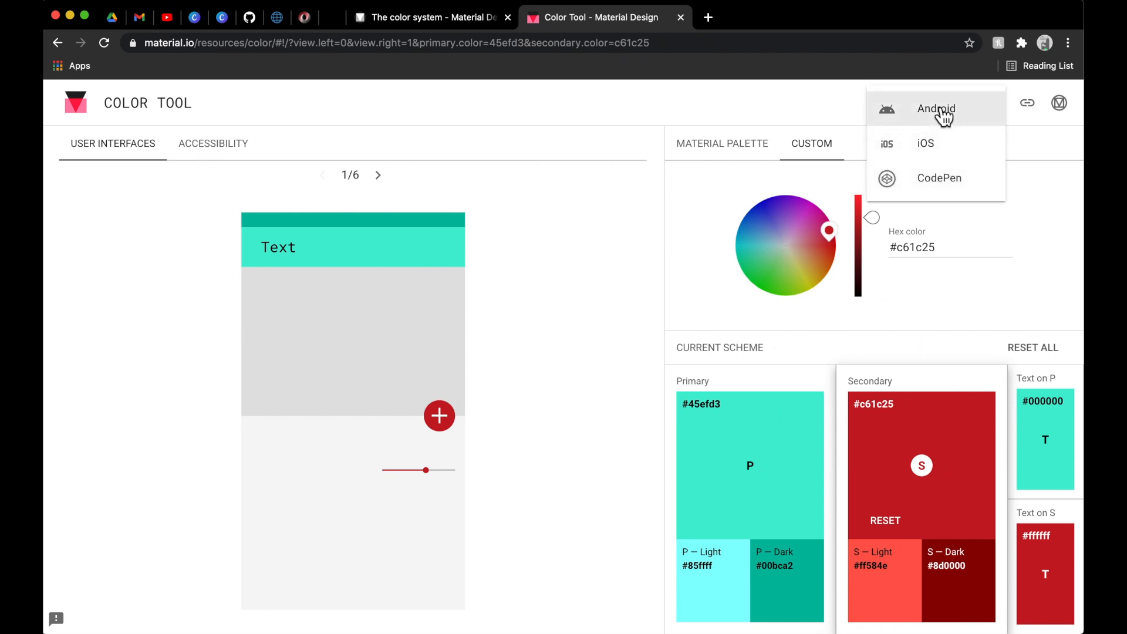
mouse_move(979, 200)
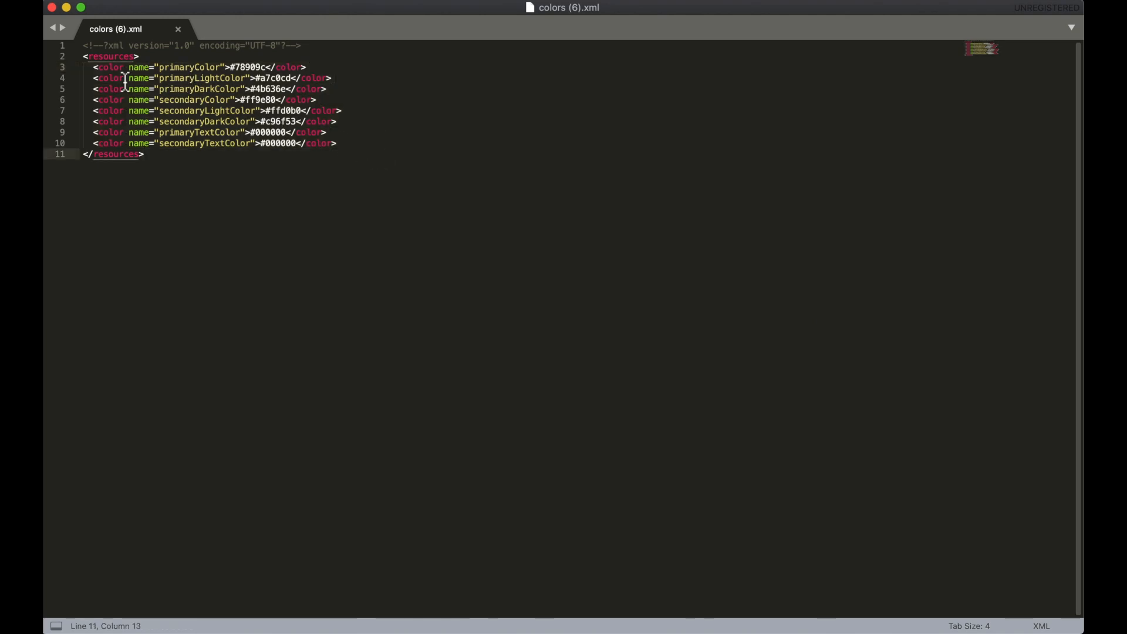
- Drag-select the primary and secondary colour entries in colors (6).xml
left_click_drag(93, 67, 239, 110)
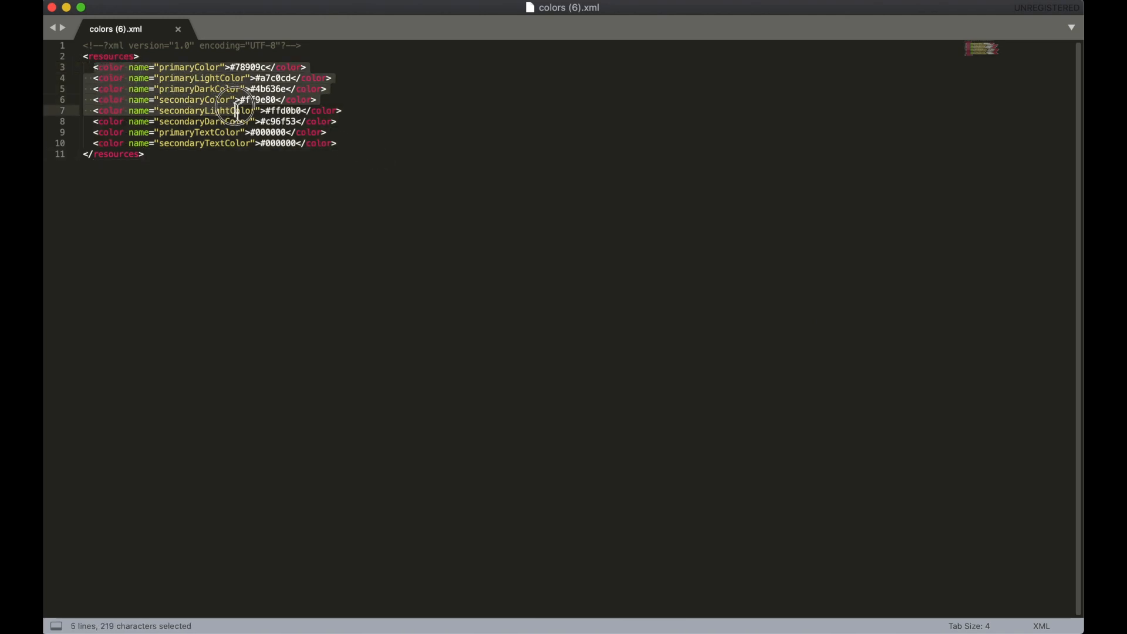
left_click_drag(238, 110, 342, 143)
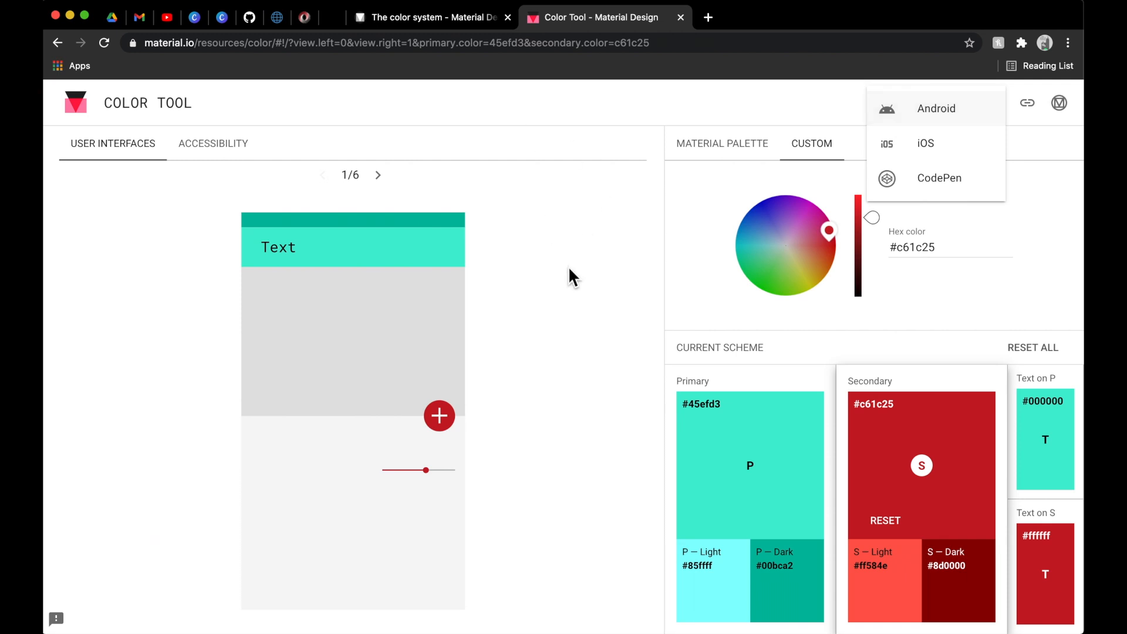
- Return to the Material color system browser tab, then switch to Android Studio
left_click(432, 16)
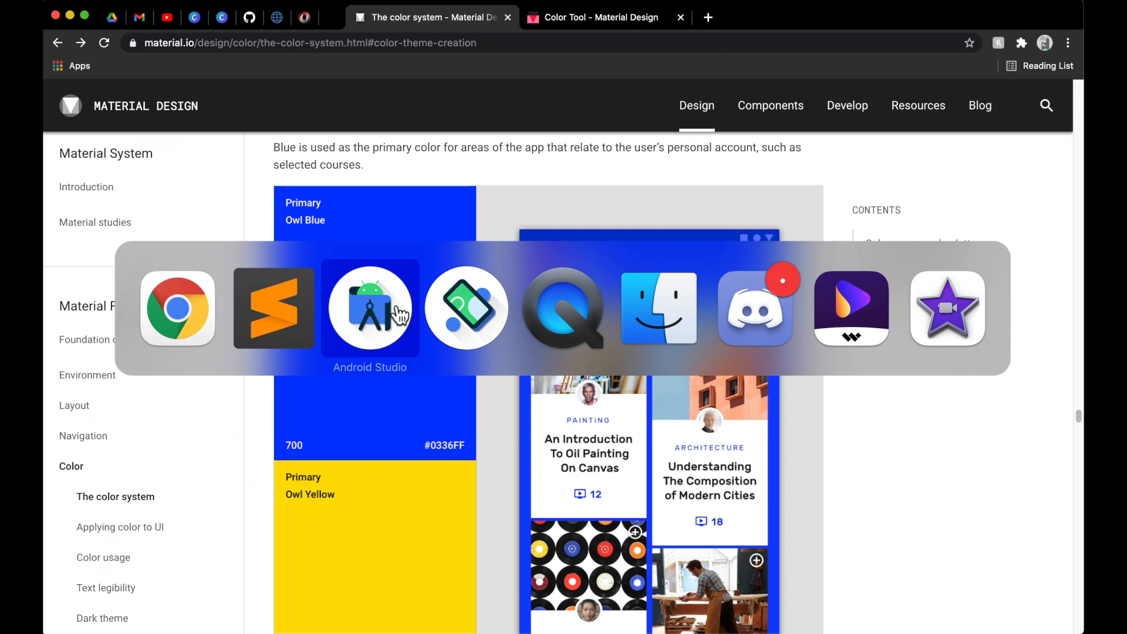
left_click(370, 308)
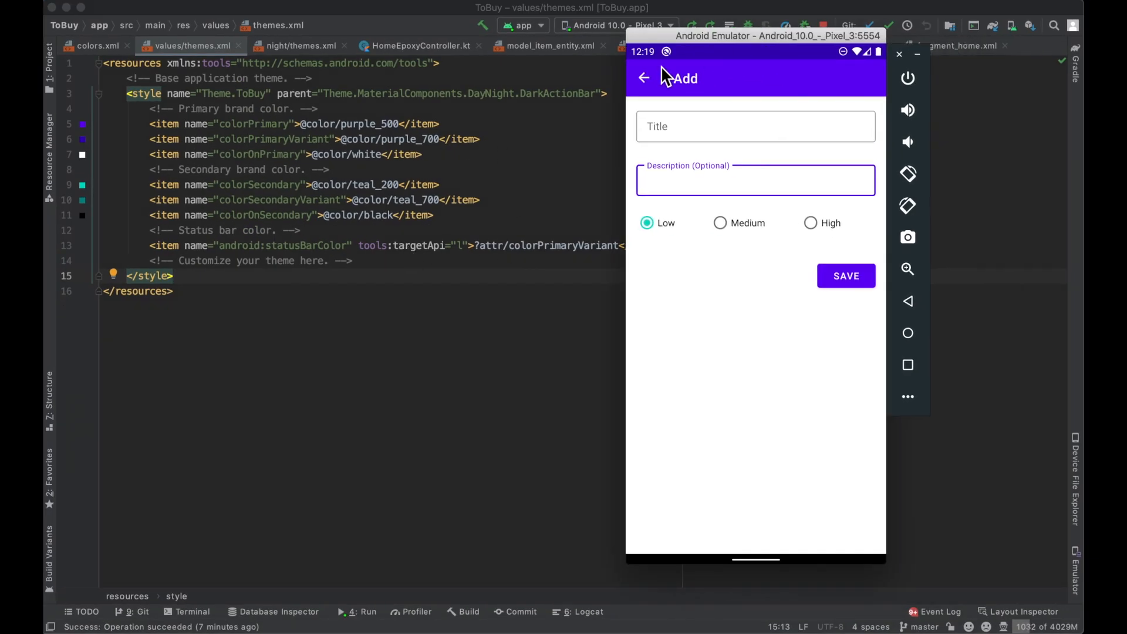
- Take the ToBuy app back from Add to Home and move the emulator right
left_click(644, 77)
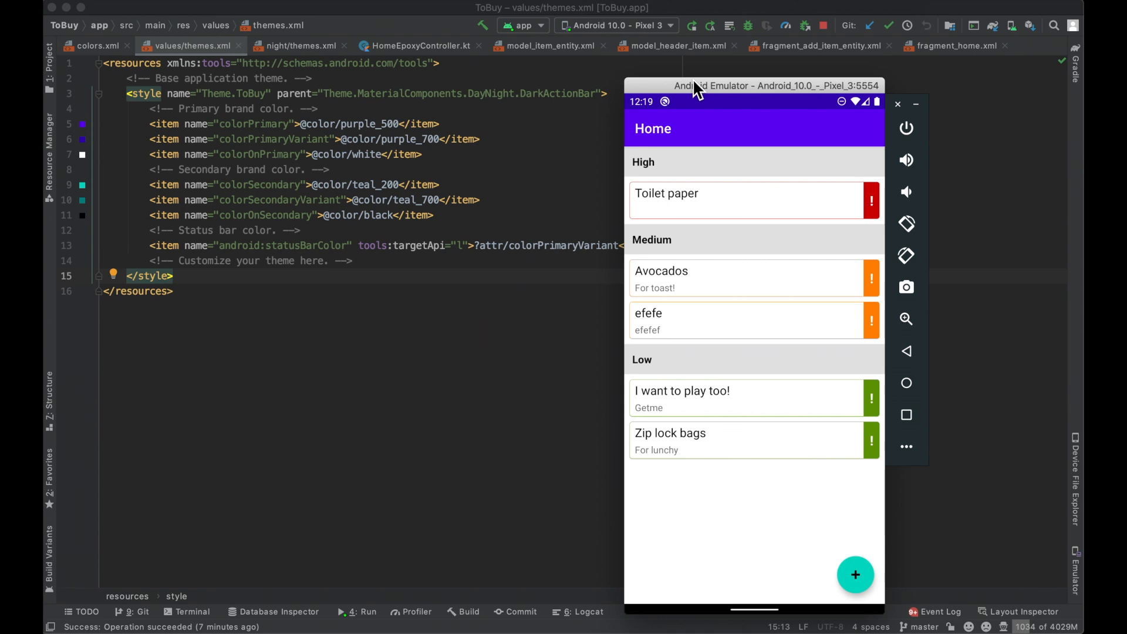
left_click_drag(696, 85, 775, 66)
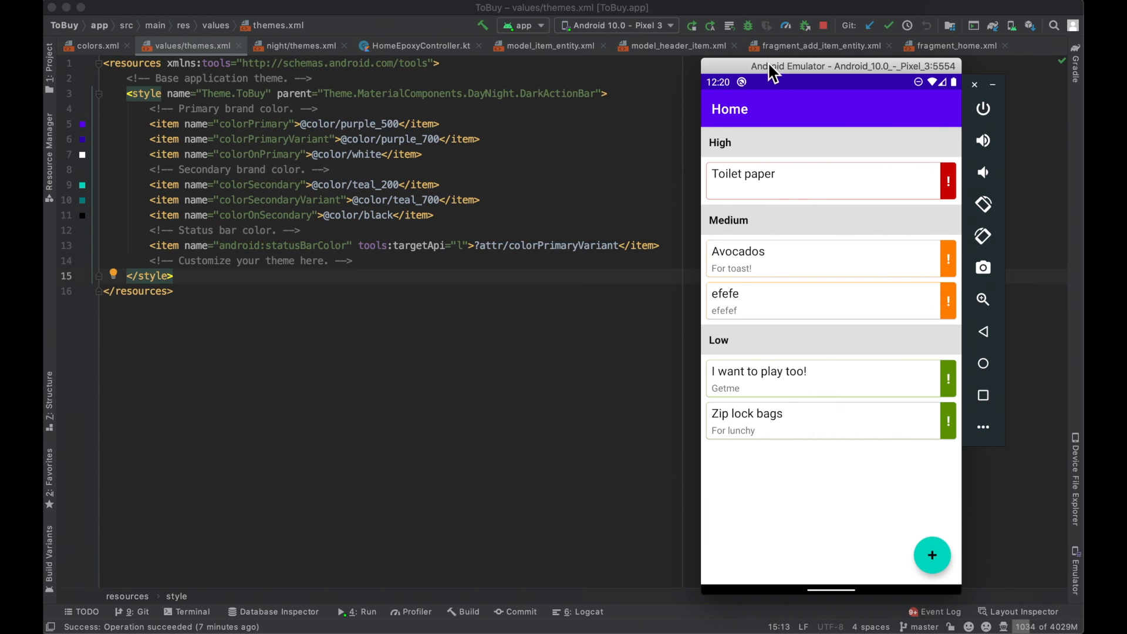
mouse_move(820, 233)
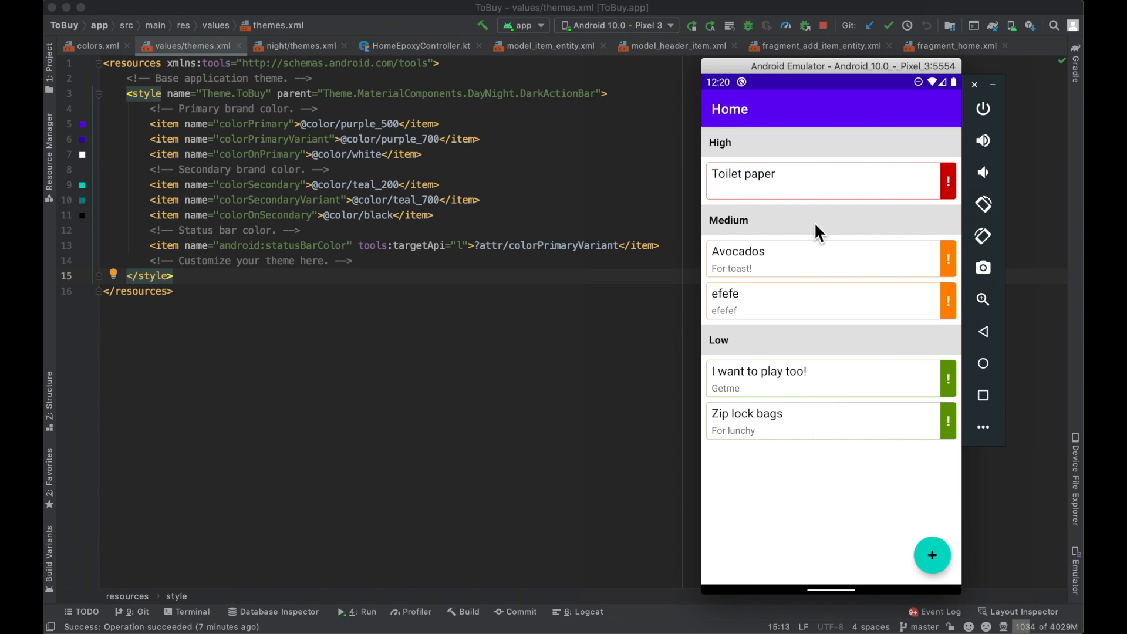